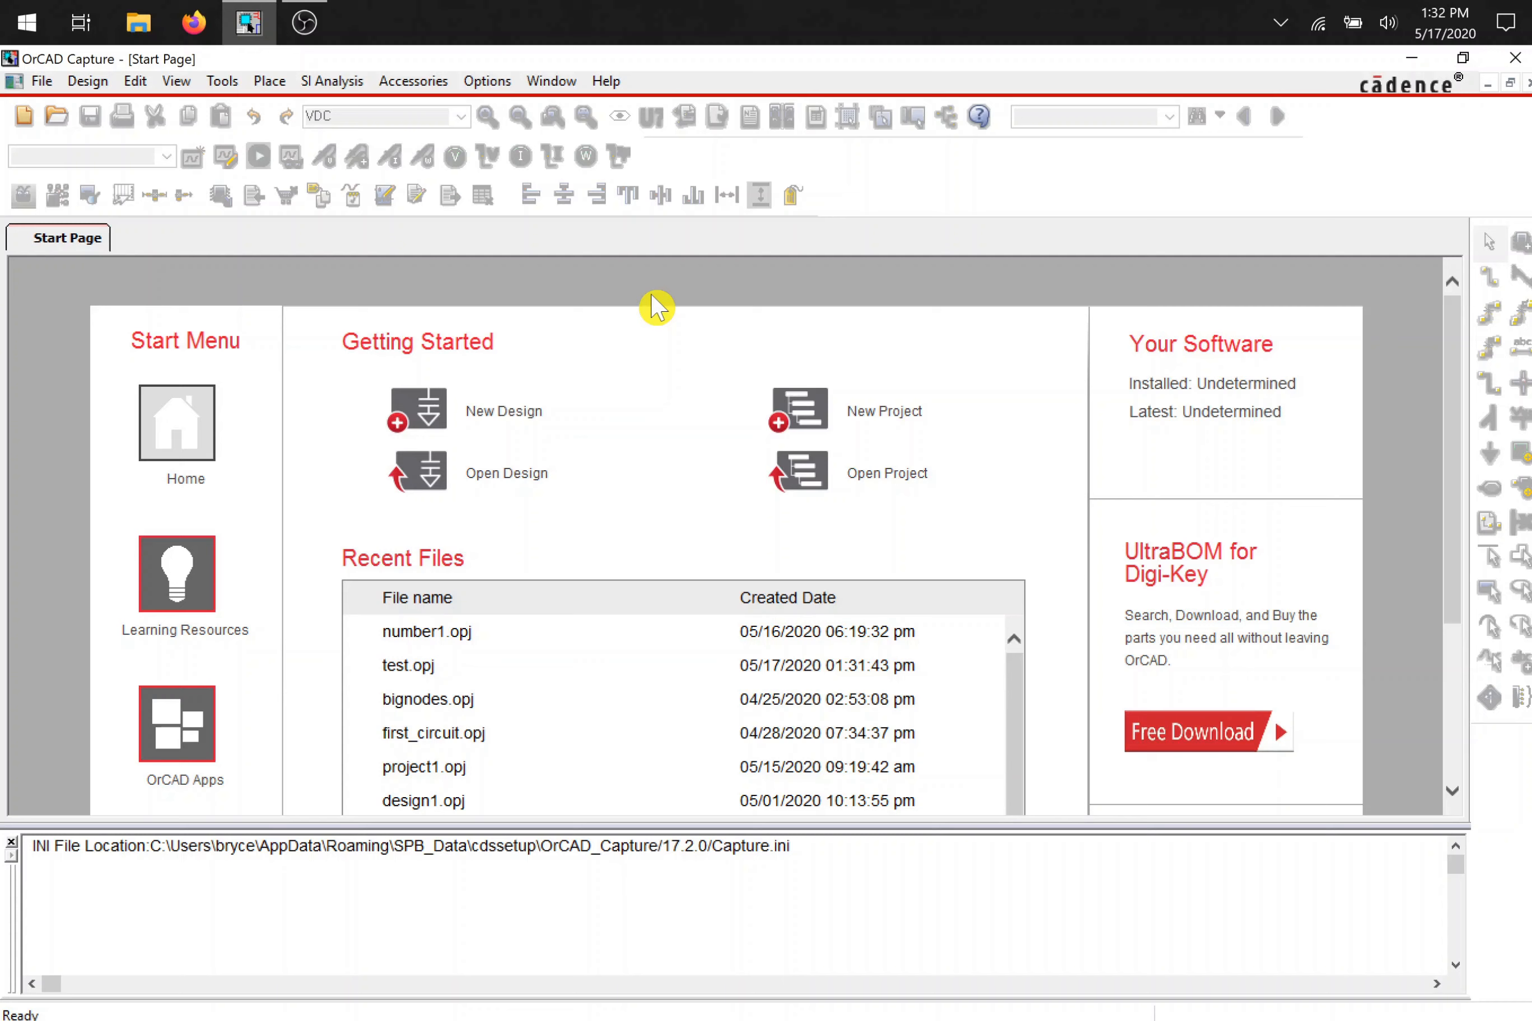
pyautogui.moveTo(884, 411)
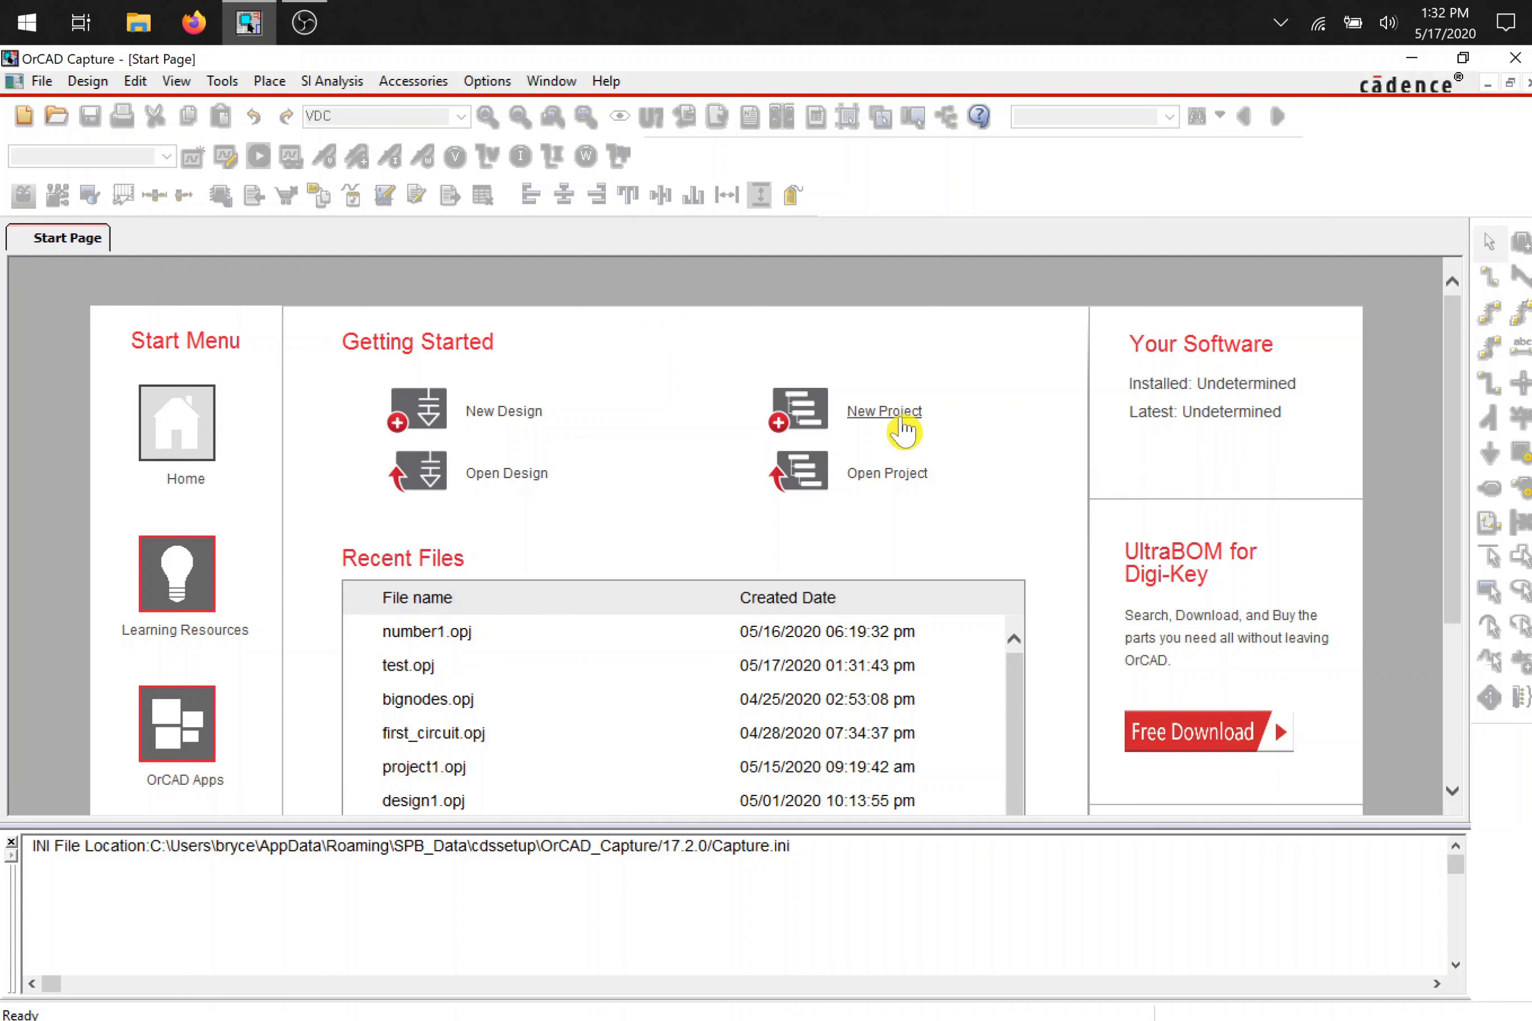
# - Create a new project named test1, starting from a blank PSpice project
pyautogui.click(882, 411)
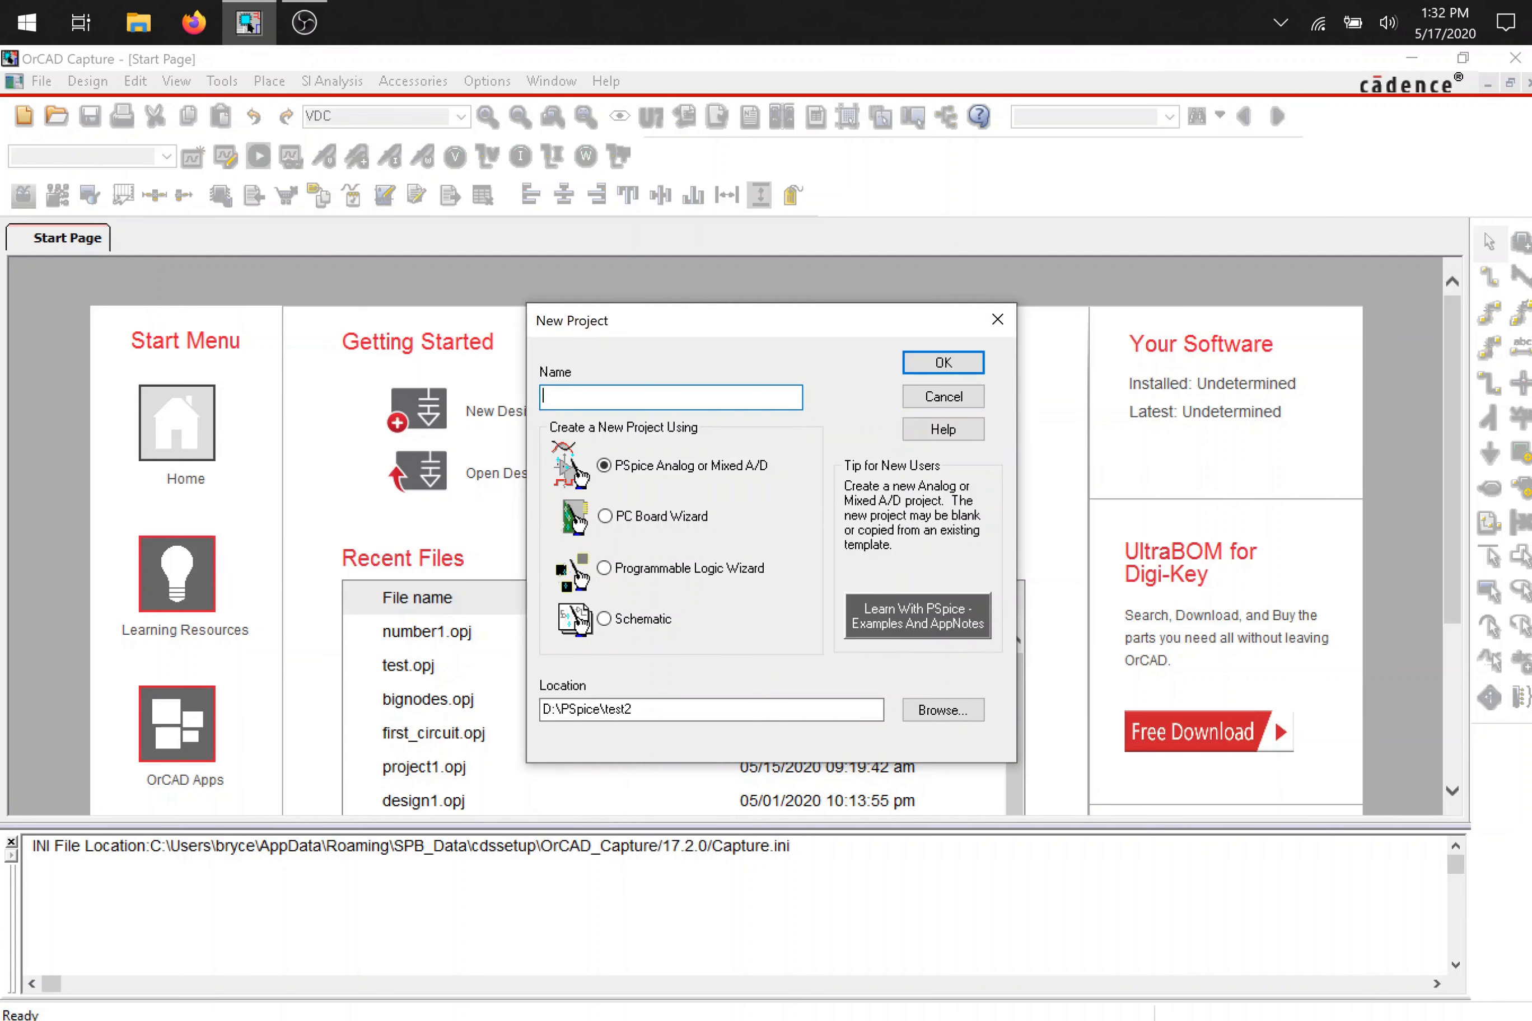
pyautogui.write('test1')
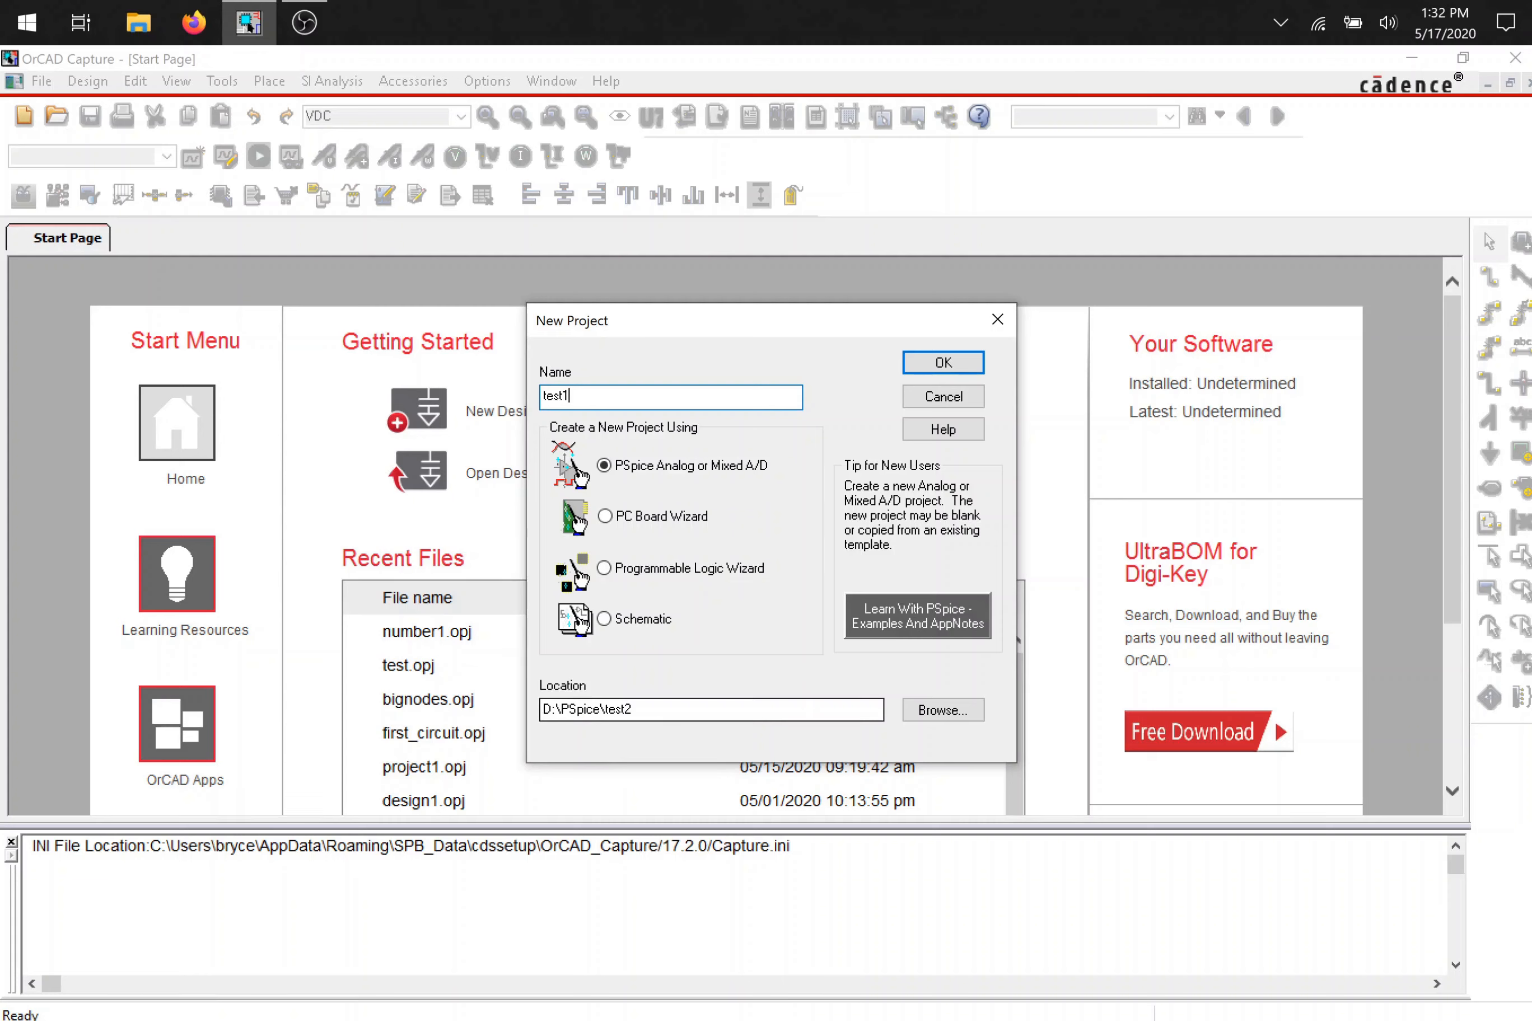
pyautogui.click(941, 362)
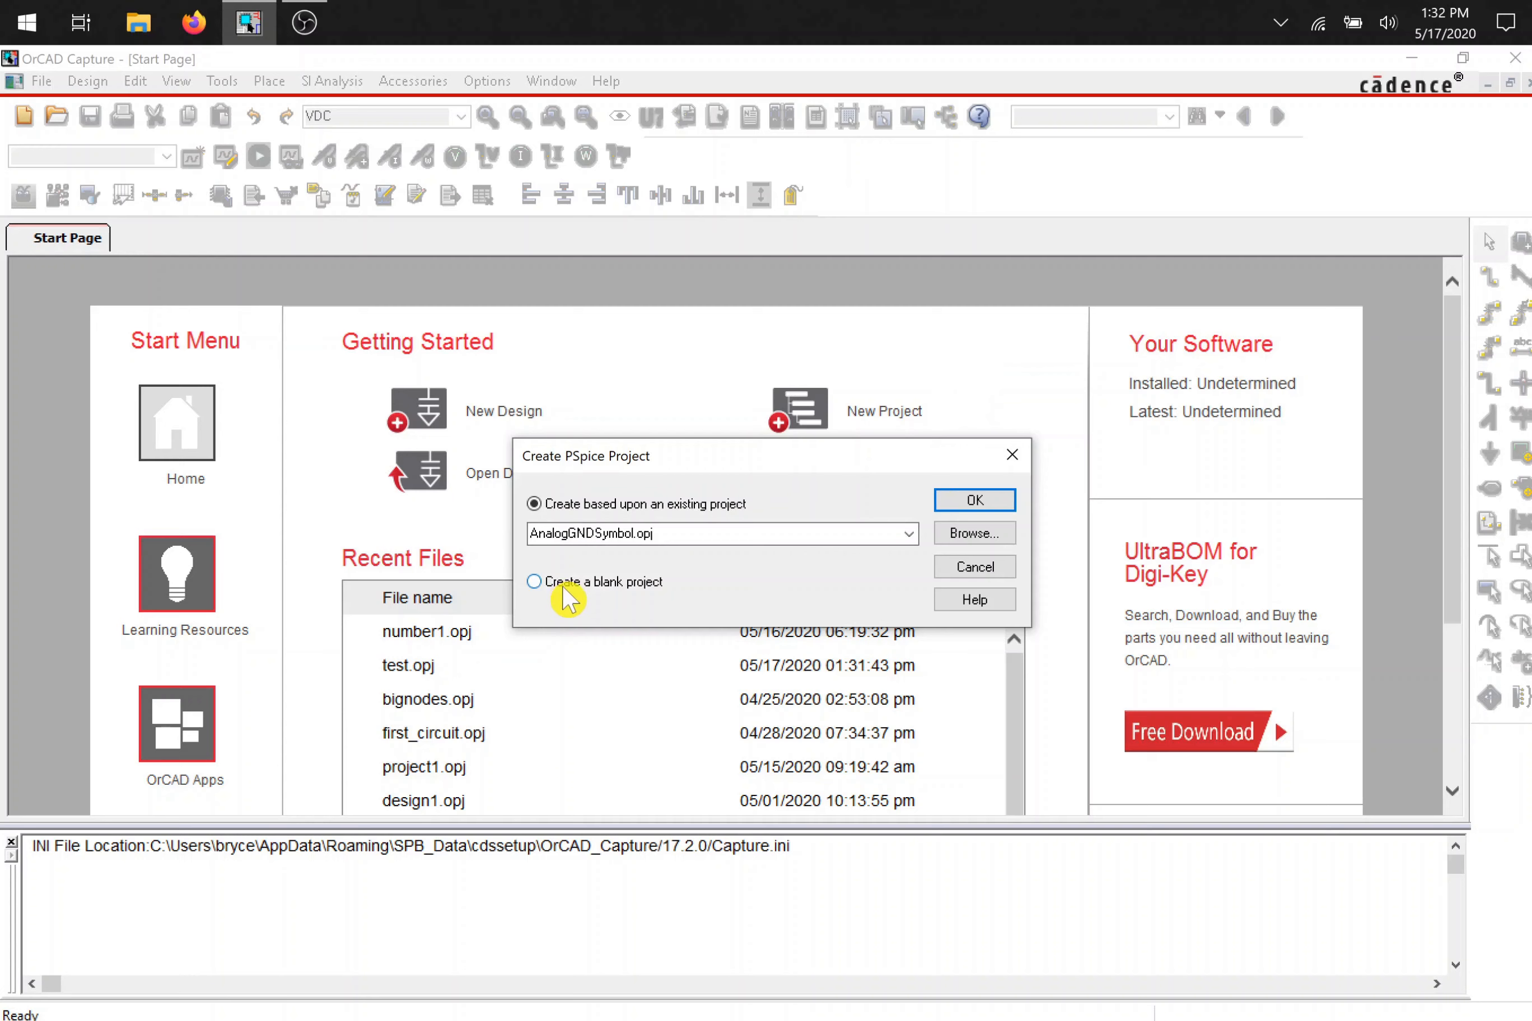
pyautogui.moveTo(608, 602)
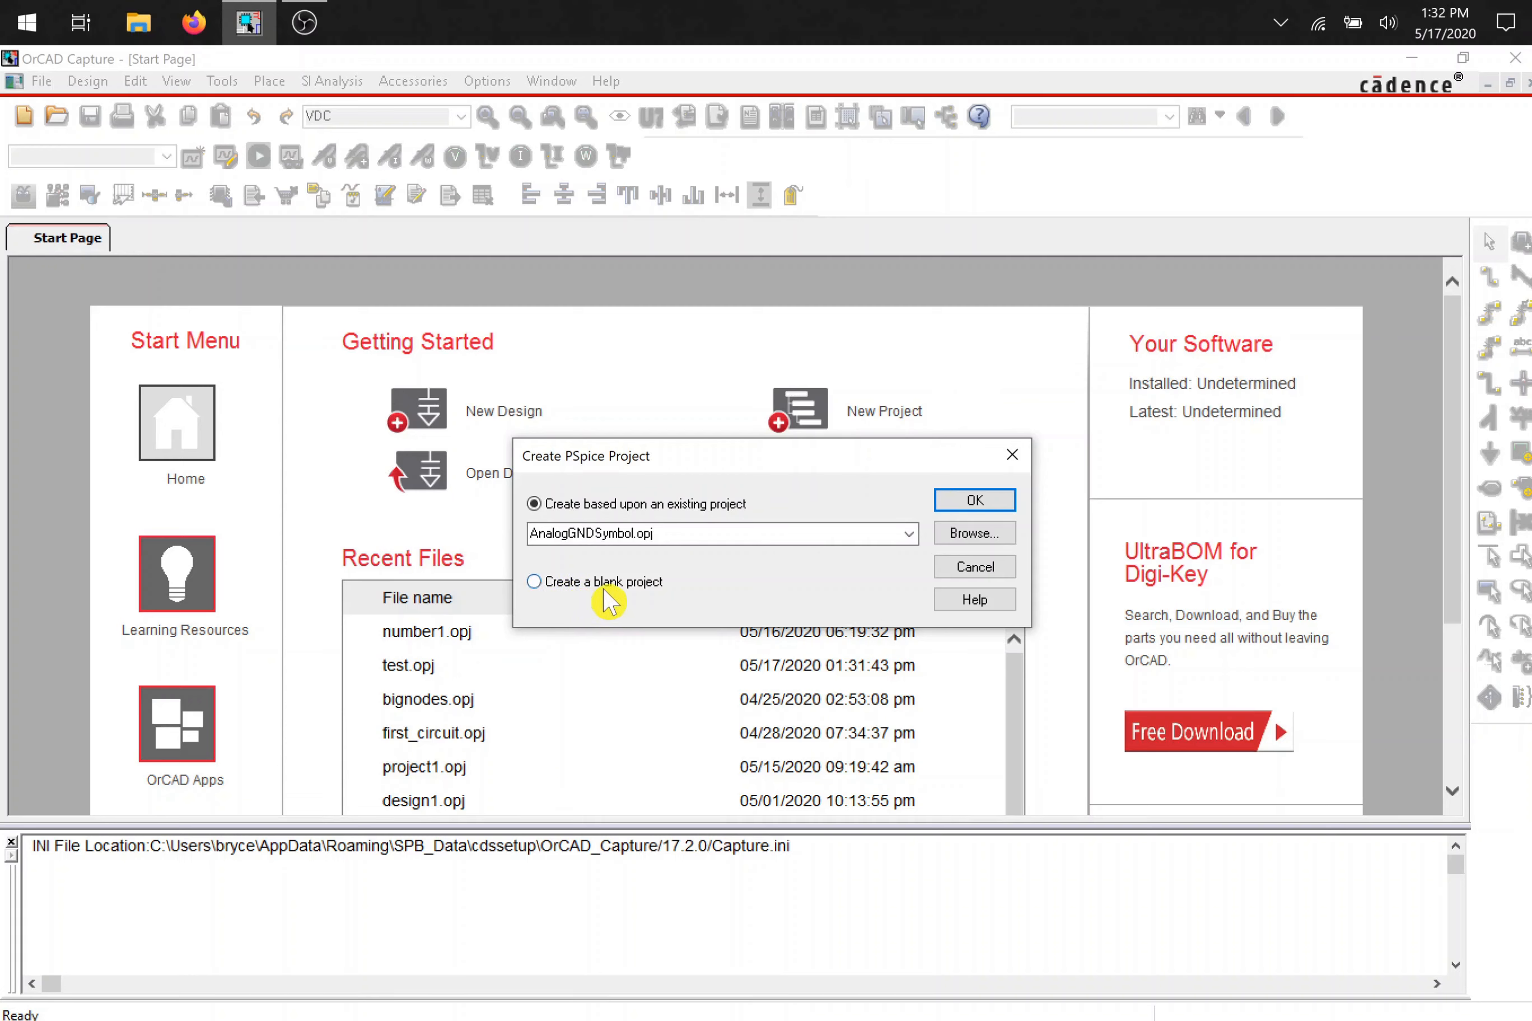
pyautogui.click(534, 582)
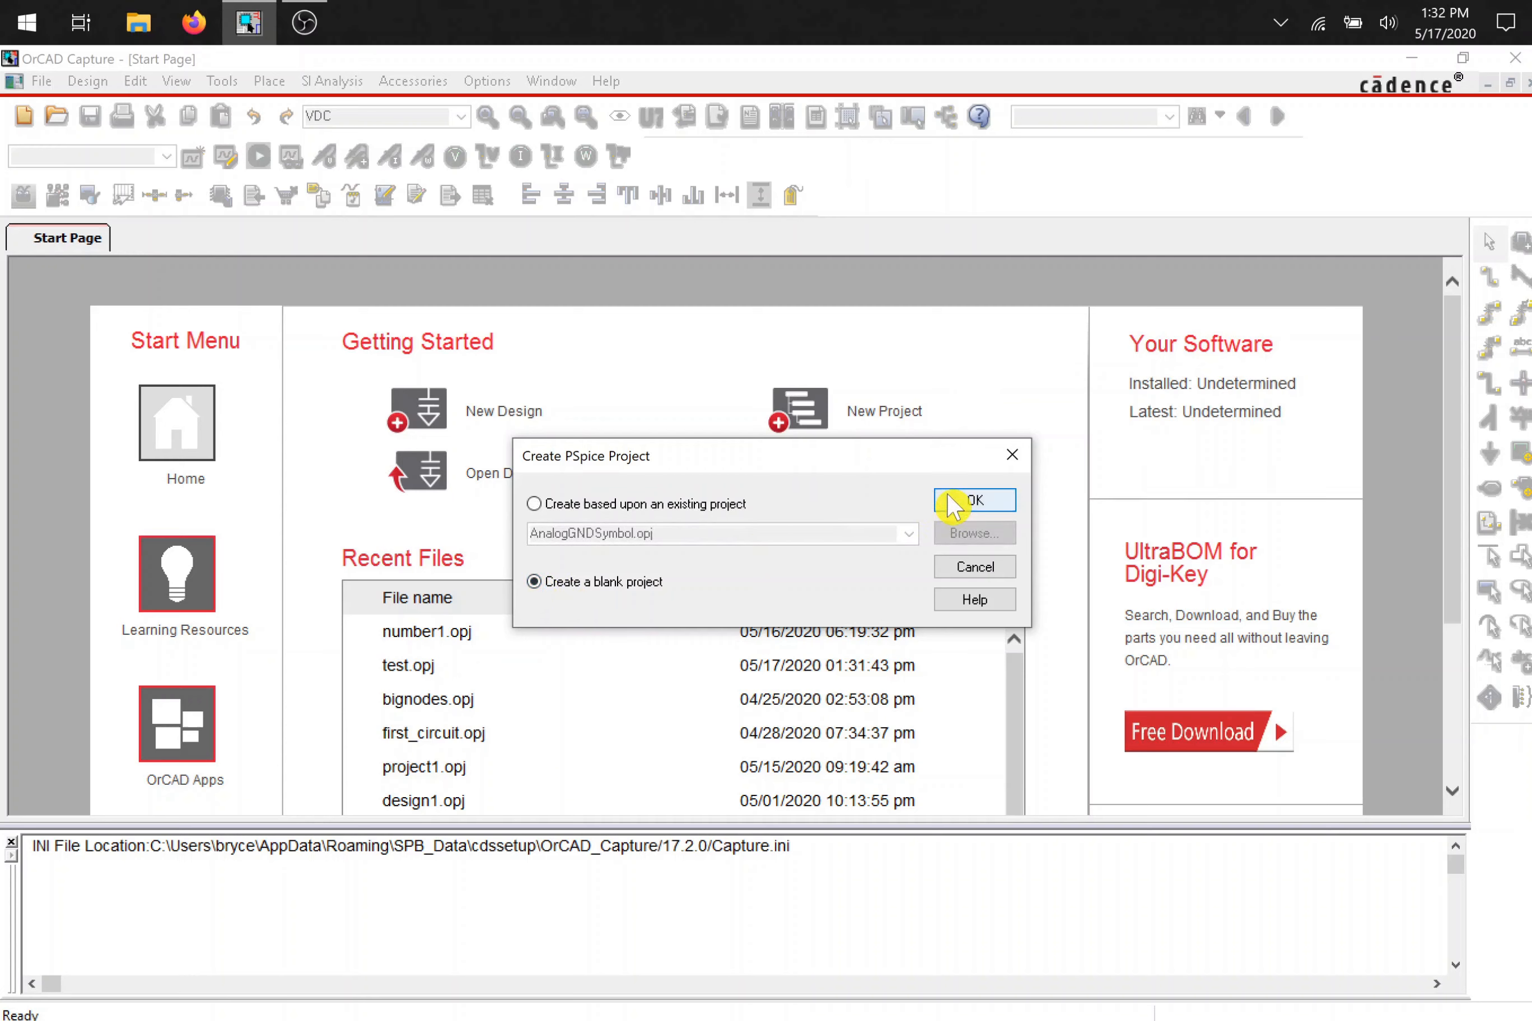
pyautogui.click(974, 501)
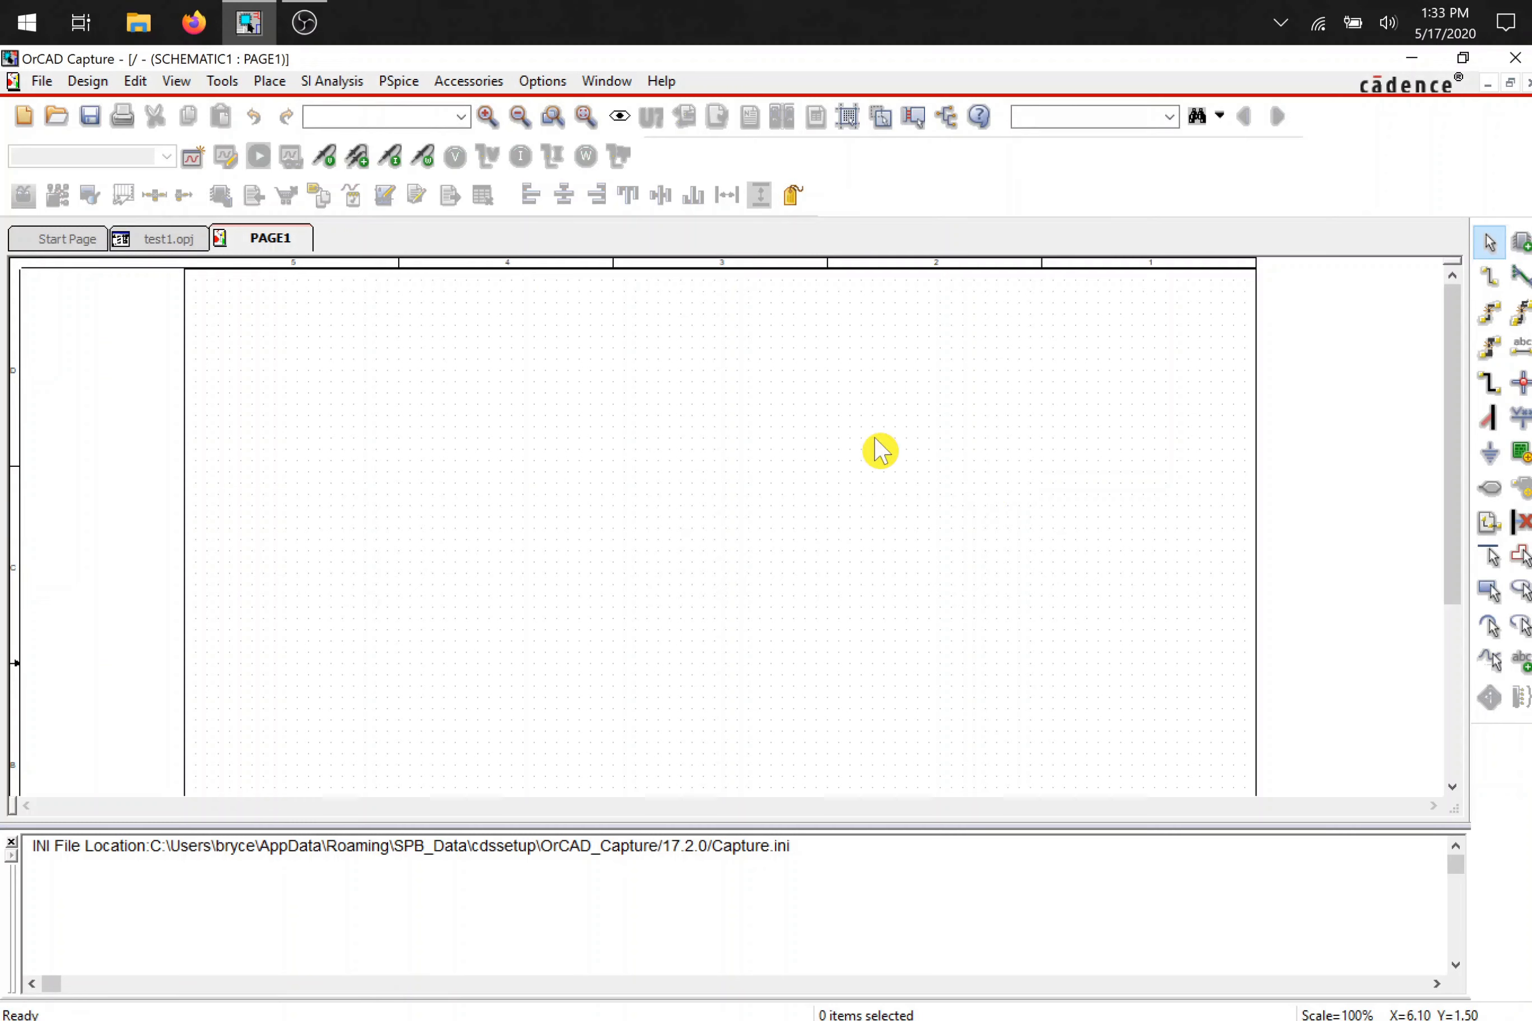
pyautogui.moveTo(862, 439)
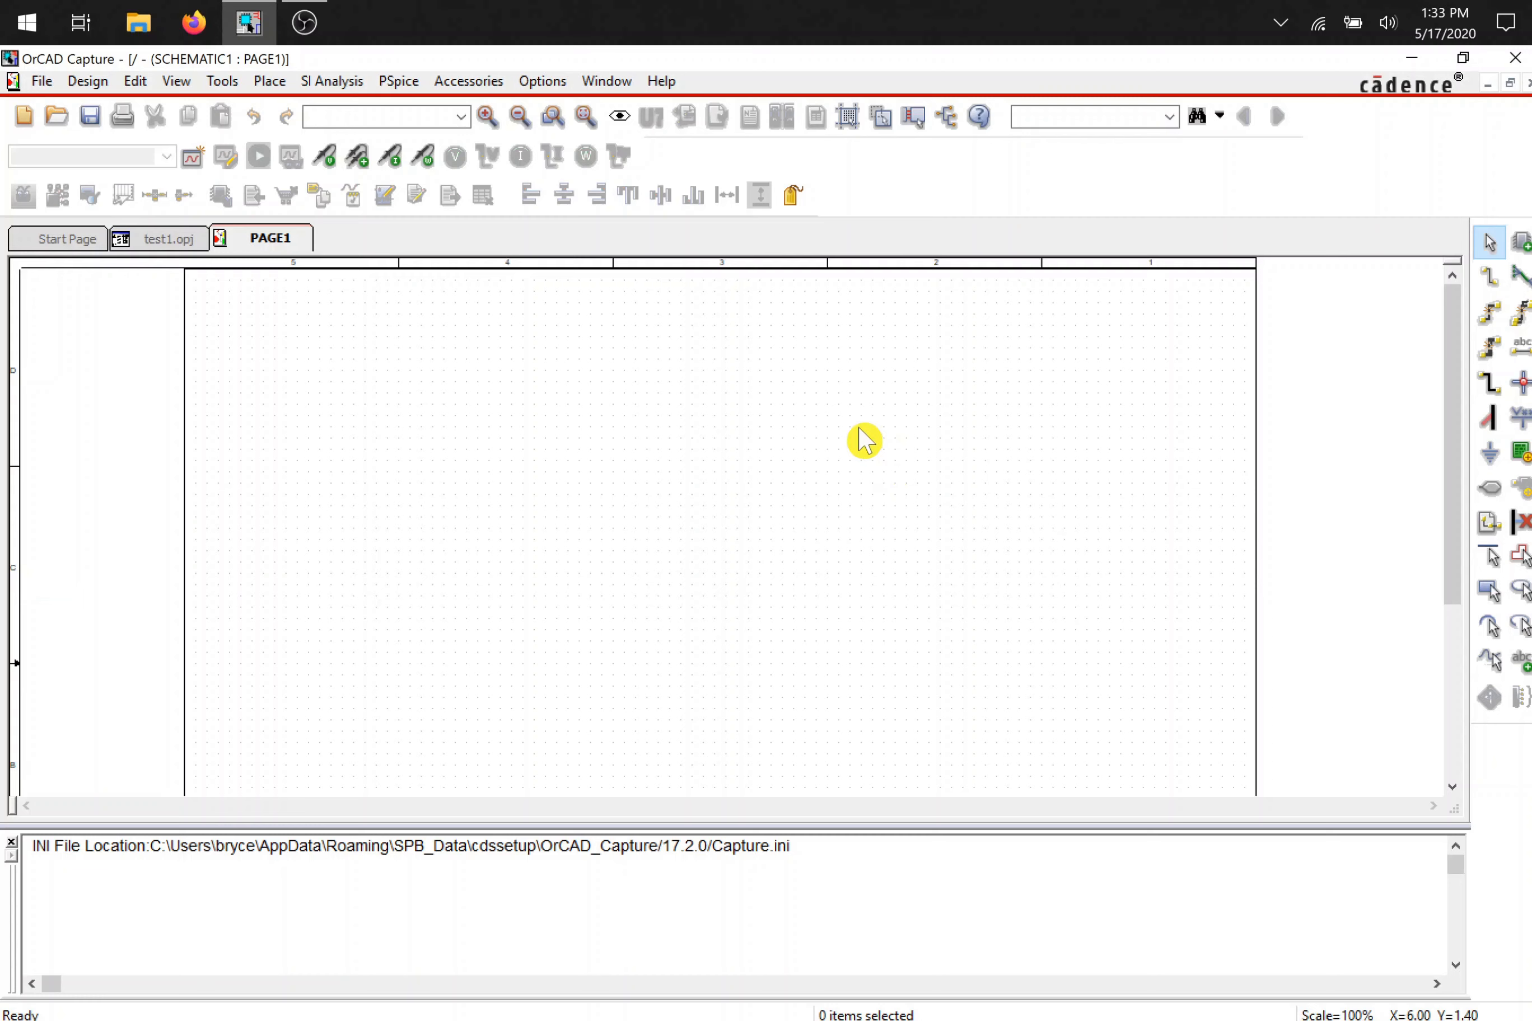
pyautogui.moveTo(926, 484)
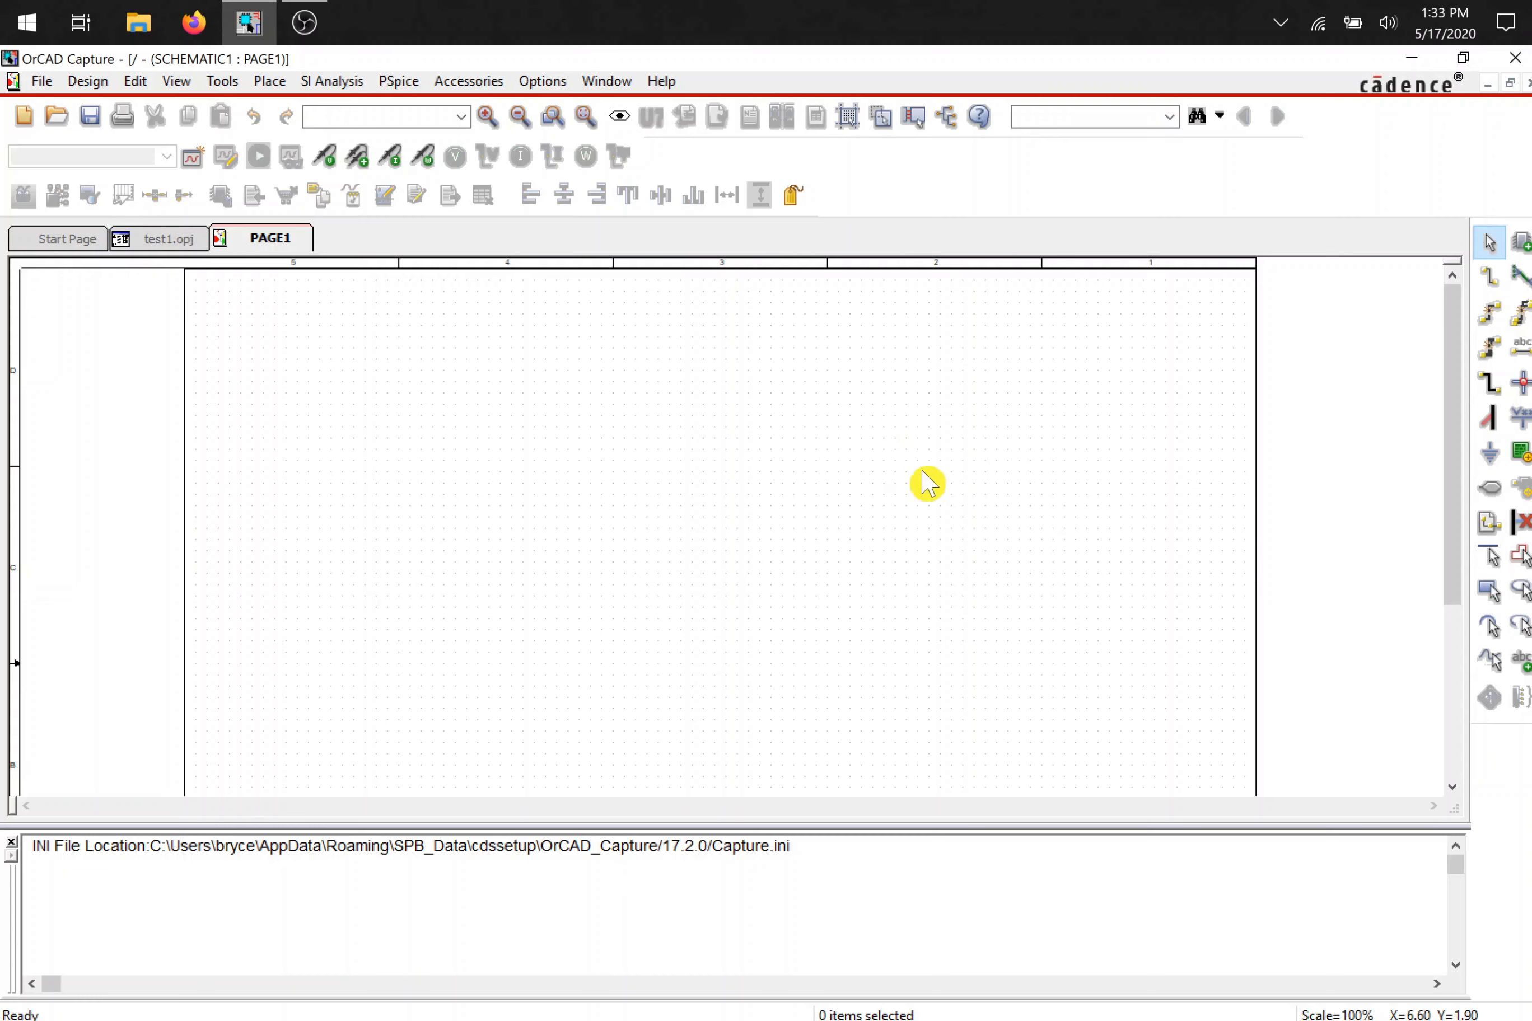
pyautogui.moveTo(1490, 242)
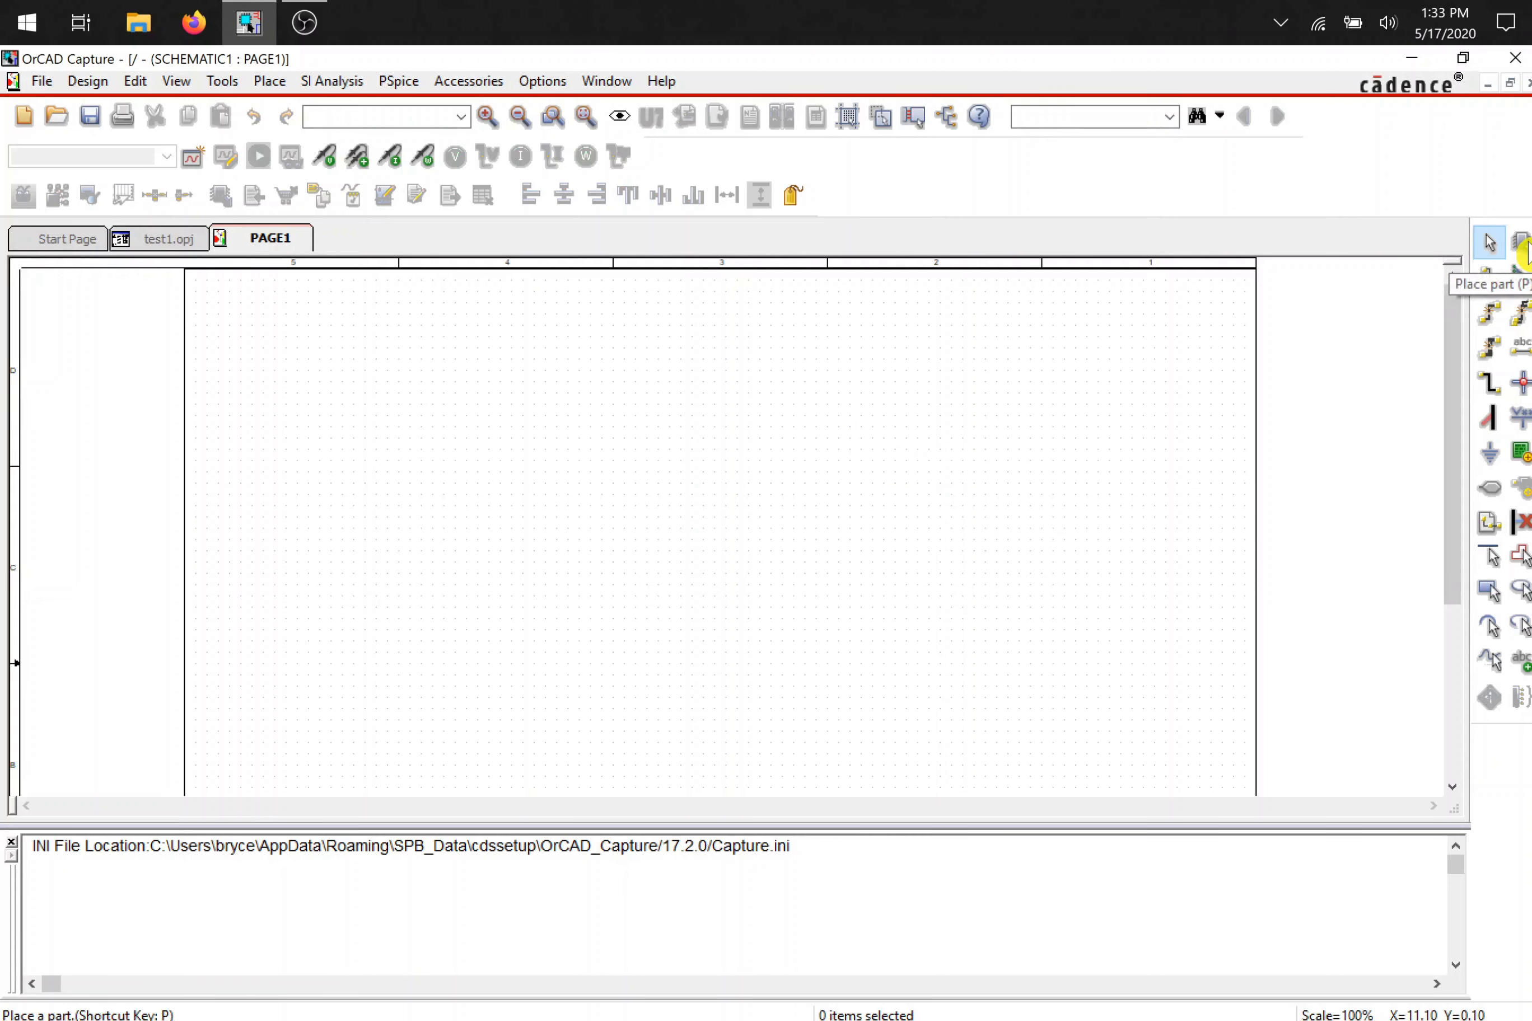
# - Bring up the Place Part panel beside the empty test1 schematic
pyautogui.click(1490, 242)
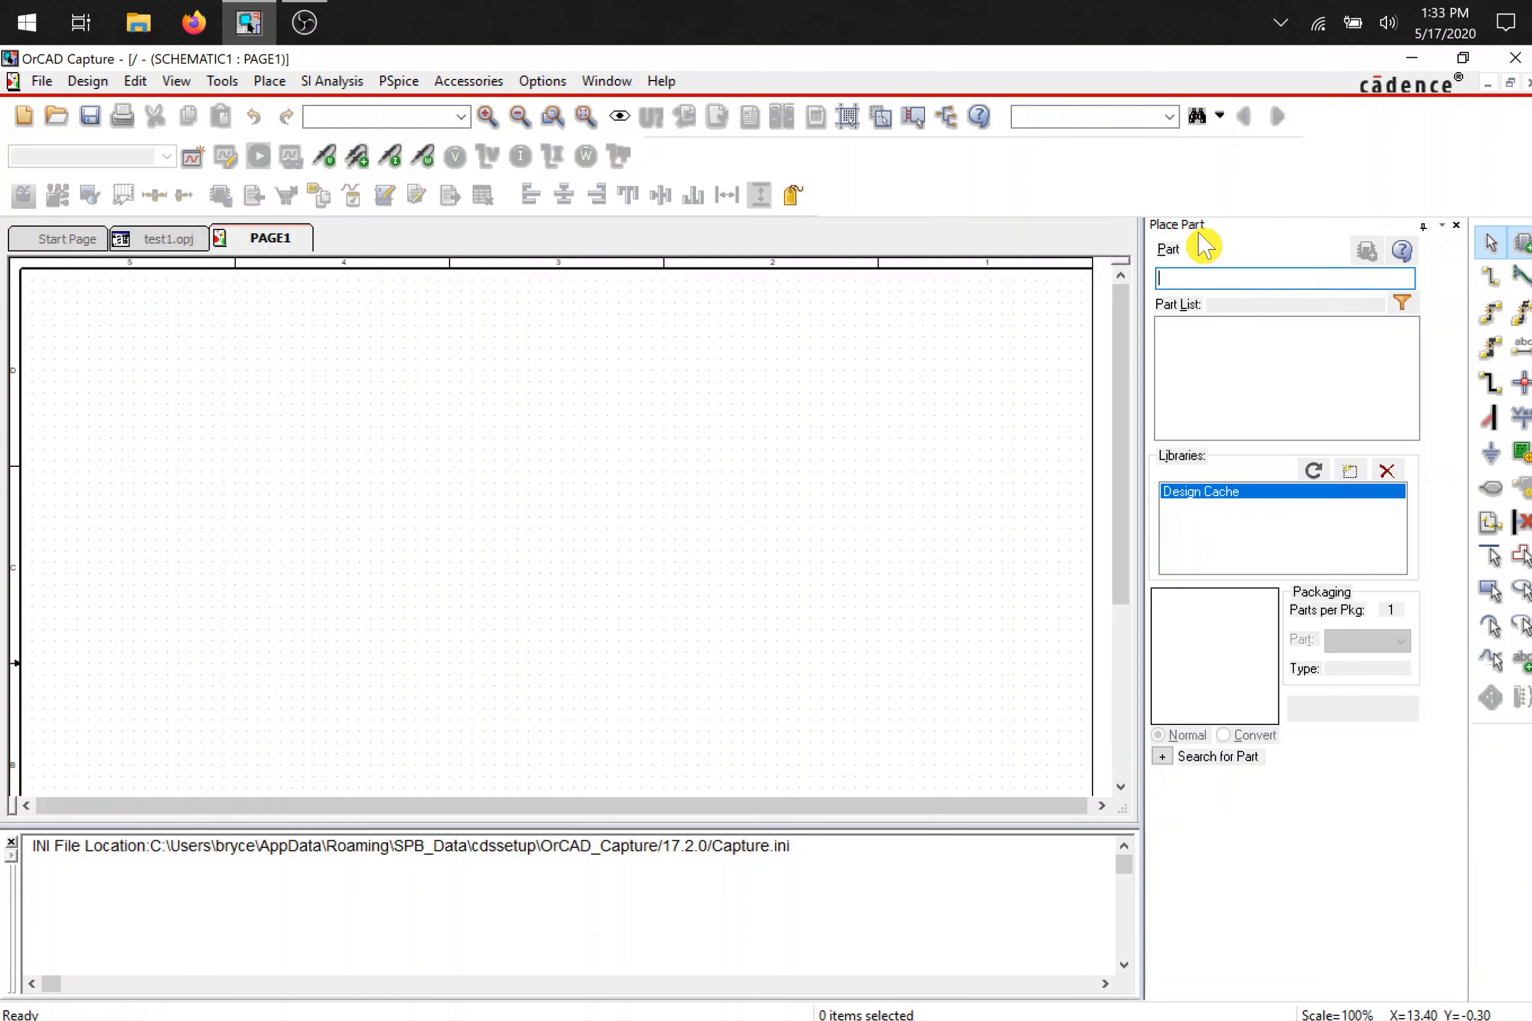
pyautogui.moveTo(1202, 570)
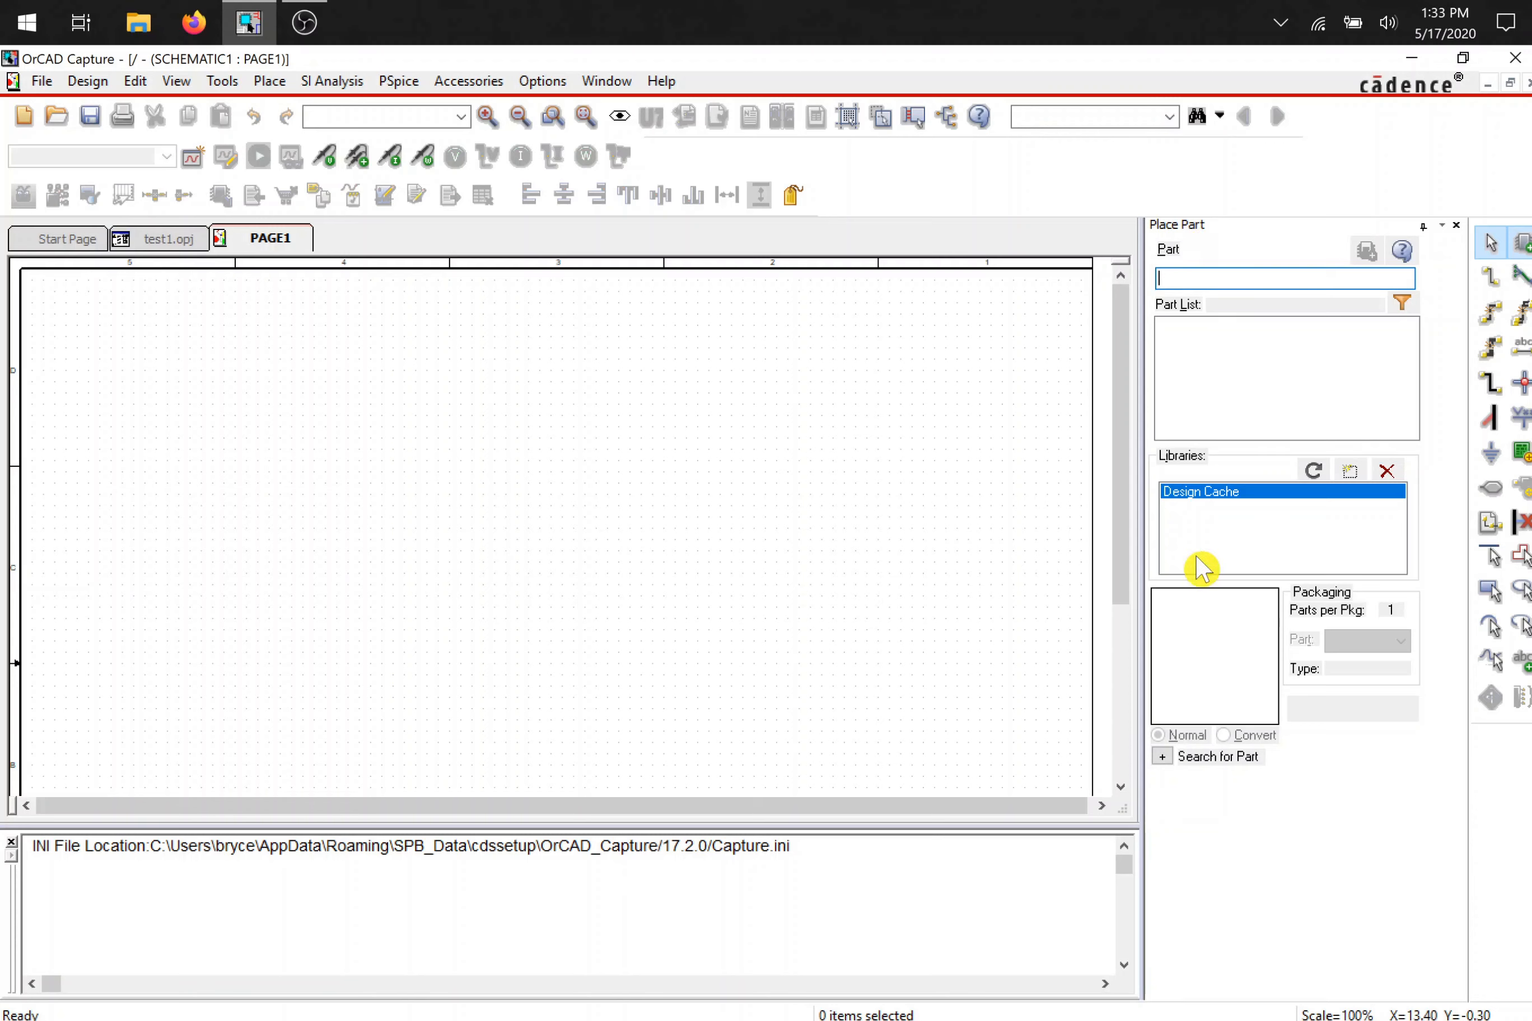
pyautogui.moveTo(1243, 382)
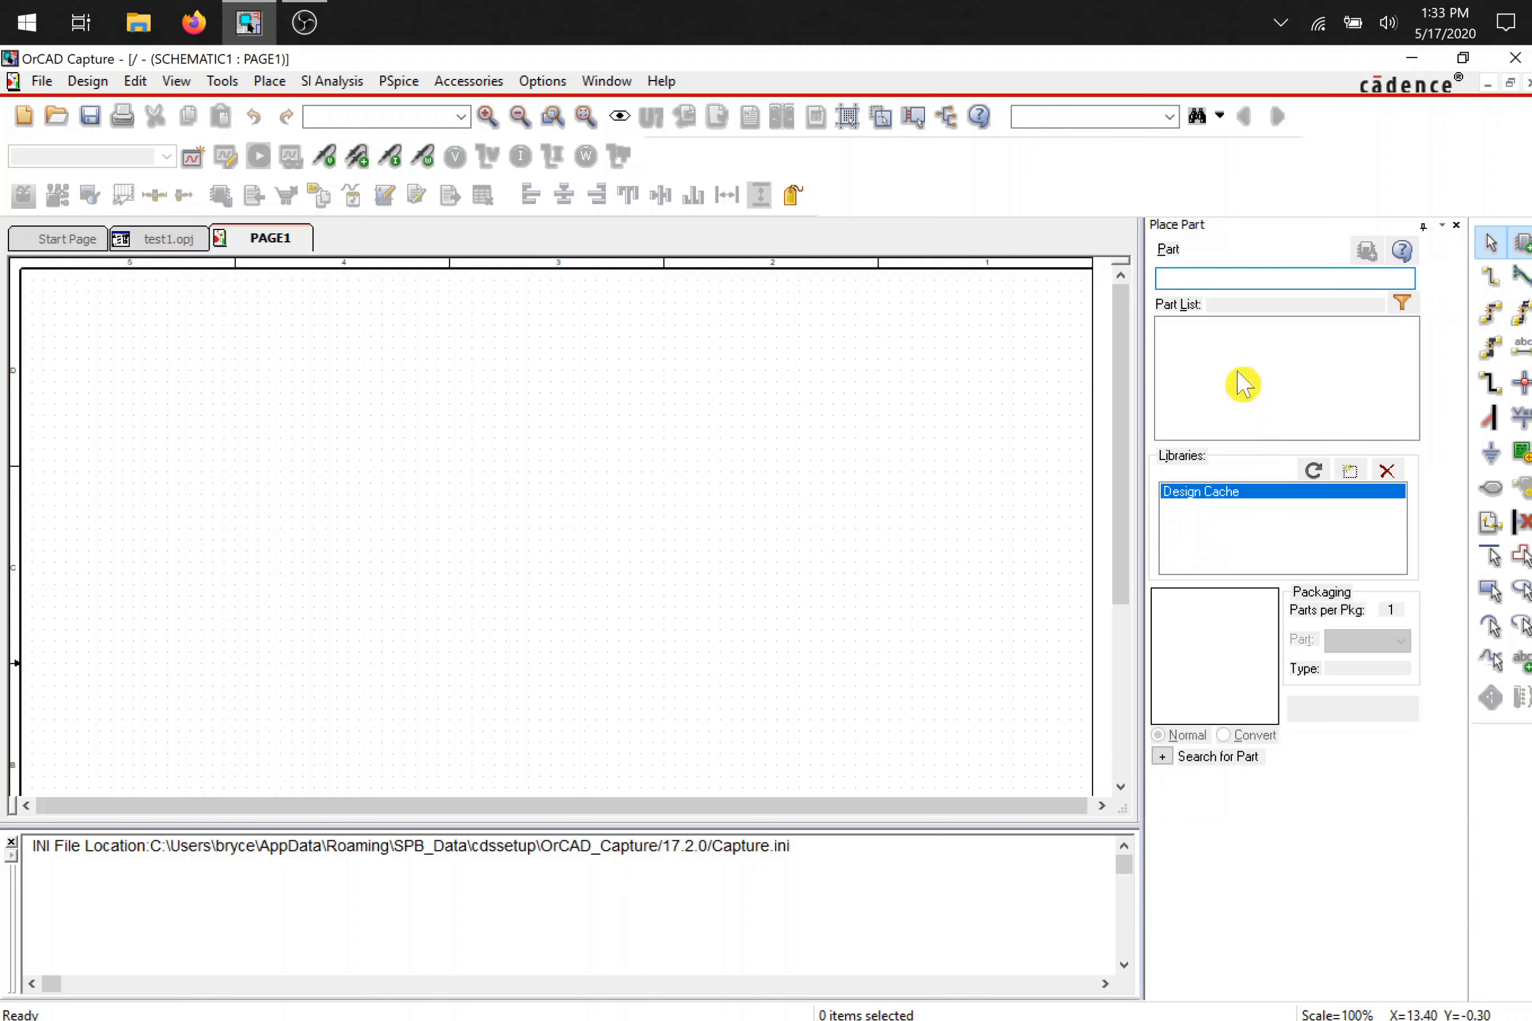
pyautogui.moveTo(1246, 350)
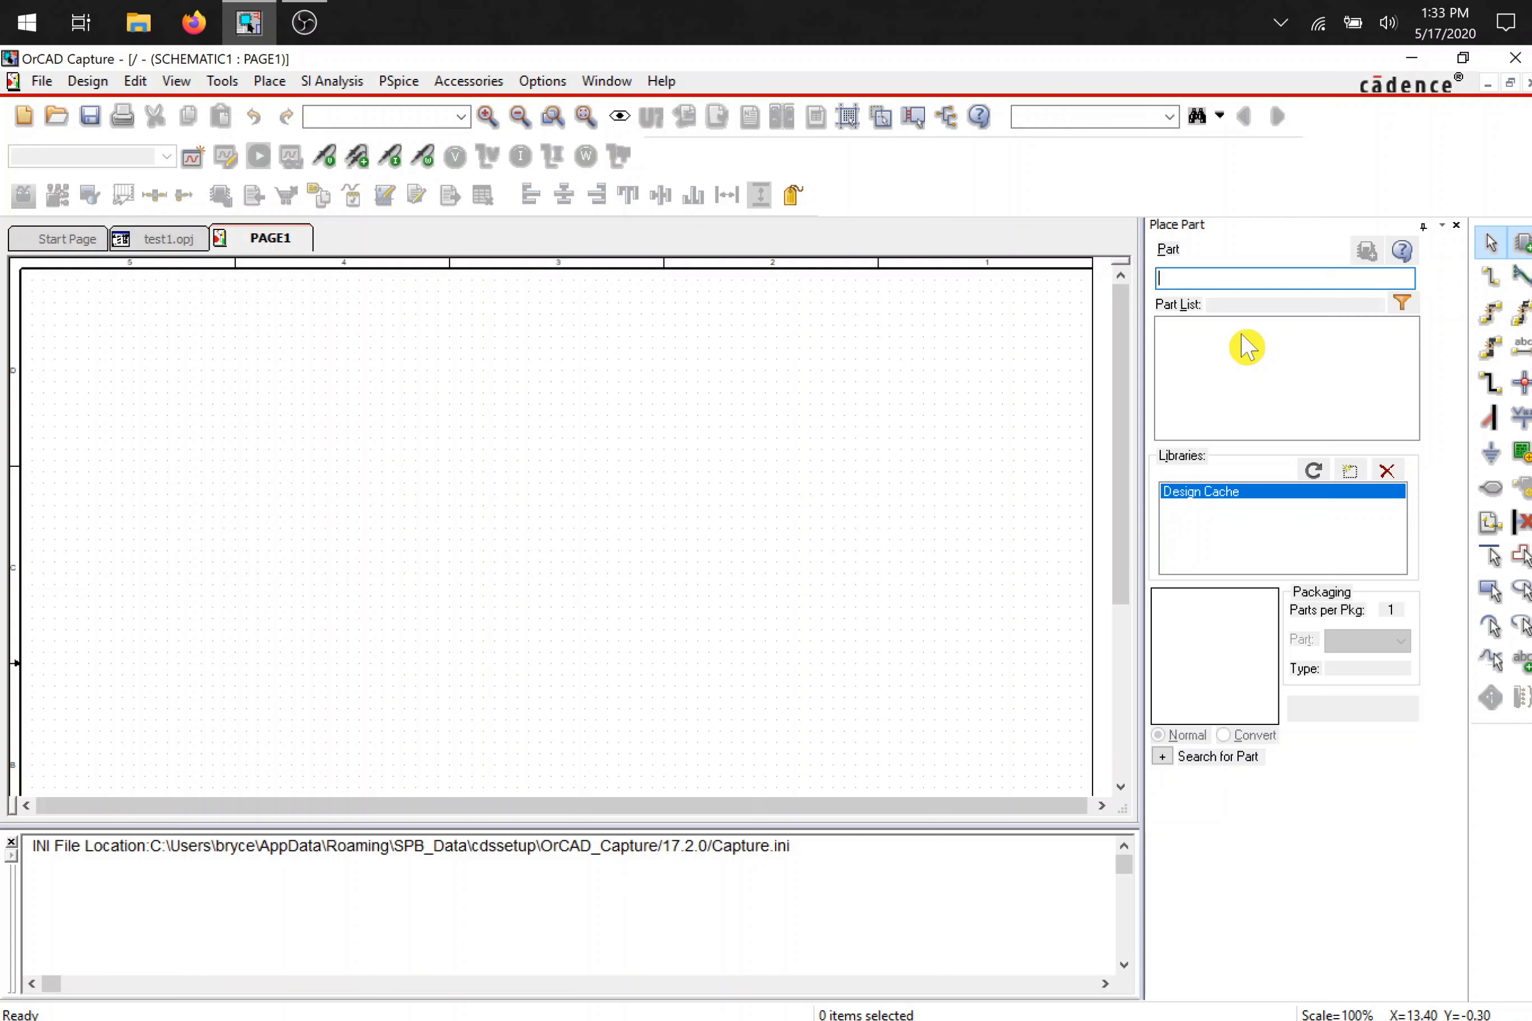
pyautogui.moveTo(1350, 470)
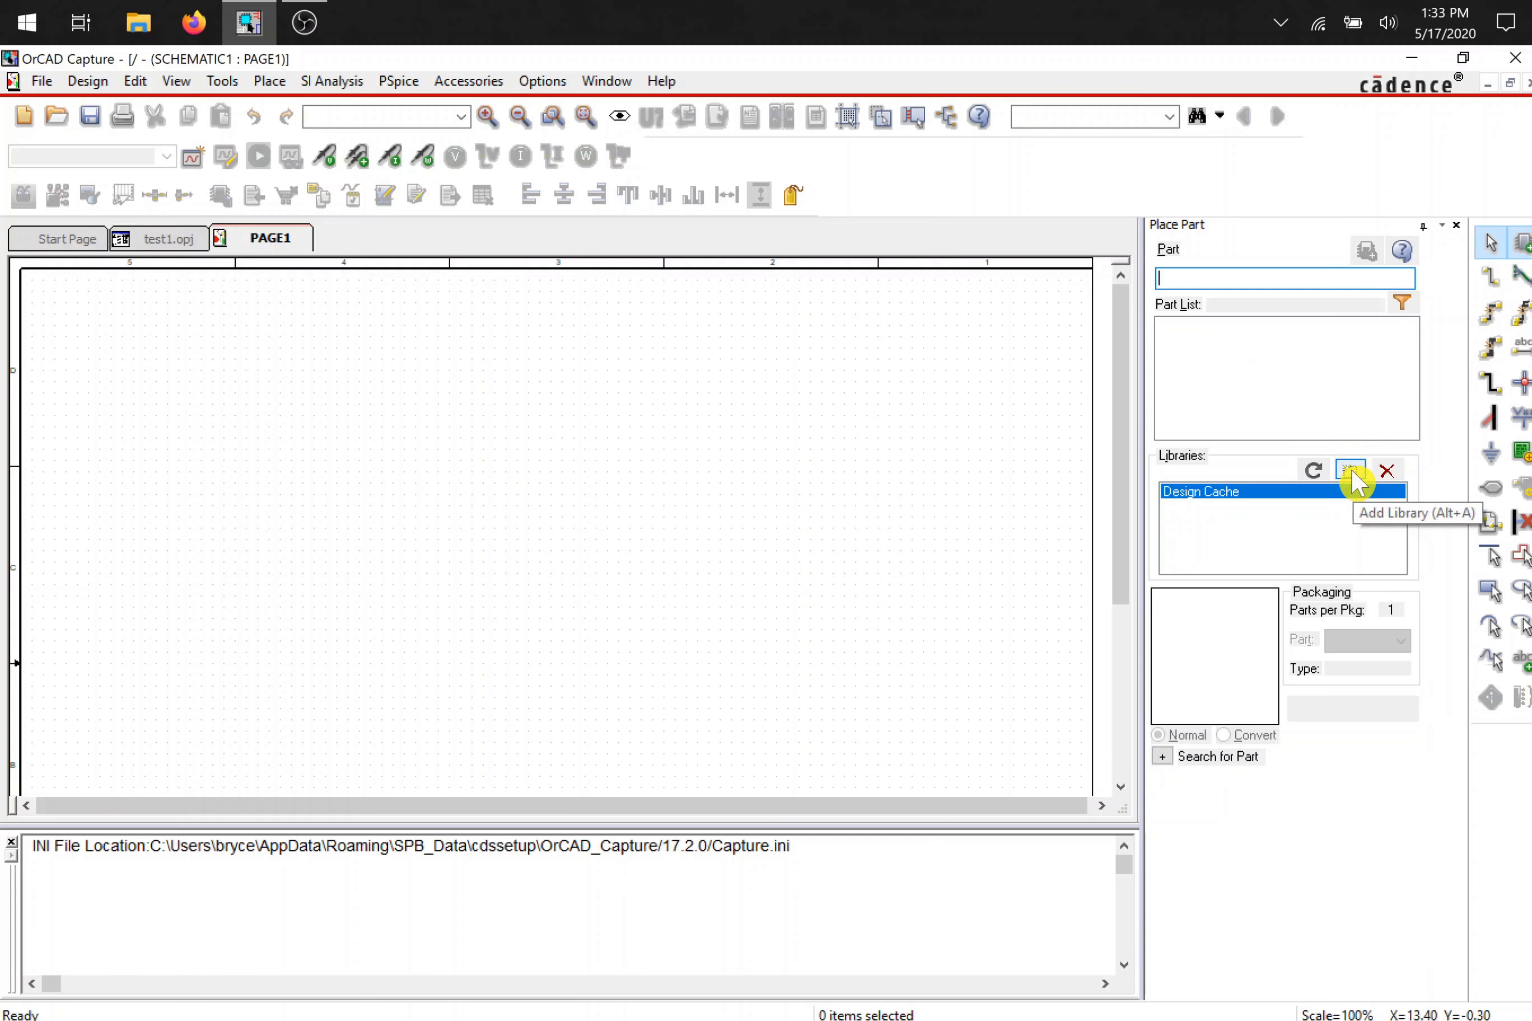
# - Add the analog.olb library to the Place Part panel
pyautogui.click(1351, 471)
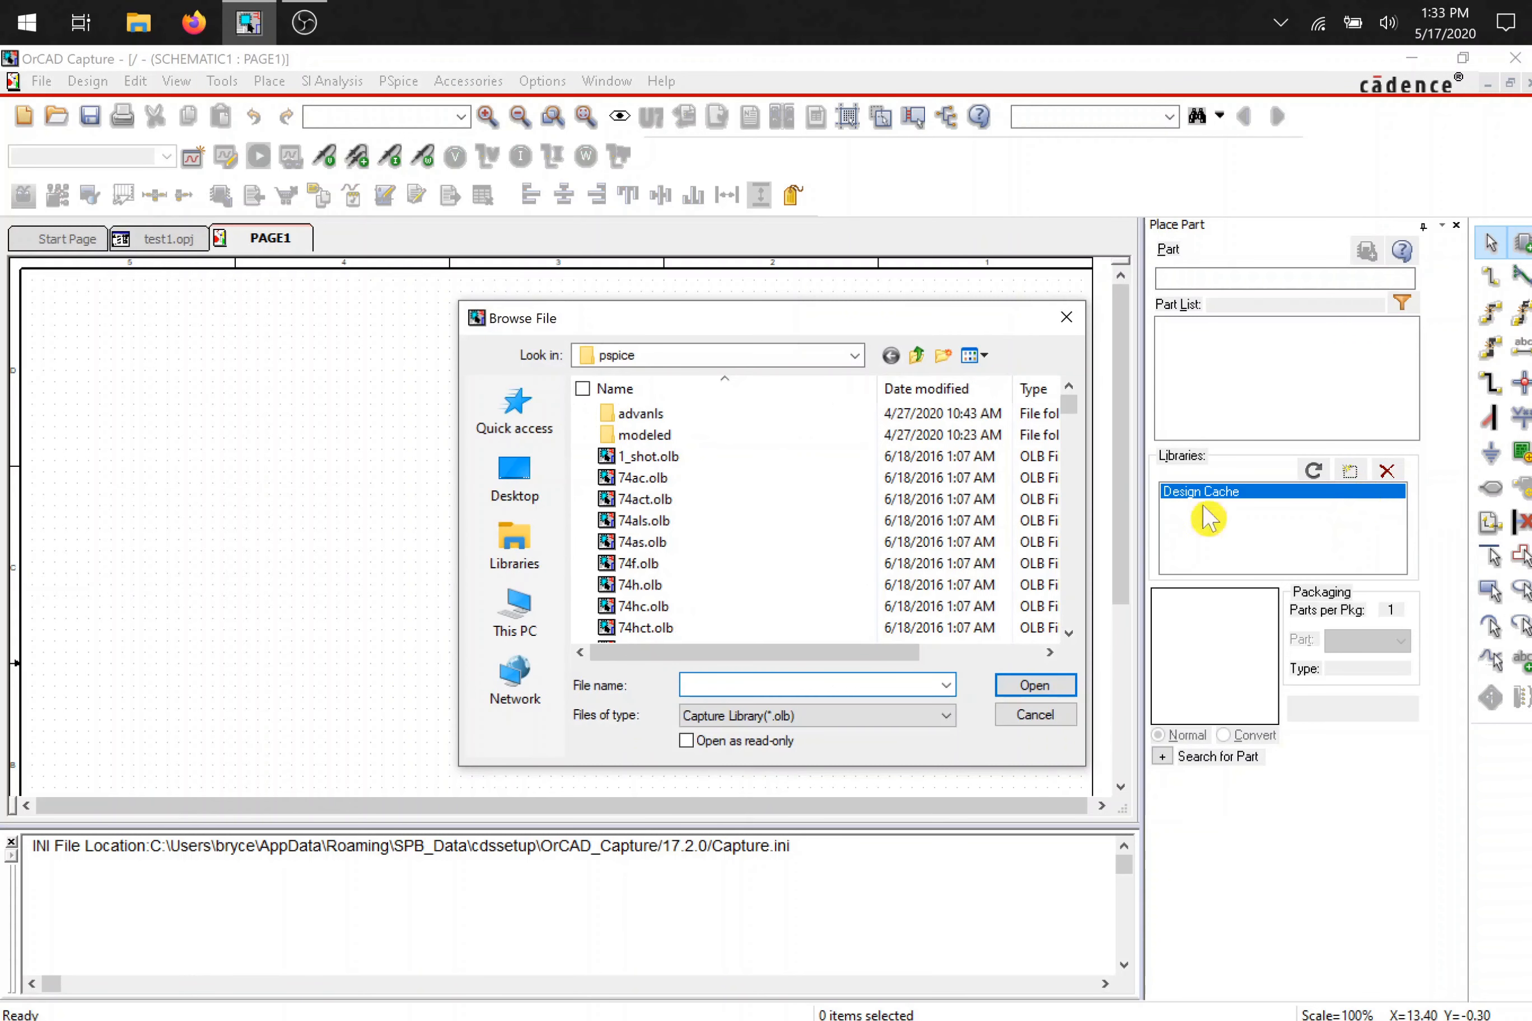
pyautogui.moveTo(689, 519)
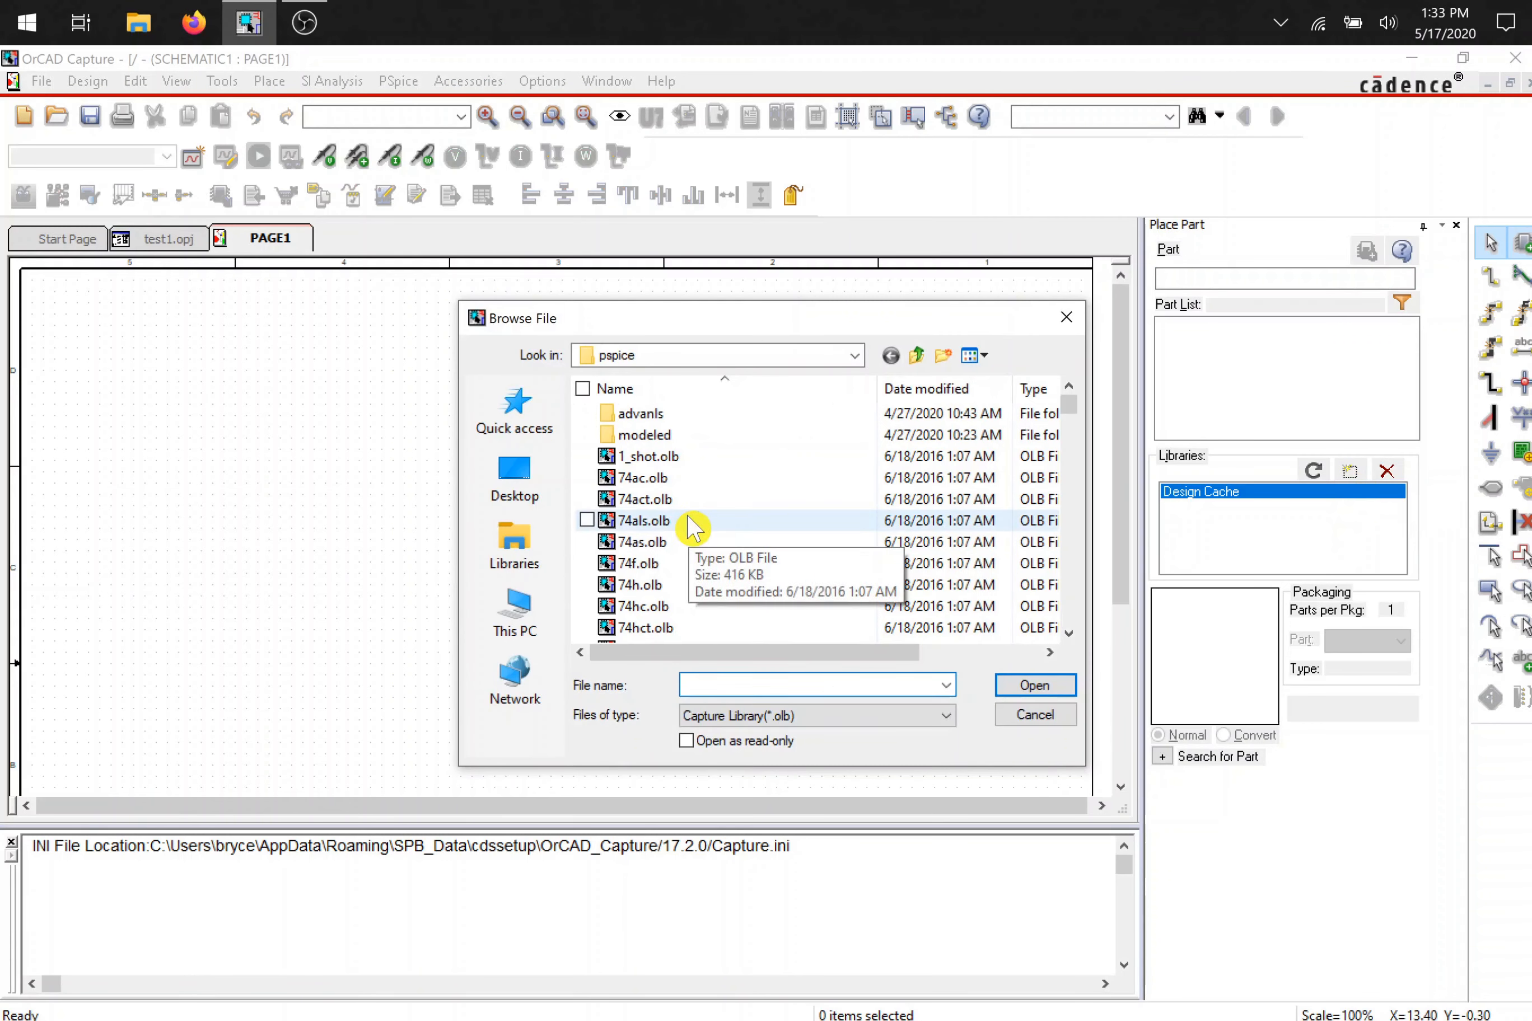
pyautogui.scroll(-3)
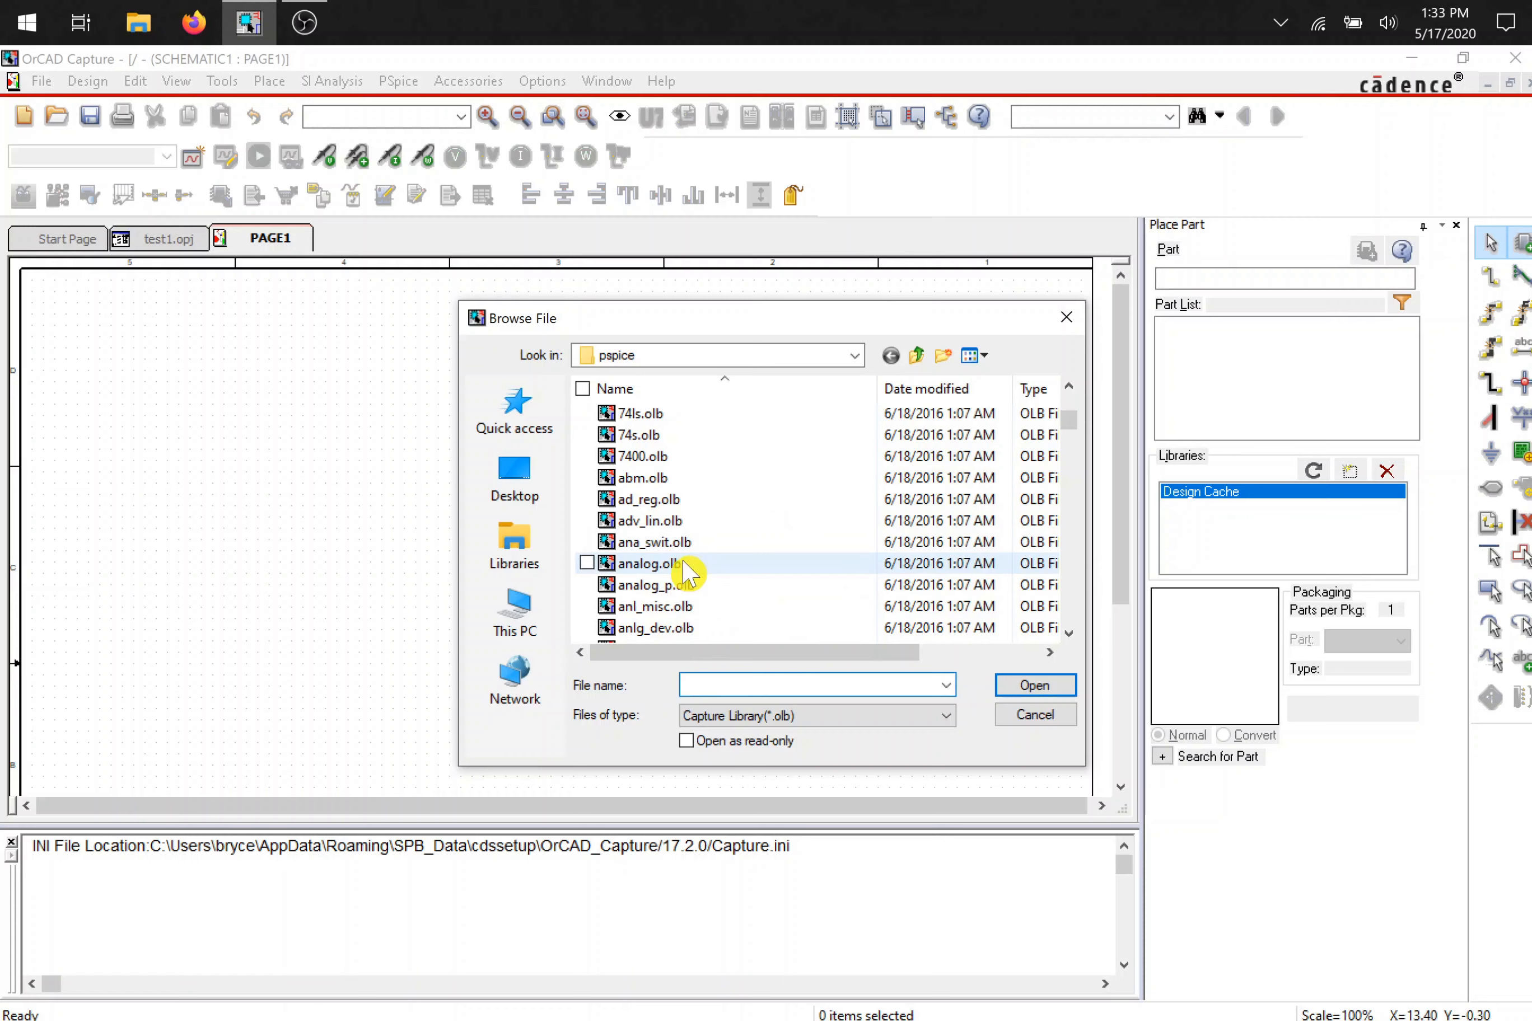
pyautogui.click(650, 563)
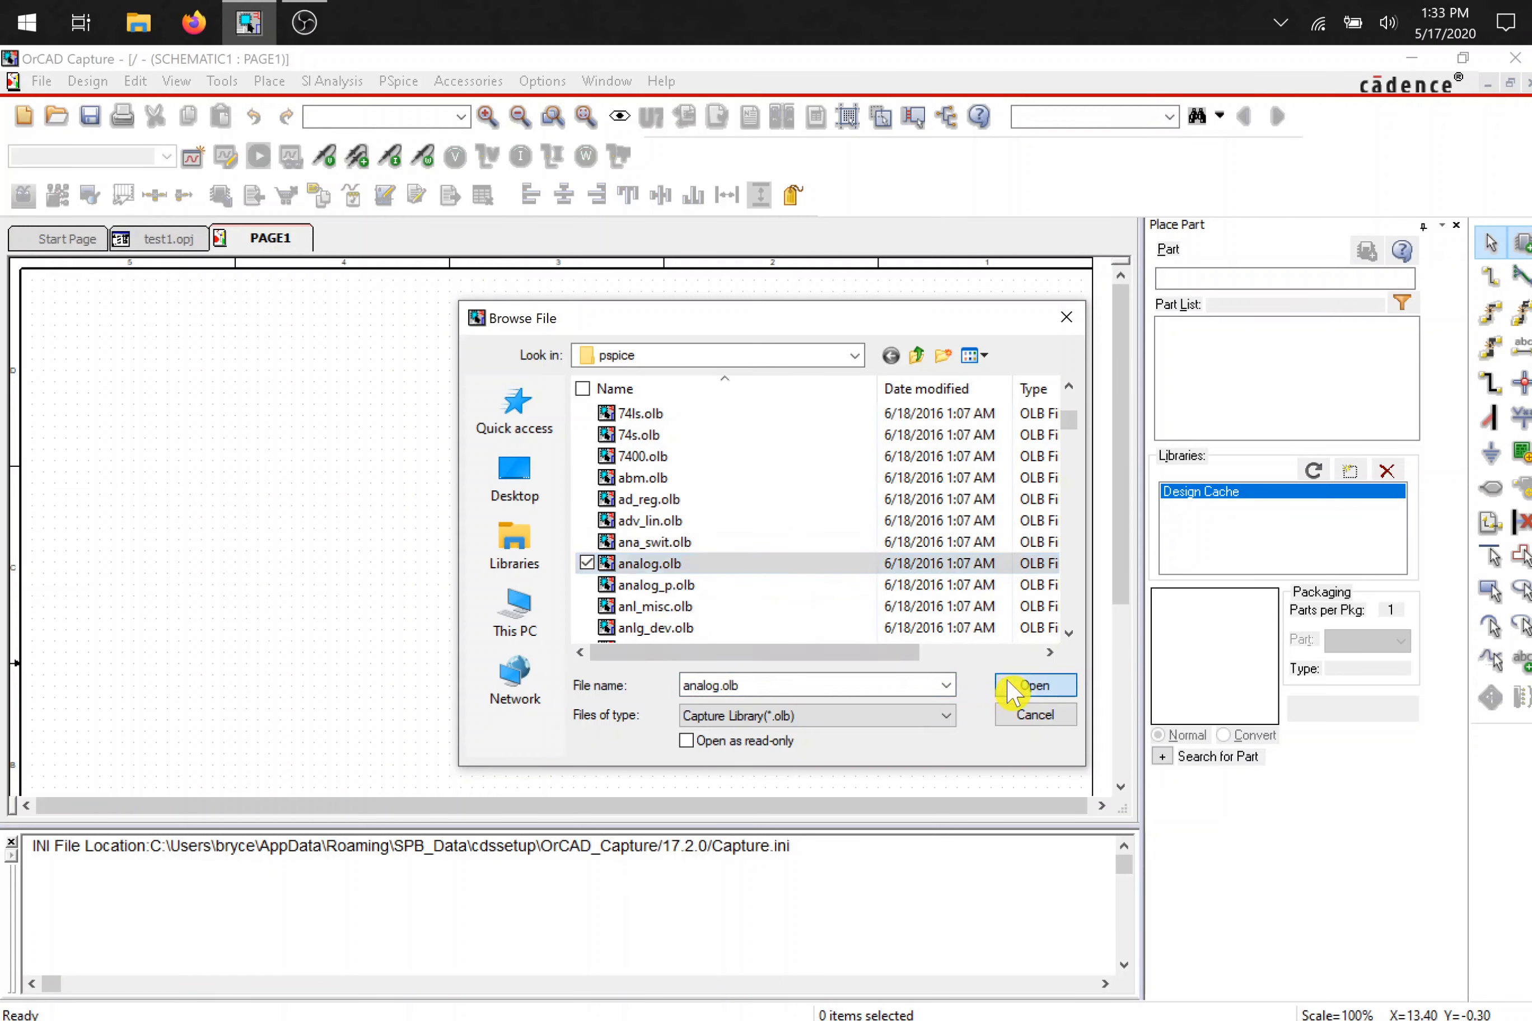
pyautogui.click(1035, 687)
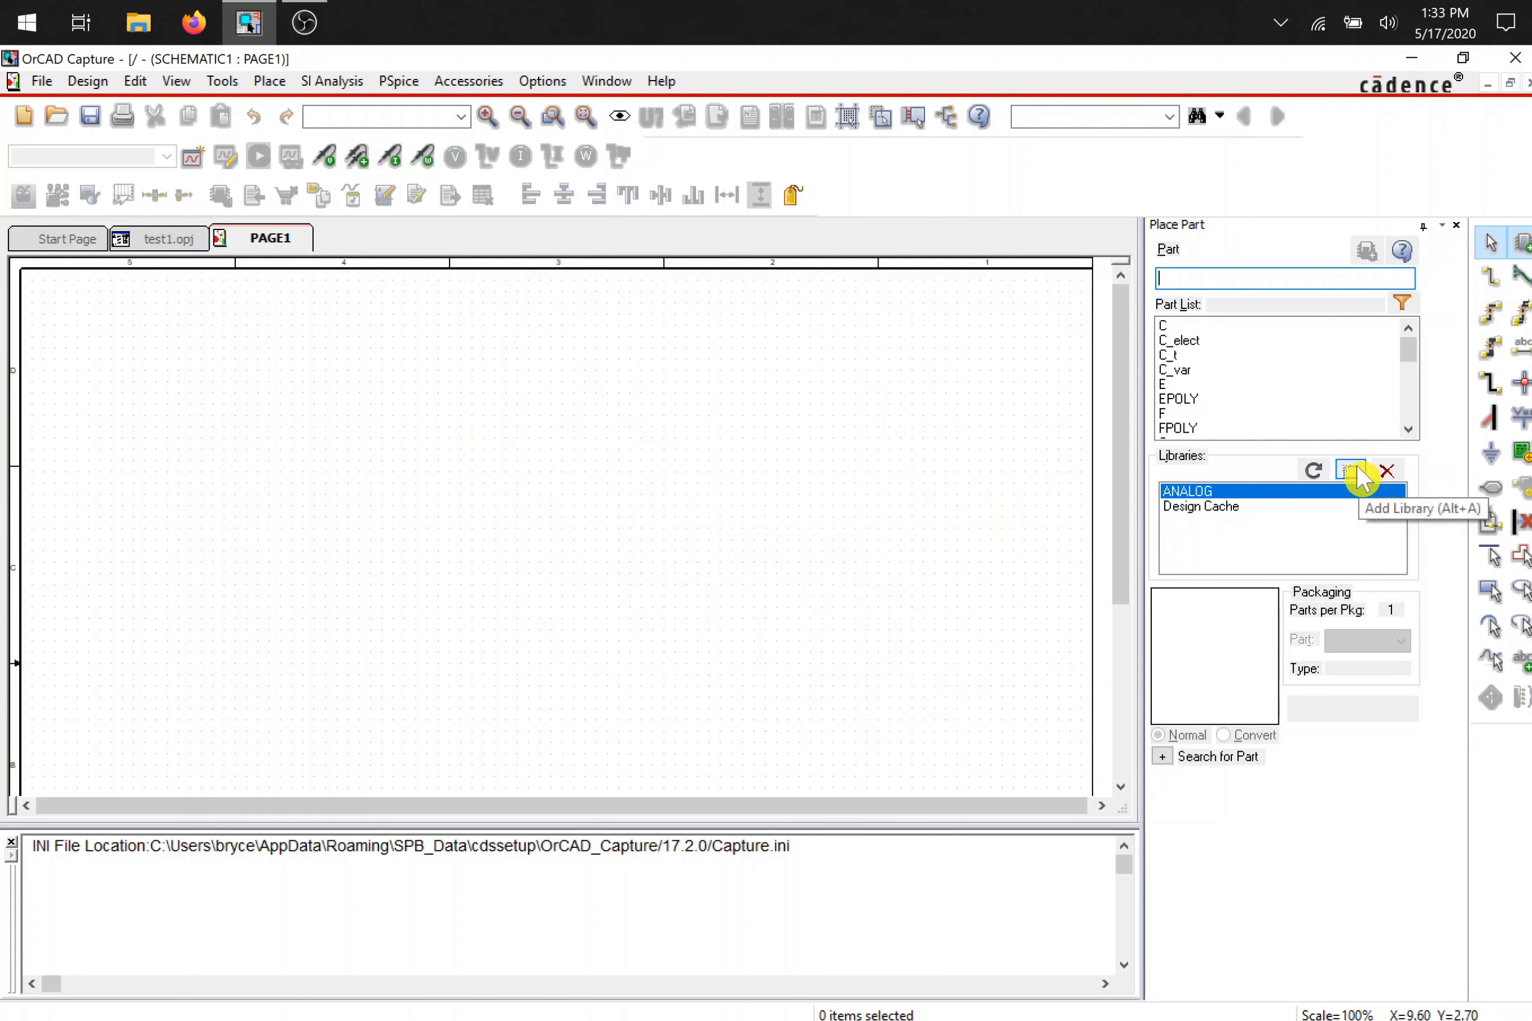
# - Start adding a second library, searching for source.olb
pyautogui.click(1352, 470)
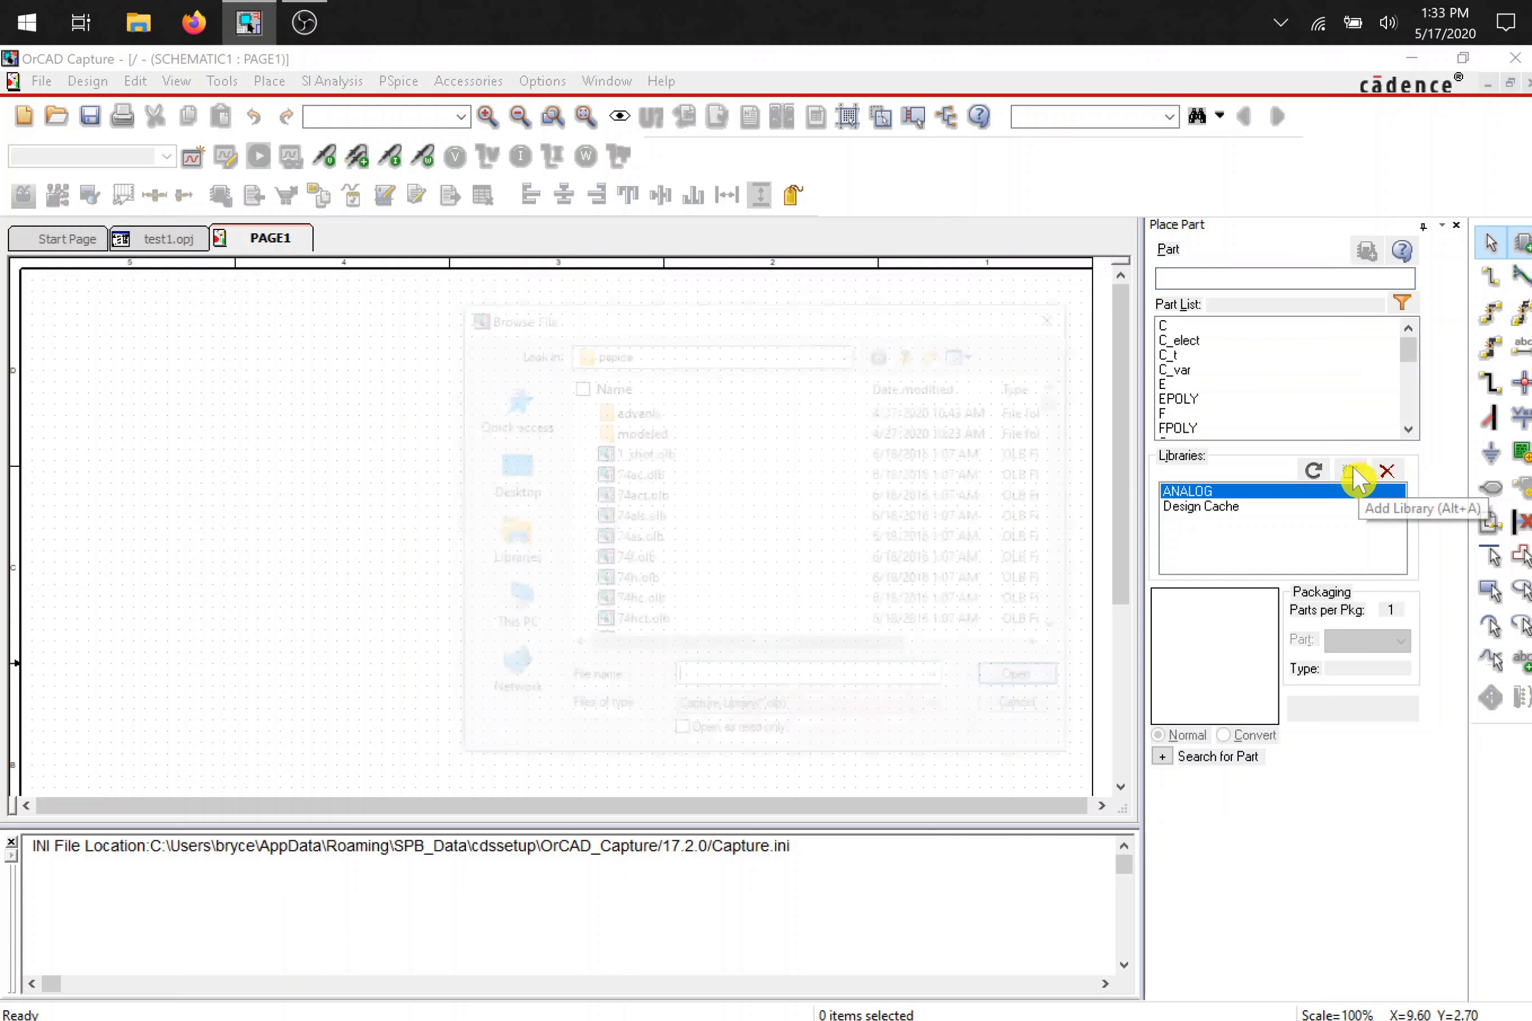
pyautogui.write('source')
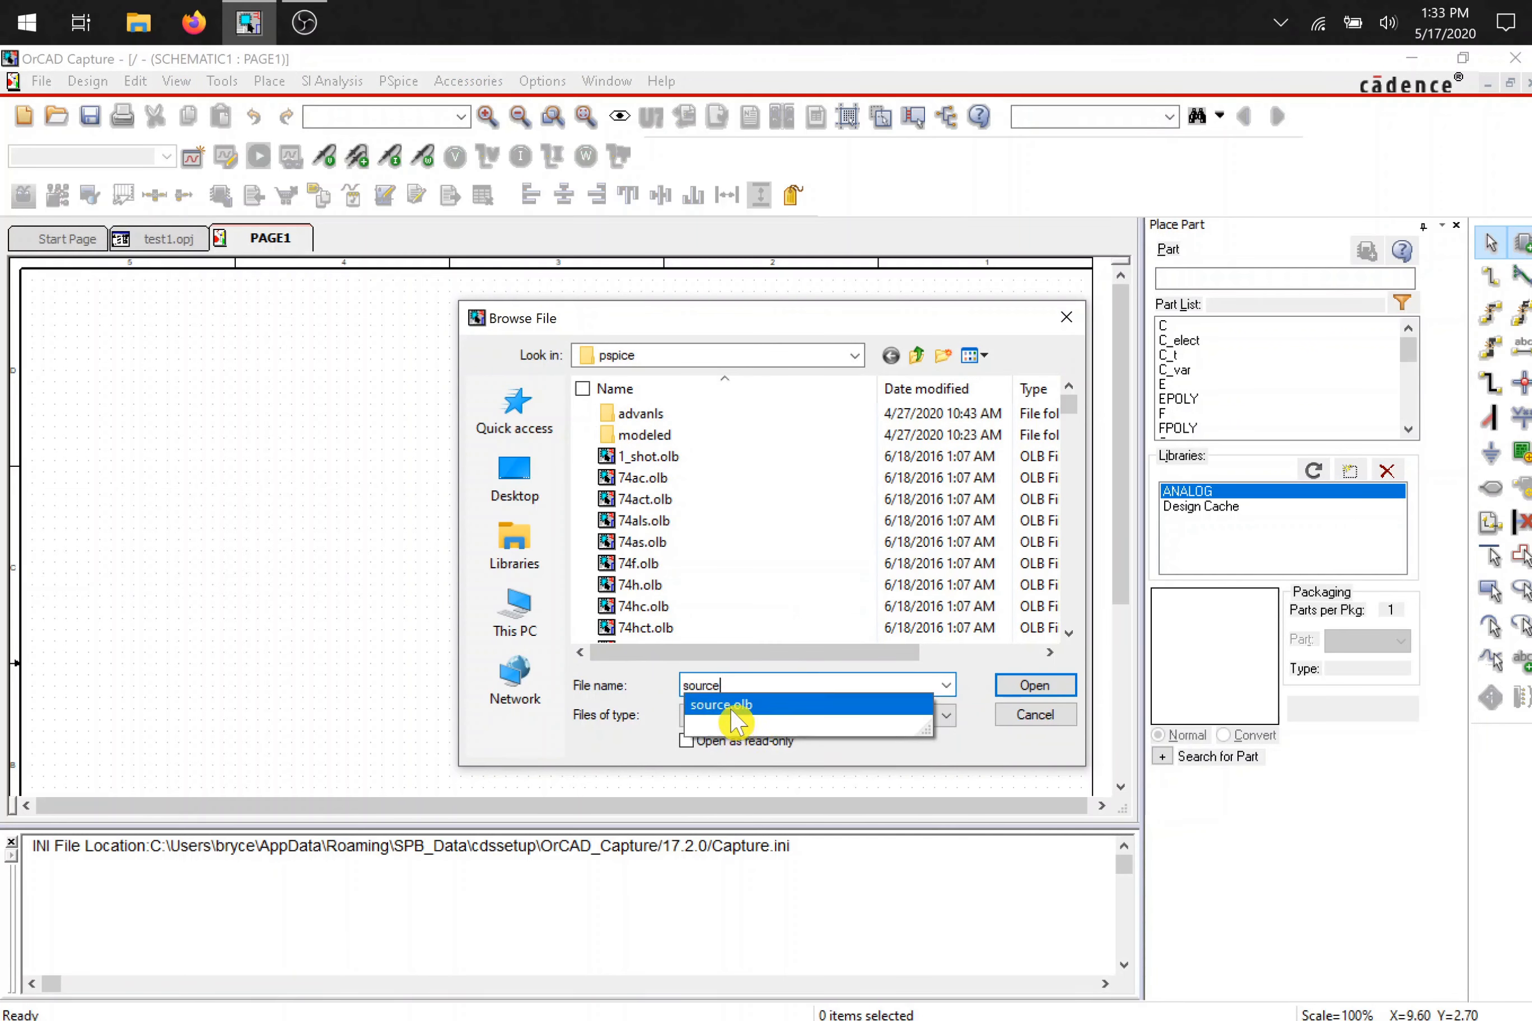
pyautogui.moveTo(775, 711)
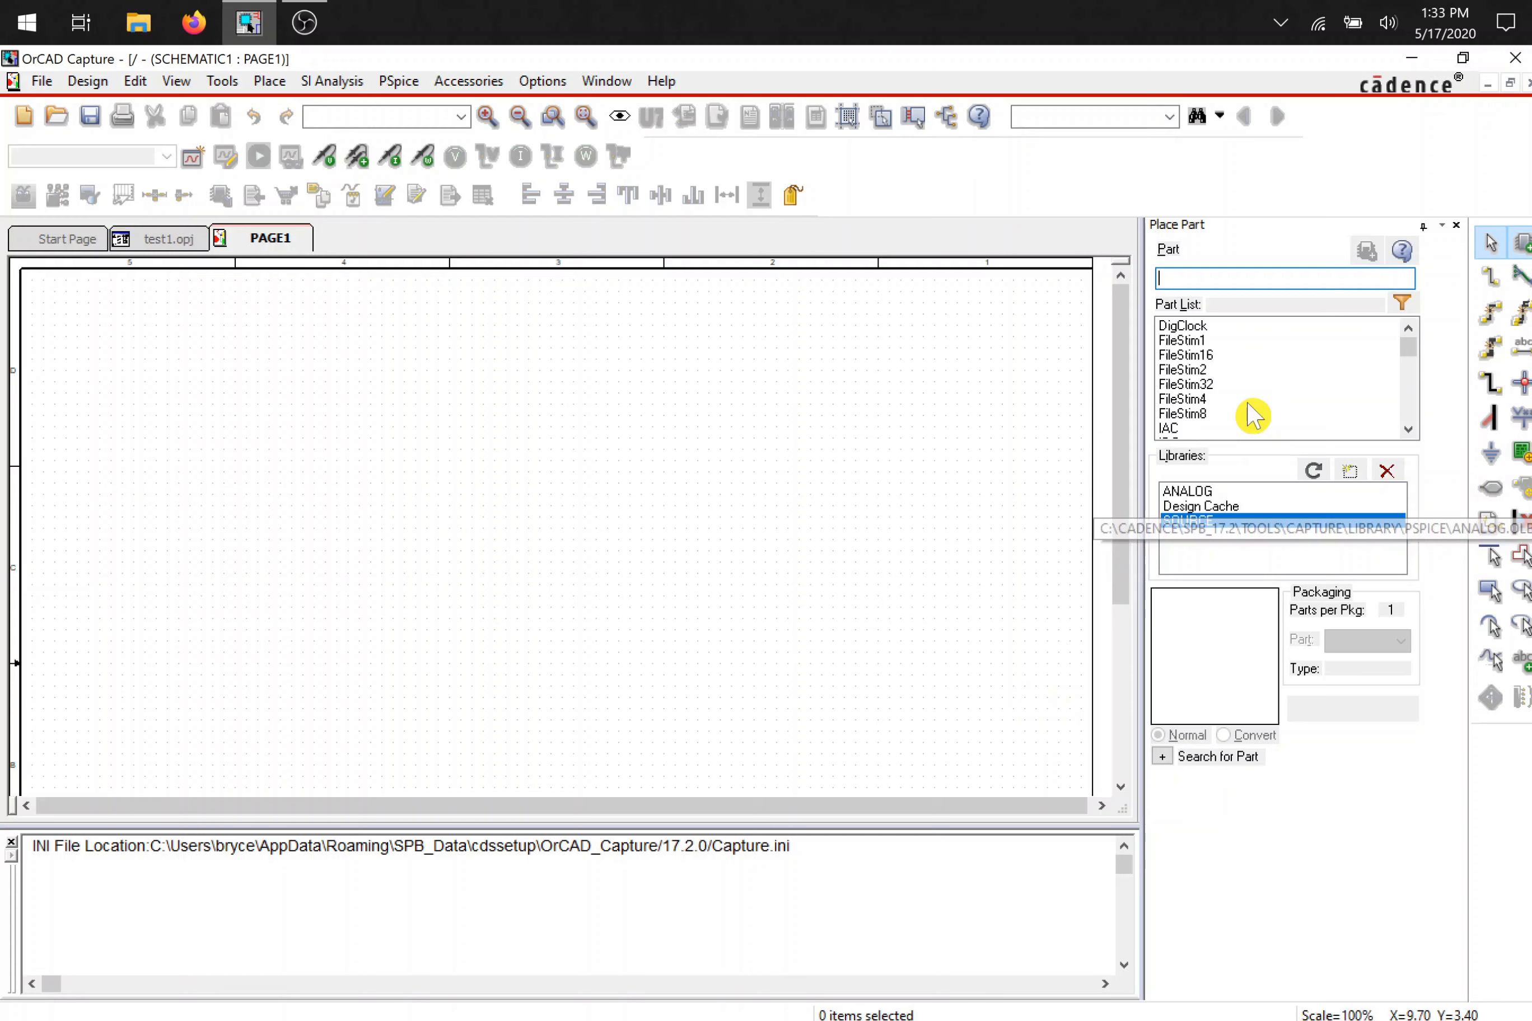
# - Browse the SOURCE library's parts, then show ANALOG's parts down to resistor R
pyautogui.click(1188, 521)
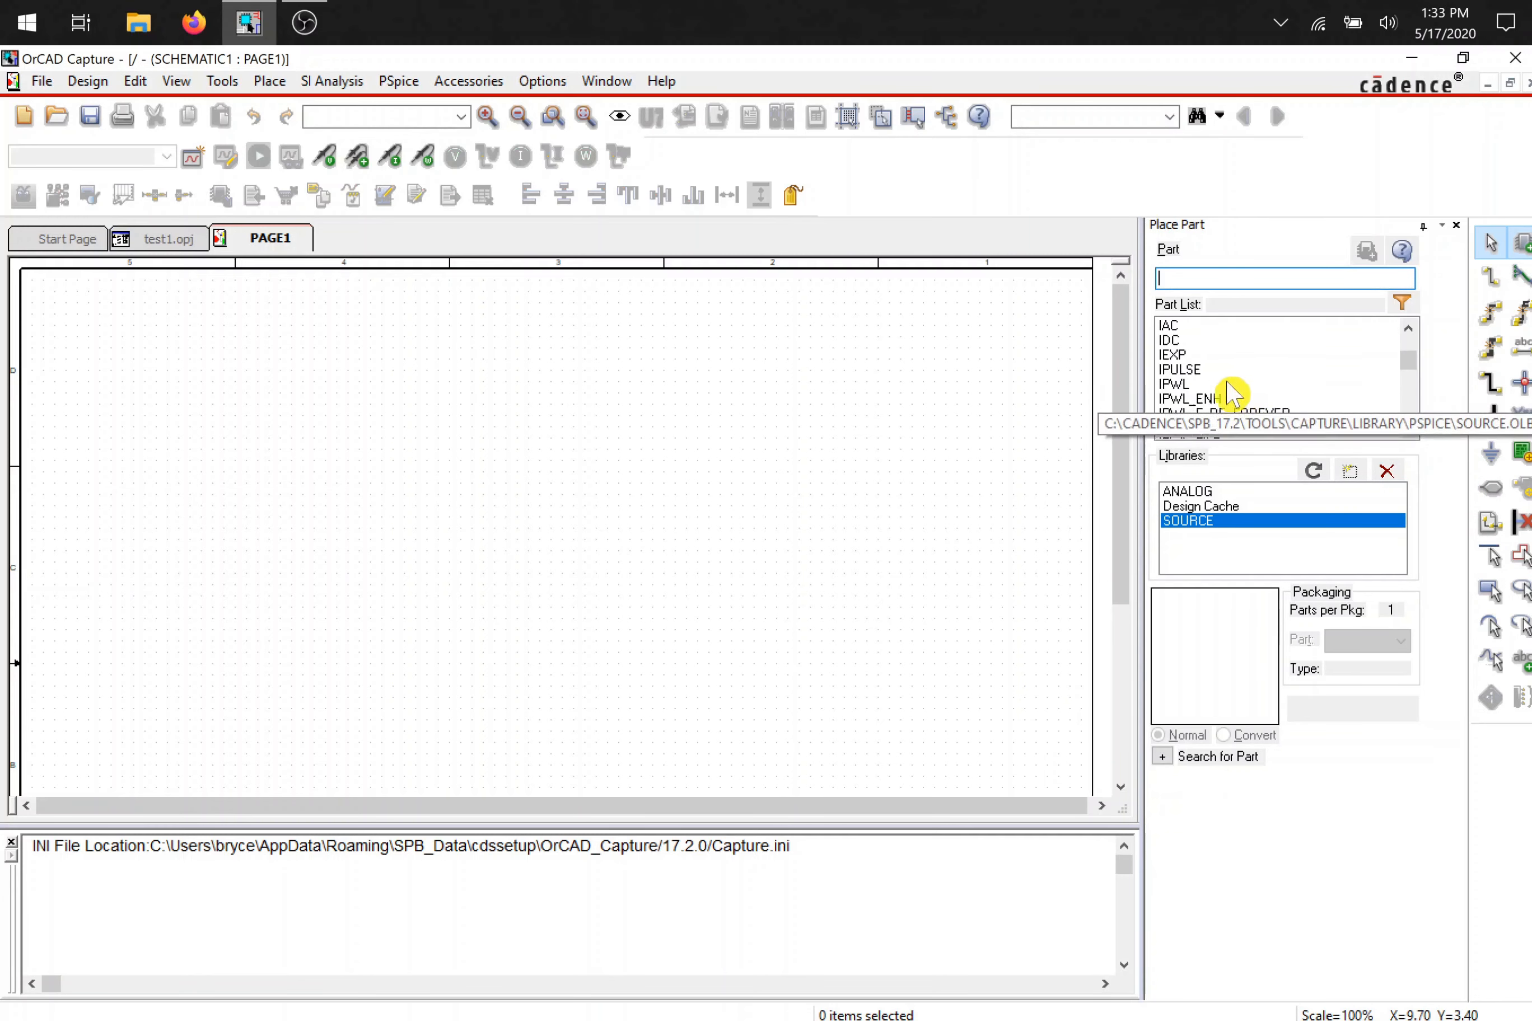
pyautogui.scroll(-3)
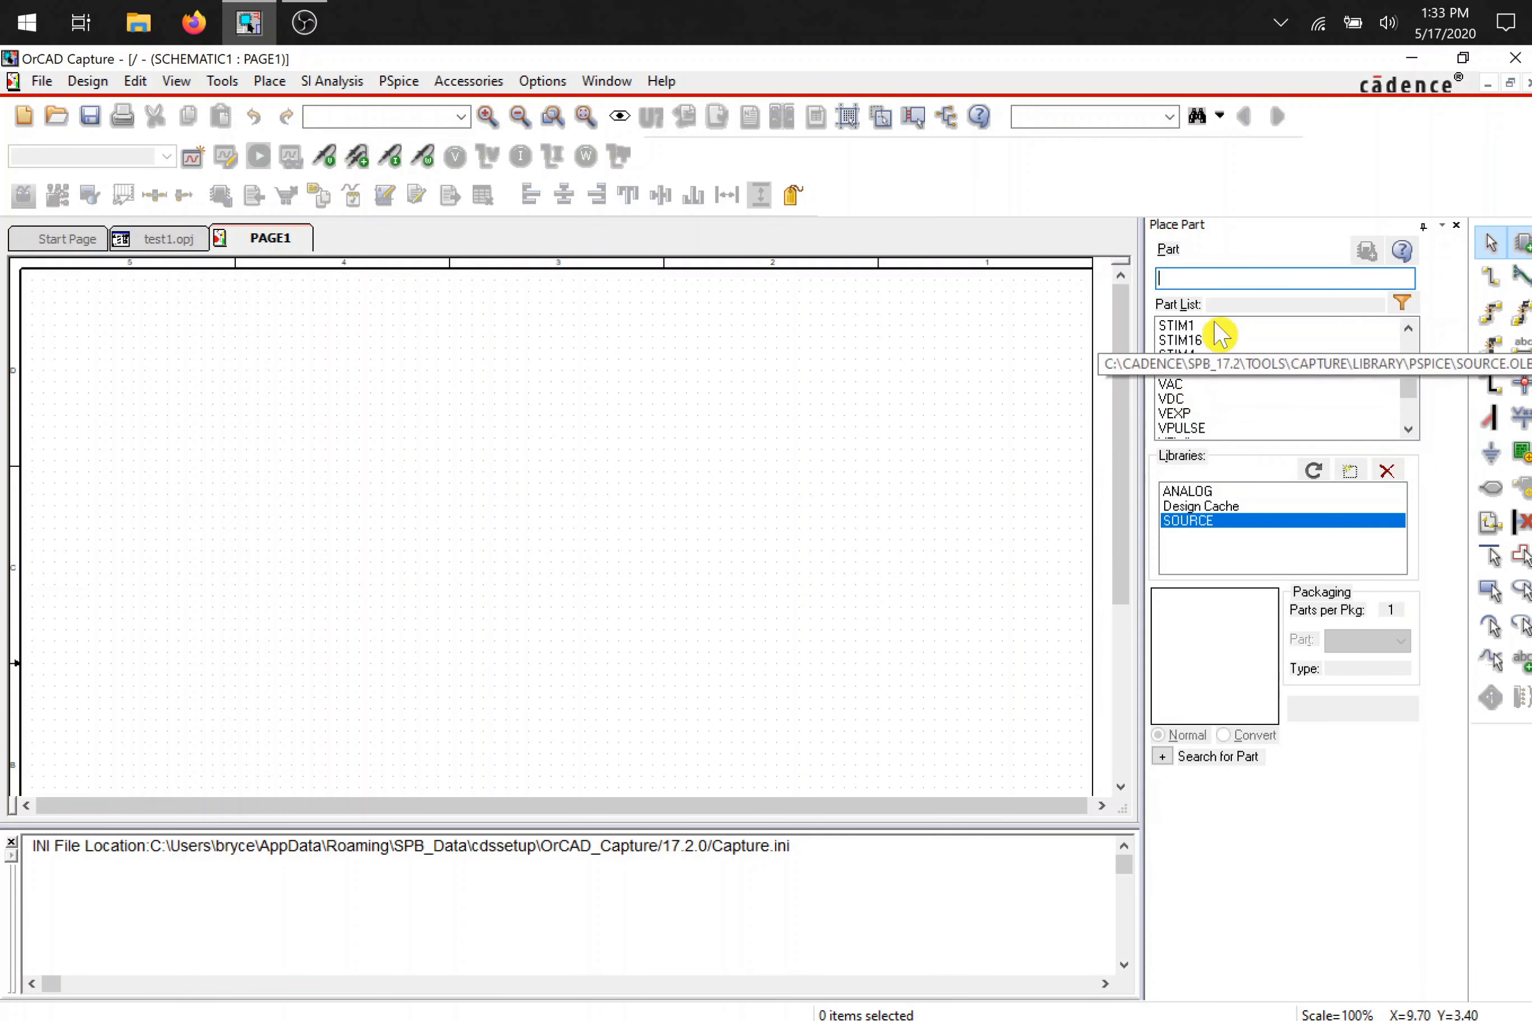
pyautogui.scroll(-3)
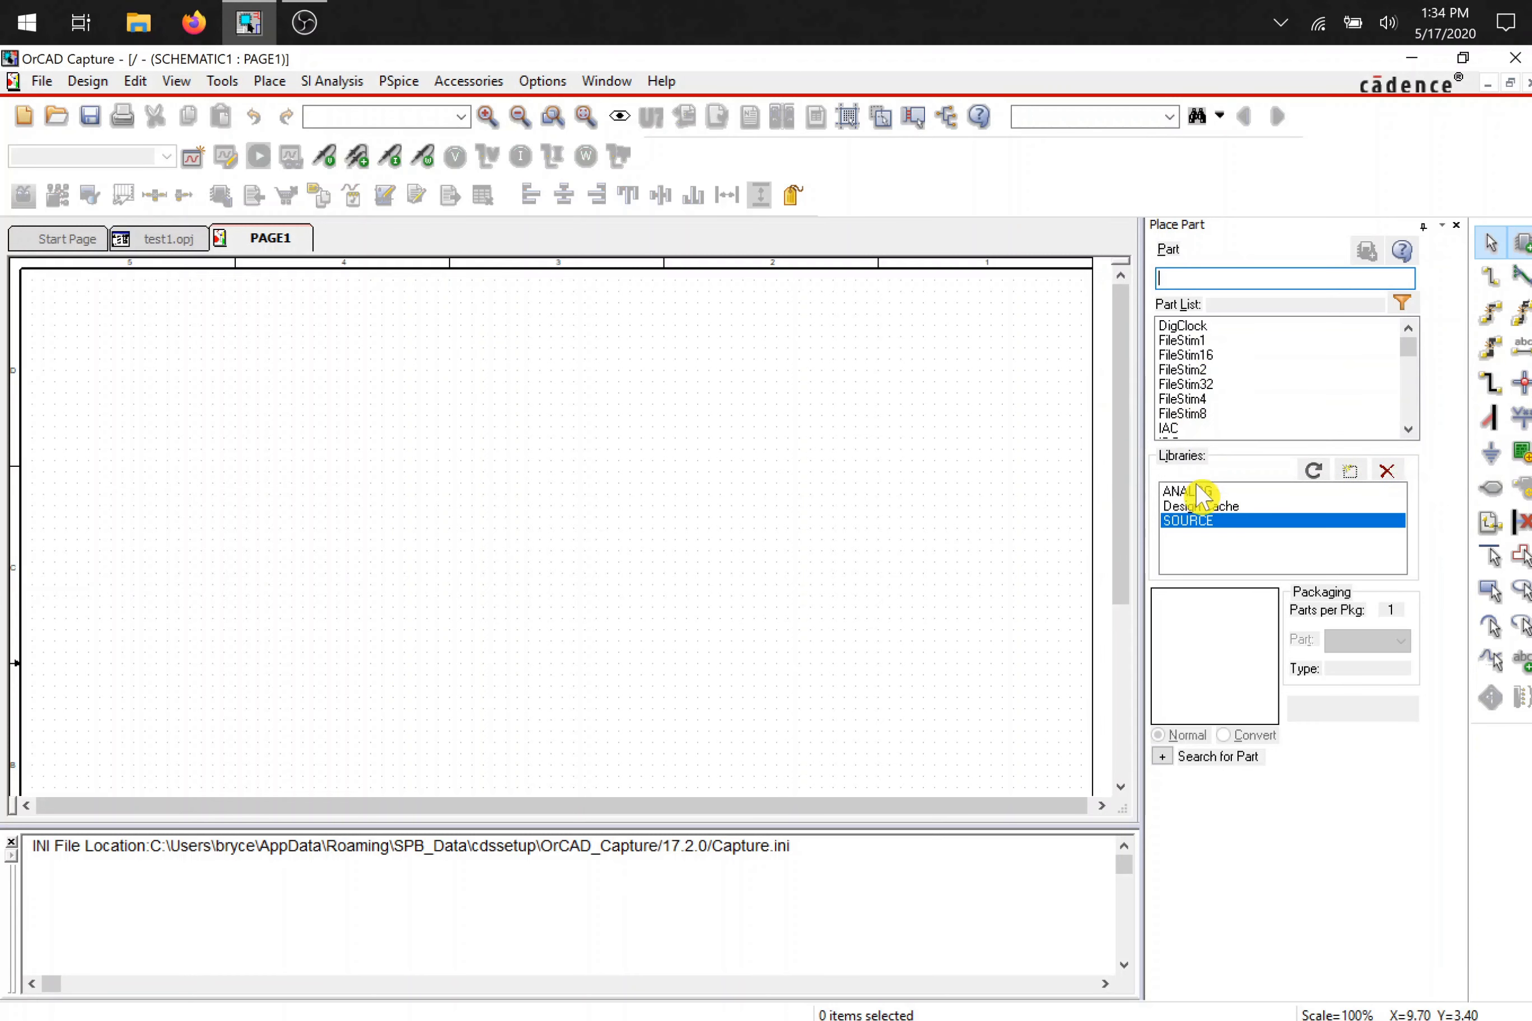
pyautogui.click(1188, 490)
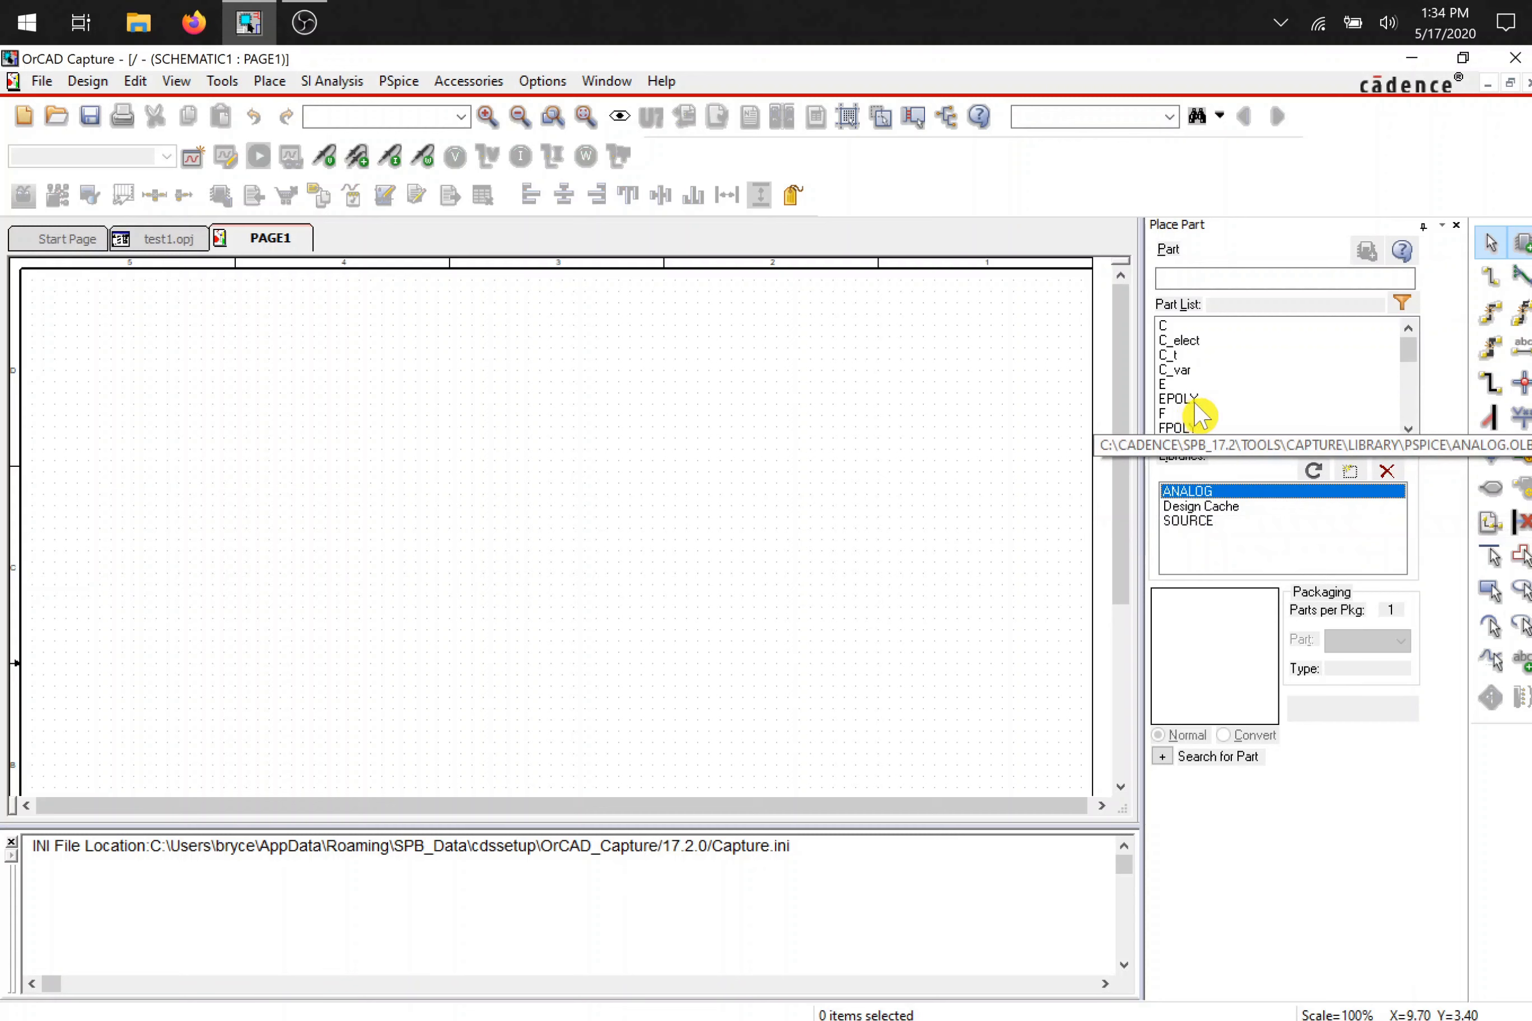
pyautogui.scroll(-3)
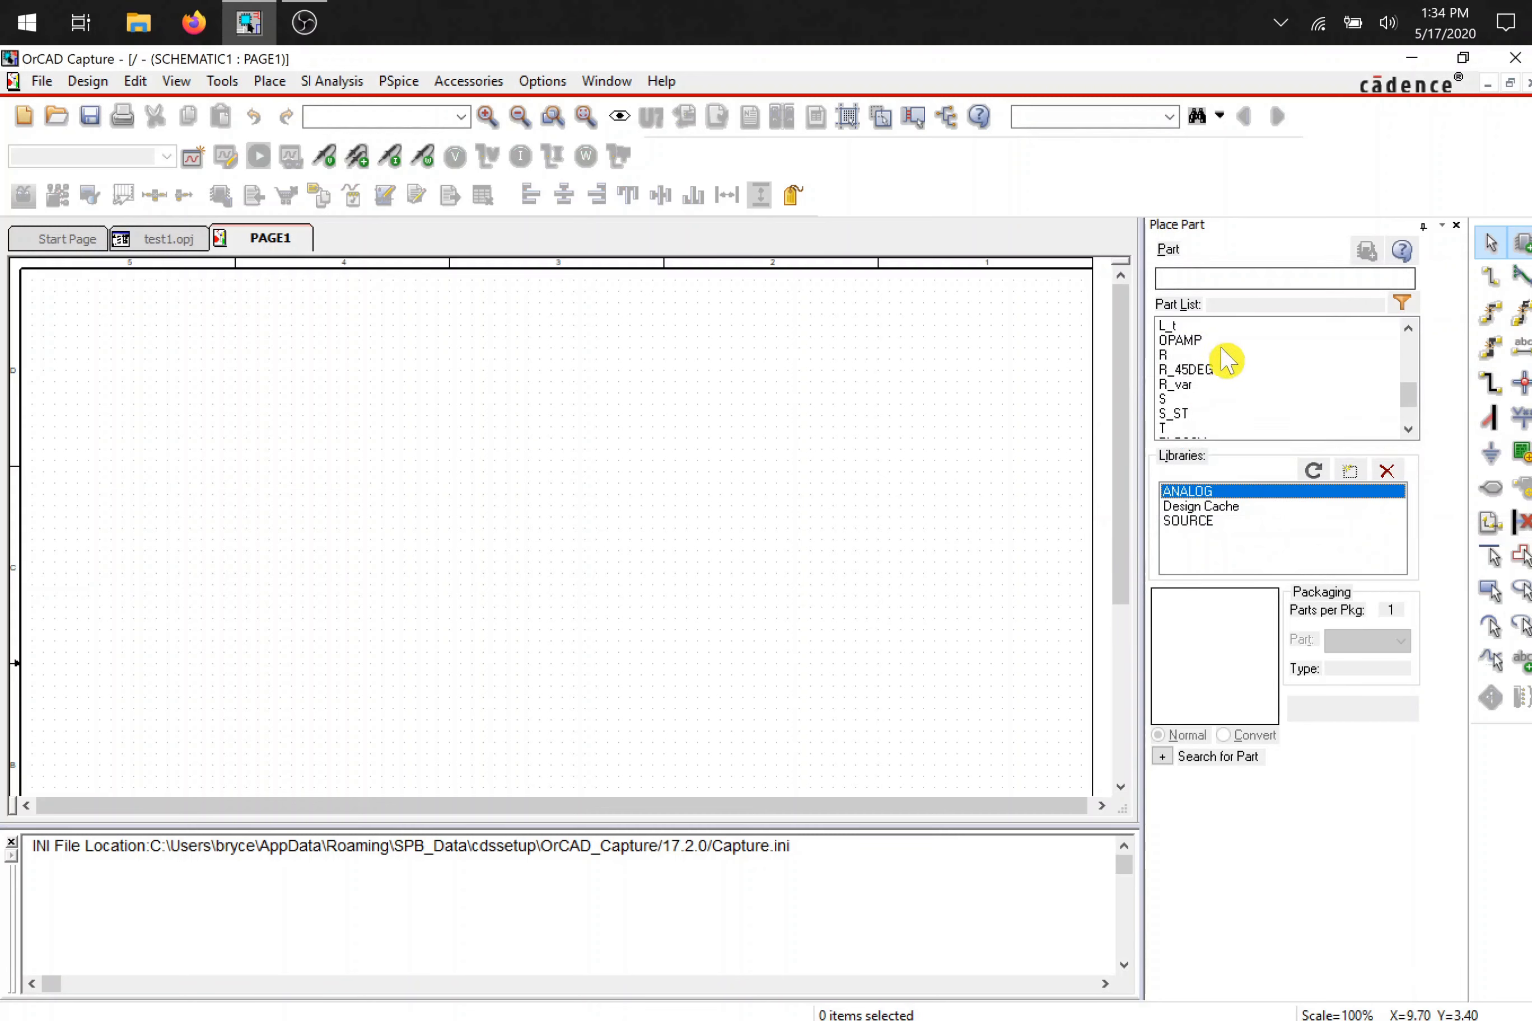
# - Pick the resistor R from ANALOG for placing R4 right of R3
pyautogui.click(1161, 355)
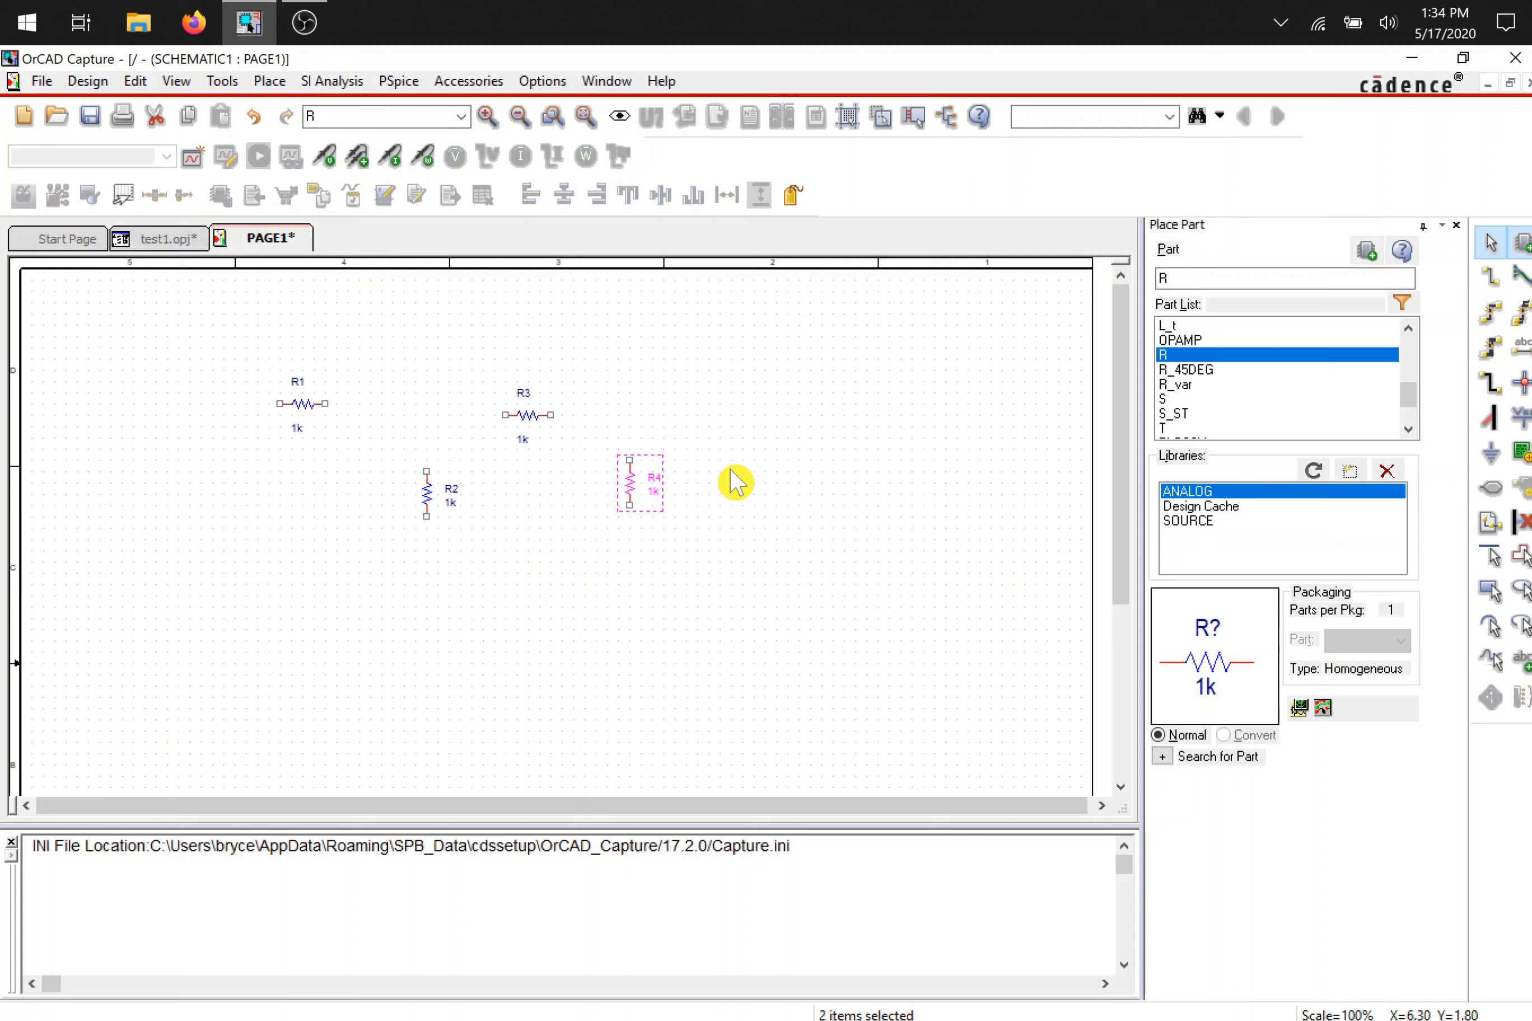
pyautogui.moveTo(904, 519)
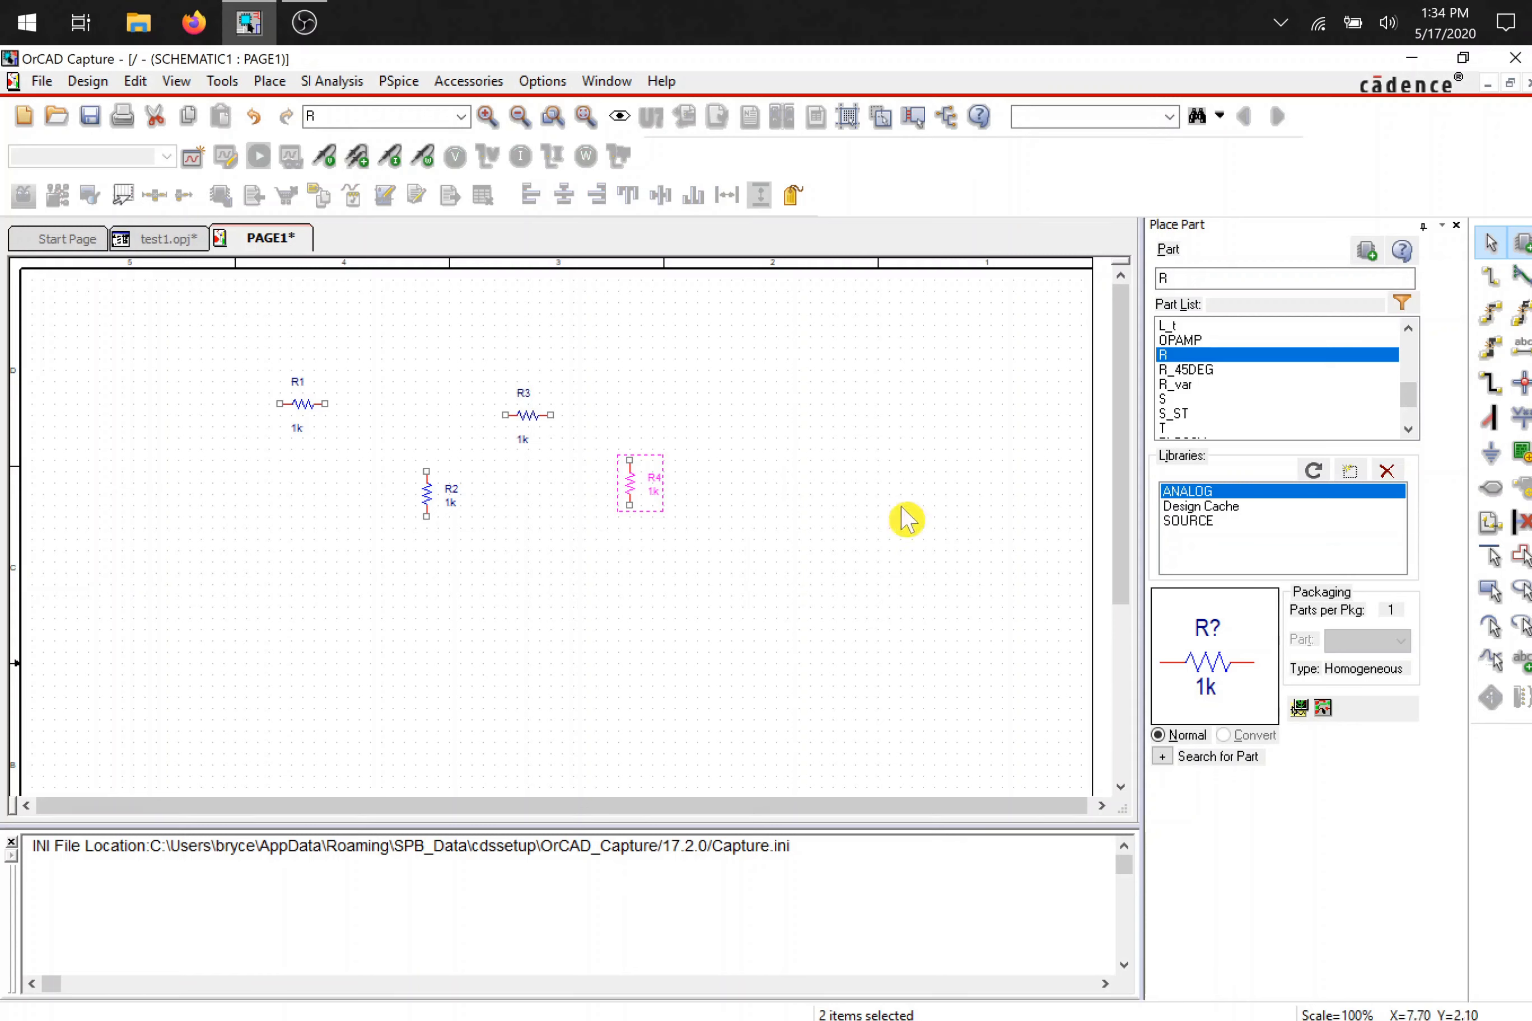
pyautogui.moveTo(1201, 533)
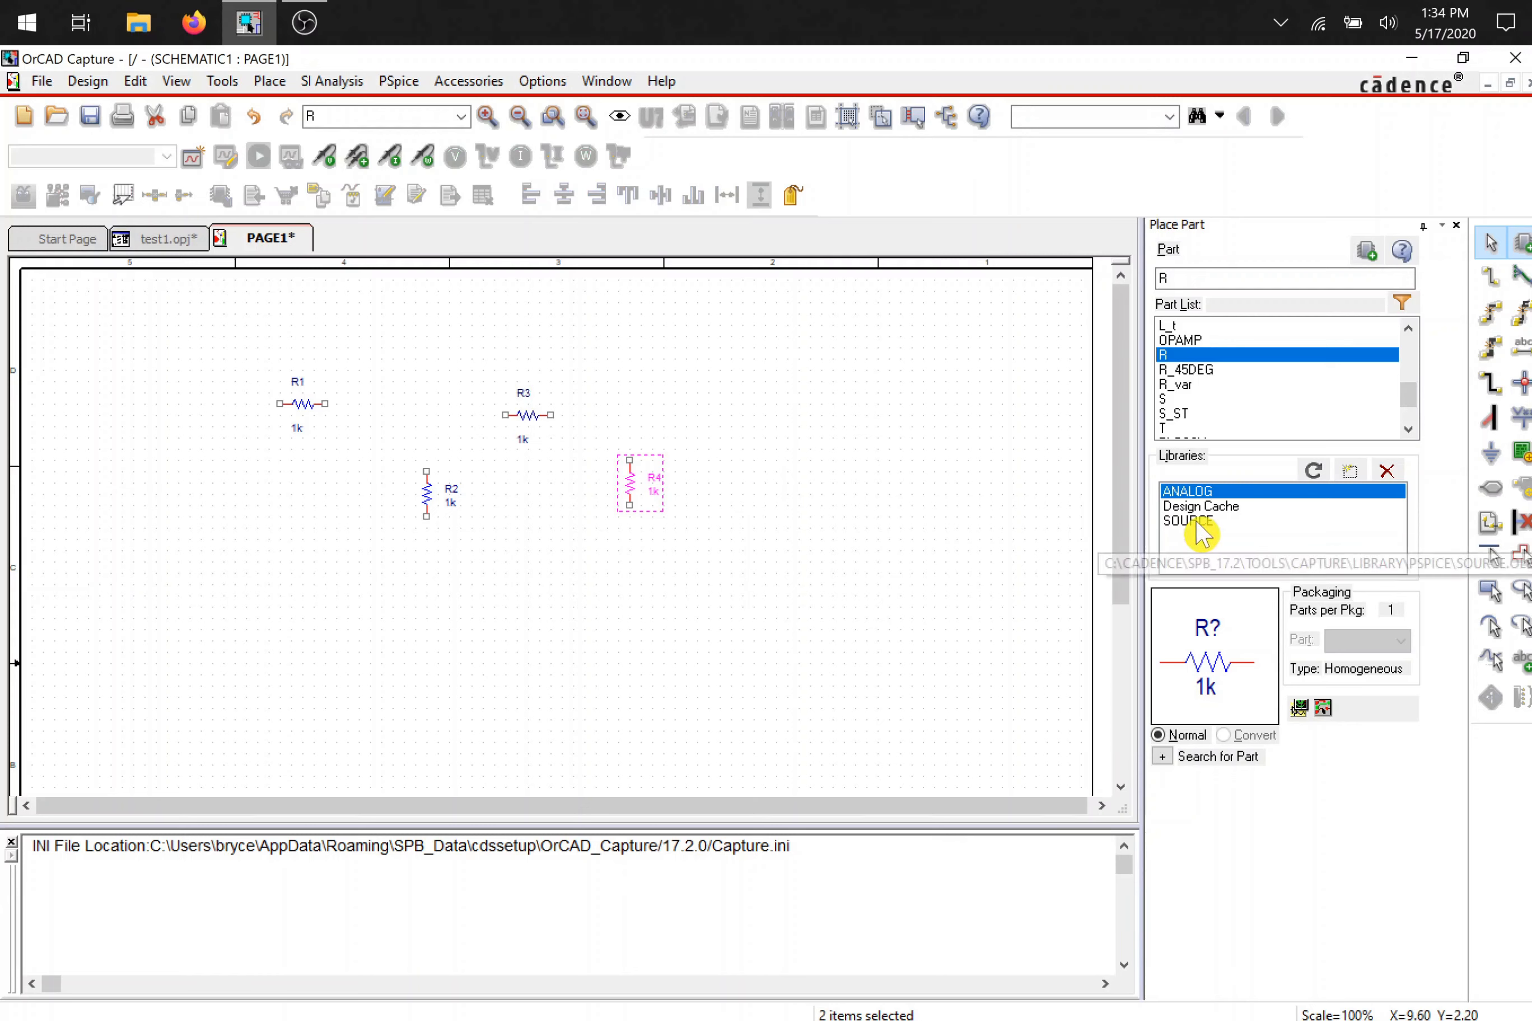
# - Place a VDC voltage source V1 from the SOURCE library left of the resistors
pyautogui.click(1188, 520)
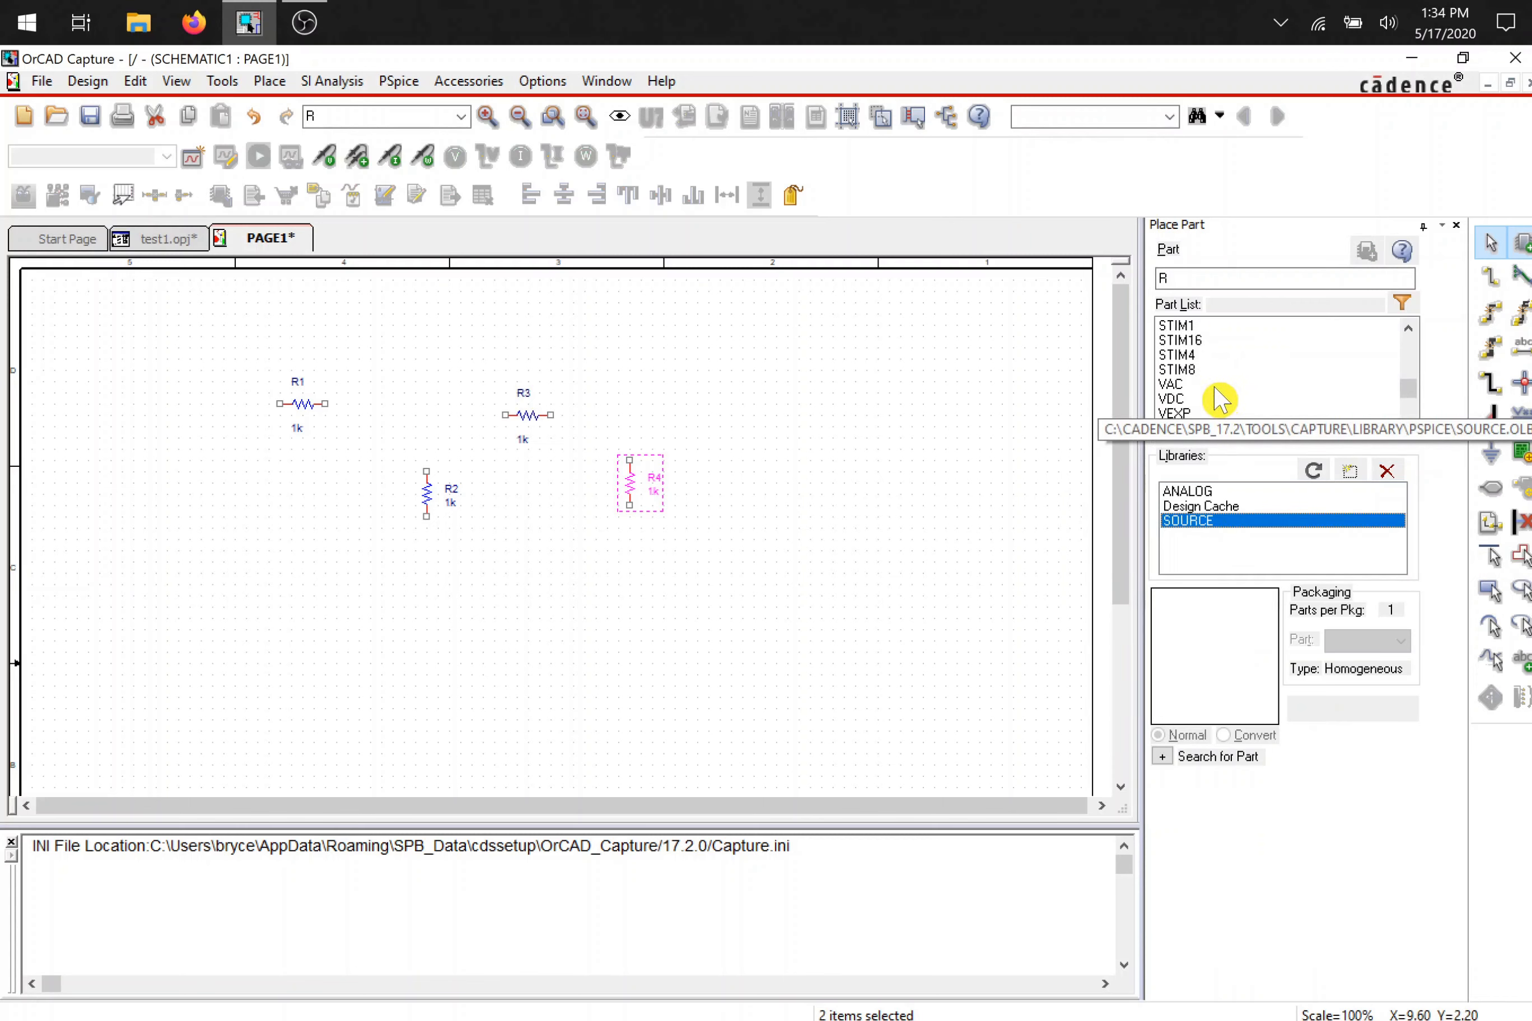
pyautogui.click(1172, 398)
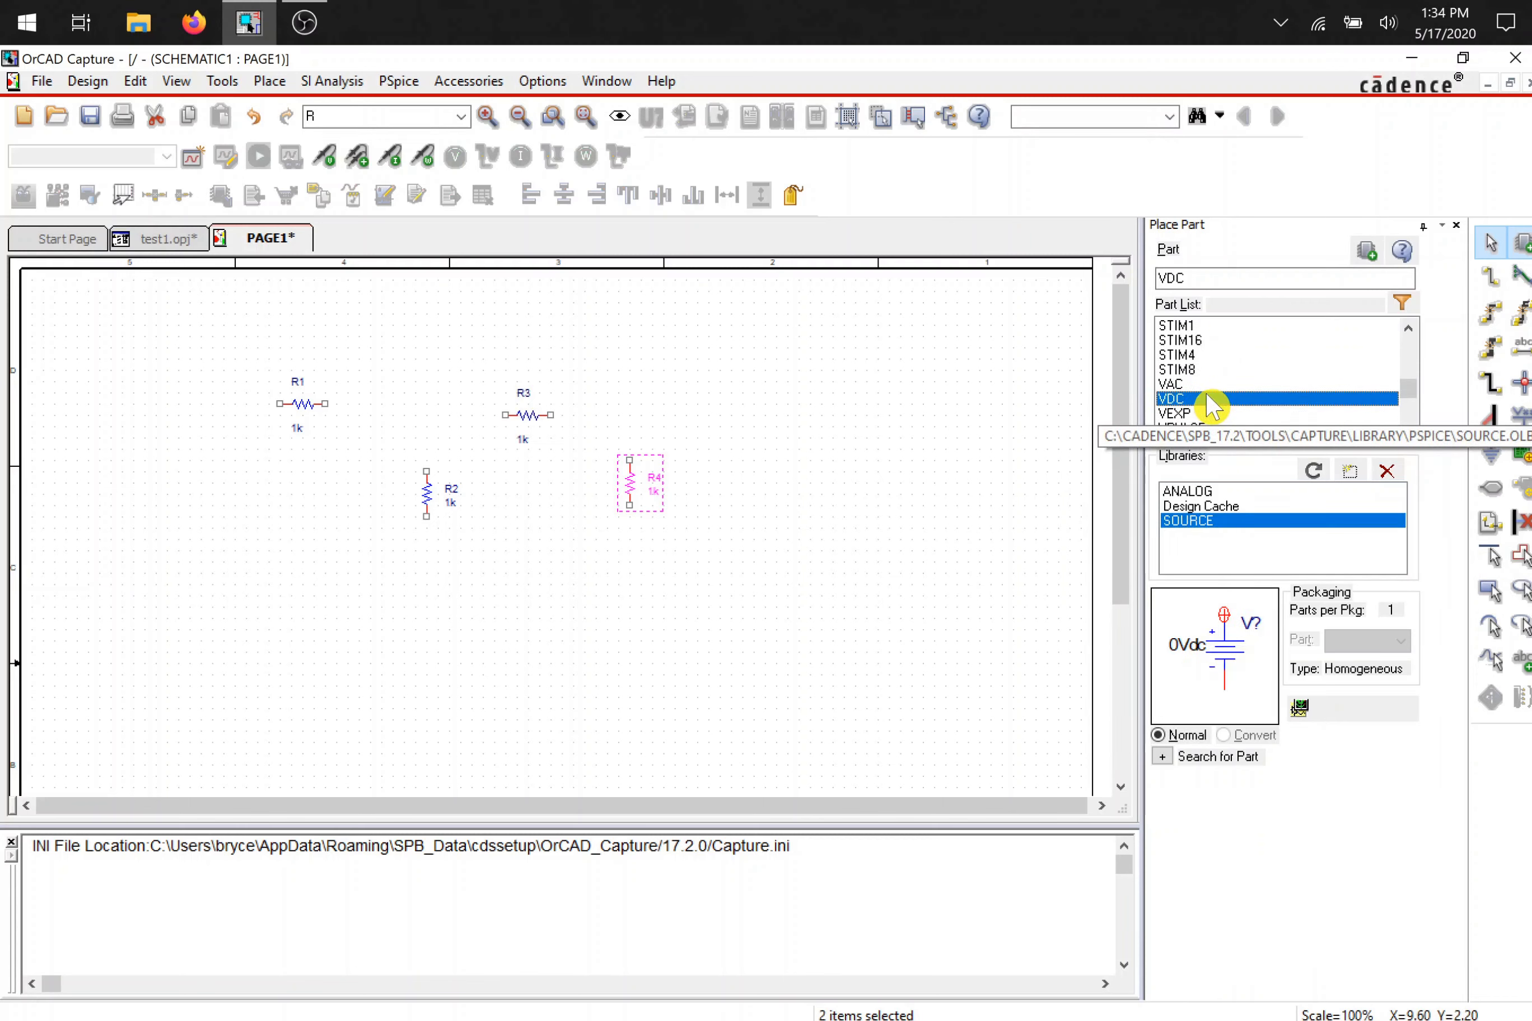
pyautogui.moveTo(1216, 405)
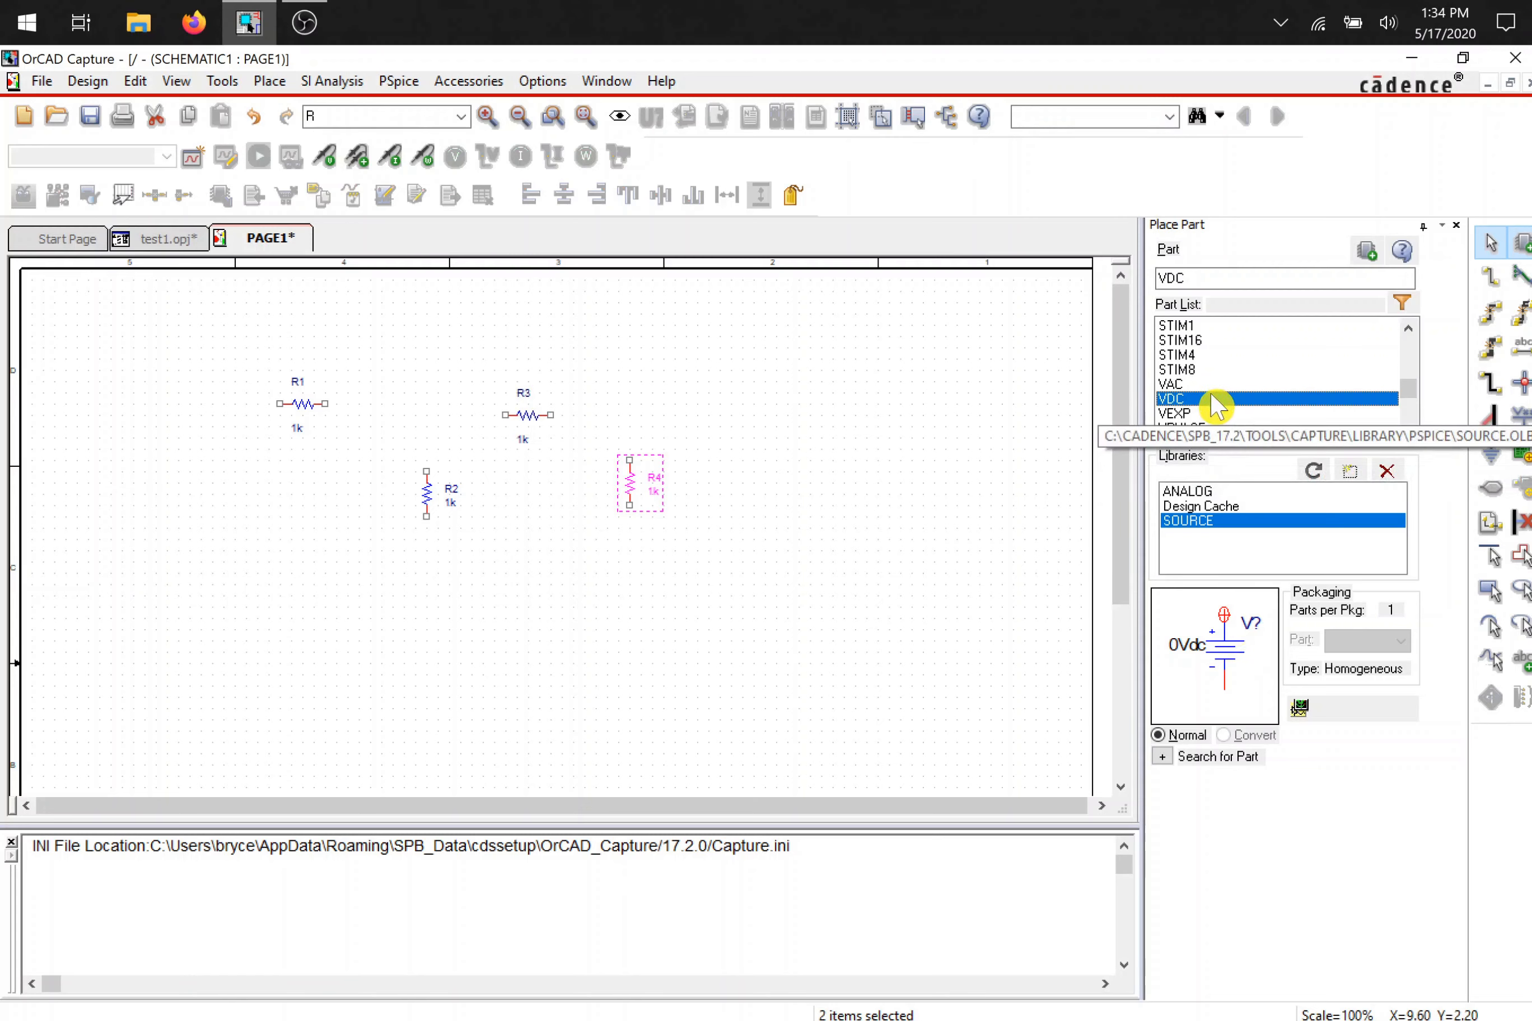
pyautogui.click(273, 494)
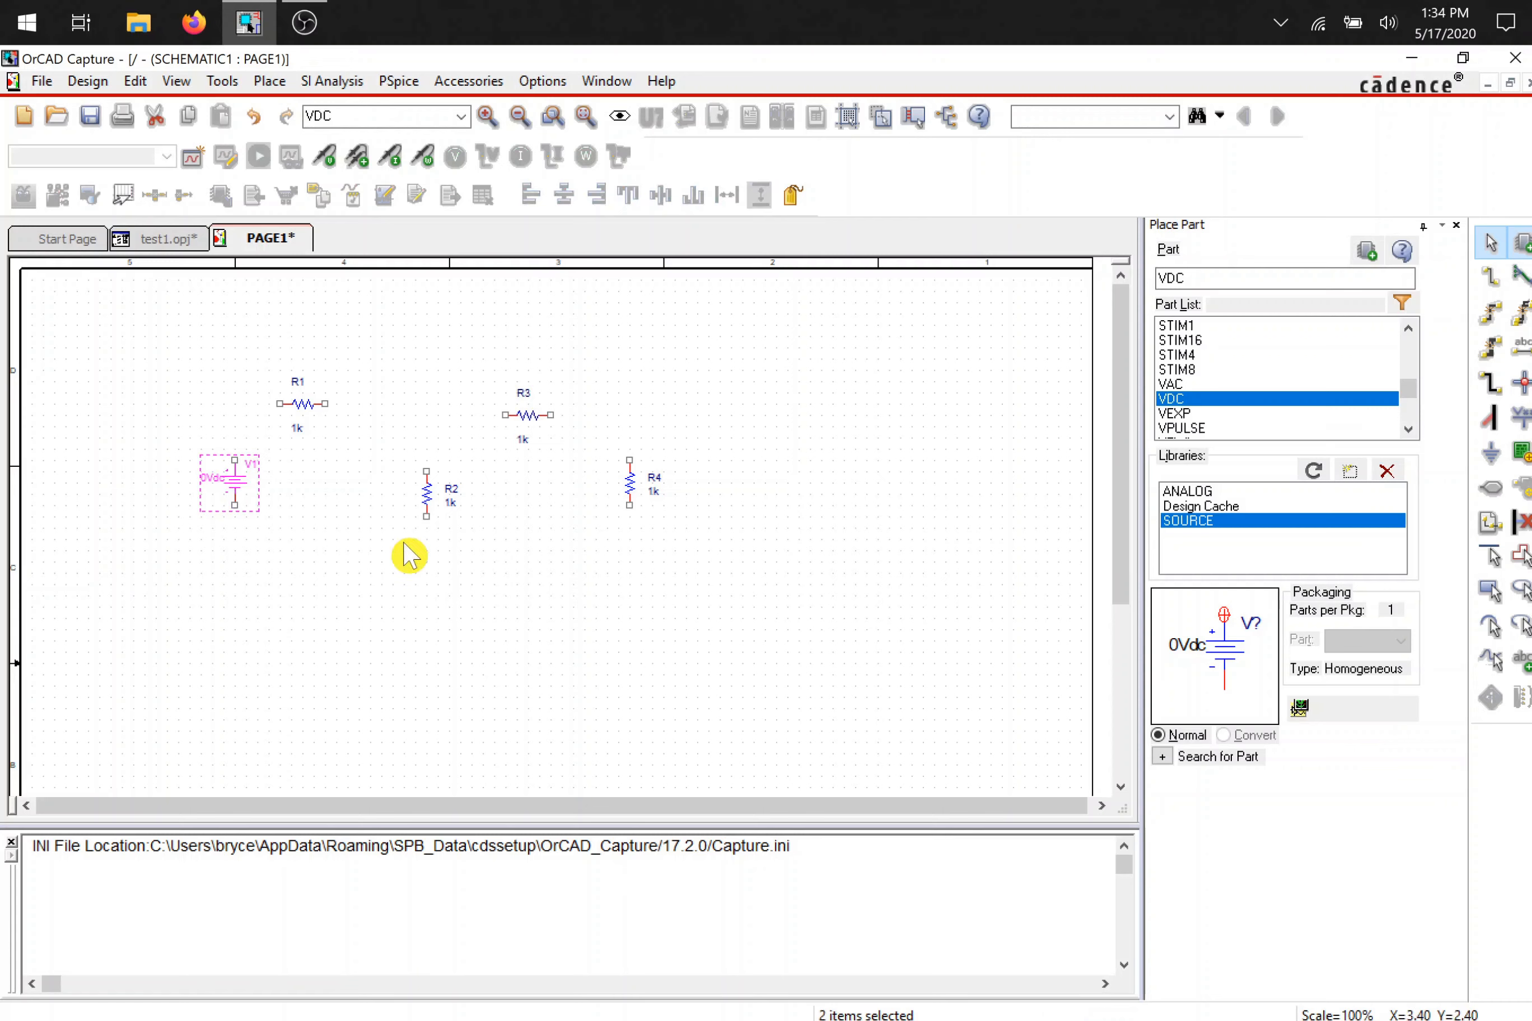
pyautogui.moveTo(494, 556)
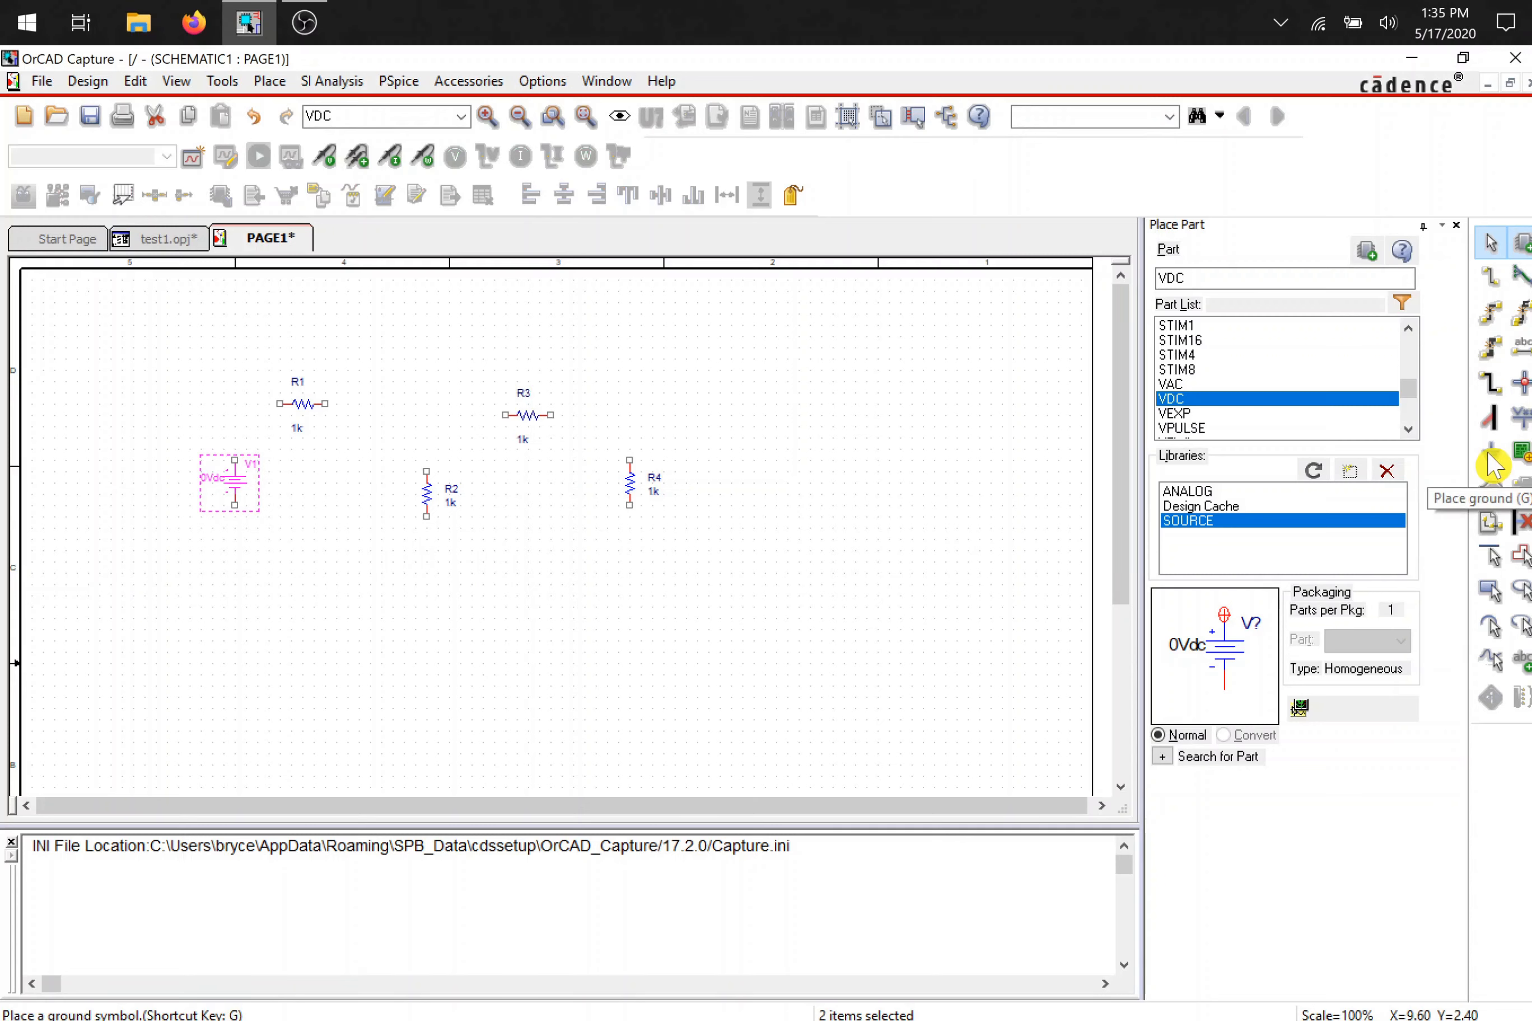
# - Choose the 0/CAPSYM ground symbol to place below R2
pyautogui.click(1491, 452)
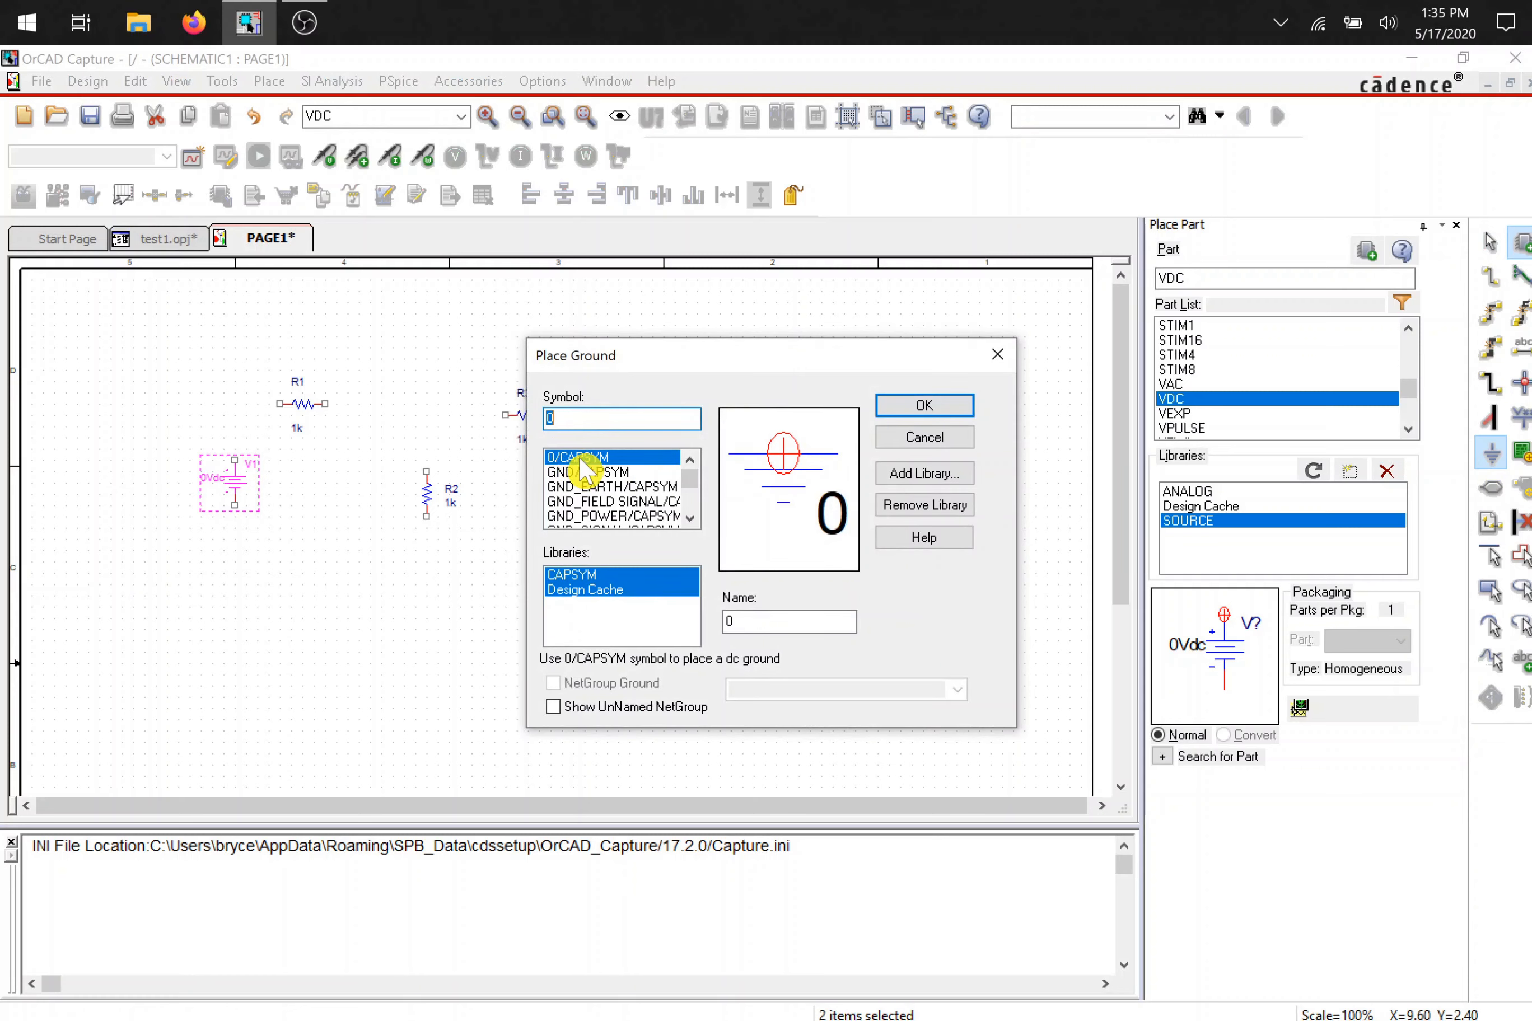
pyautogui.moveTo(586, 474)
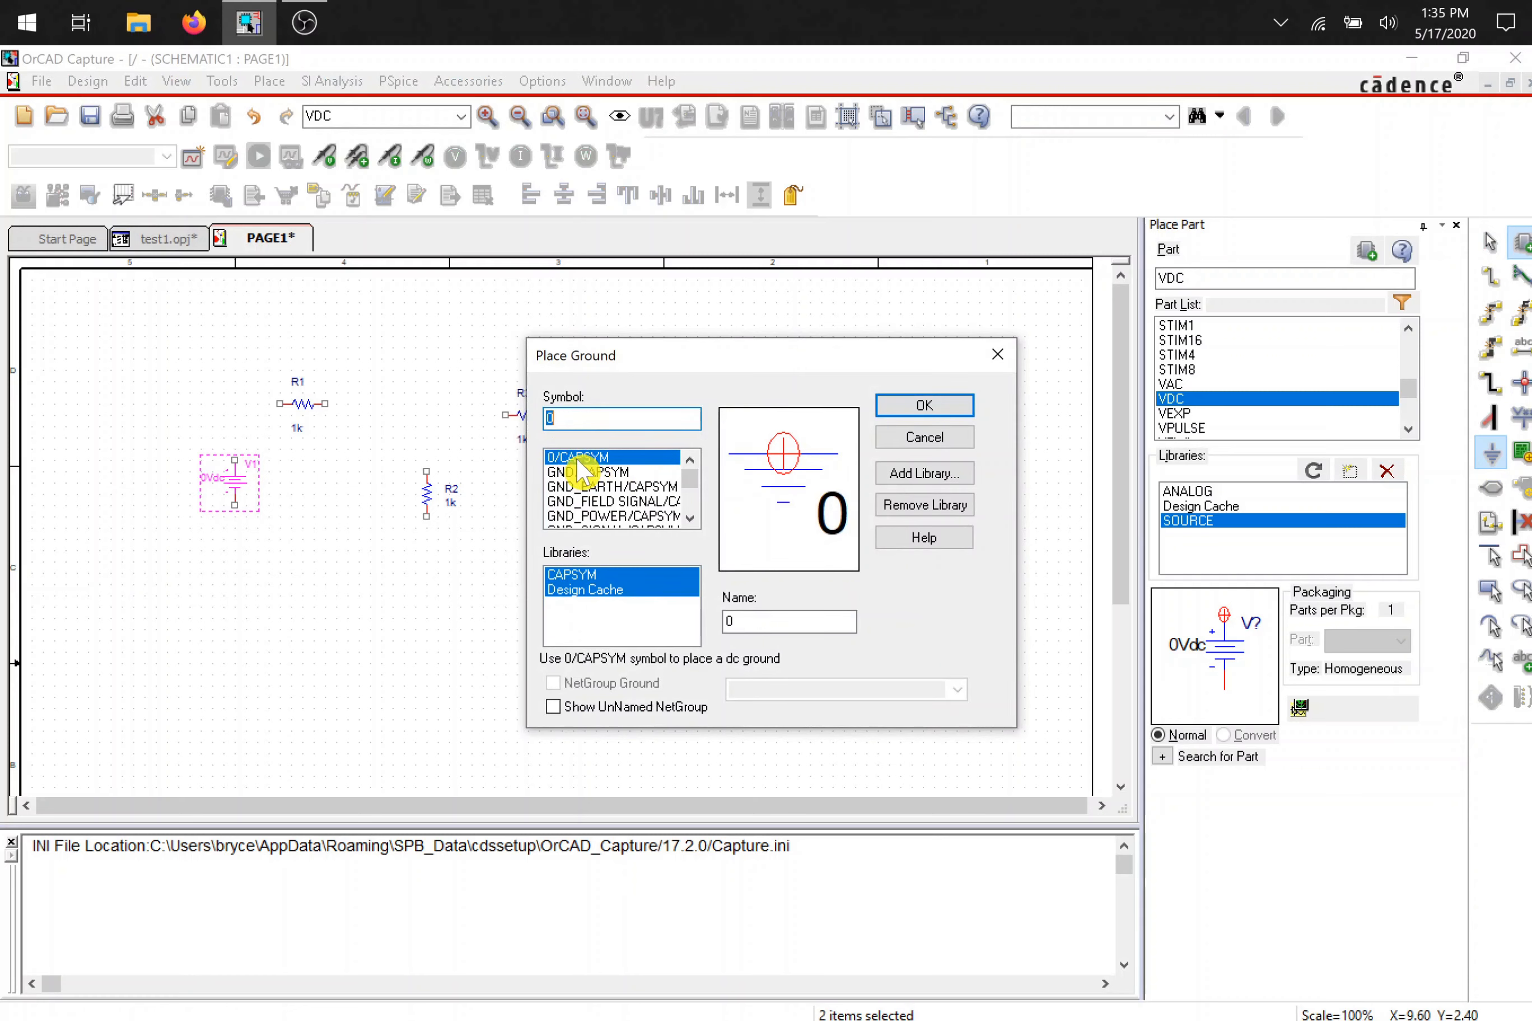
pyautogui.click(921, 404)
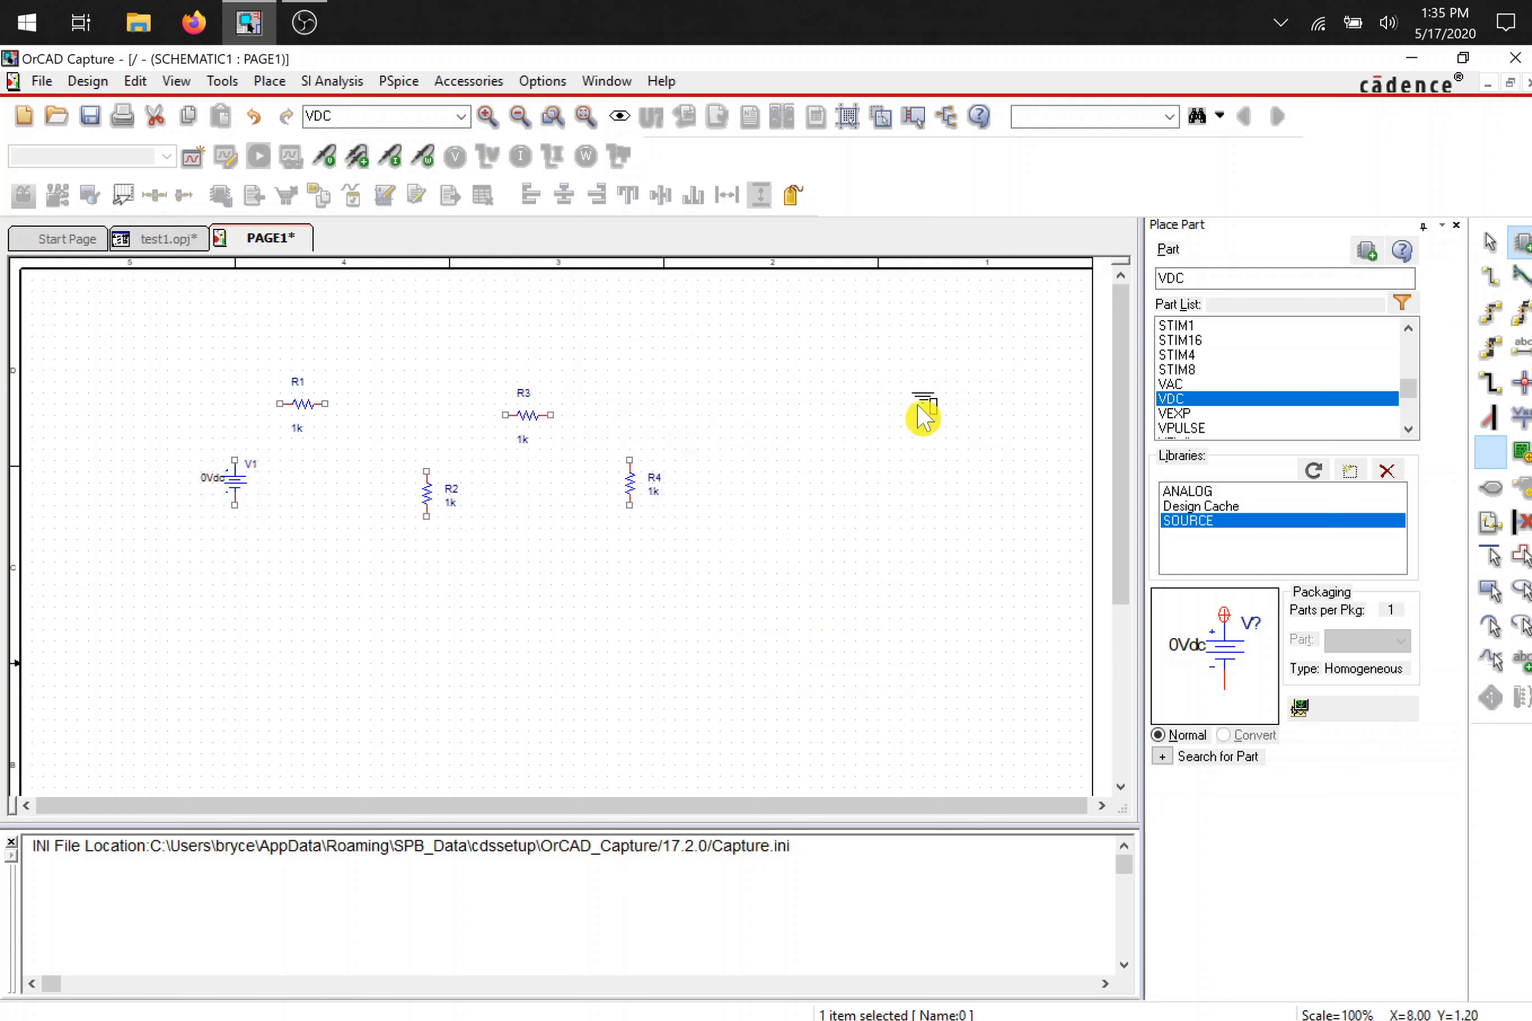
pyautogui.moveTo(430, 595)
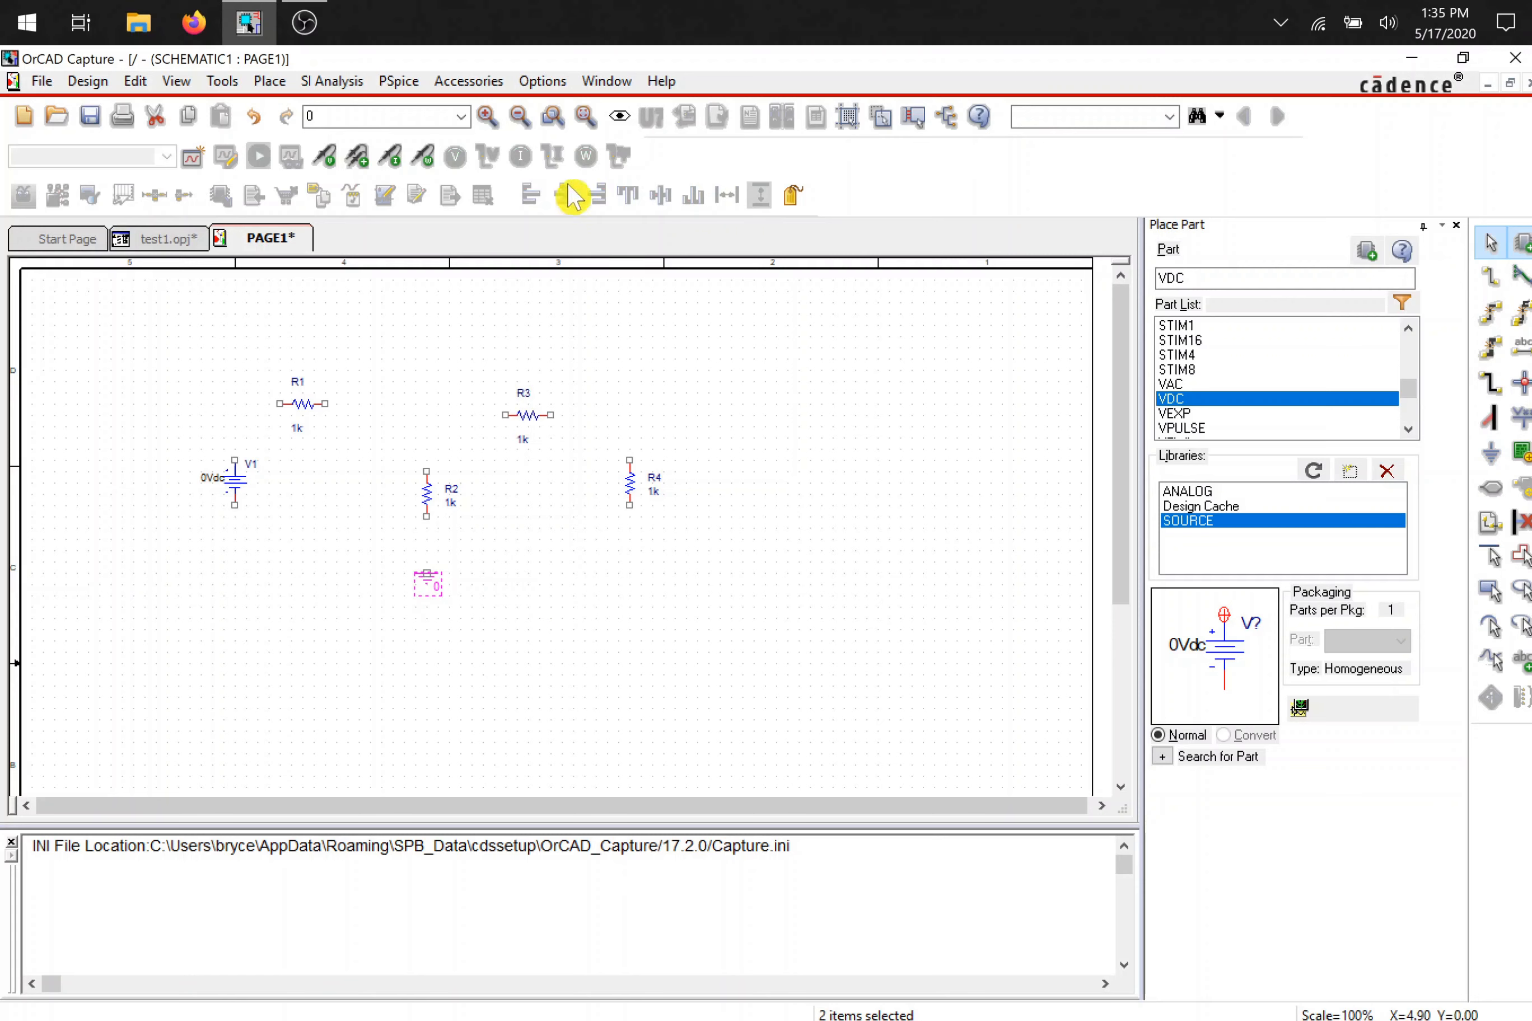
pyautogui.moveTo(555, 118)
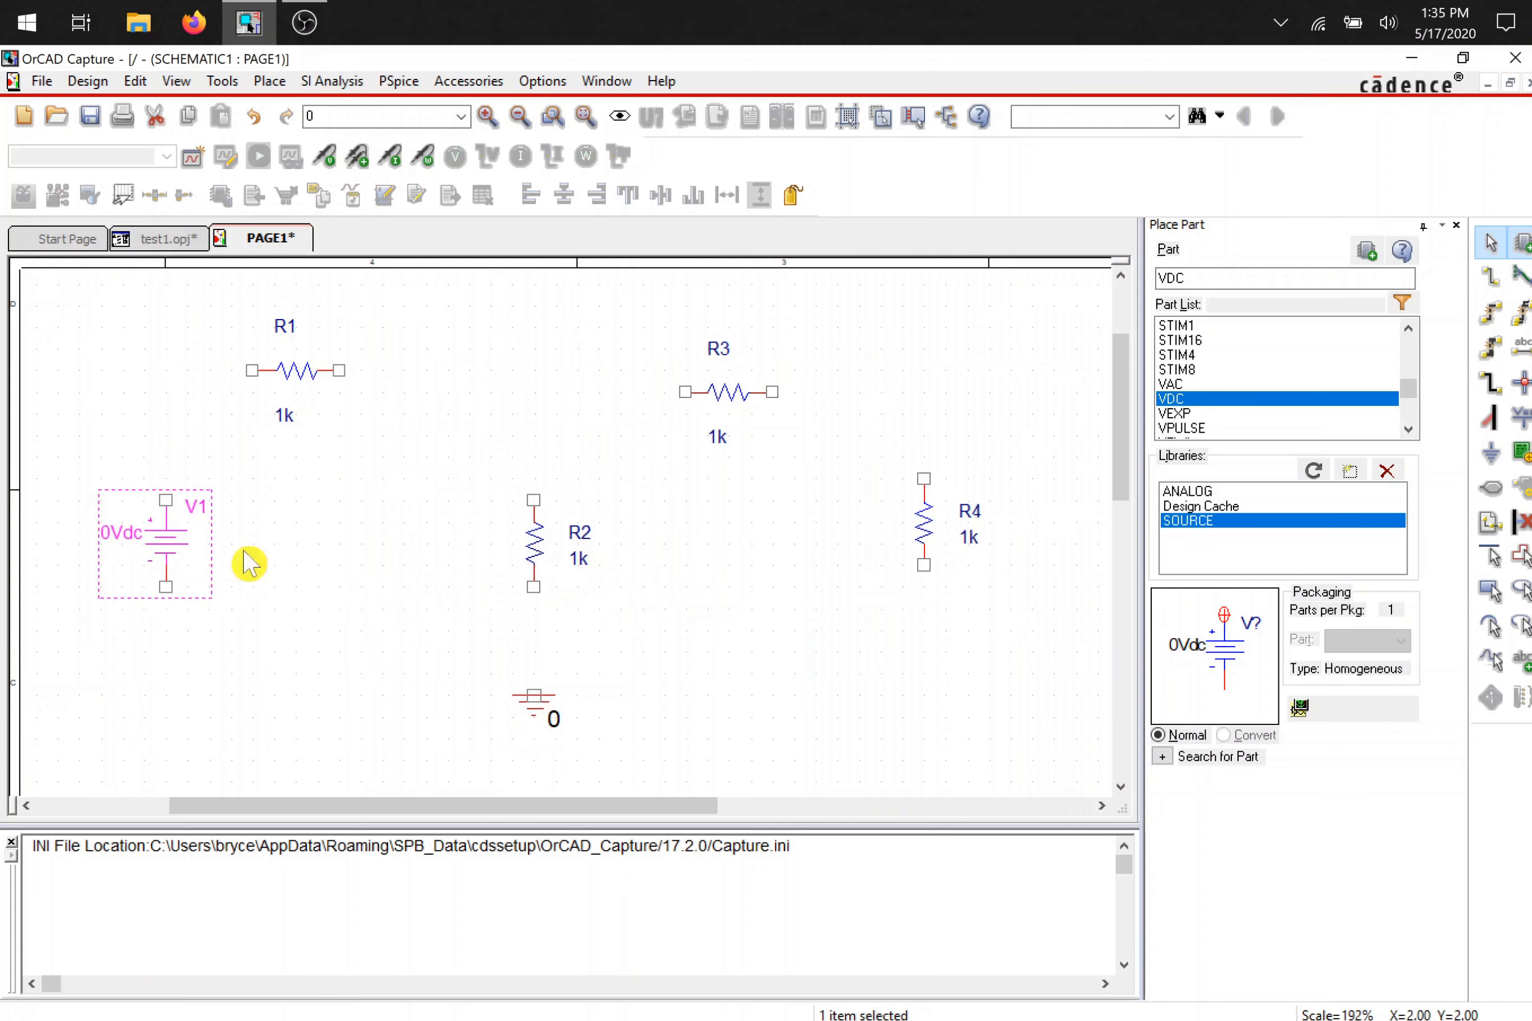
pyautogui.moveTo(923, 558)
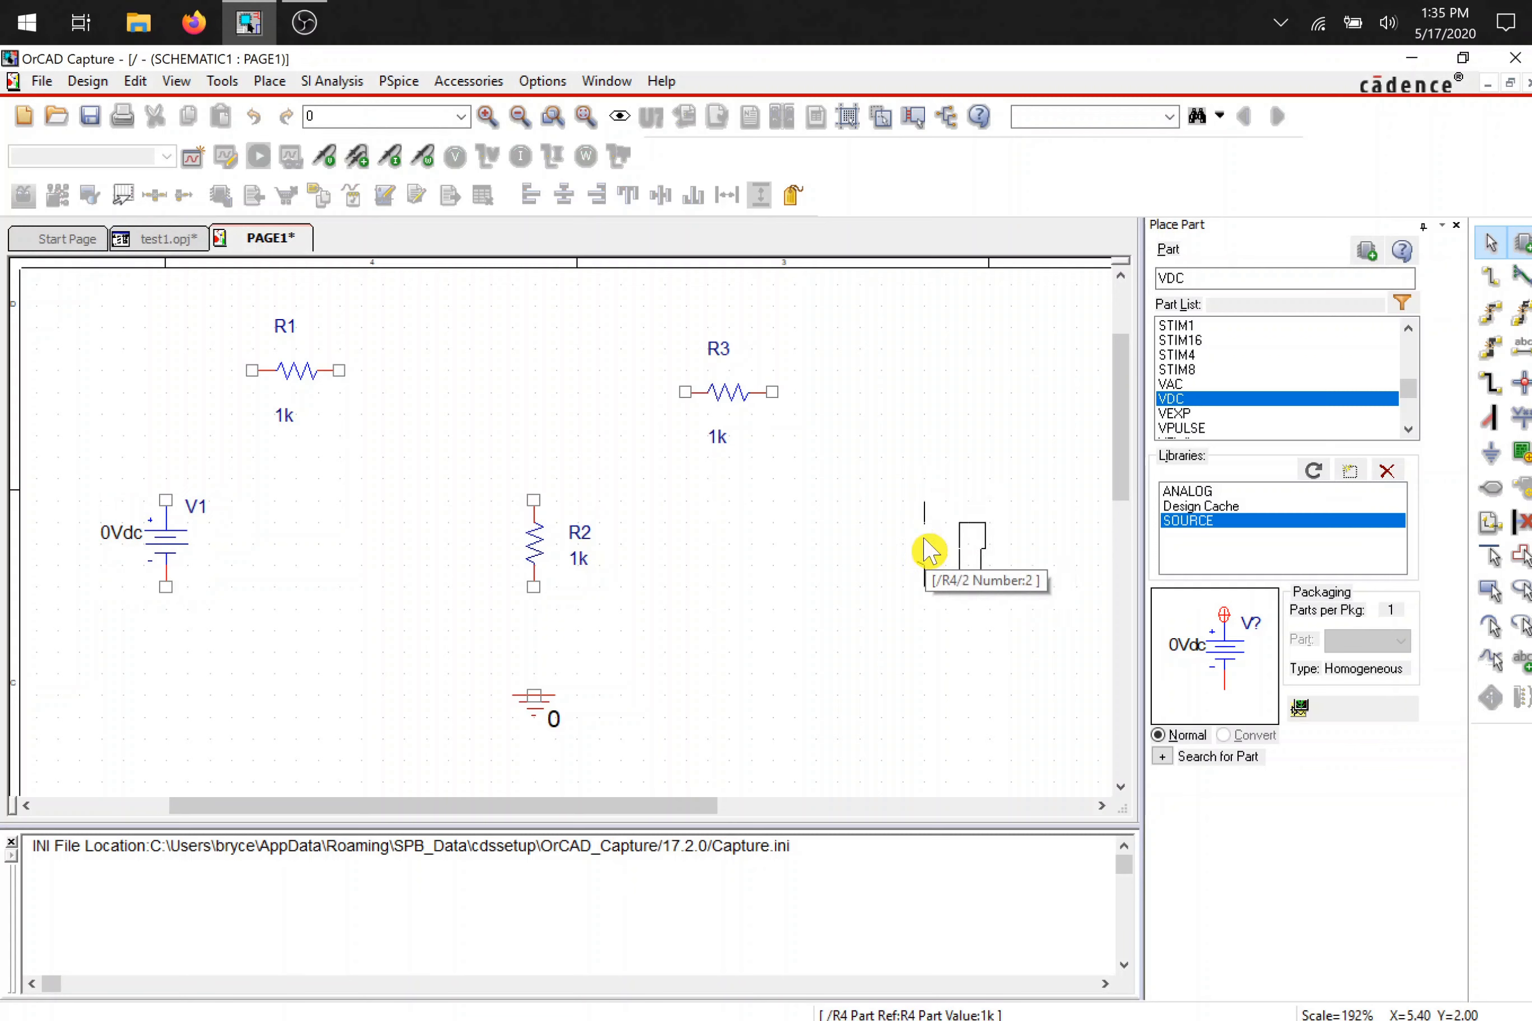
# - Run the return wire from R4's lower pin to V1 and move R3 onto the top wire
pyautogui.click(923, 547)
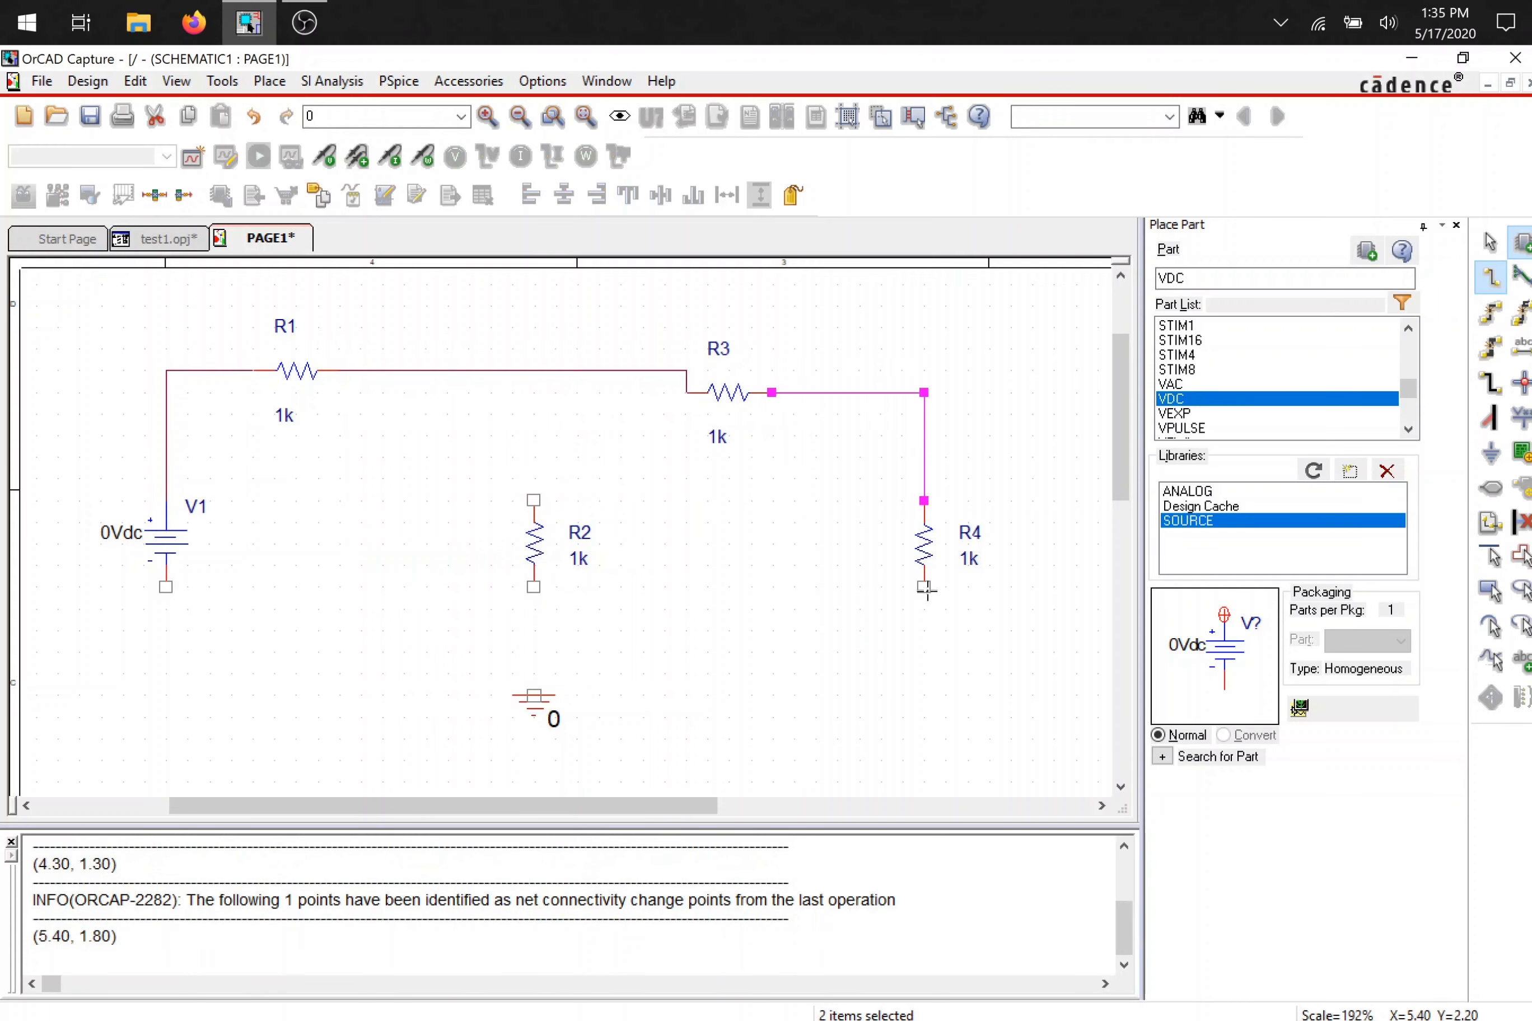
pyautogui.moveTo(922, 586); pyautogui.dragTo(165, 587)
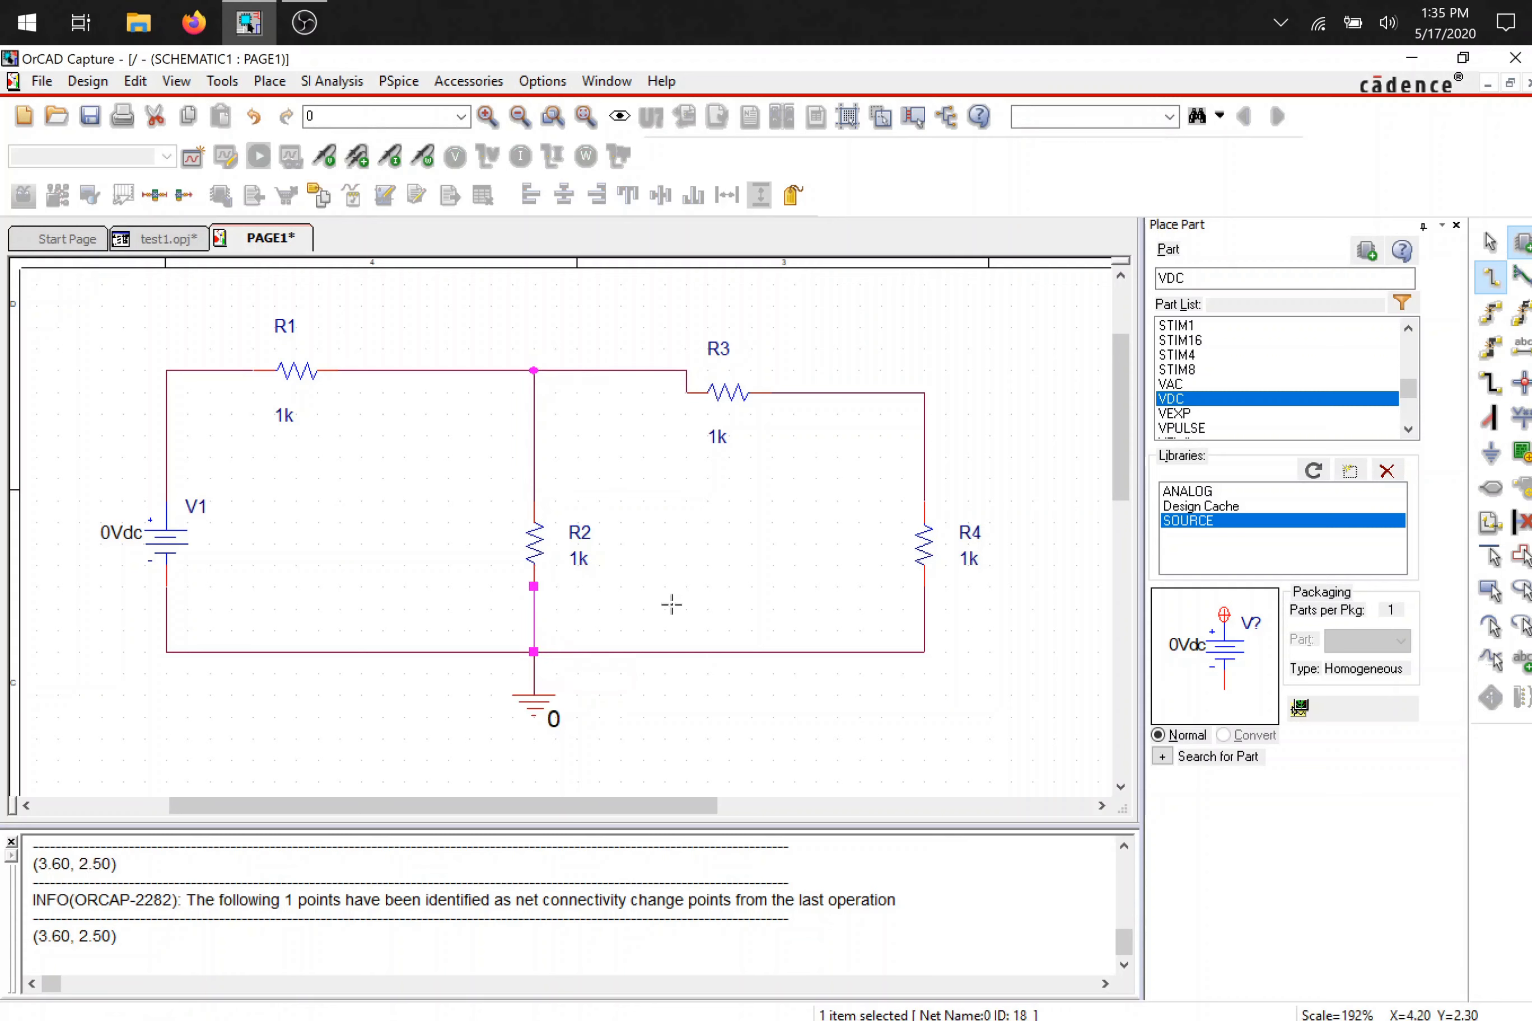
pyautogui.moveTo(721, 454)
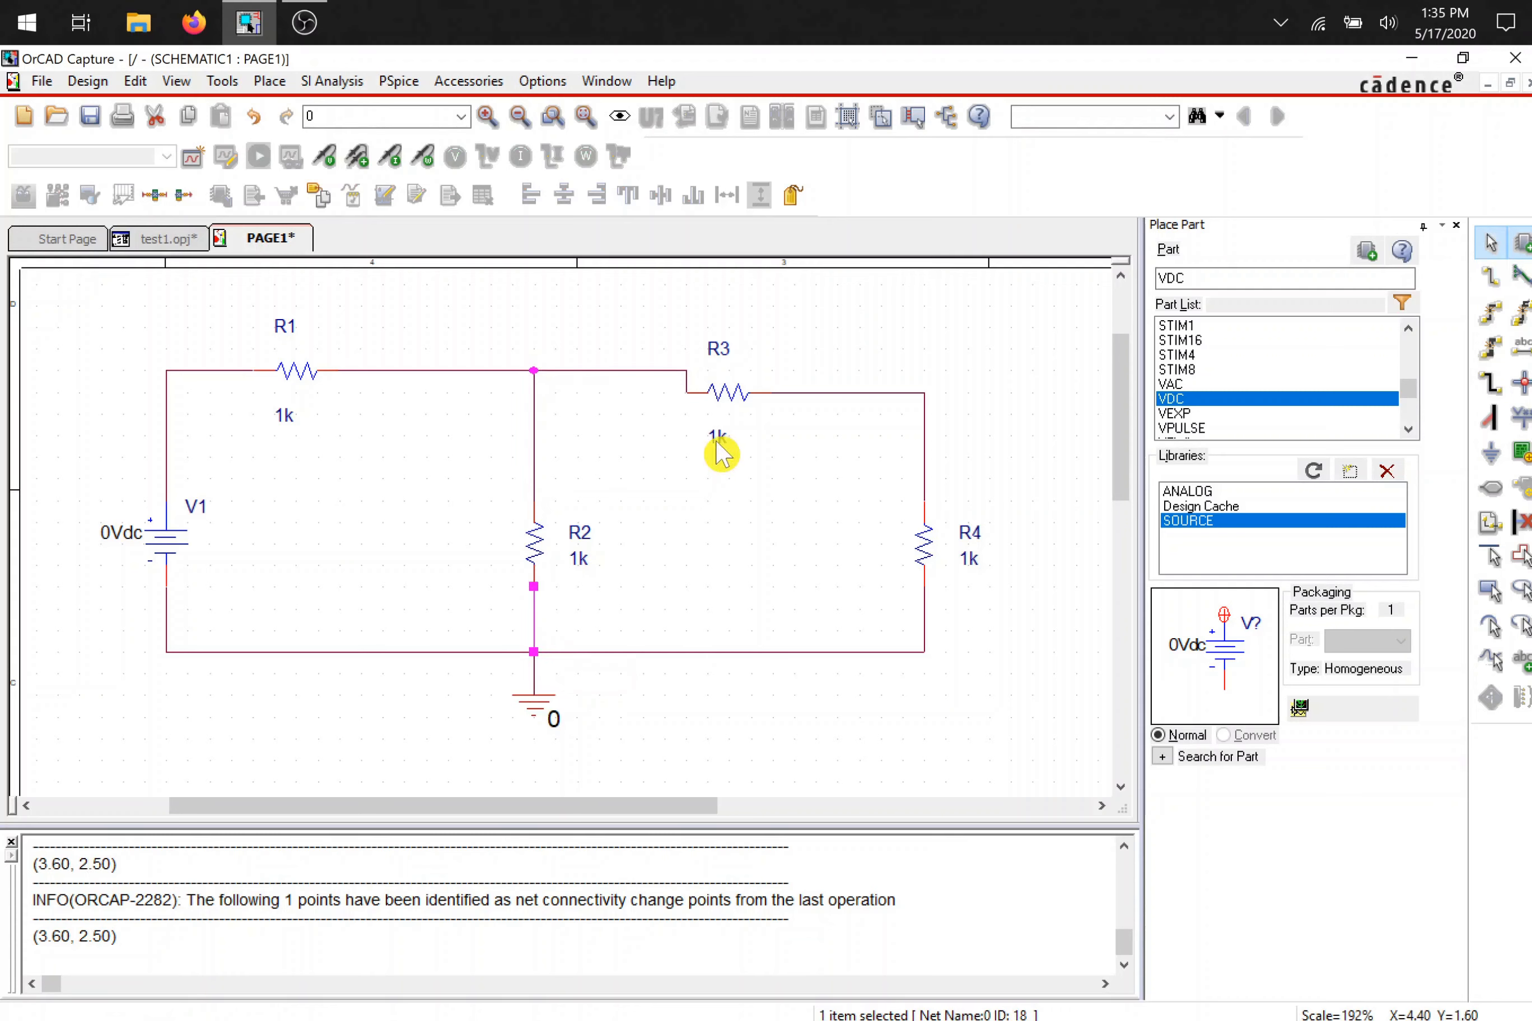
pyautogui.click(728, 370)
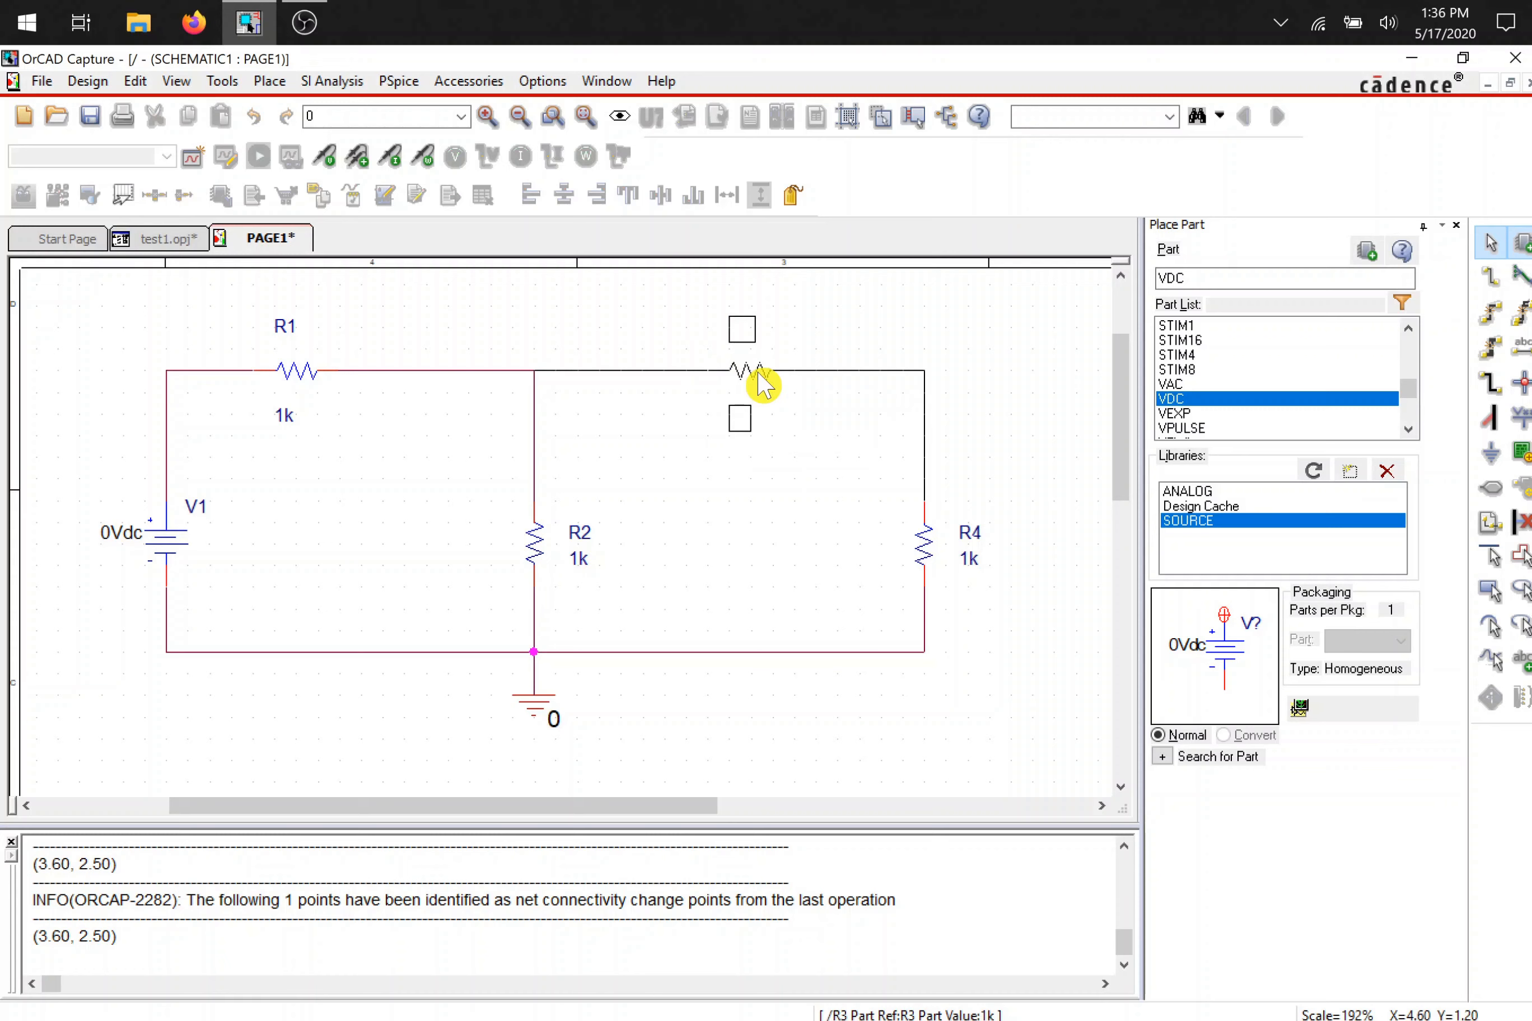
pyautogui.click(740, 380)
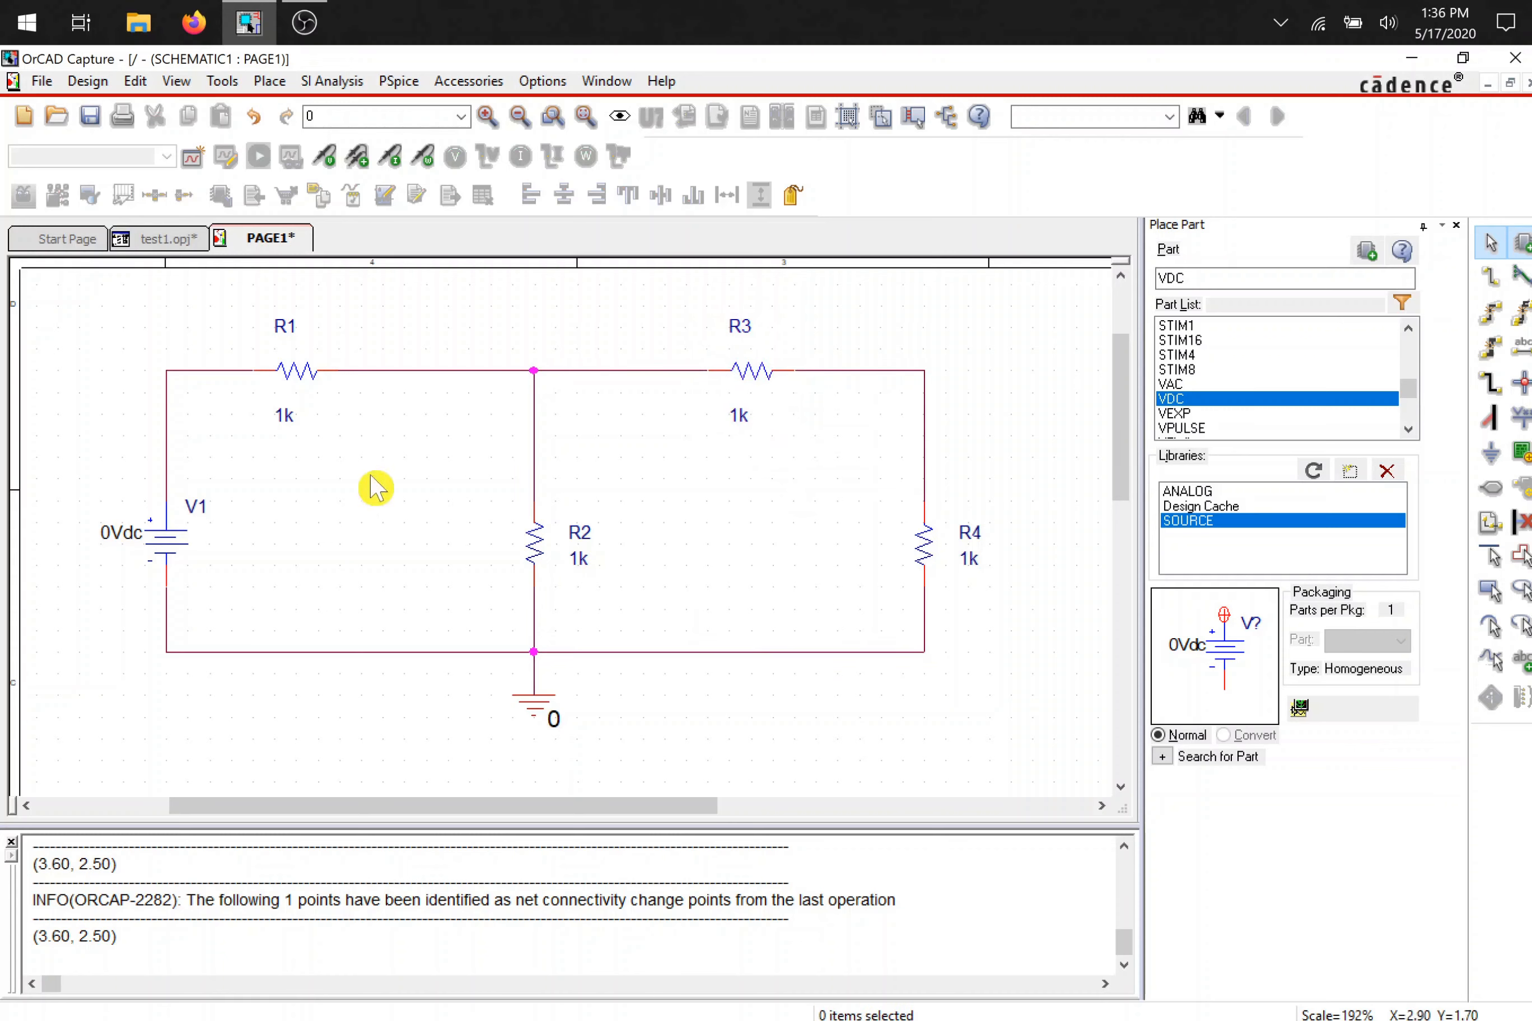
pyautogui.moveTo(527, 457)
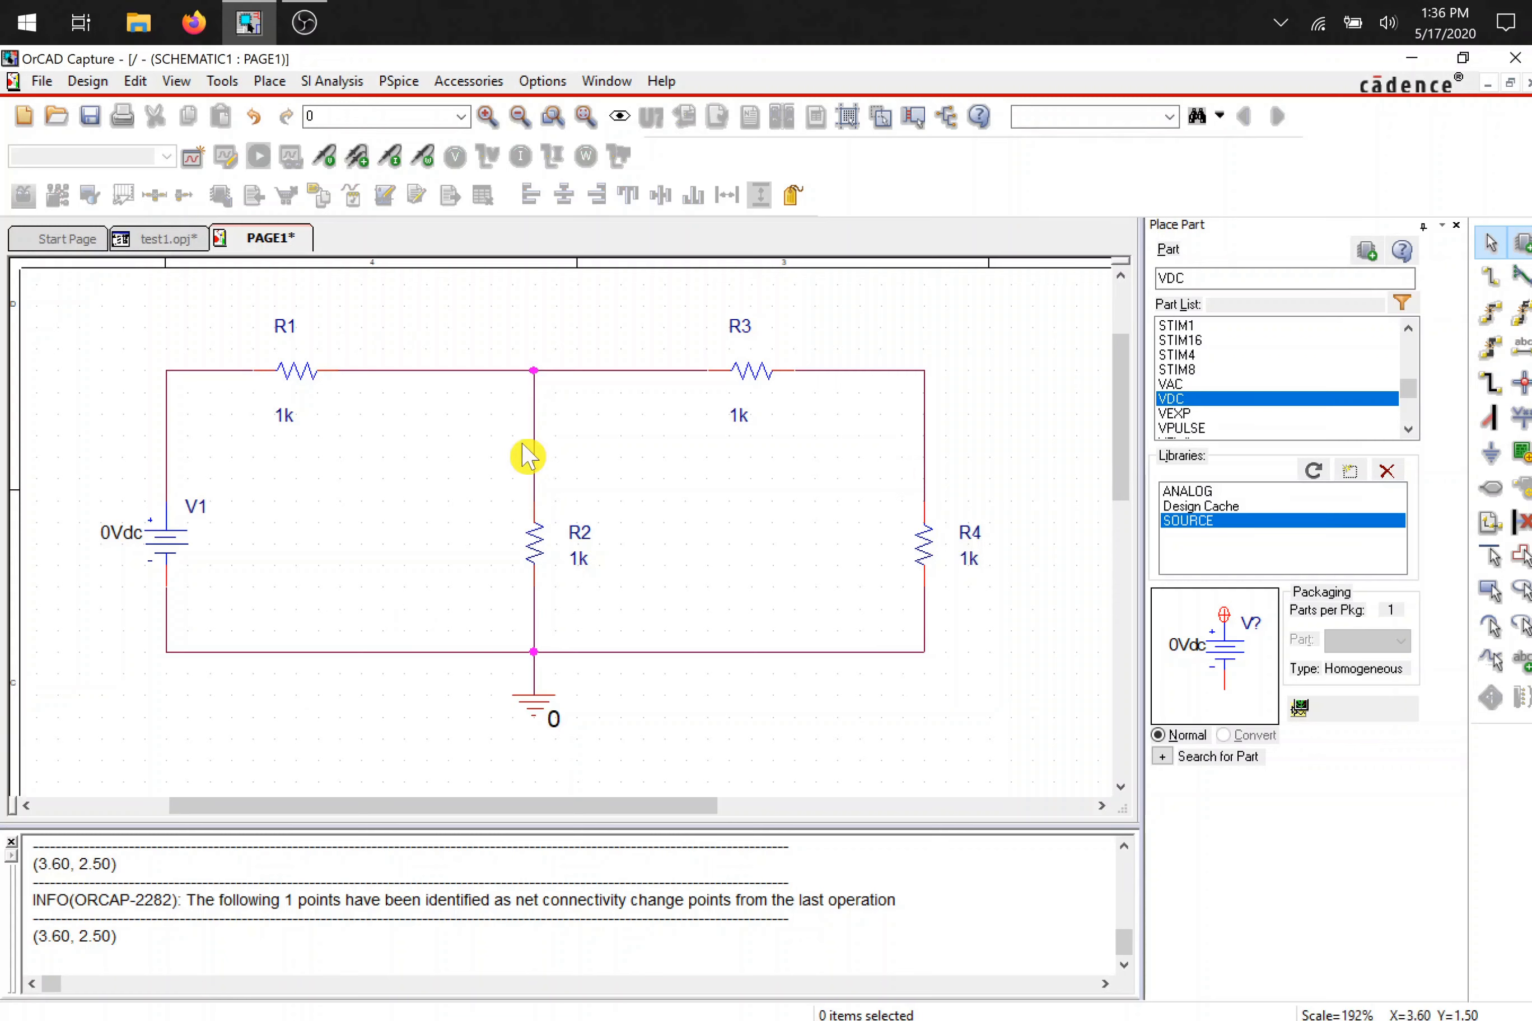
pyautogui.moveTo(241, 533)
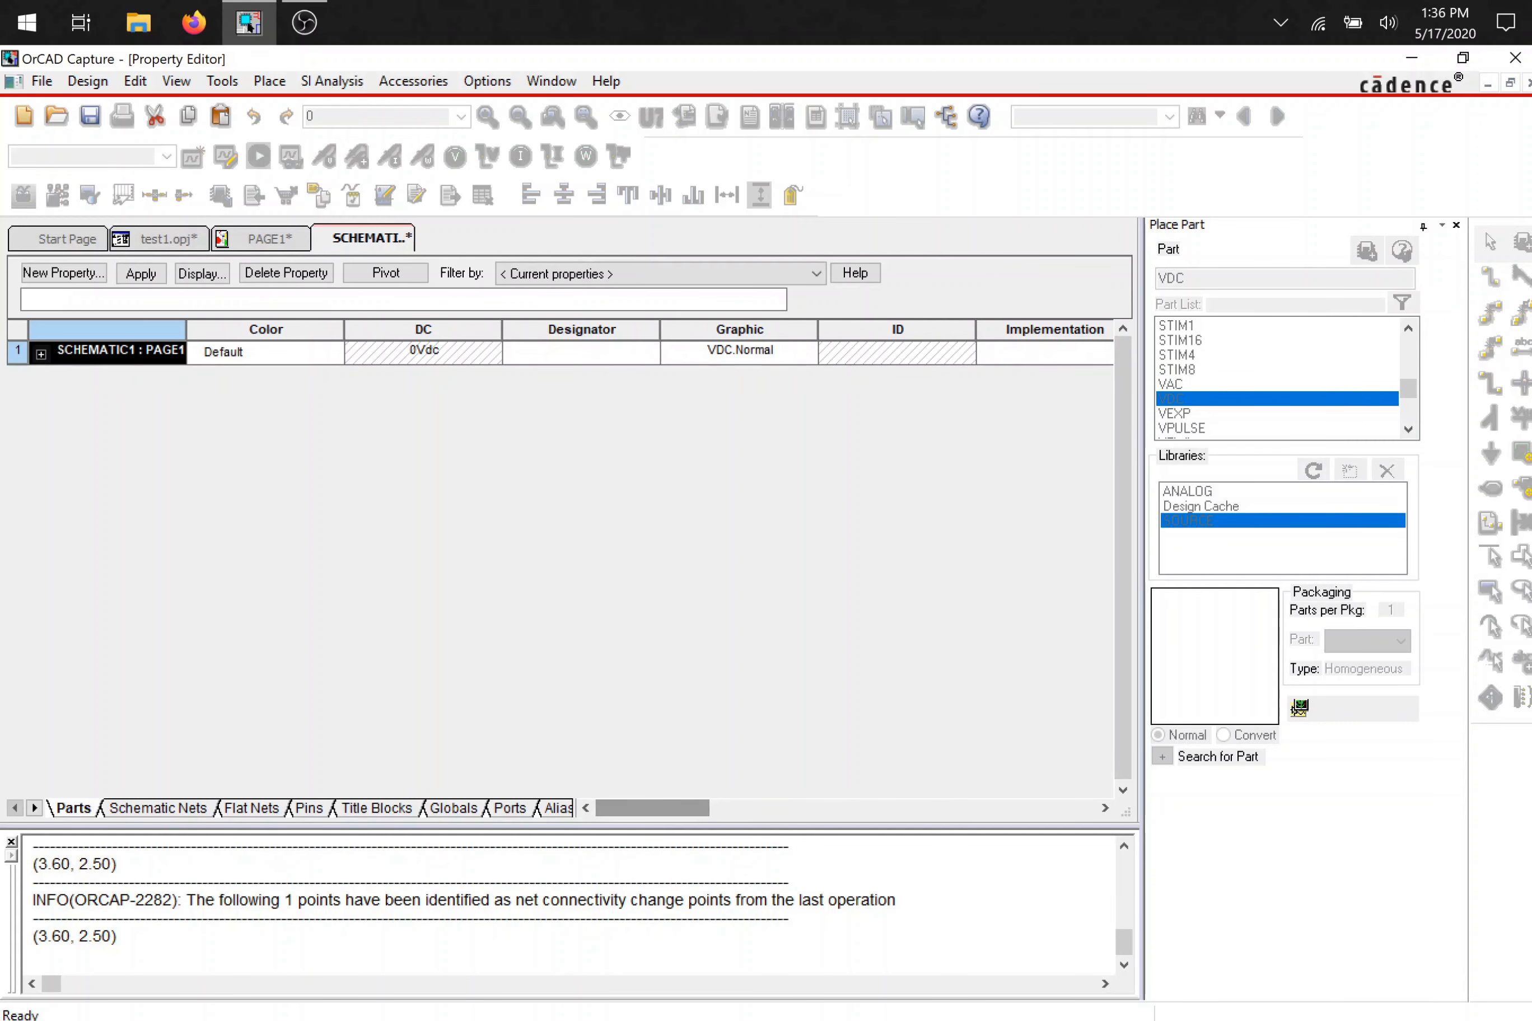
# - Rename the voltage source's reference label from V1 to Vin
pyautogui.click(260, 239)
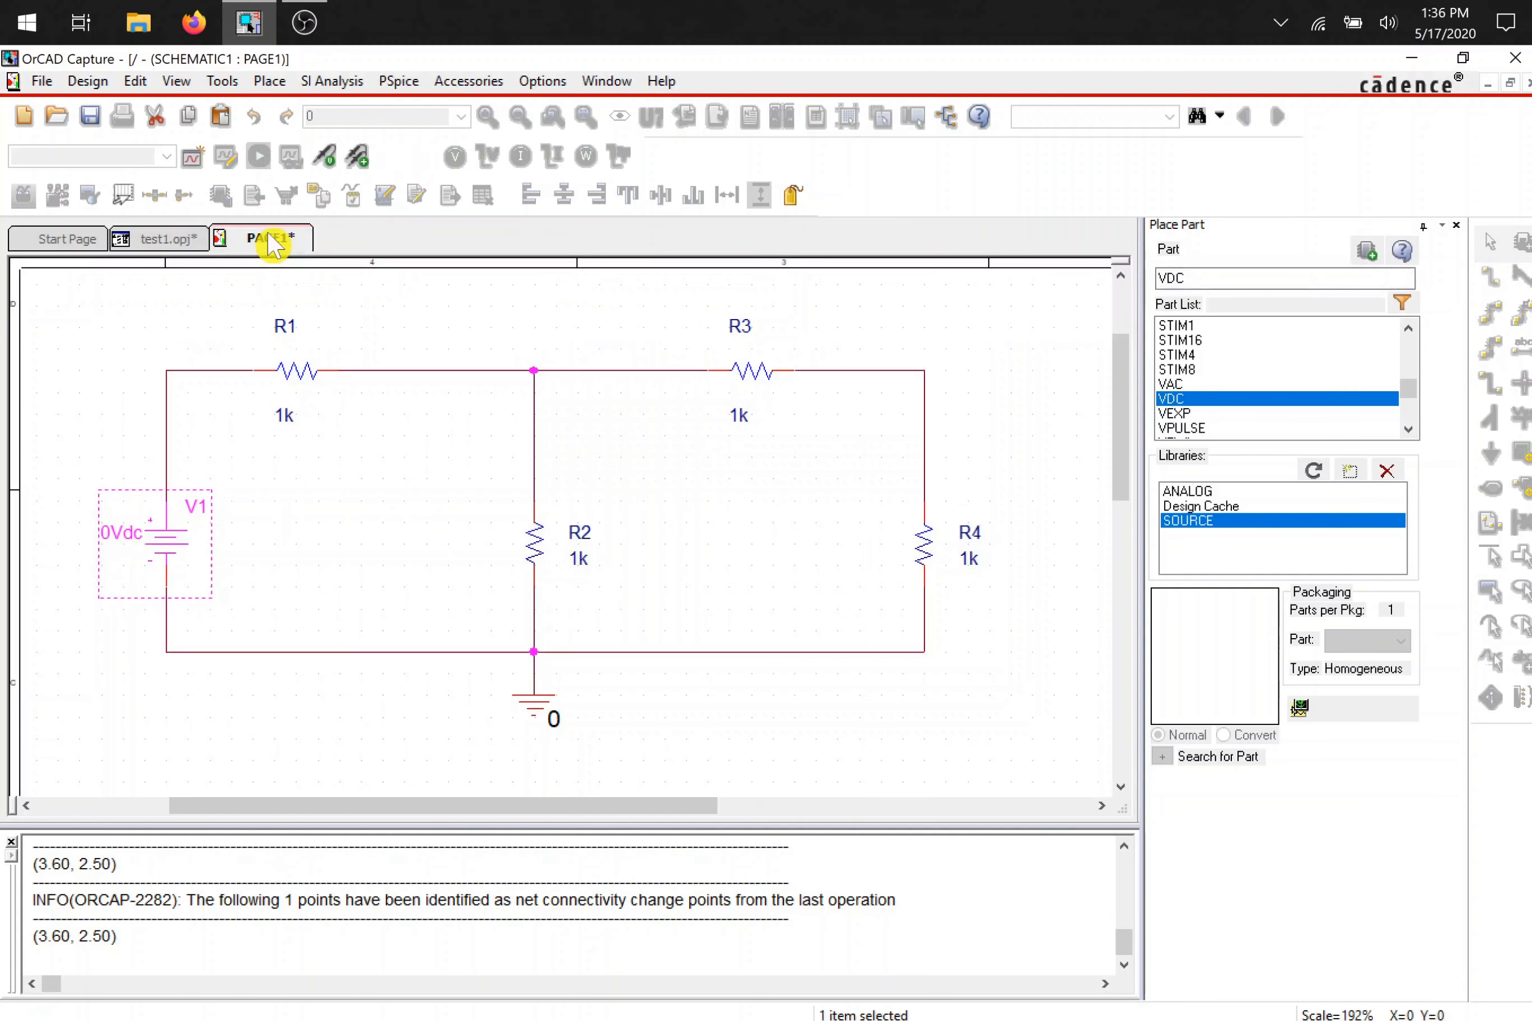
pyautogui.click(195, 519)
pyautogui.write('Vin')
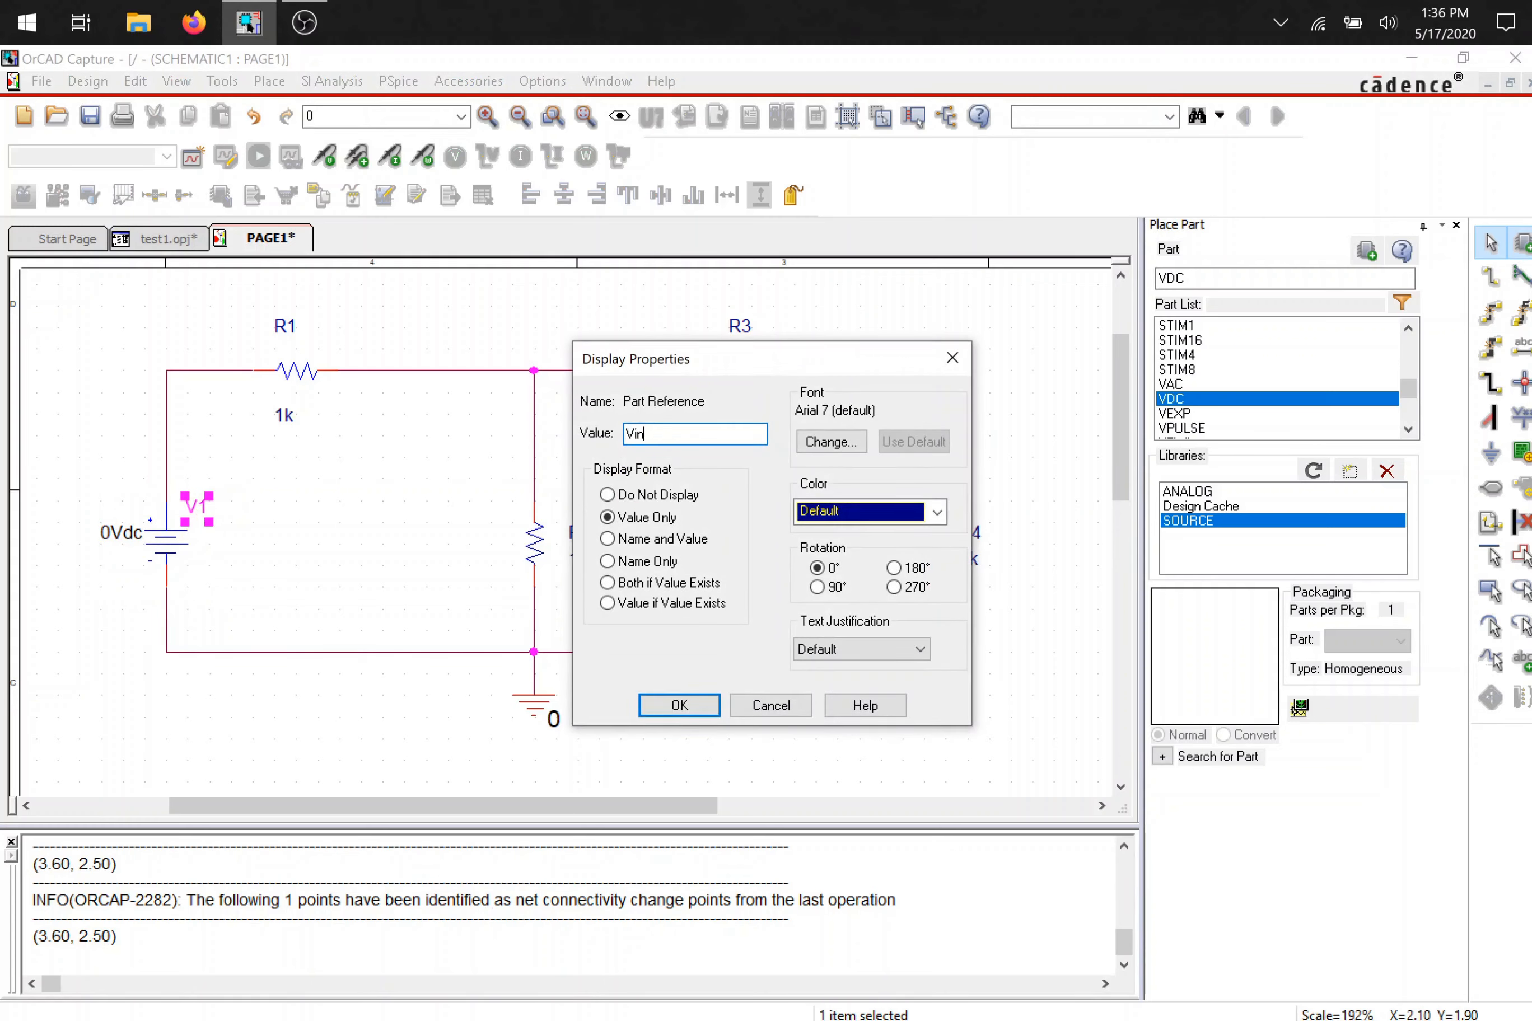
pyautogui.click(677, 704)
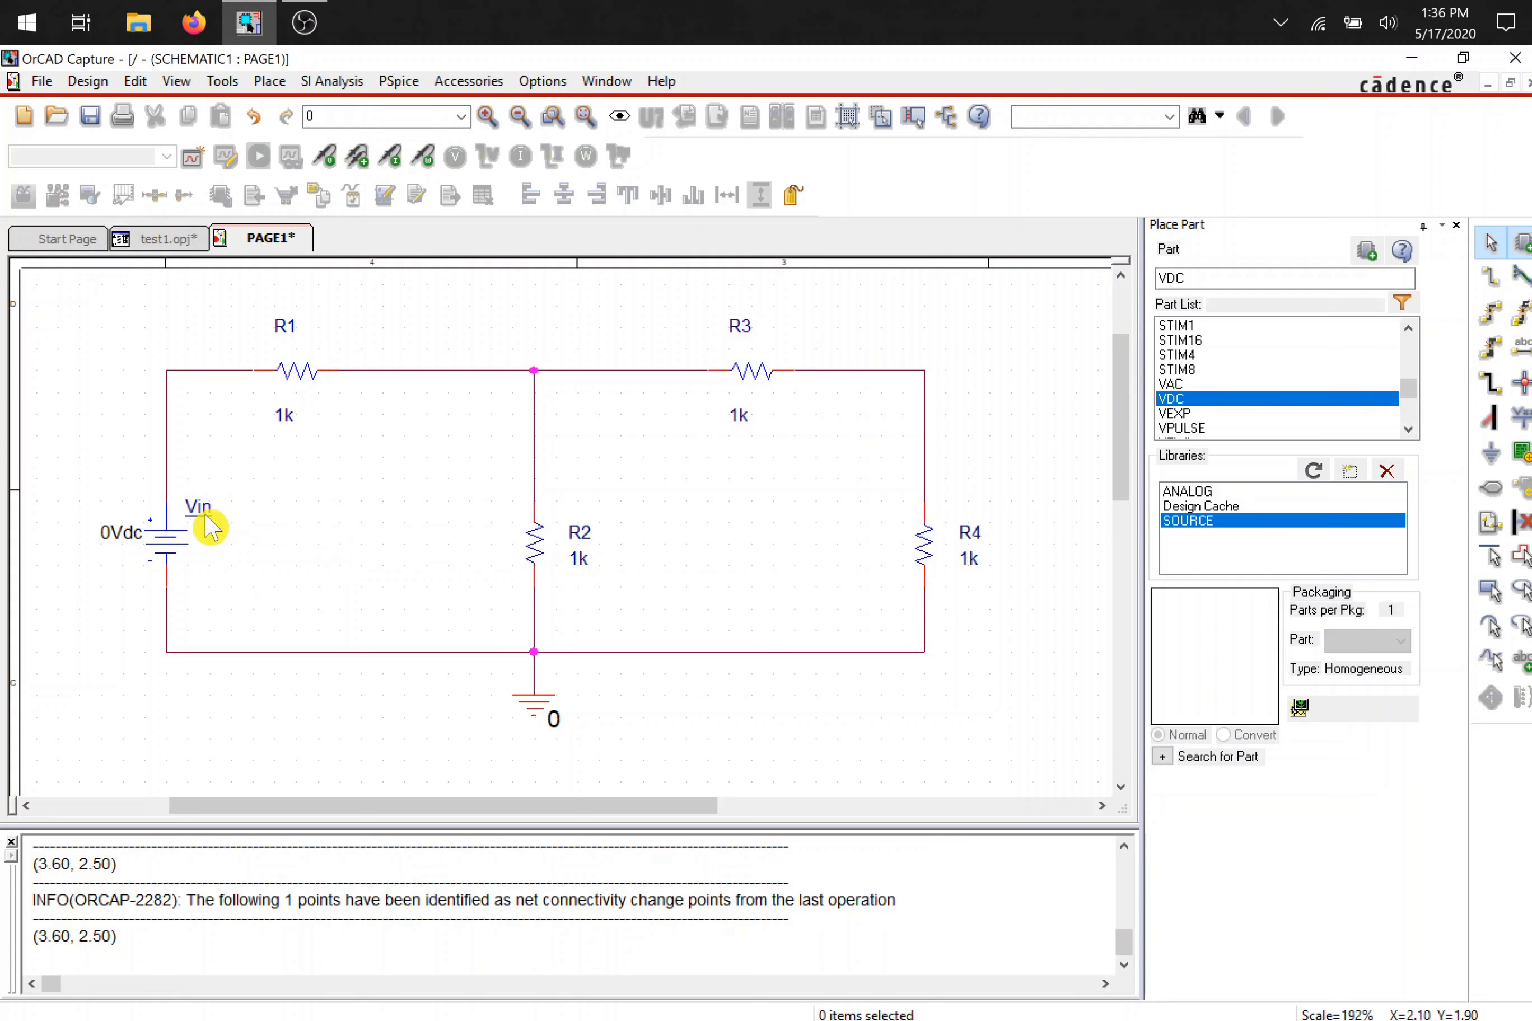
pyautogui.moveTo(236, 457)
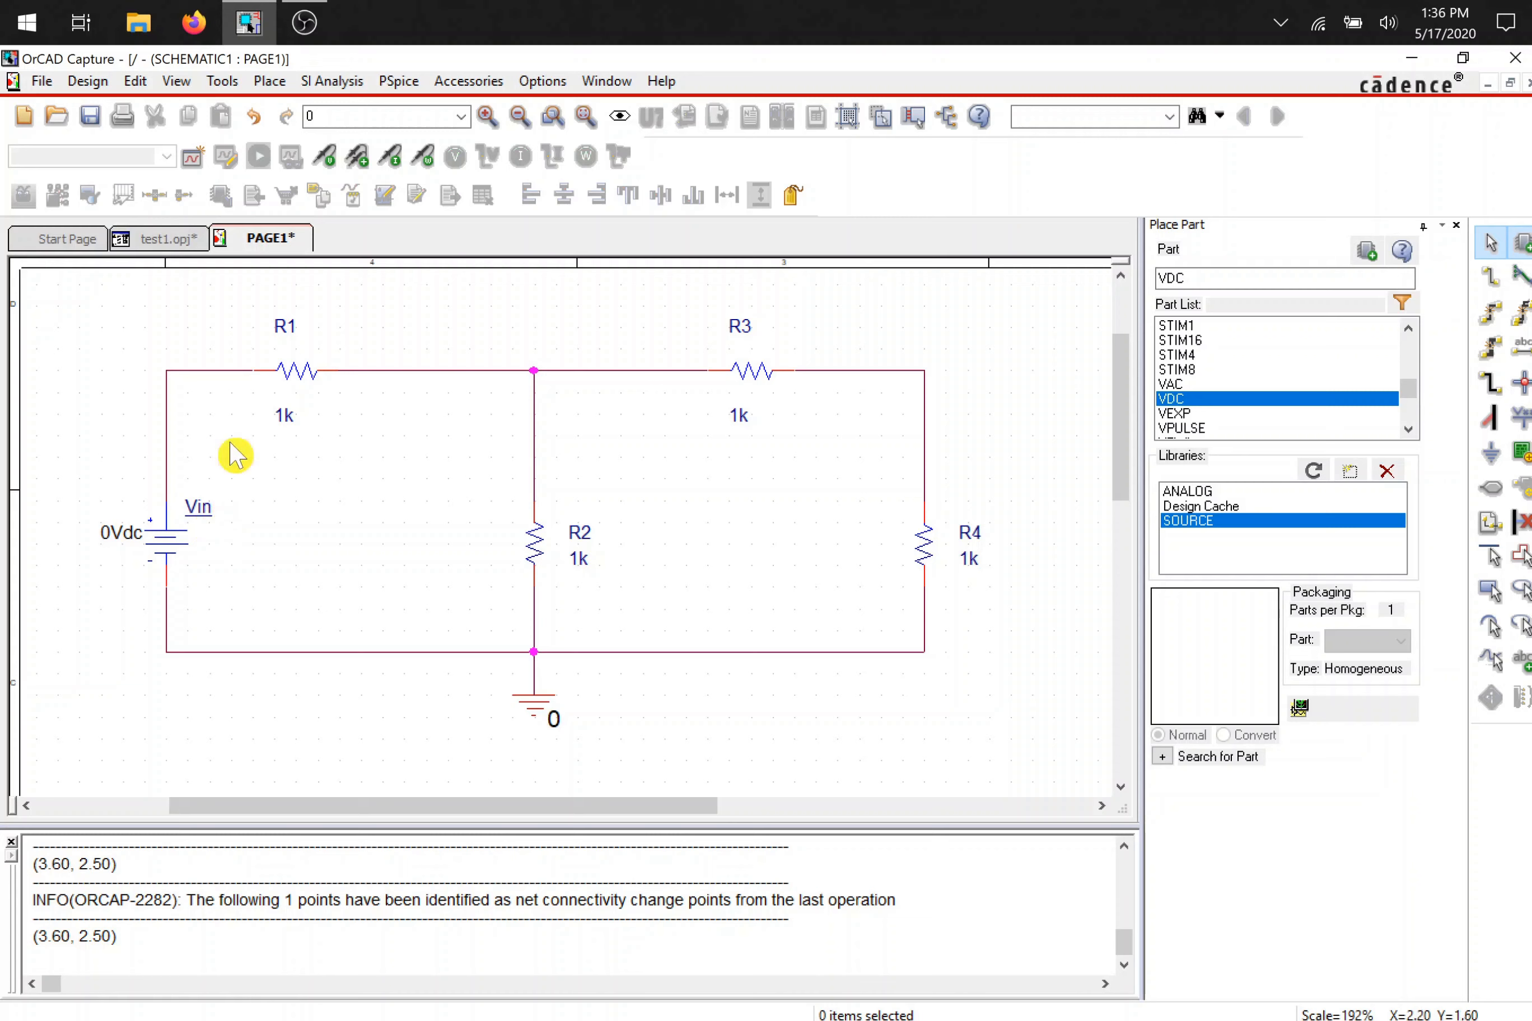
pyautogui.moveTo(534, 626)
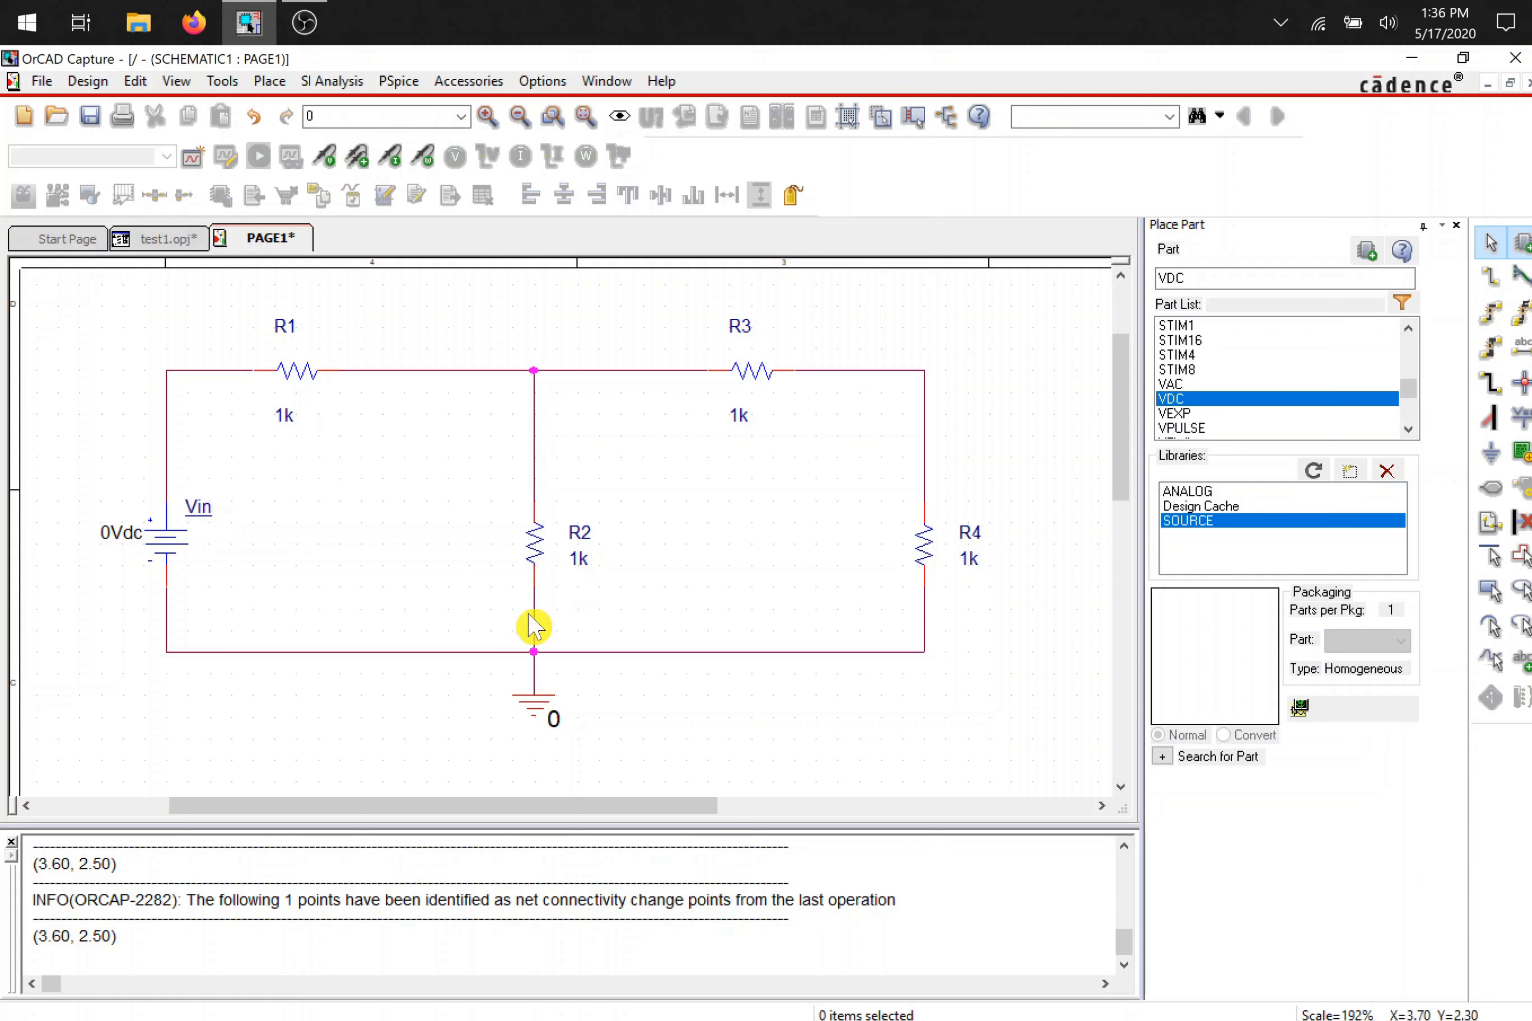
pyautogui.moveTo(231, 605)
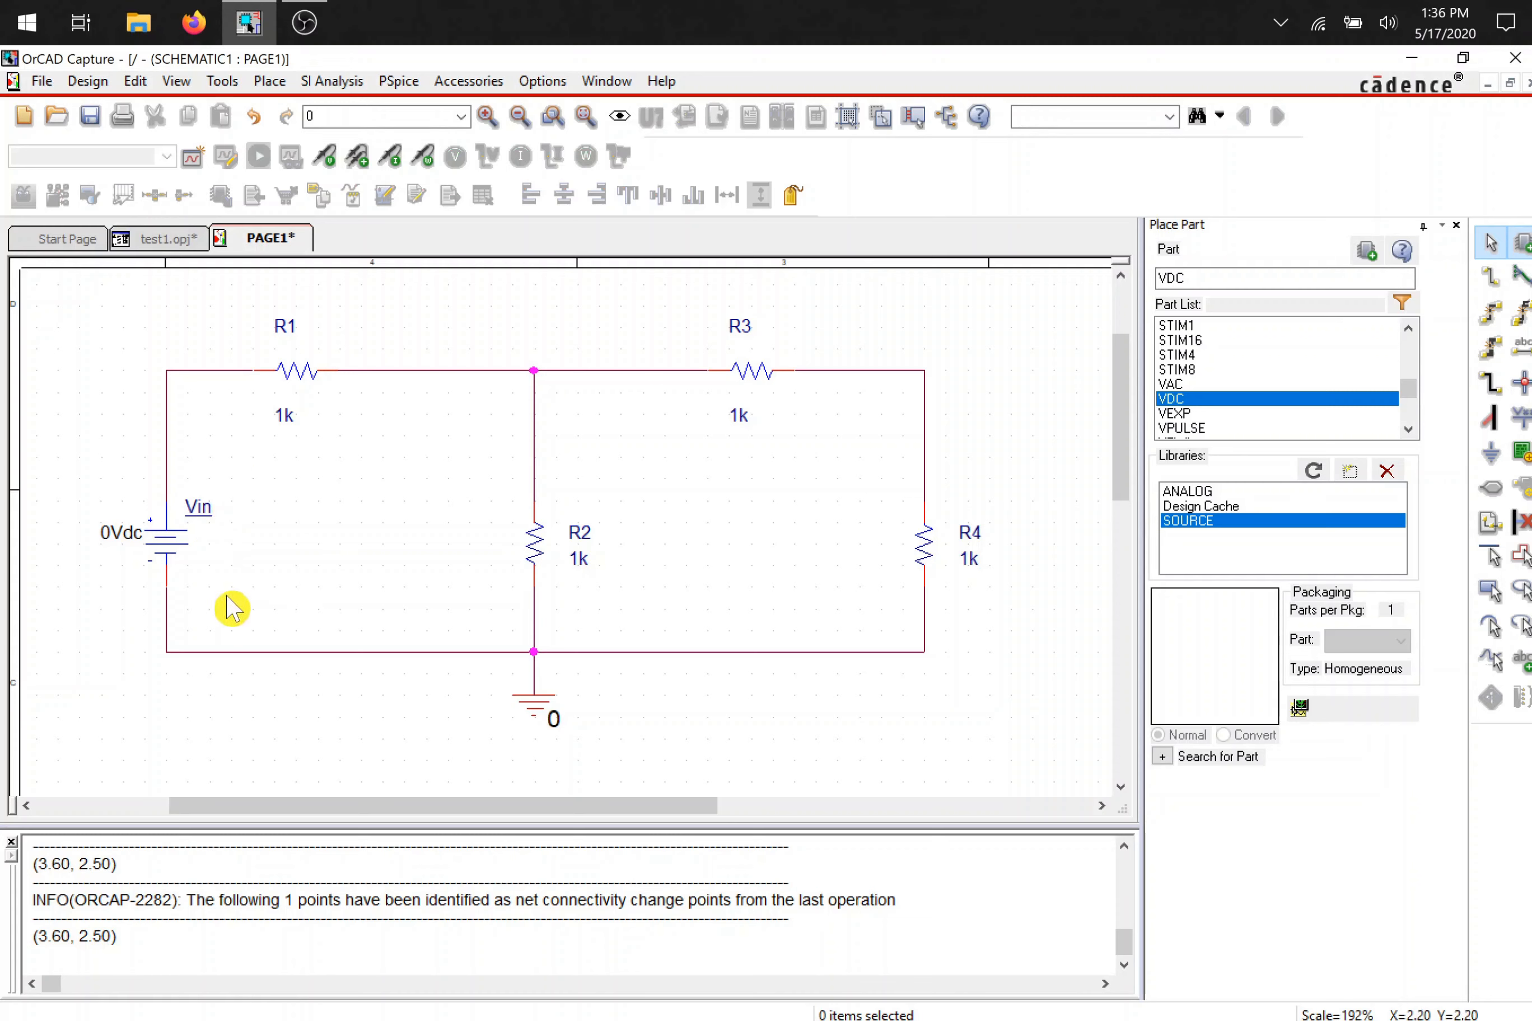
pyautogui.moveTo(294, 439)
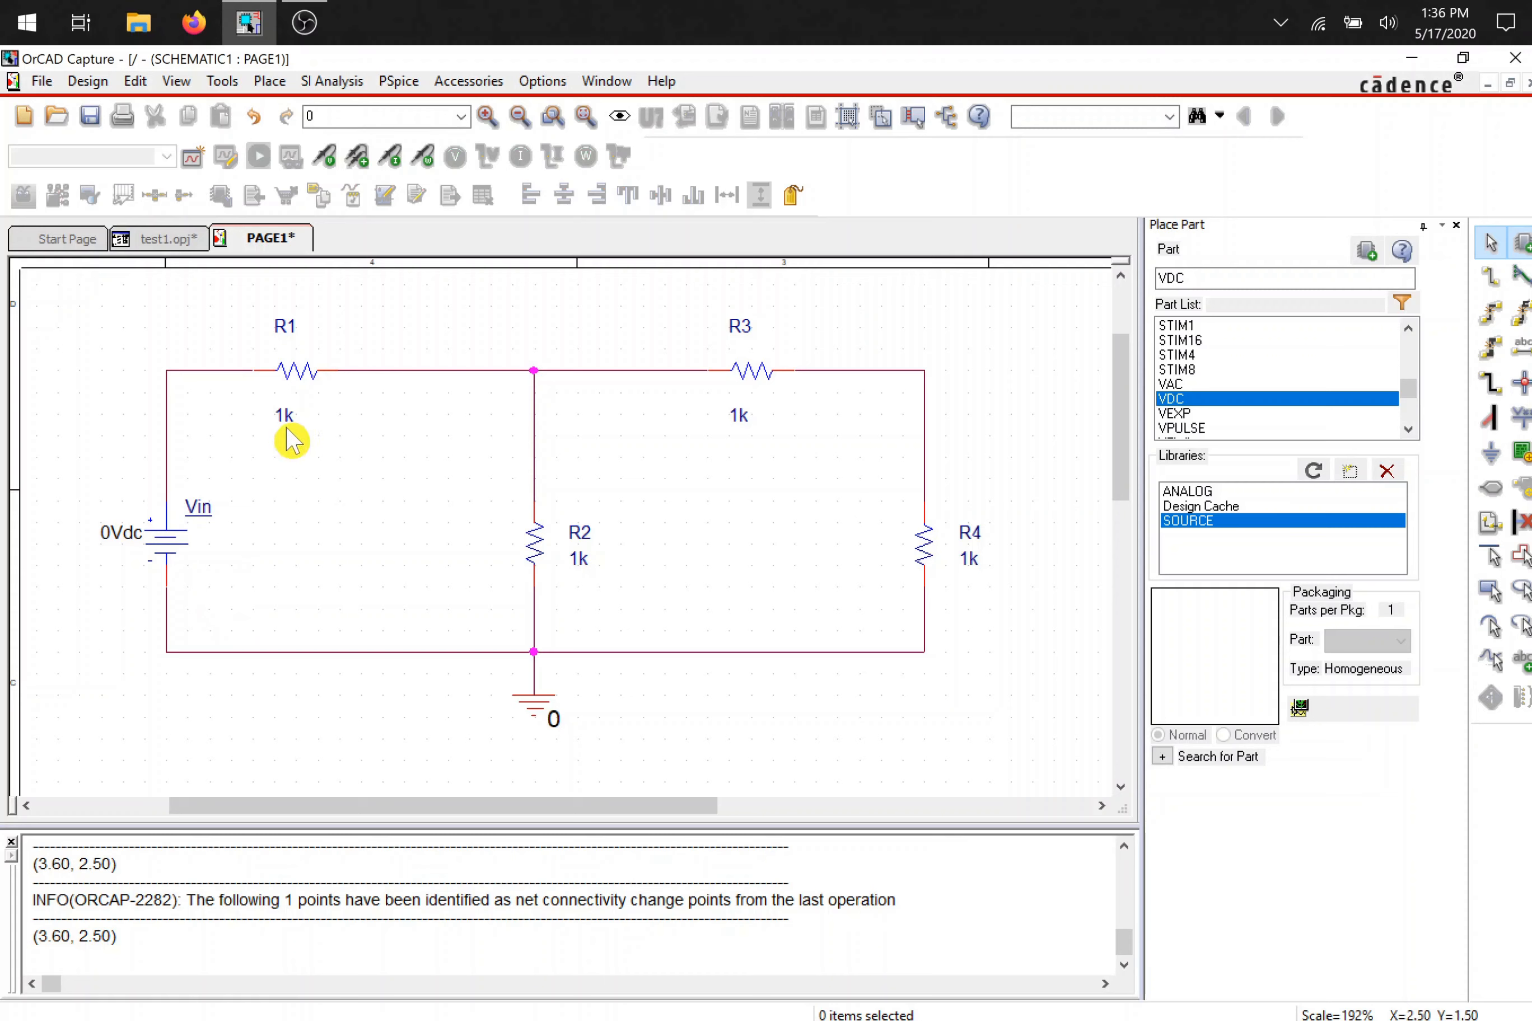
# - Set R1's value to 10k and R2's value to 8.2k
pyautogui.click(284, 415)
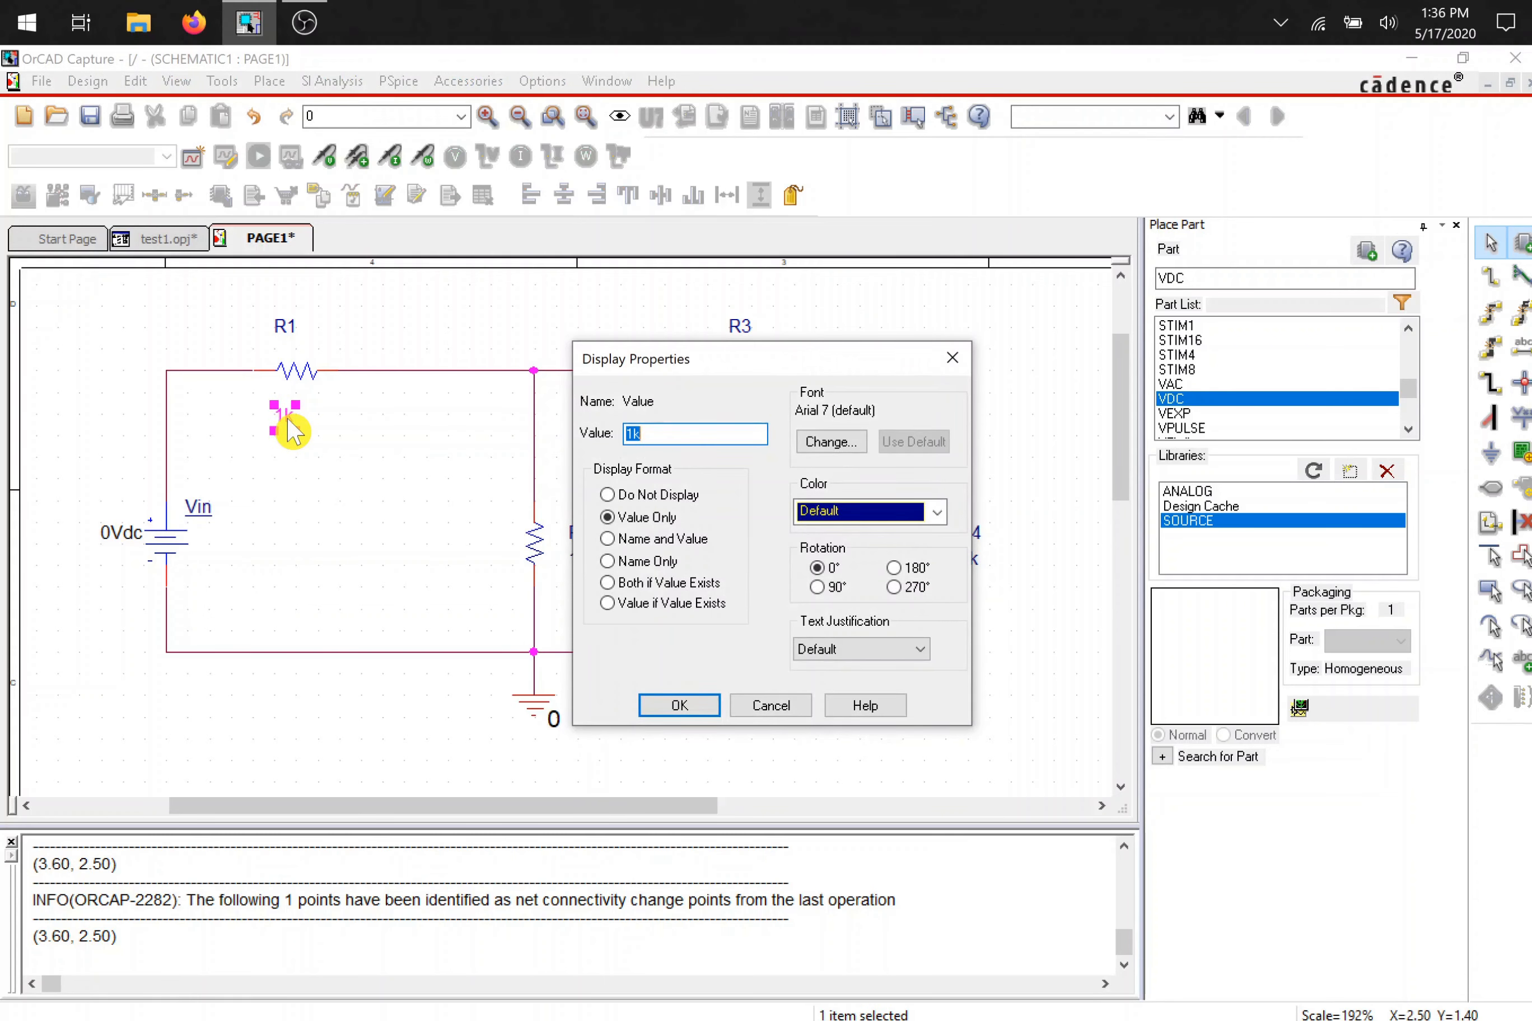
pyautogui.write('10k')
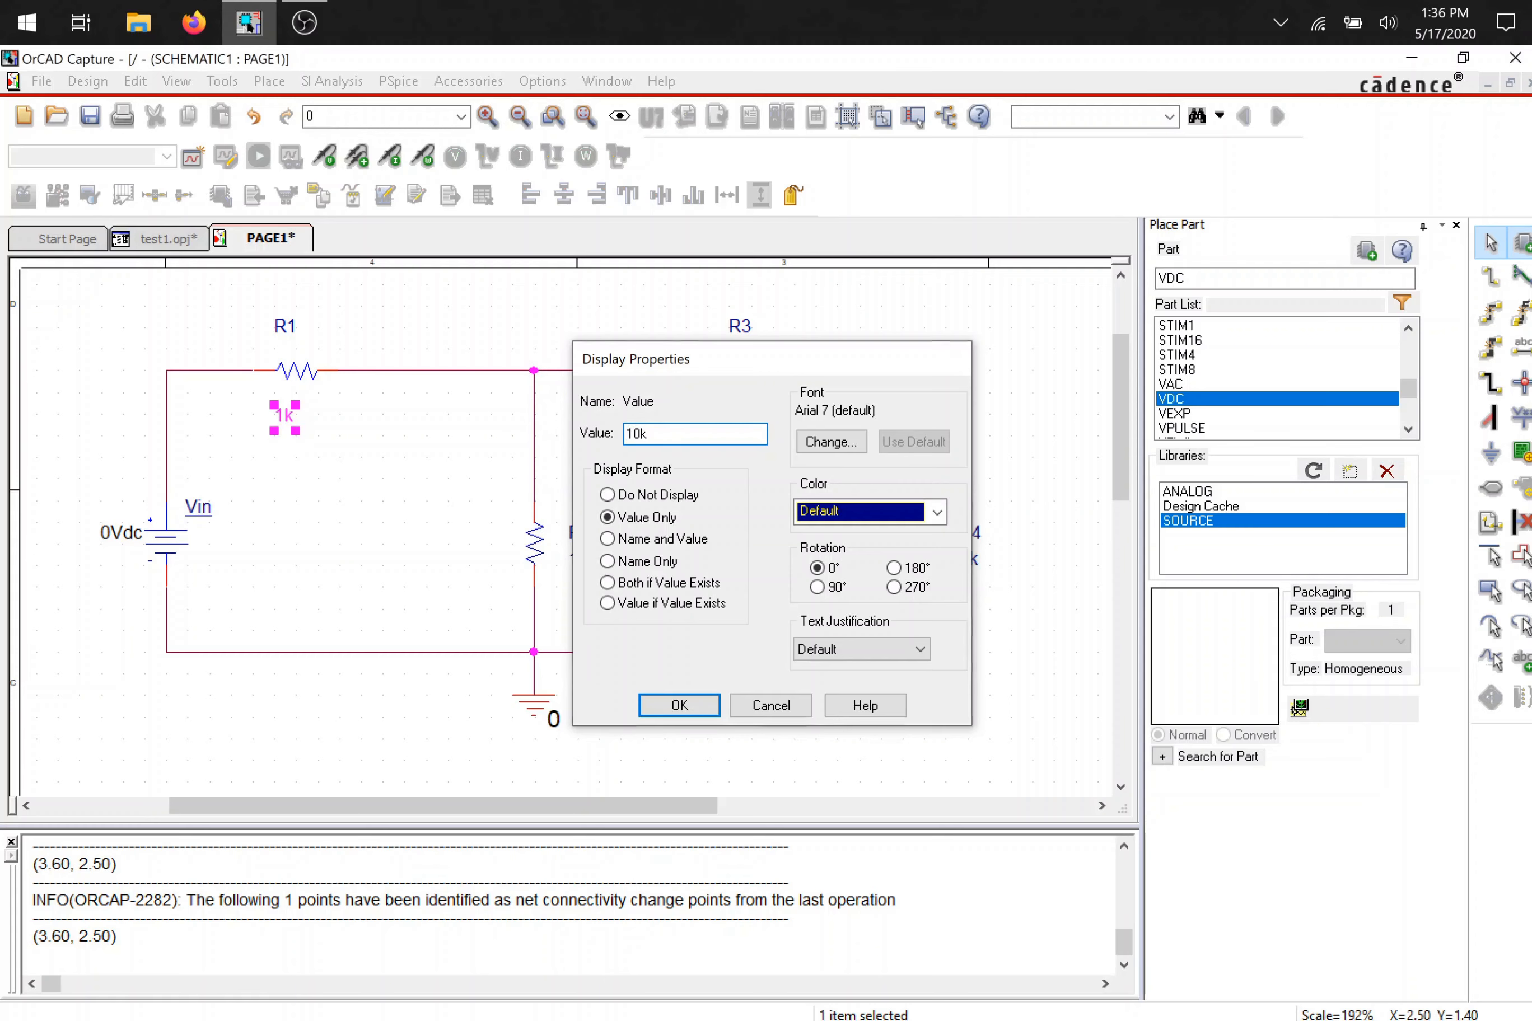
pyautogui.click(678, 704)
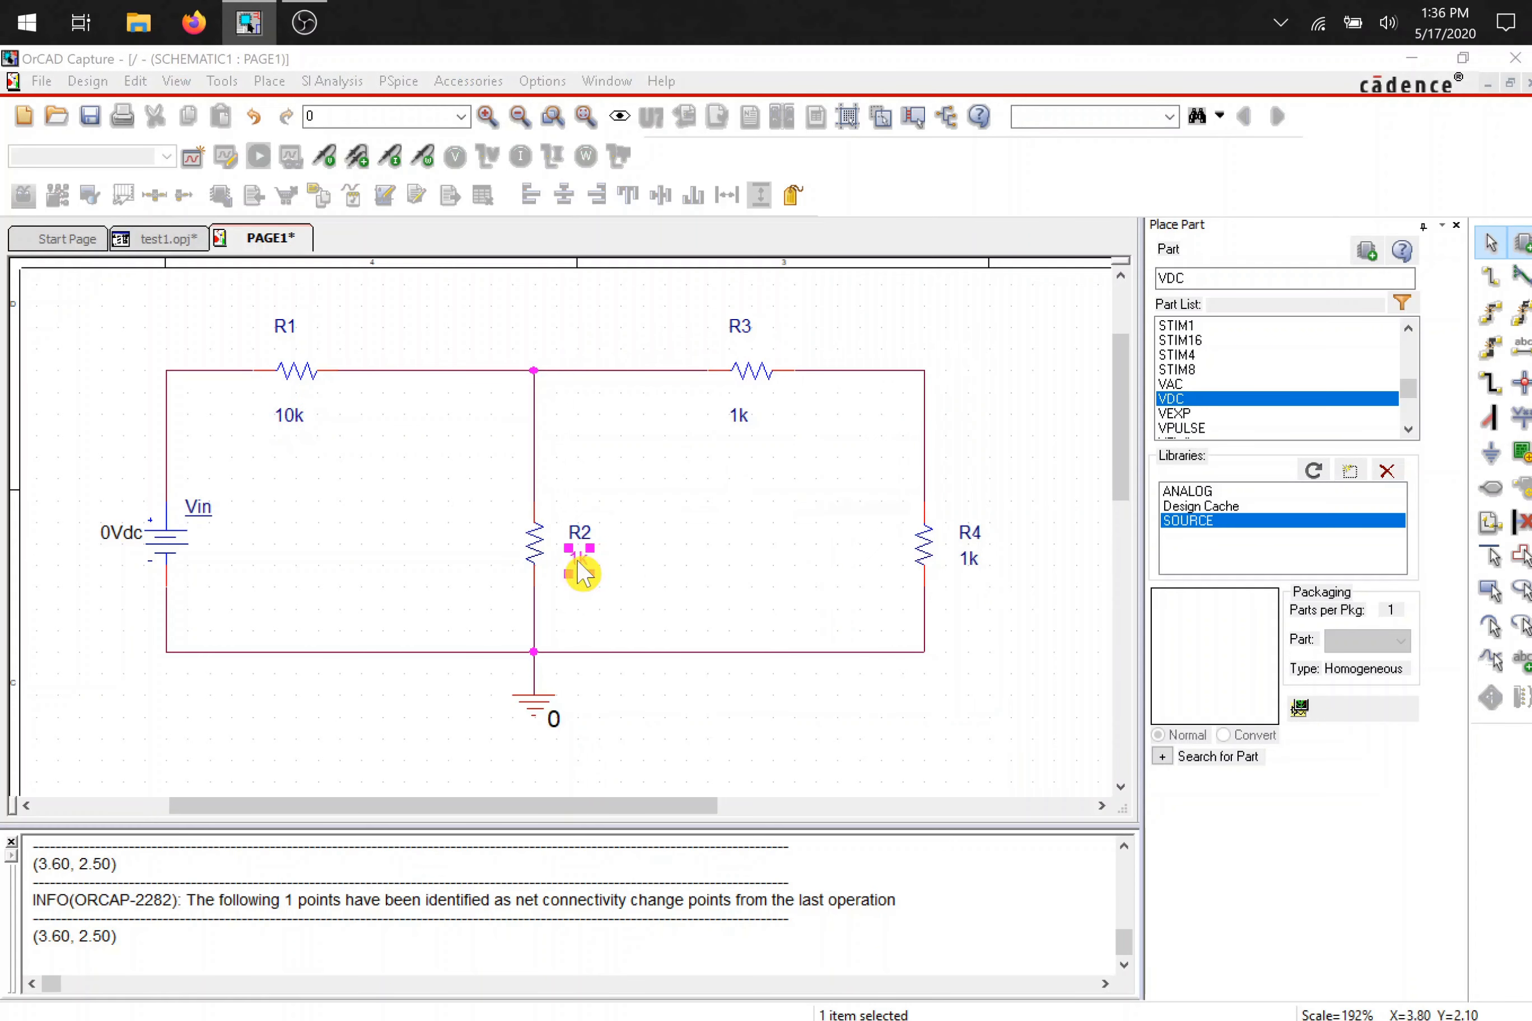
pyautogui.doubleClick(581, 572)
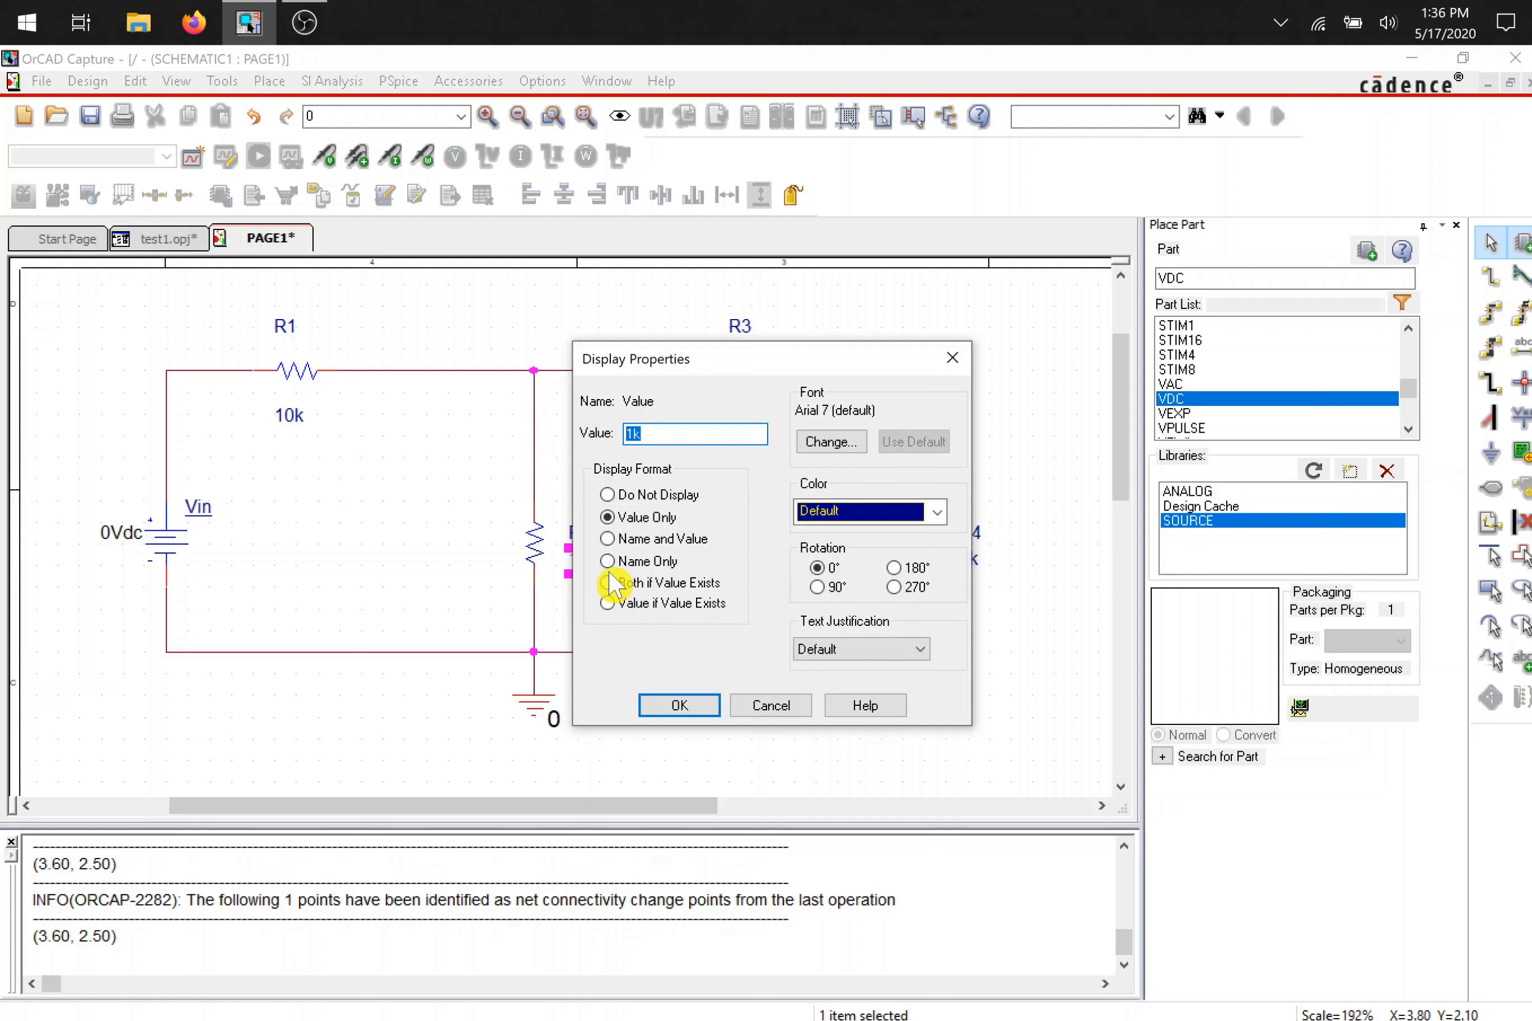
pyautogui.write('8.2k')
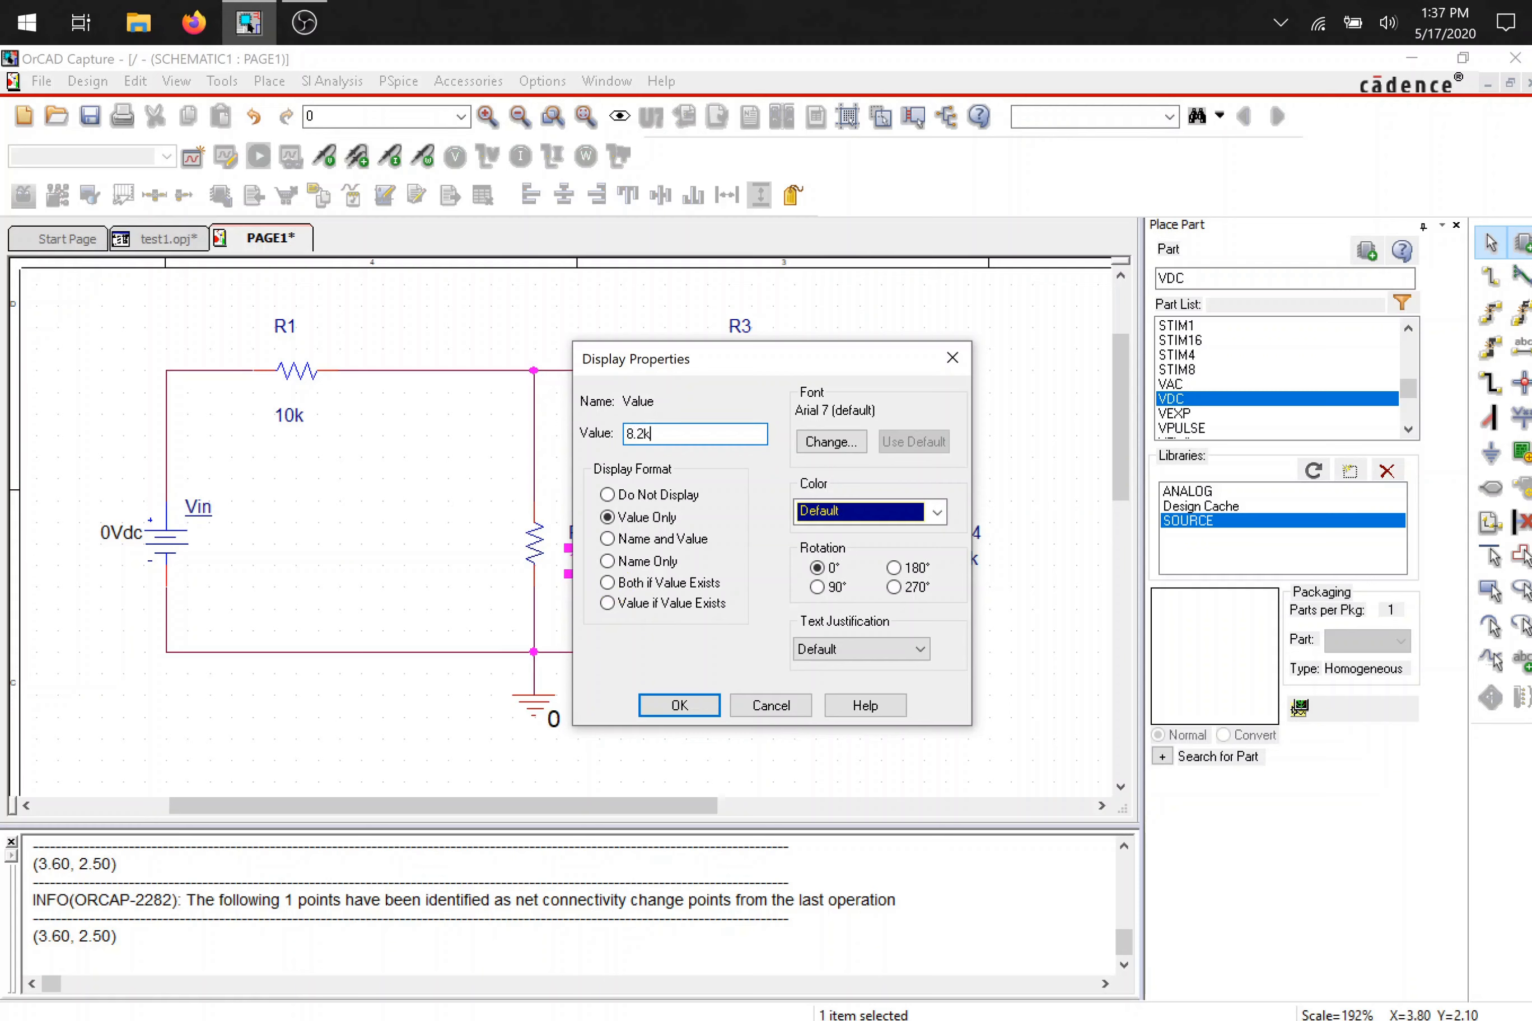
pyautogui.click(677, 704)
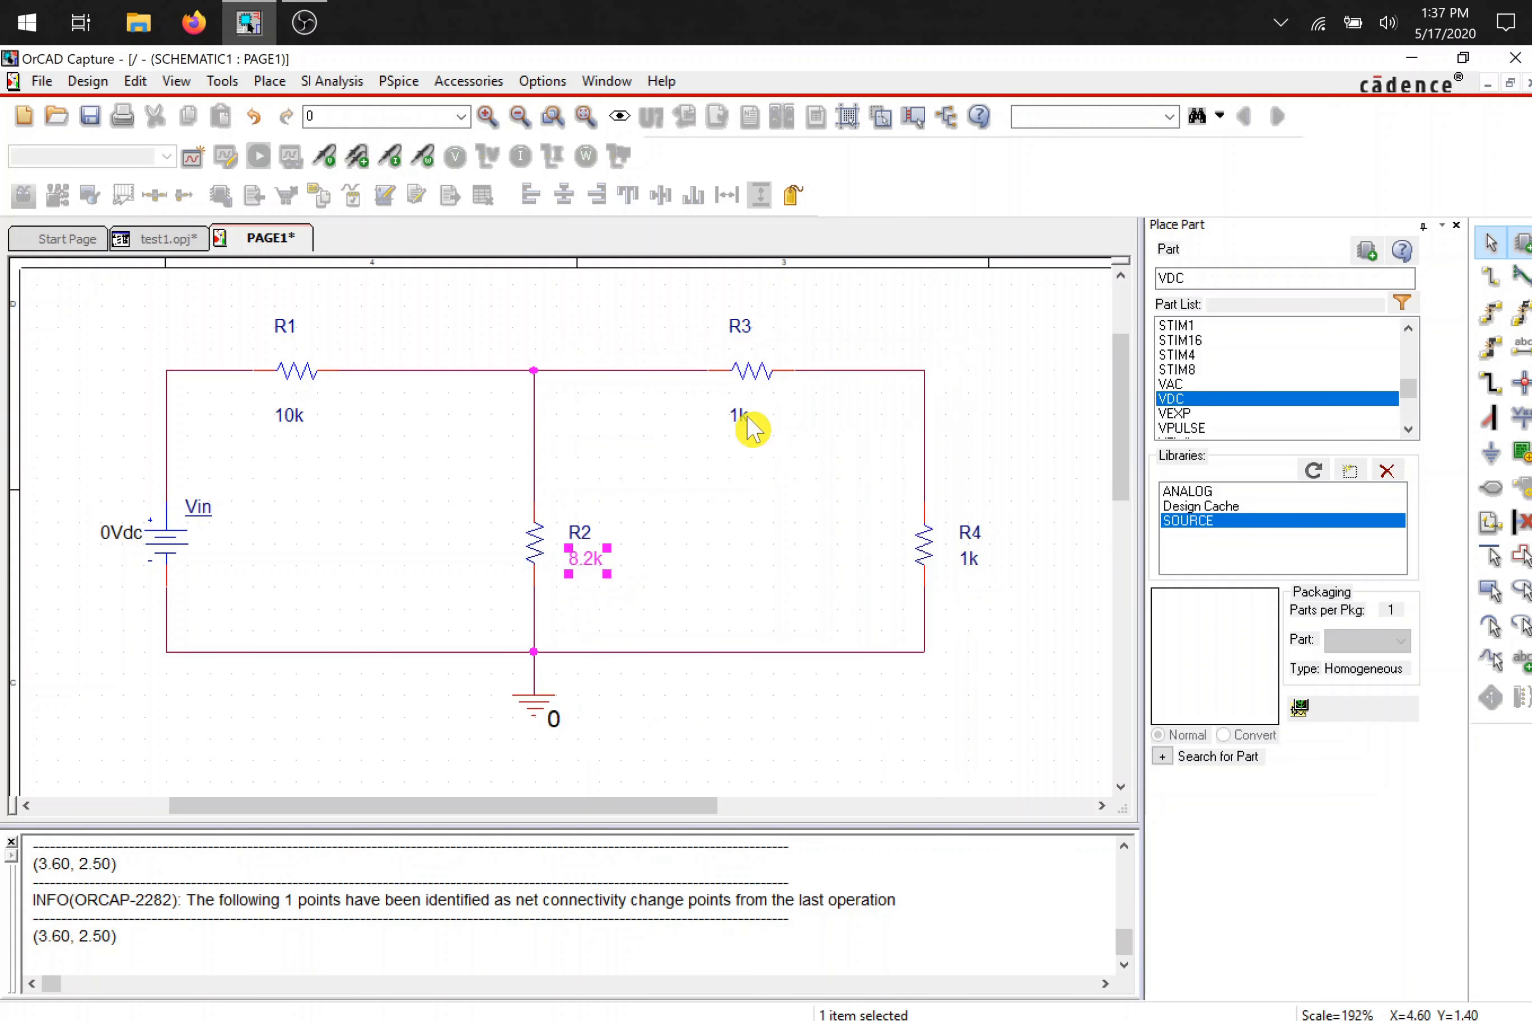
# - Leave R3 at 1k and set R4's value to 3.3k
pyautogui.doubleClick(736, 414)
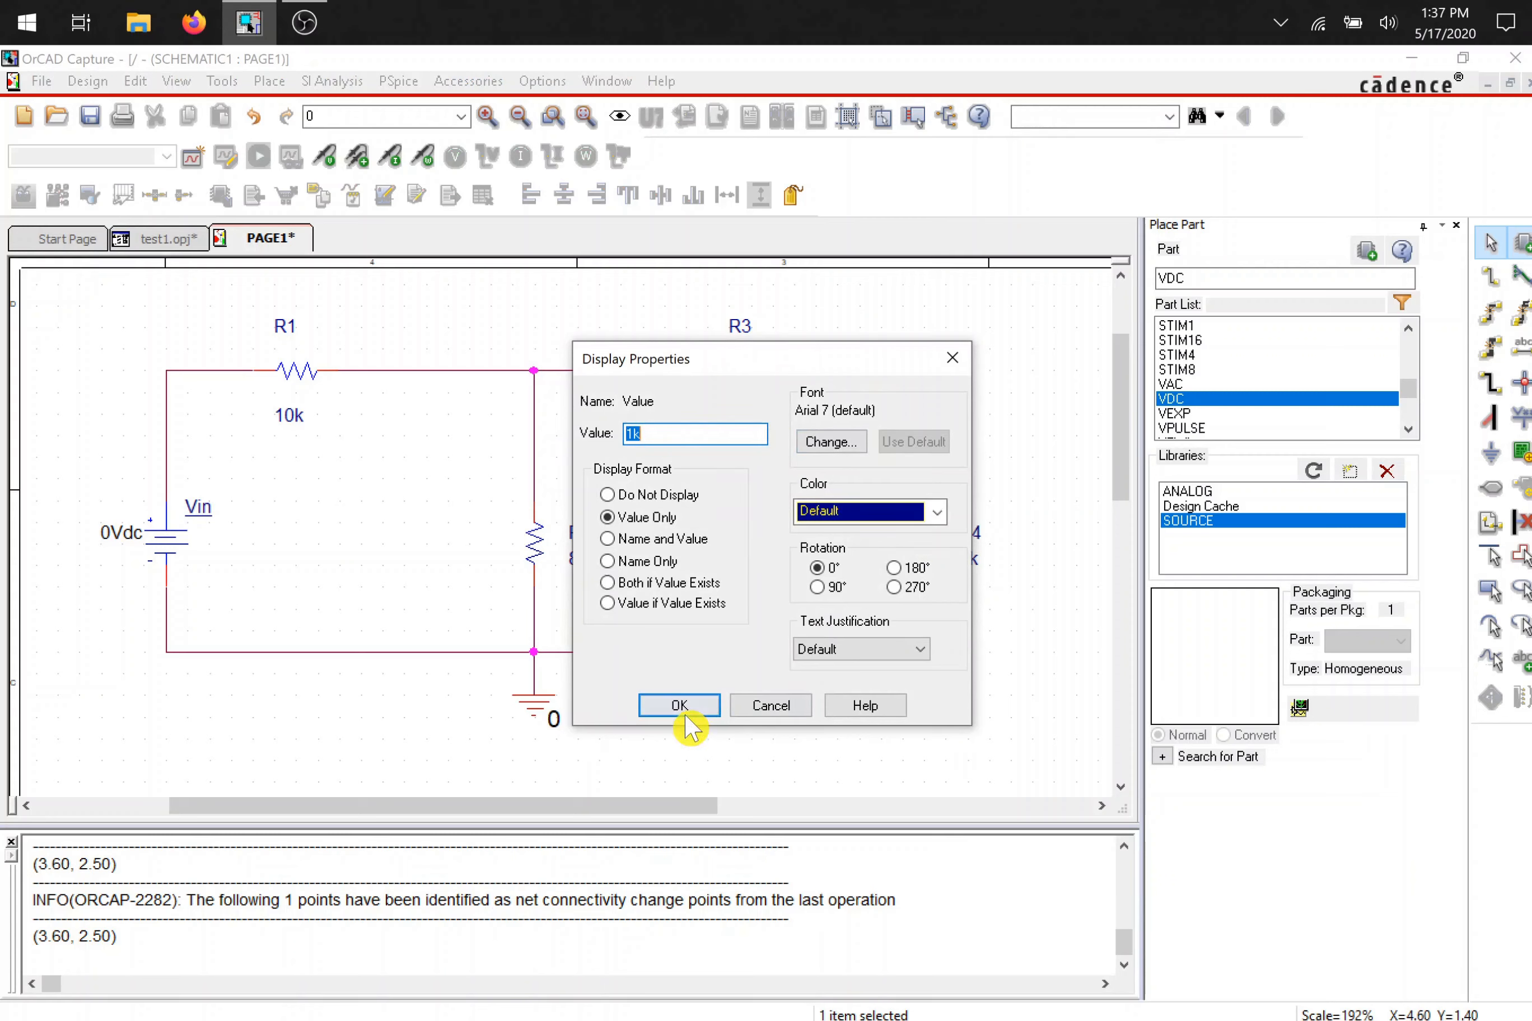
pyautogui.click(679, 705)
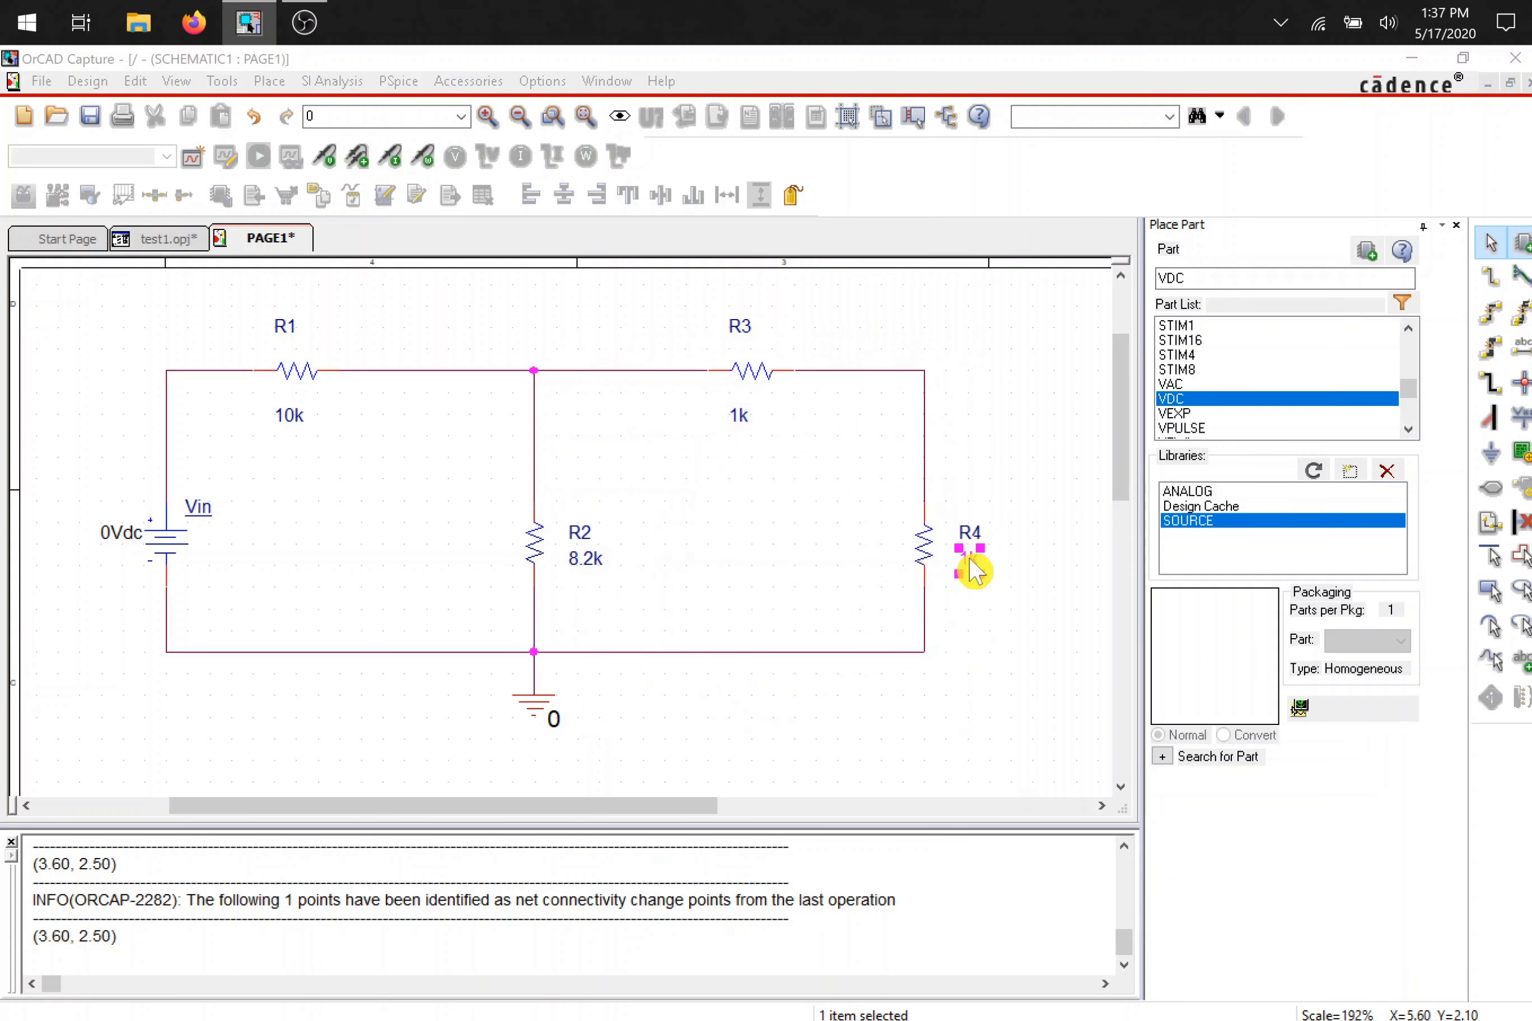
pyautogui.doubleClick(973, 570)
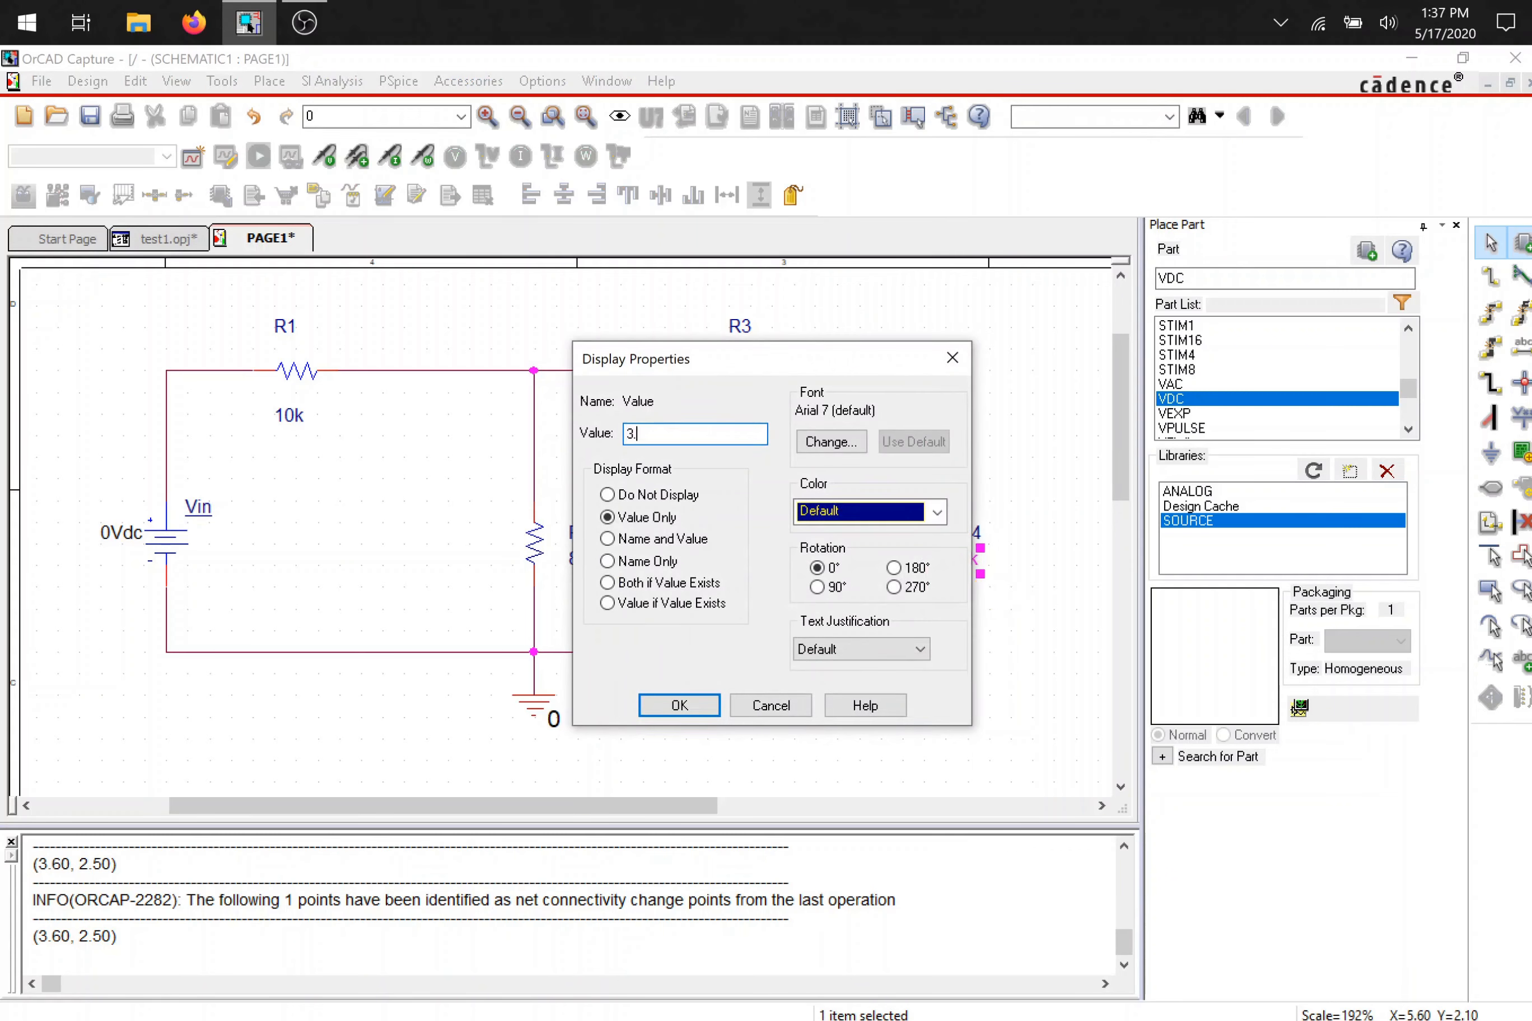
pyautogui.click(677, 704)
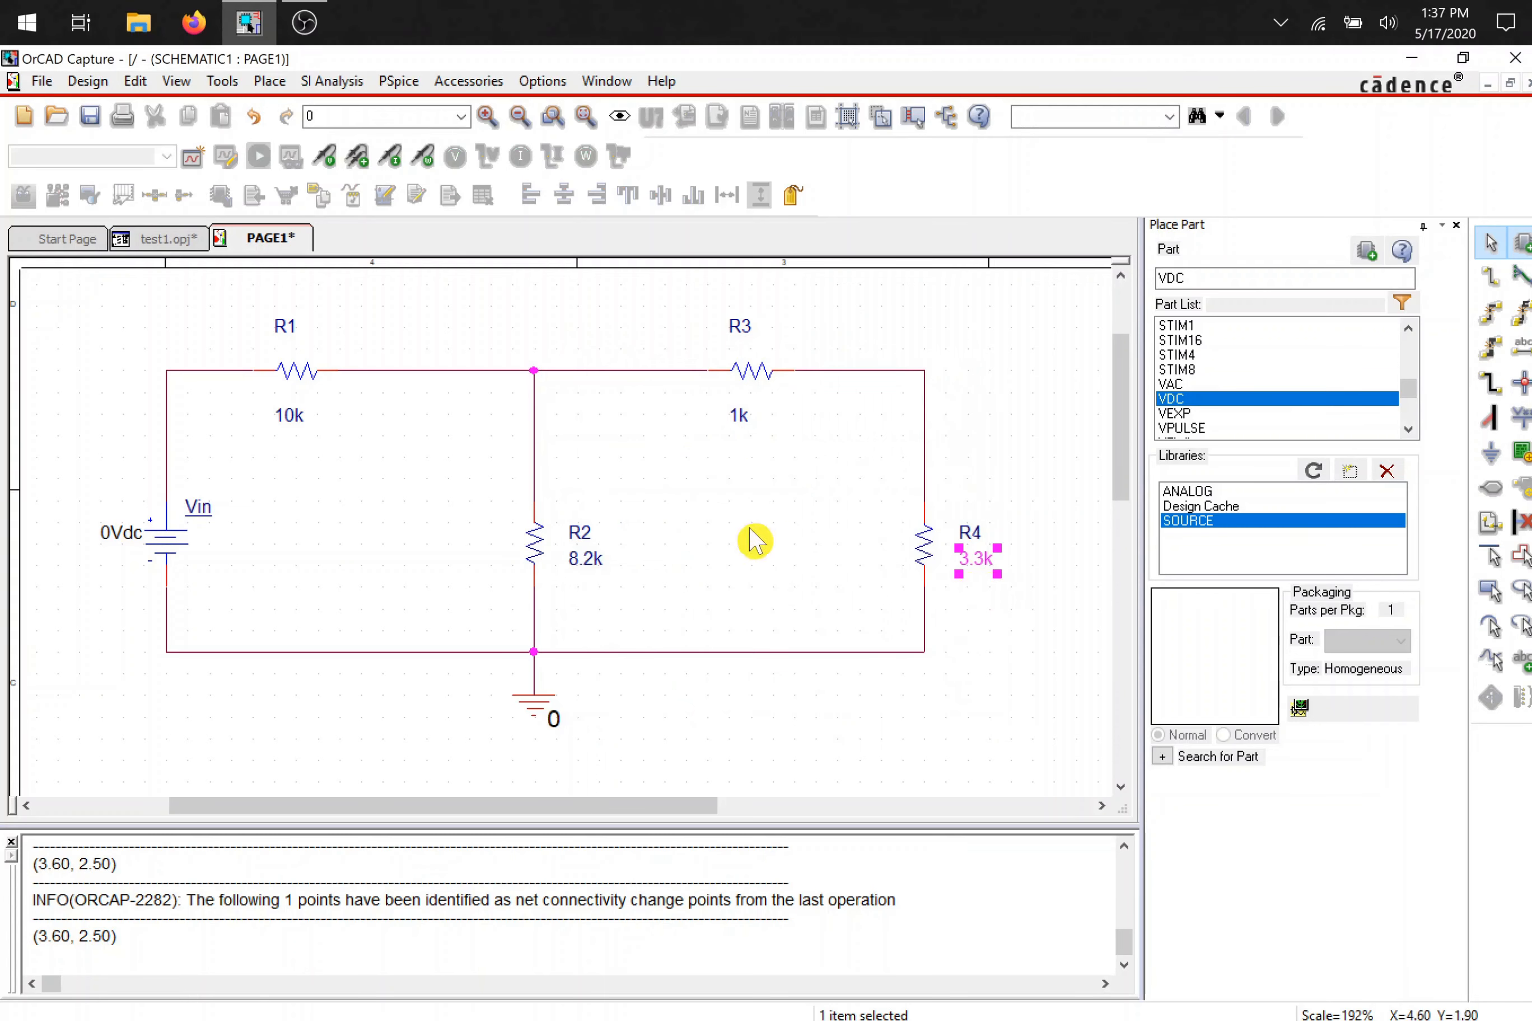
pyautogui.click(800, 572)
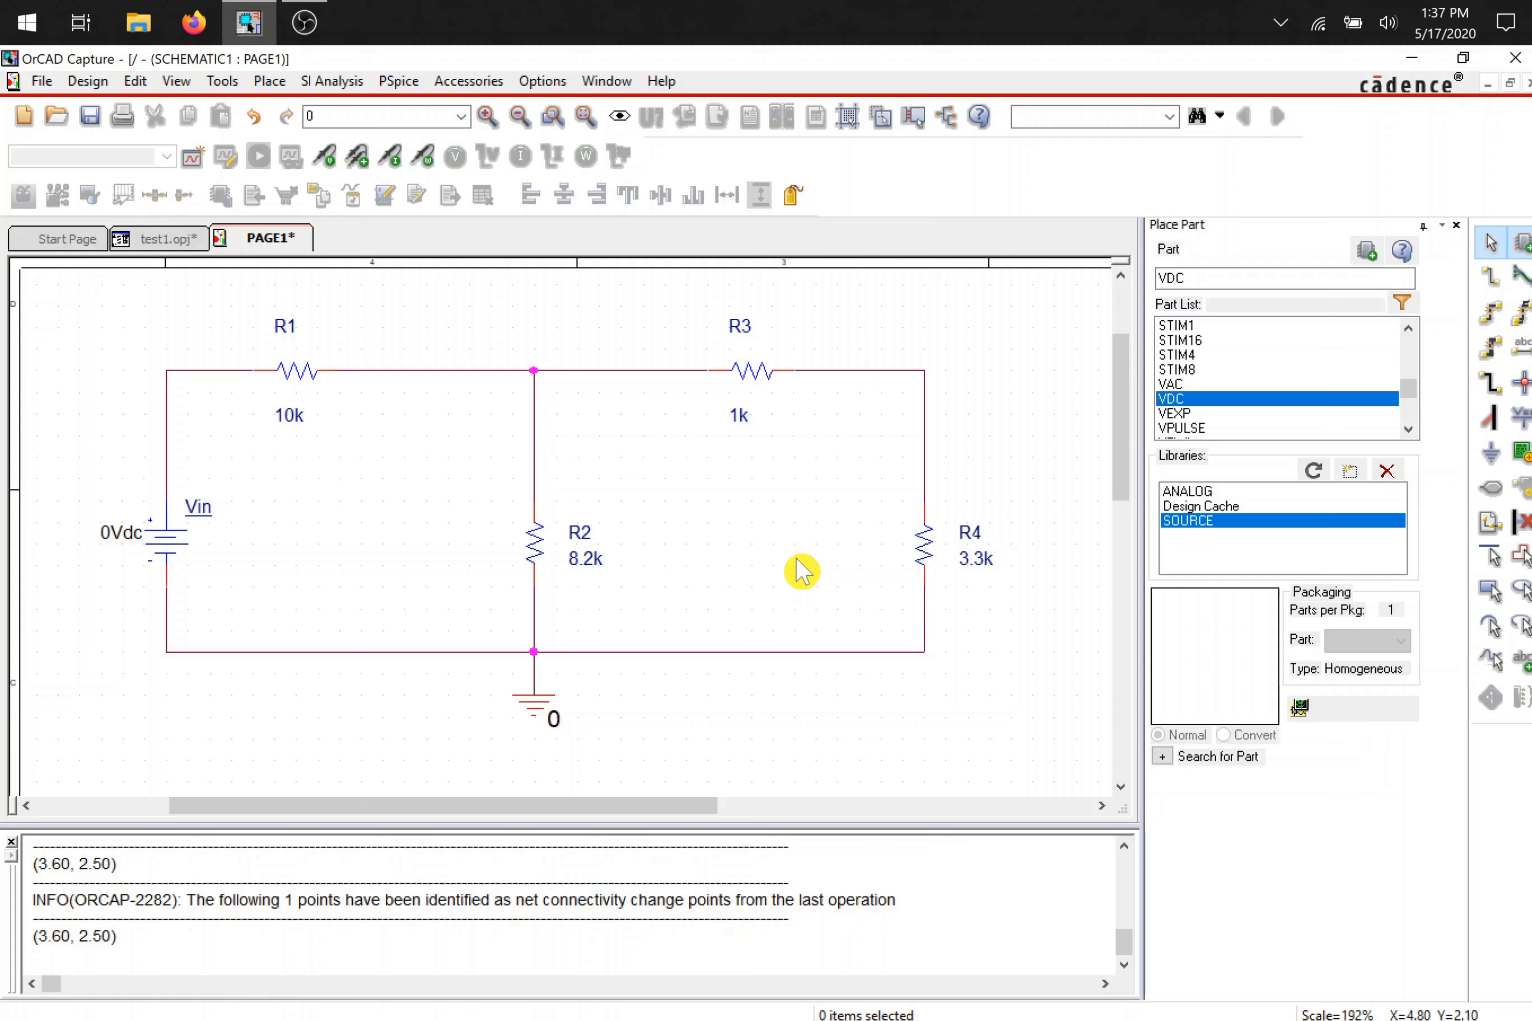
pyautogui.moveTo(848, 585)
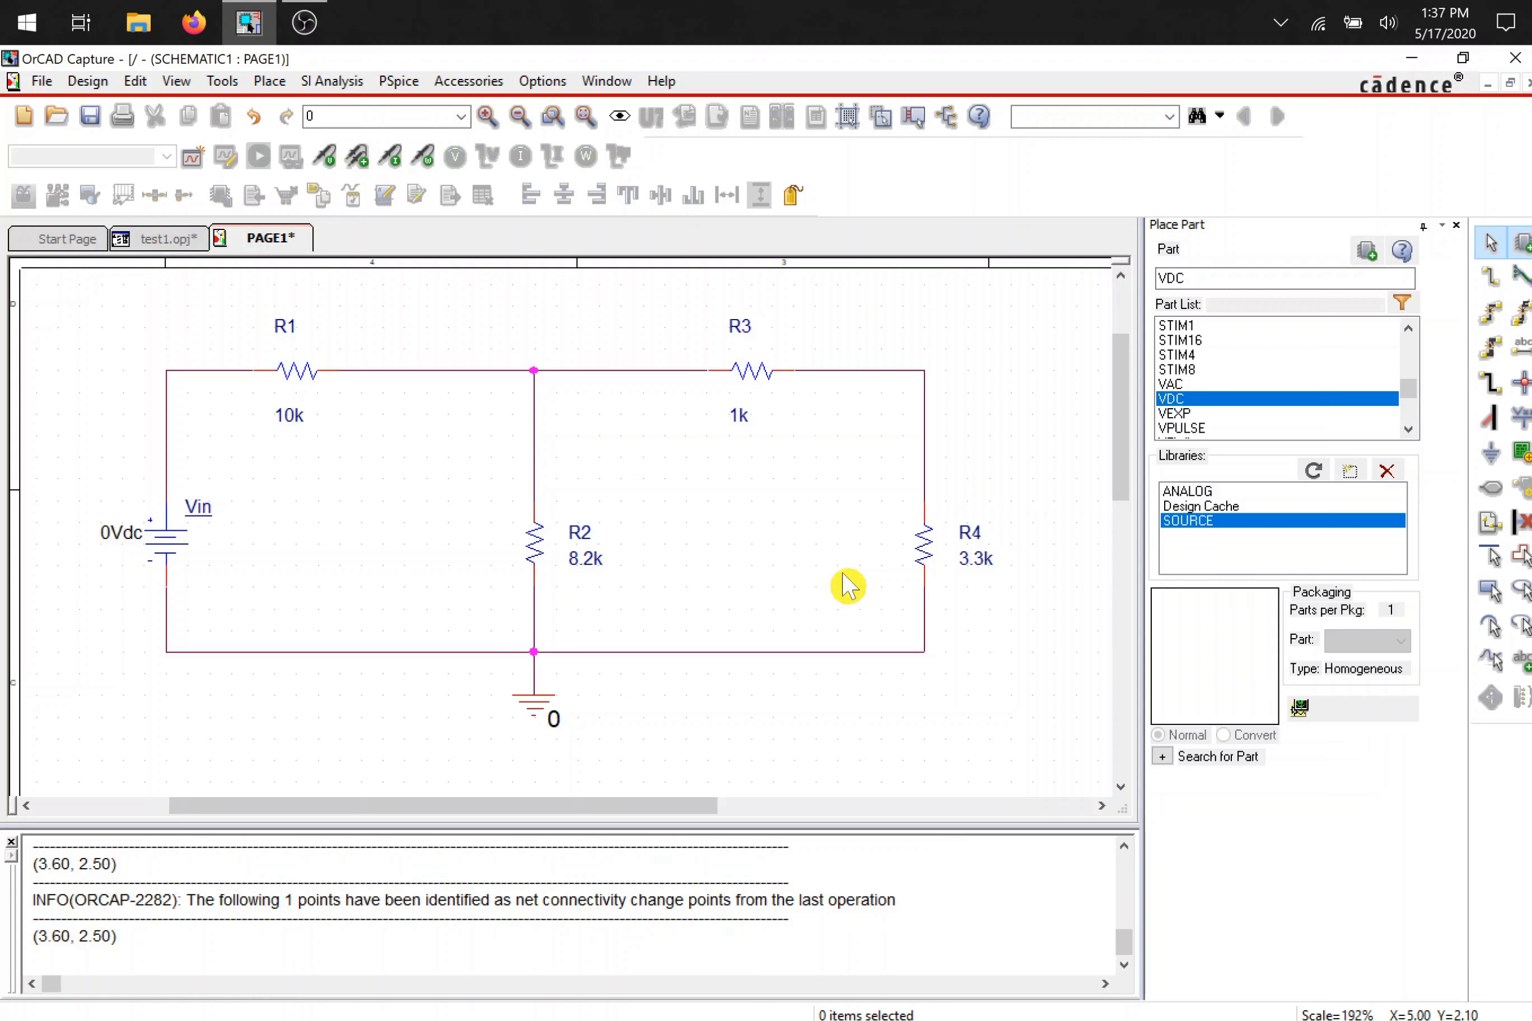
pyautogui.moveTo(823, 566)
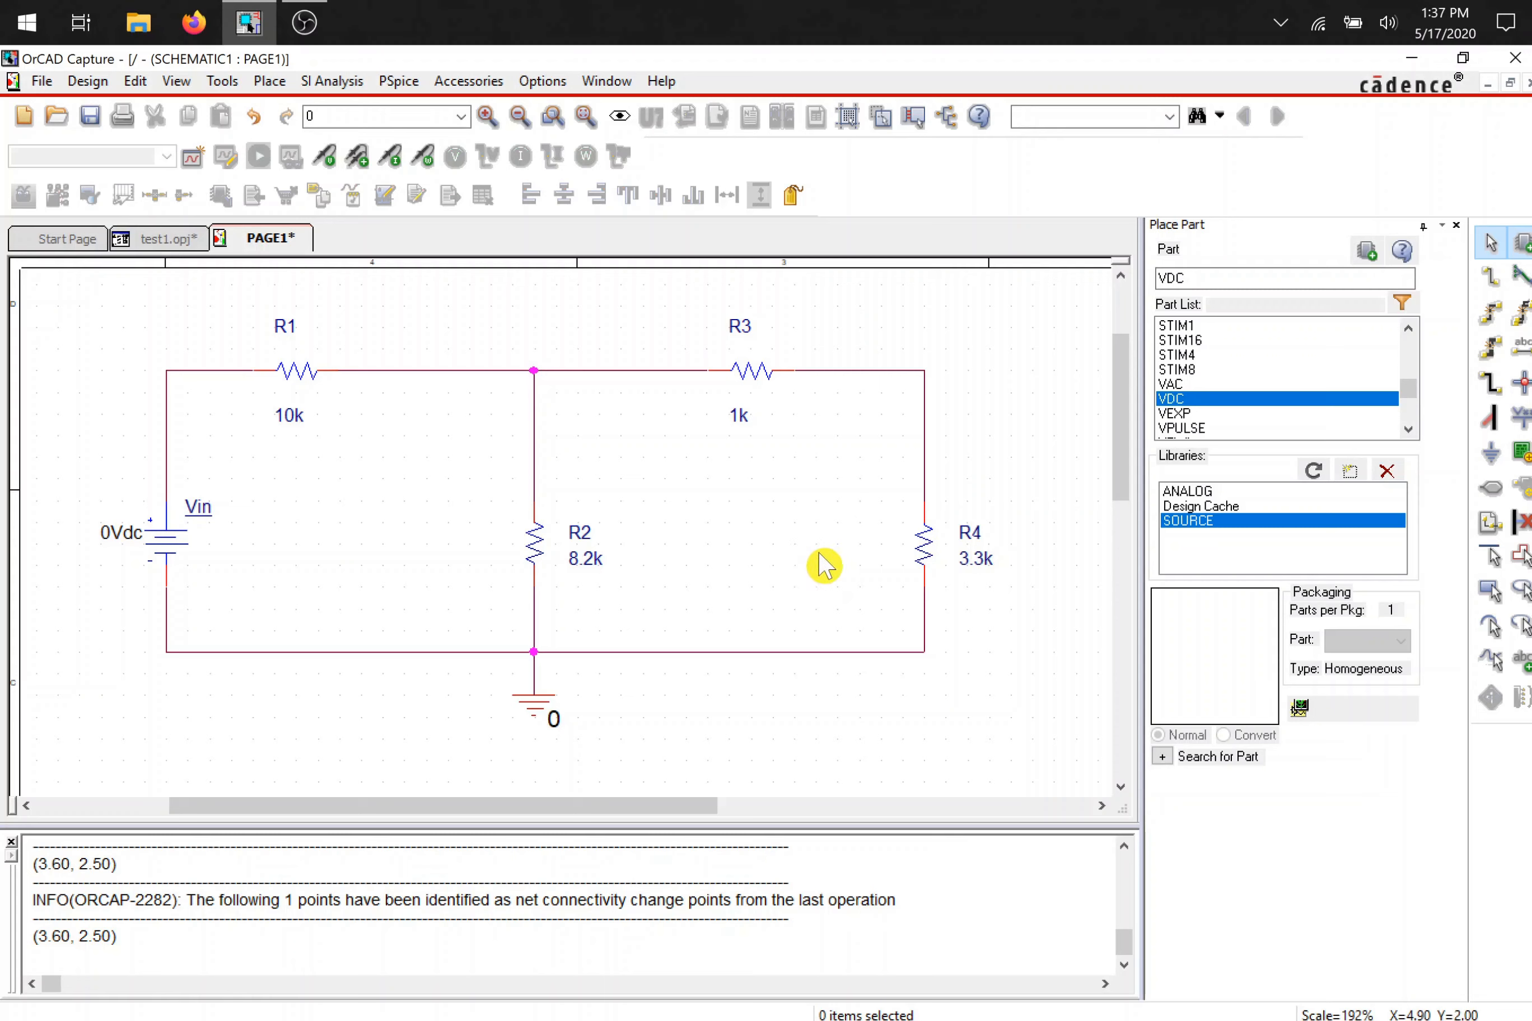
pyautogui.doubleClick(974, 559)
pyautogui.write('3.3m')
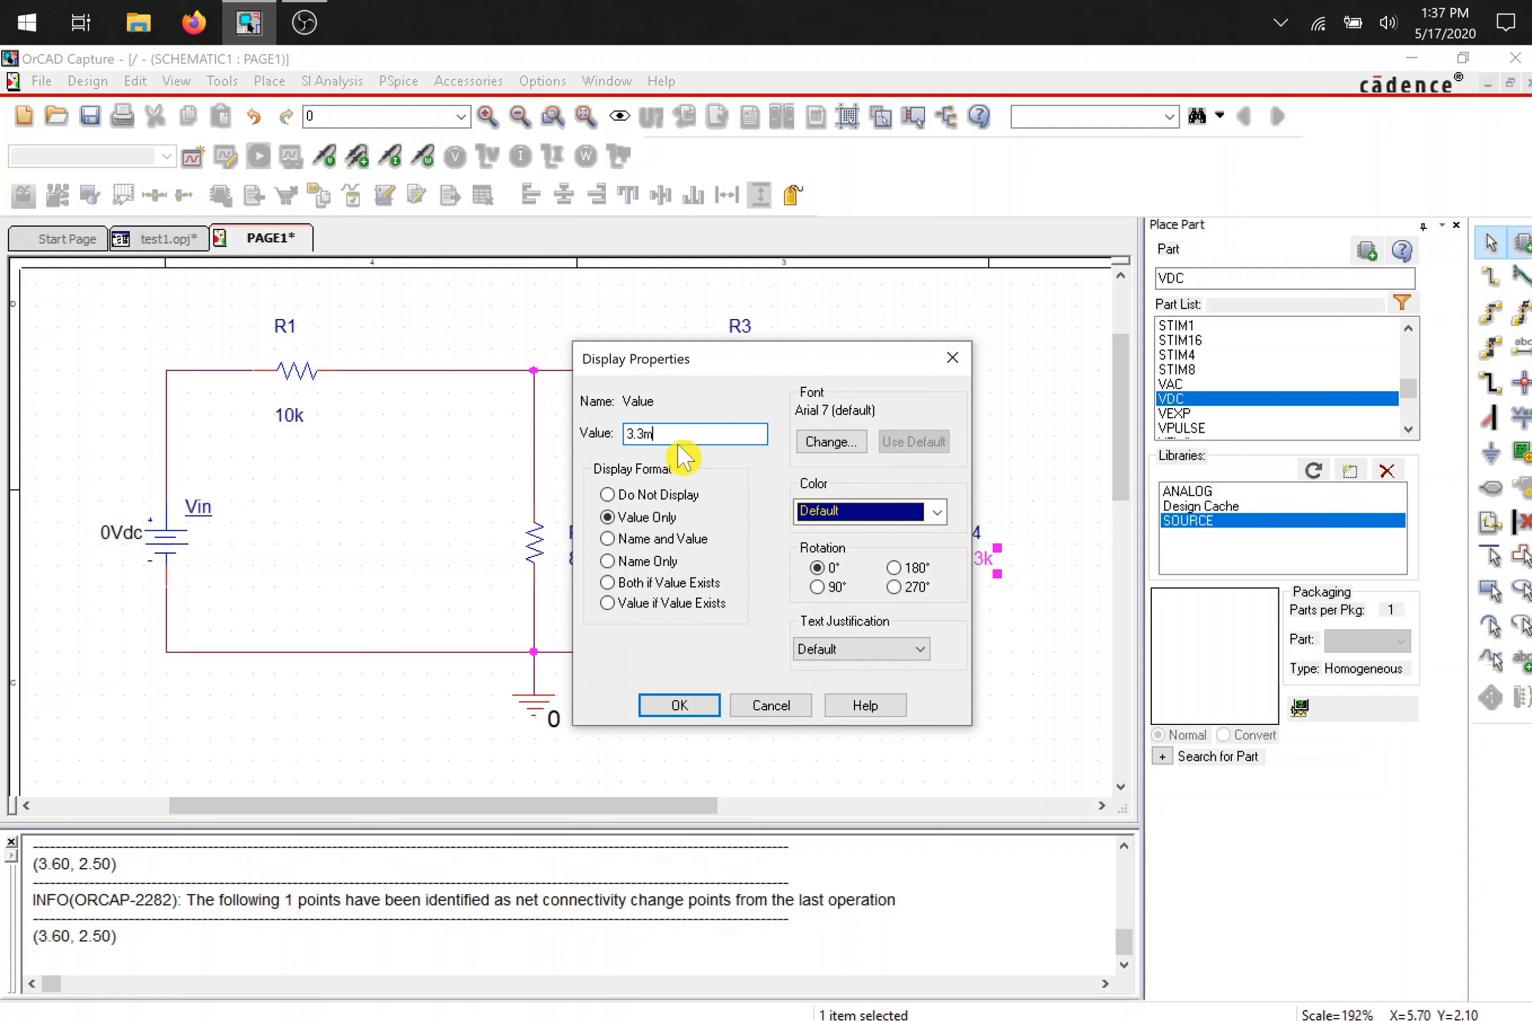
pyautogui.write('eg')
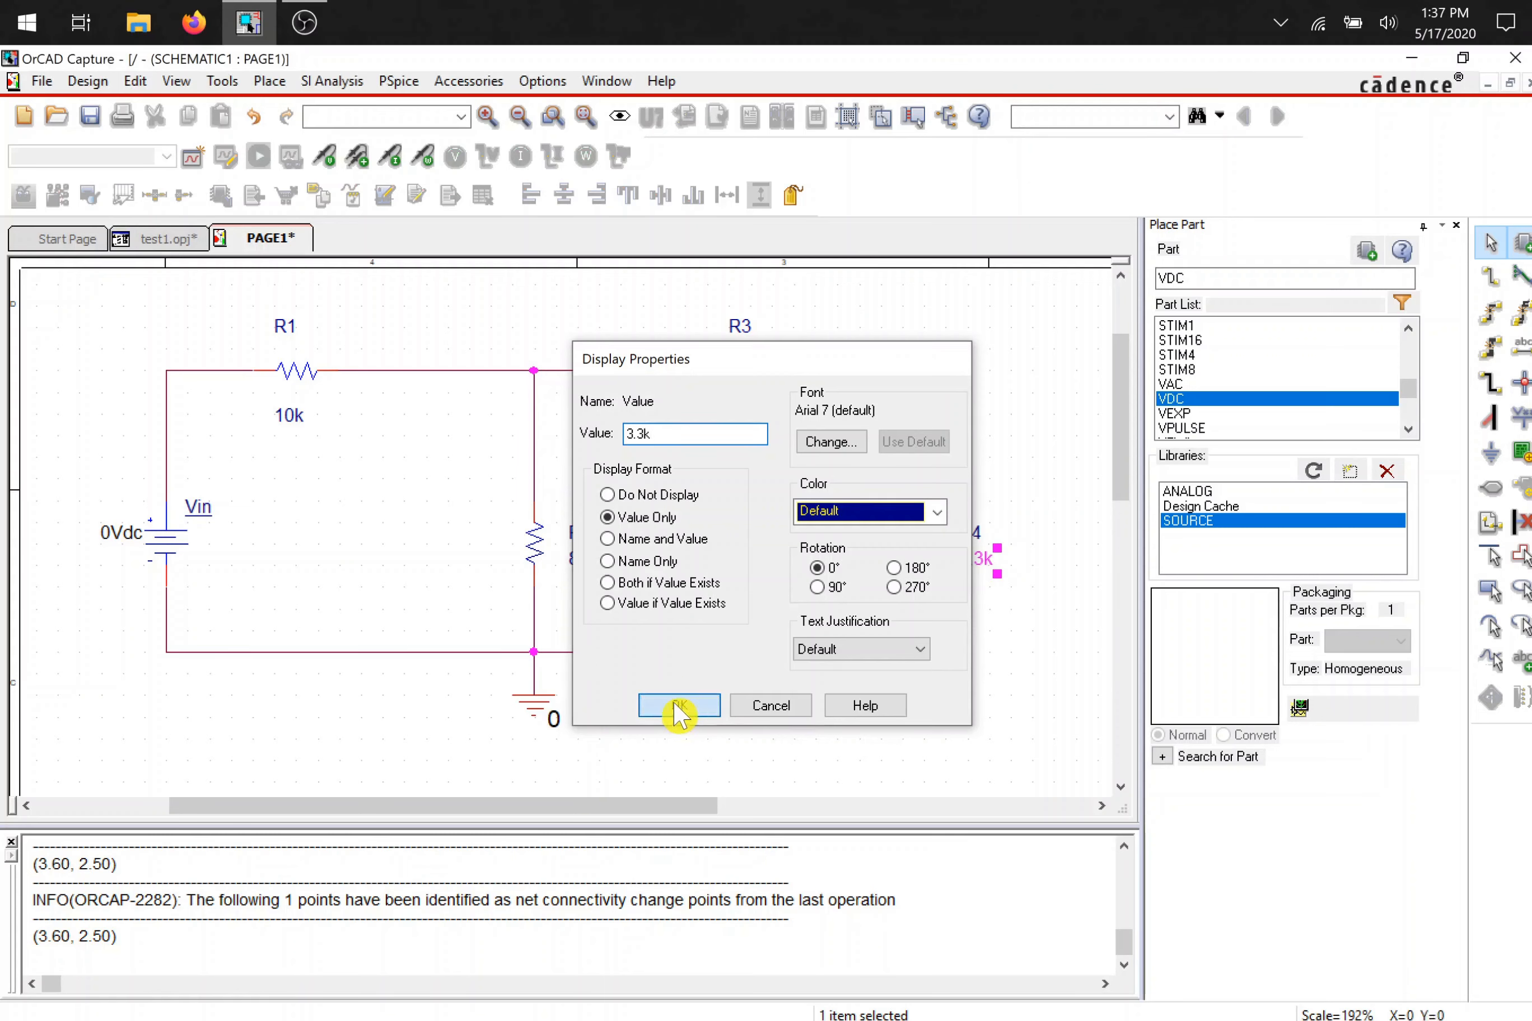
pyautogui.click(678, 706)
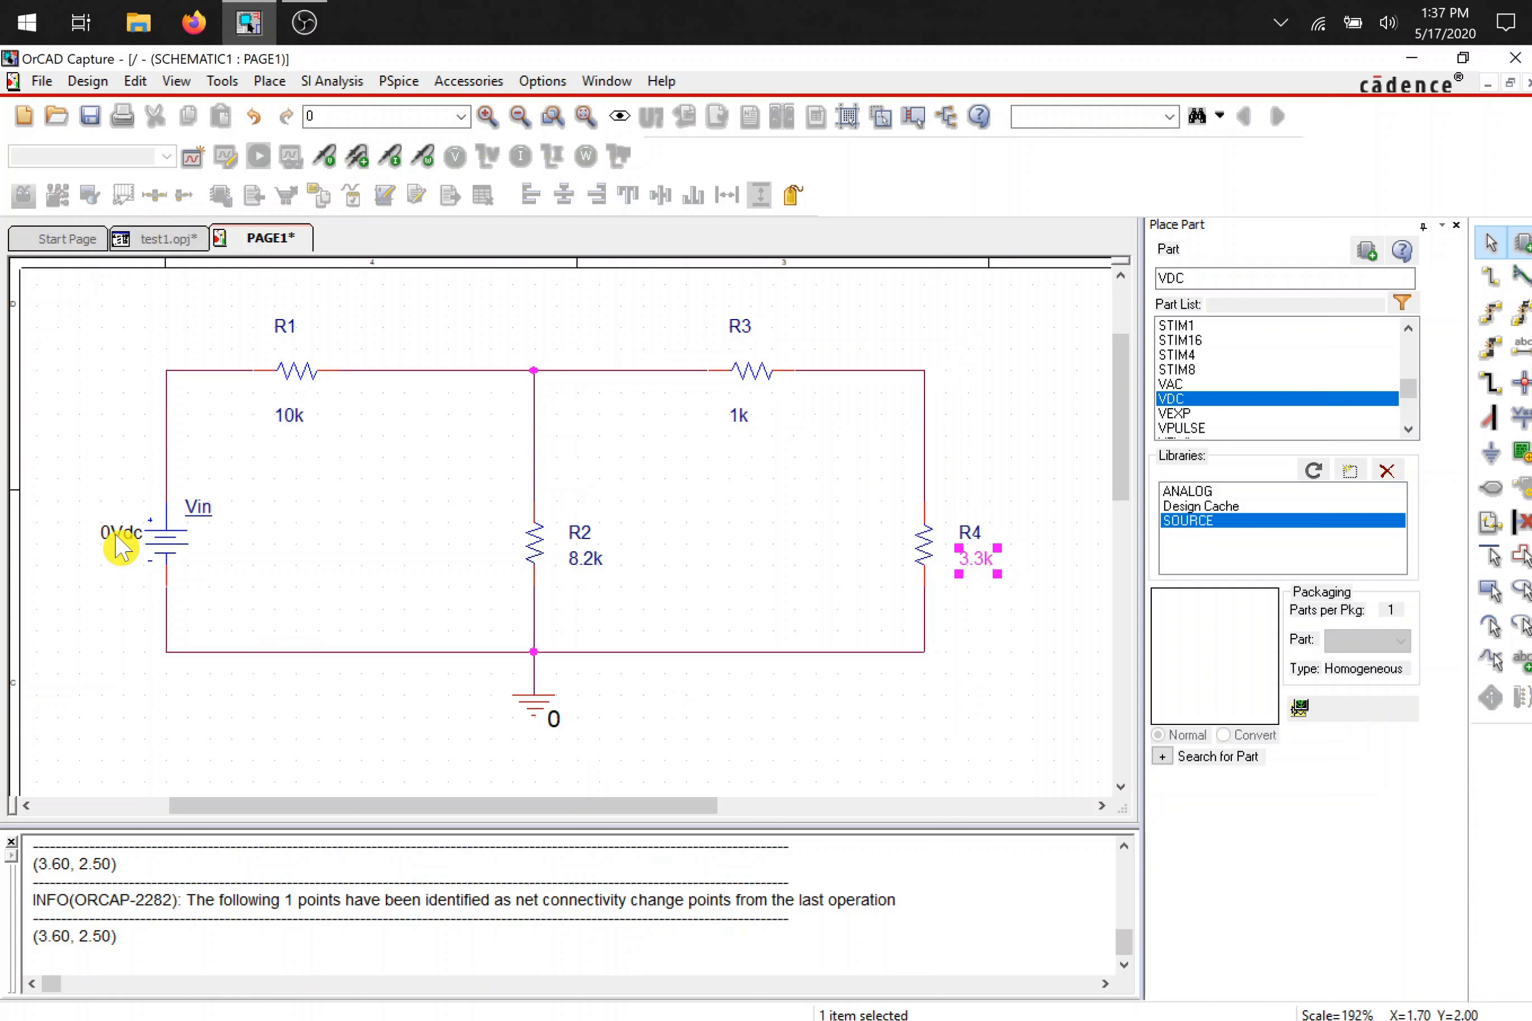
# - Change the Vin source value from 0Vdc to 5V and select the ground symbol to reposition it
pyautogui.doubleClick(121, 534)
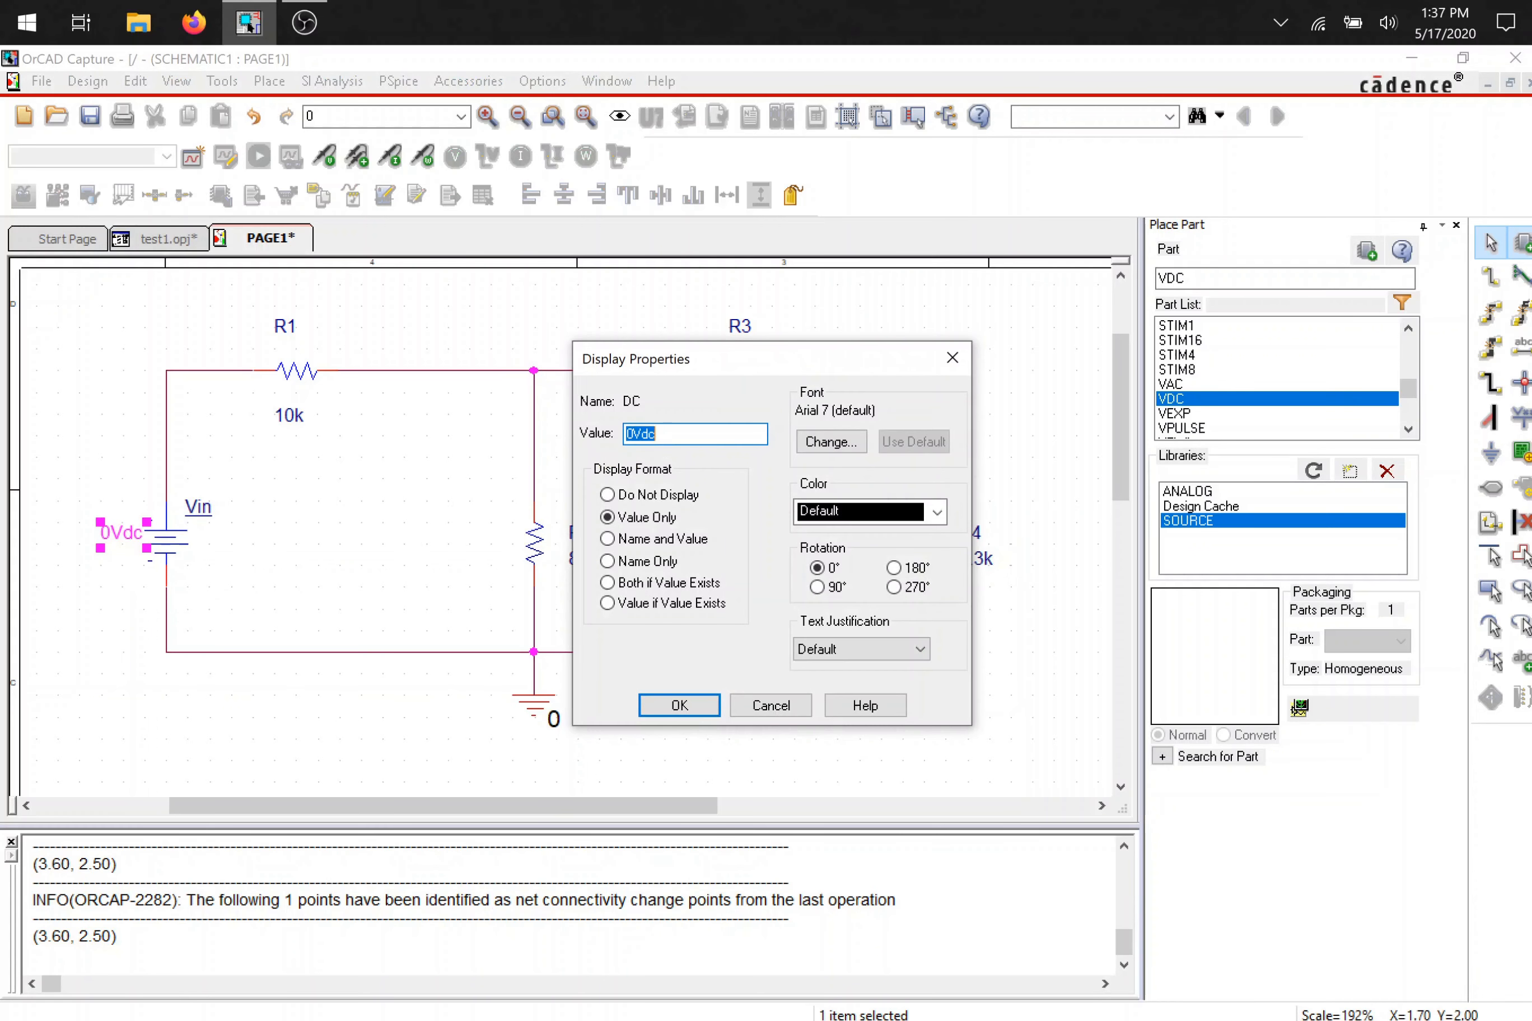
pyautogui.write('5')
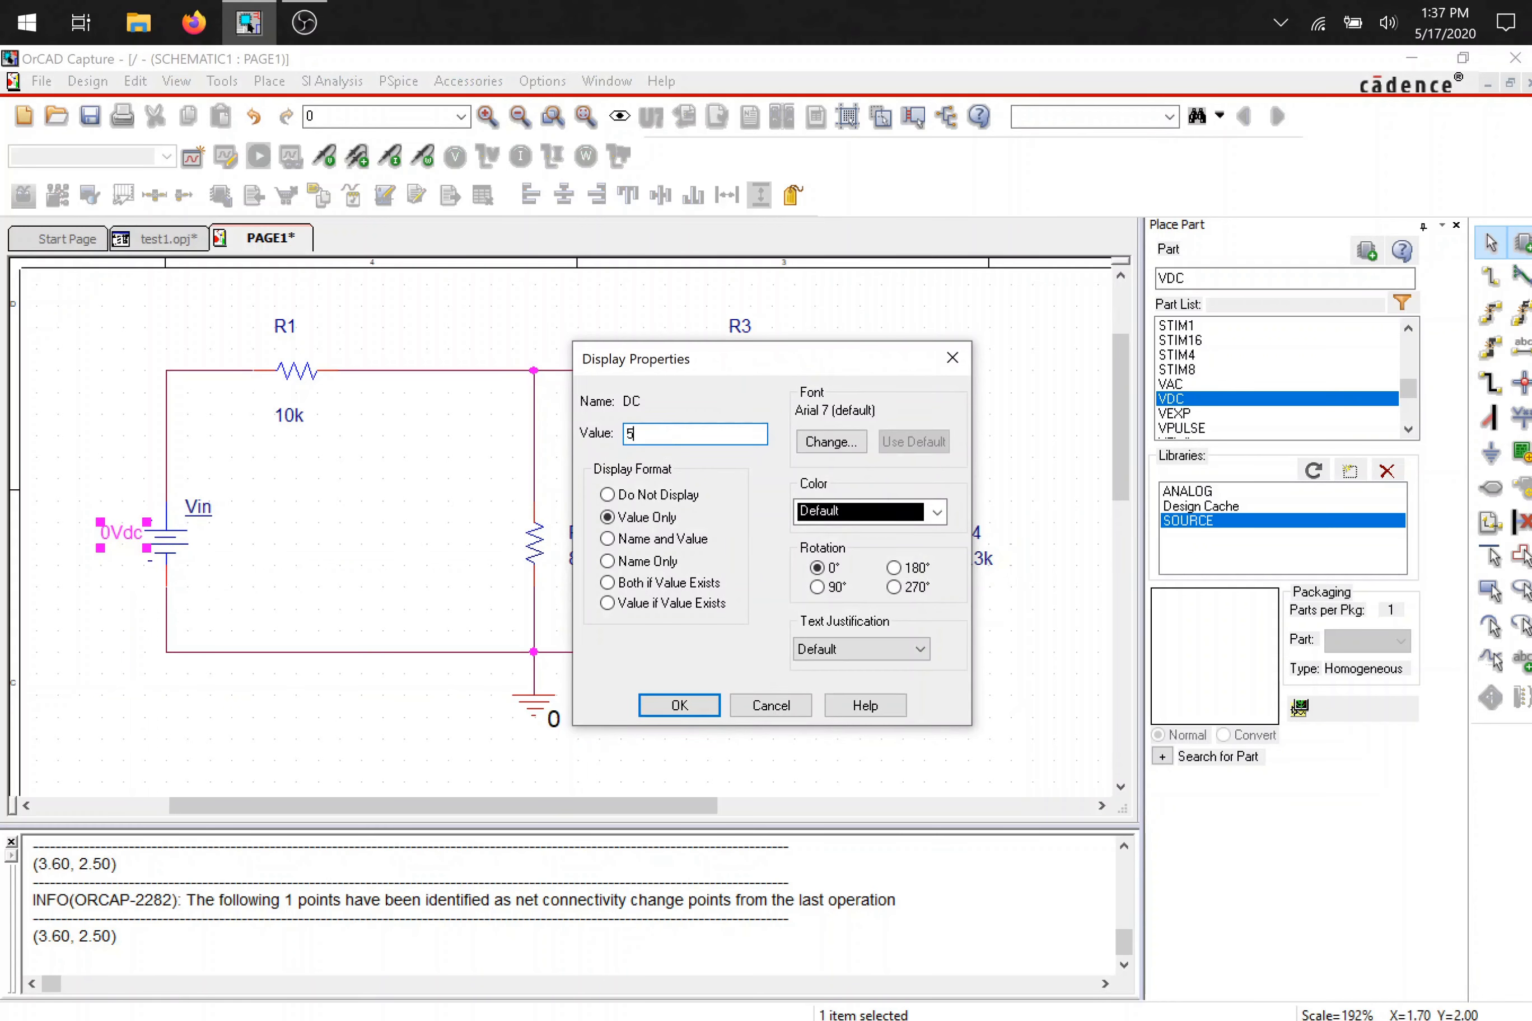
pyautogui.write('V')
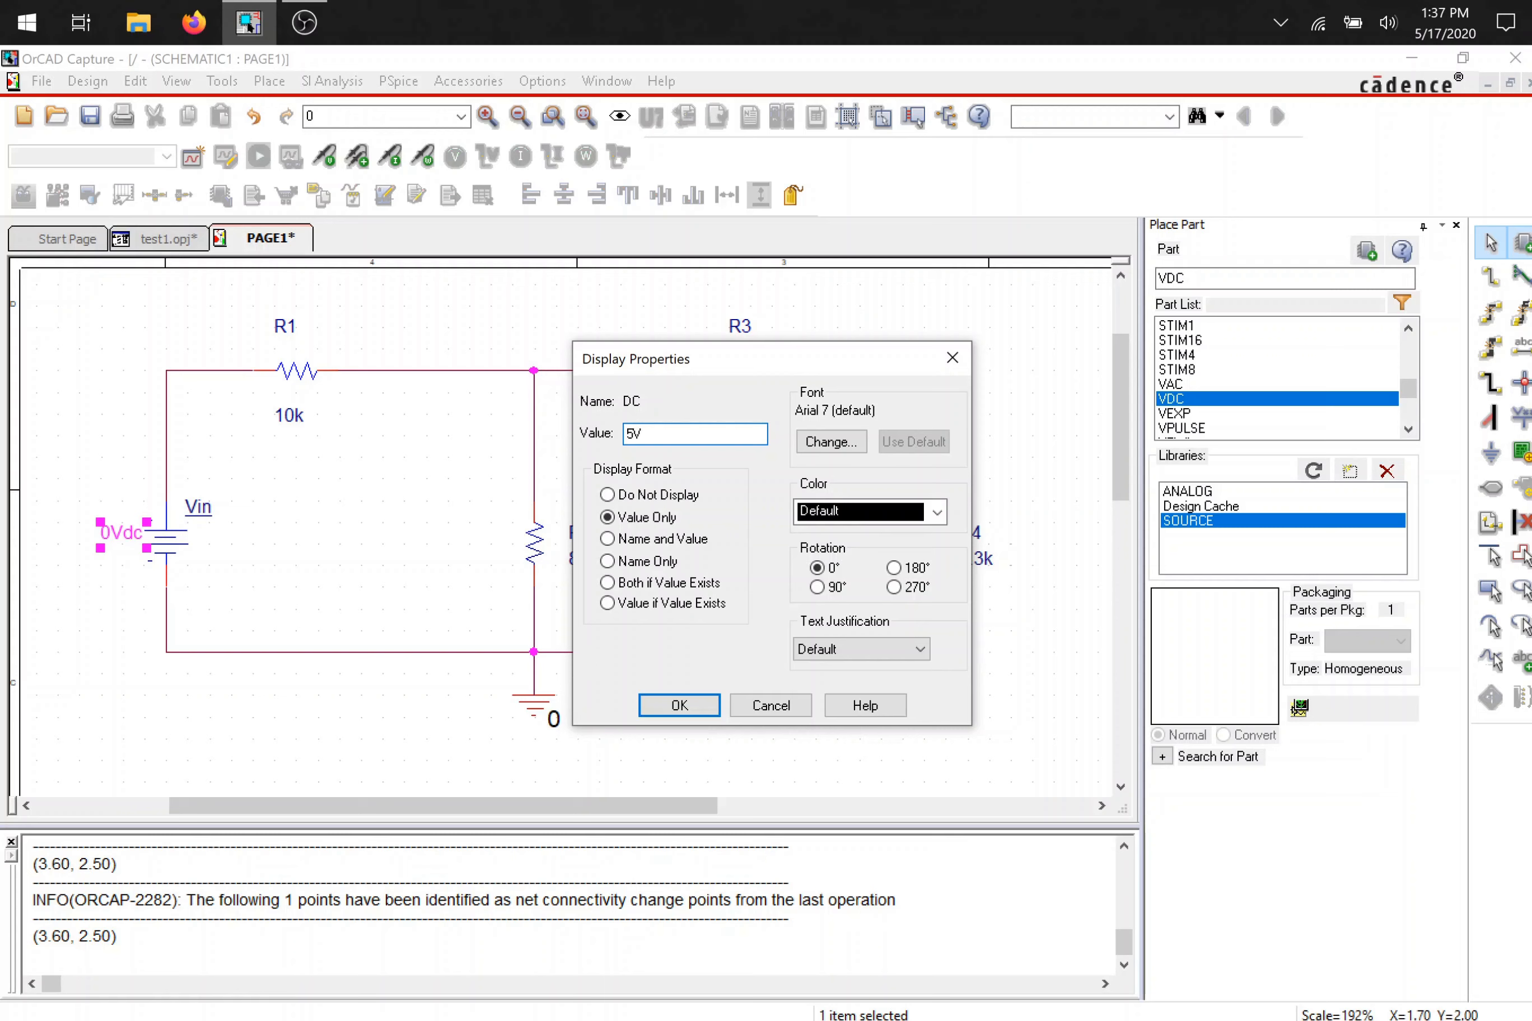
pyautogui.click(678, 705)
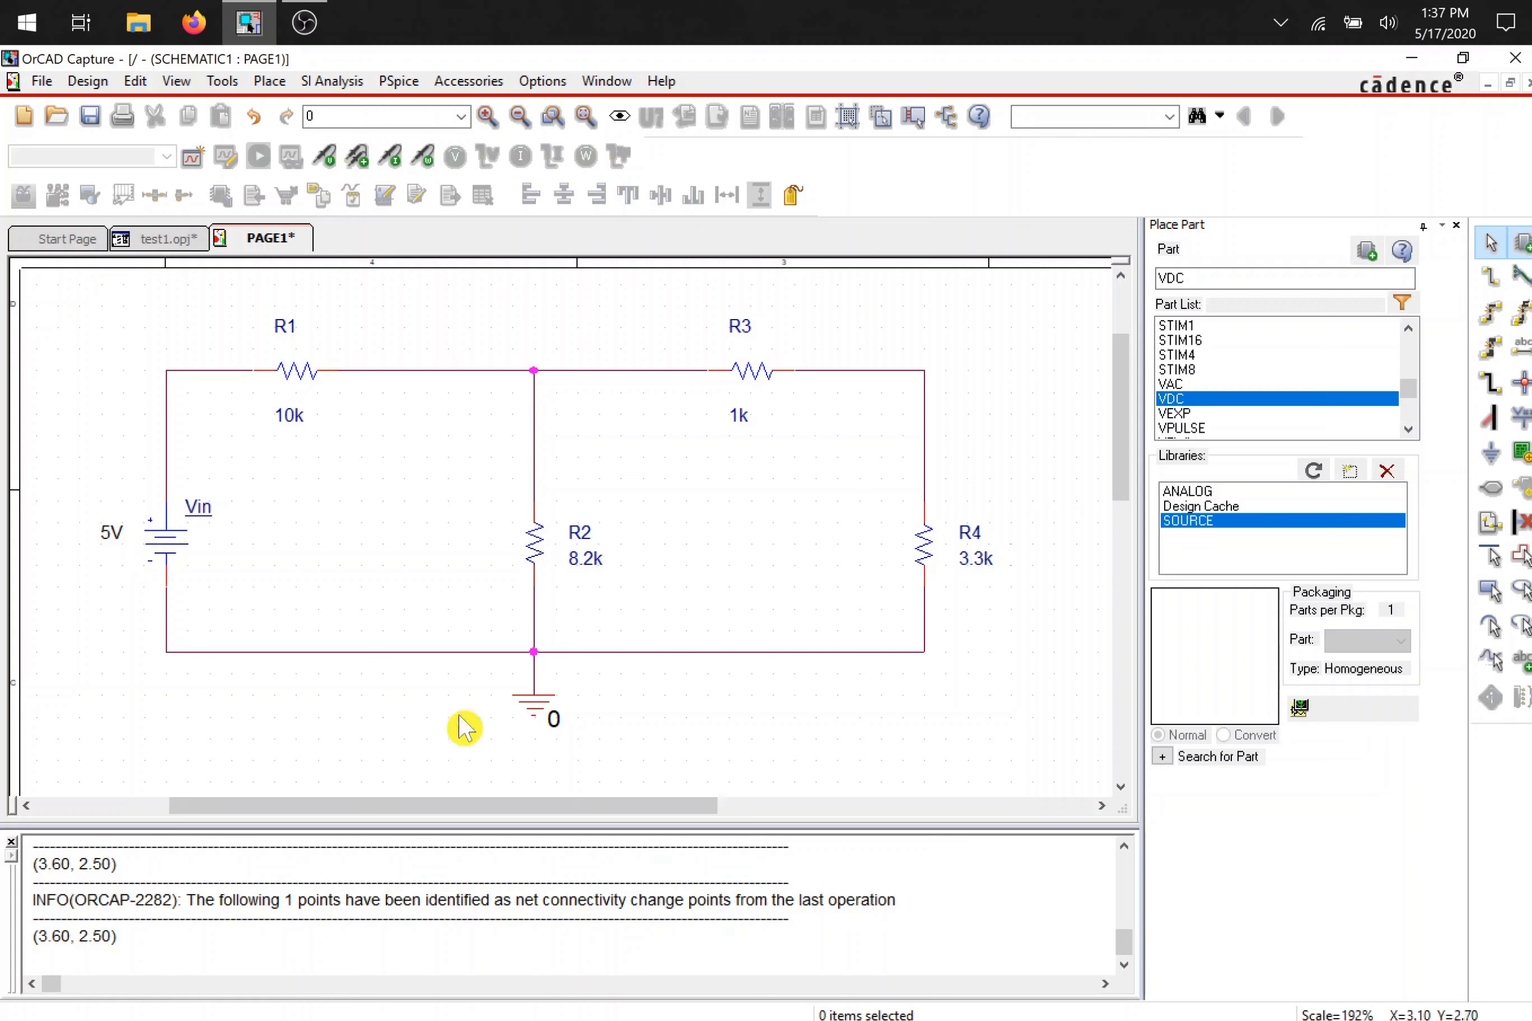
pyautogui.click(816, 718)
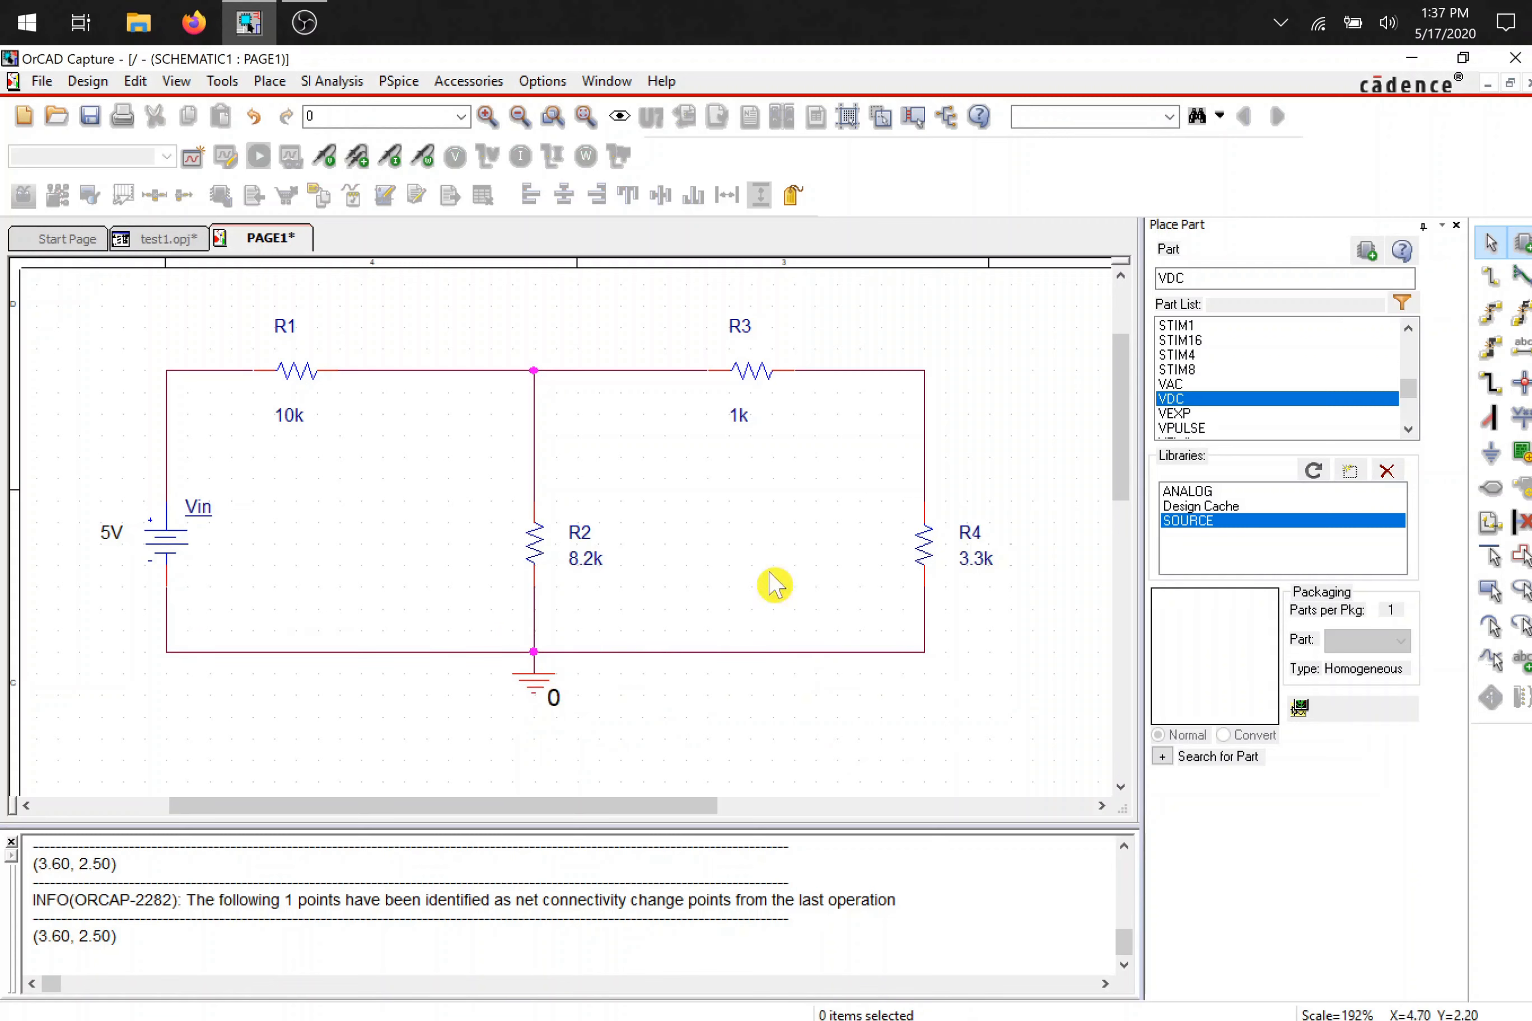
pyautogui.moveTo(213, 298)
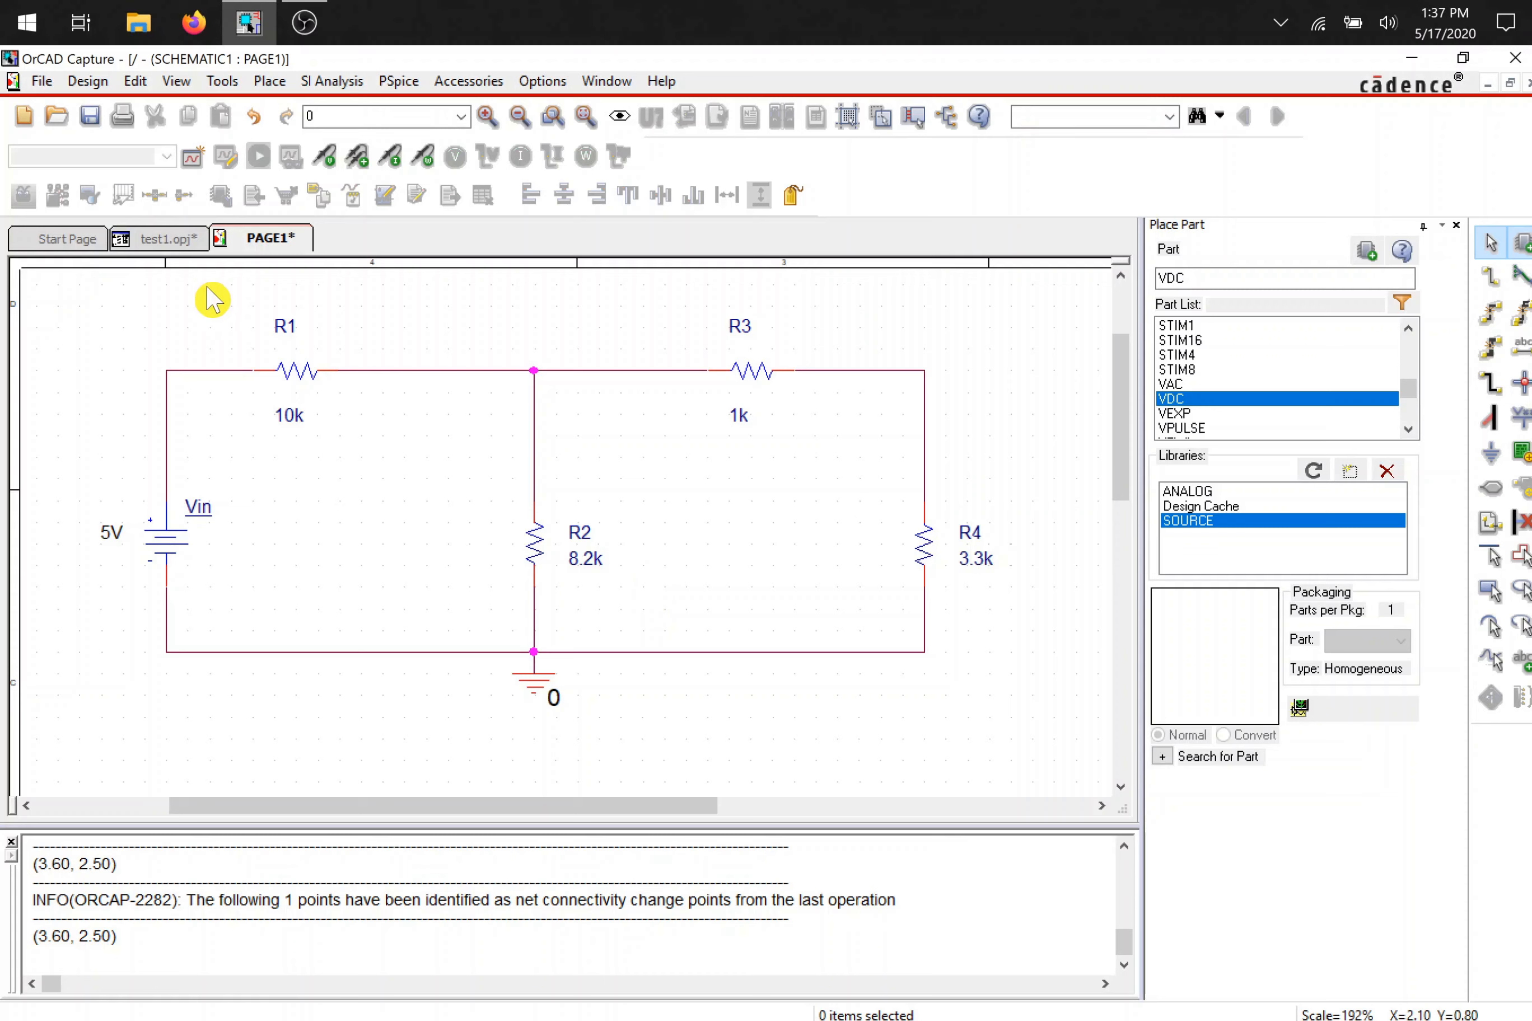
pyautogui.moveTo(194, 320)
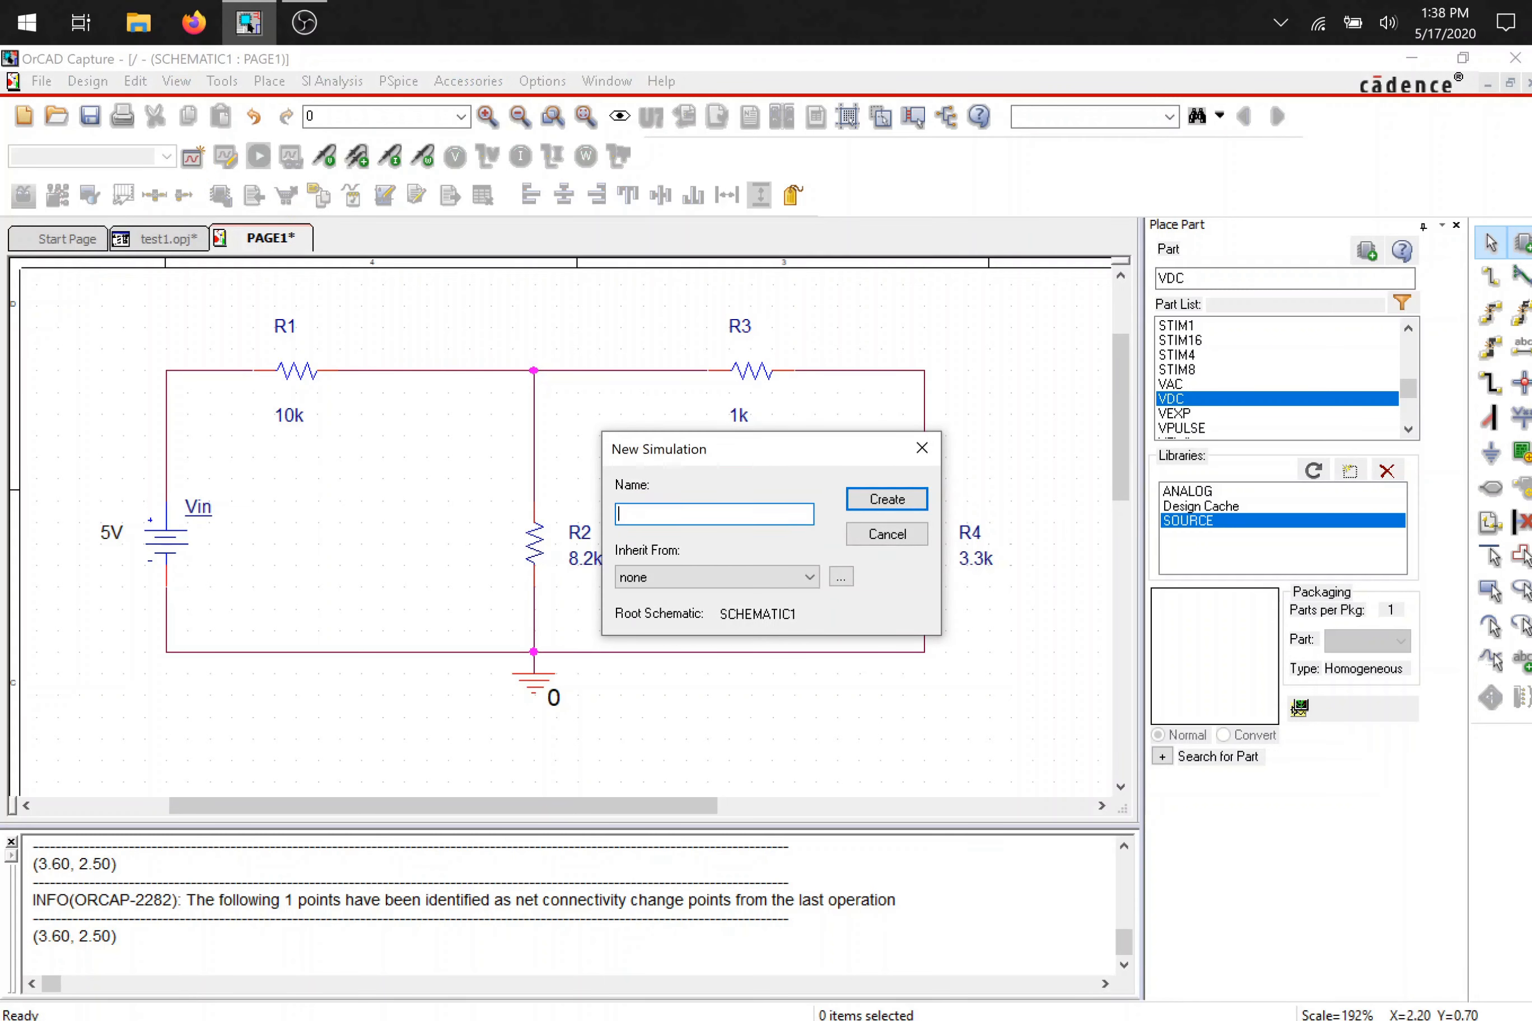
# - Name the new simulation profile bias_test and create it
pyautogui.write('bias_test')
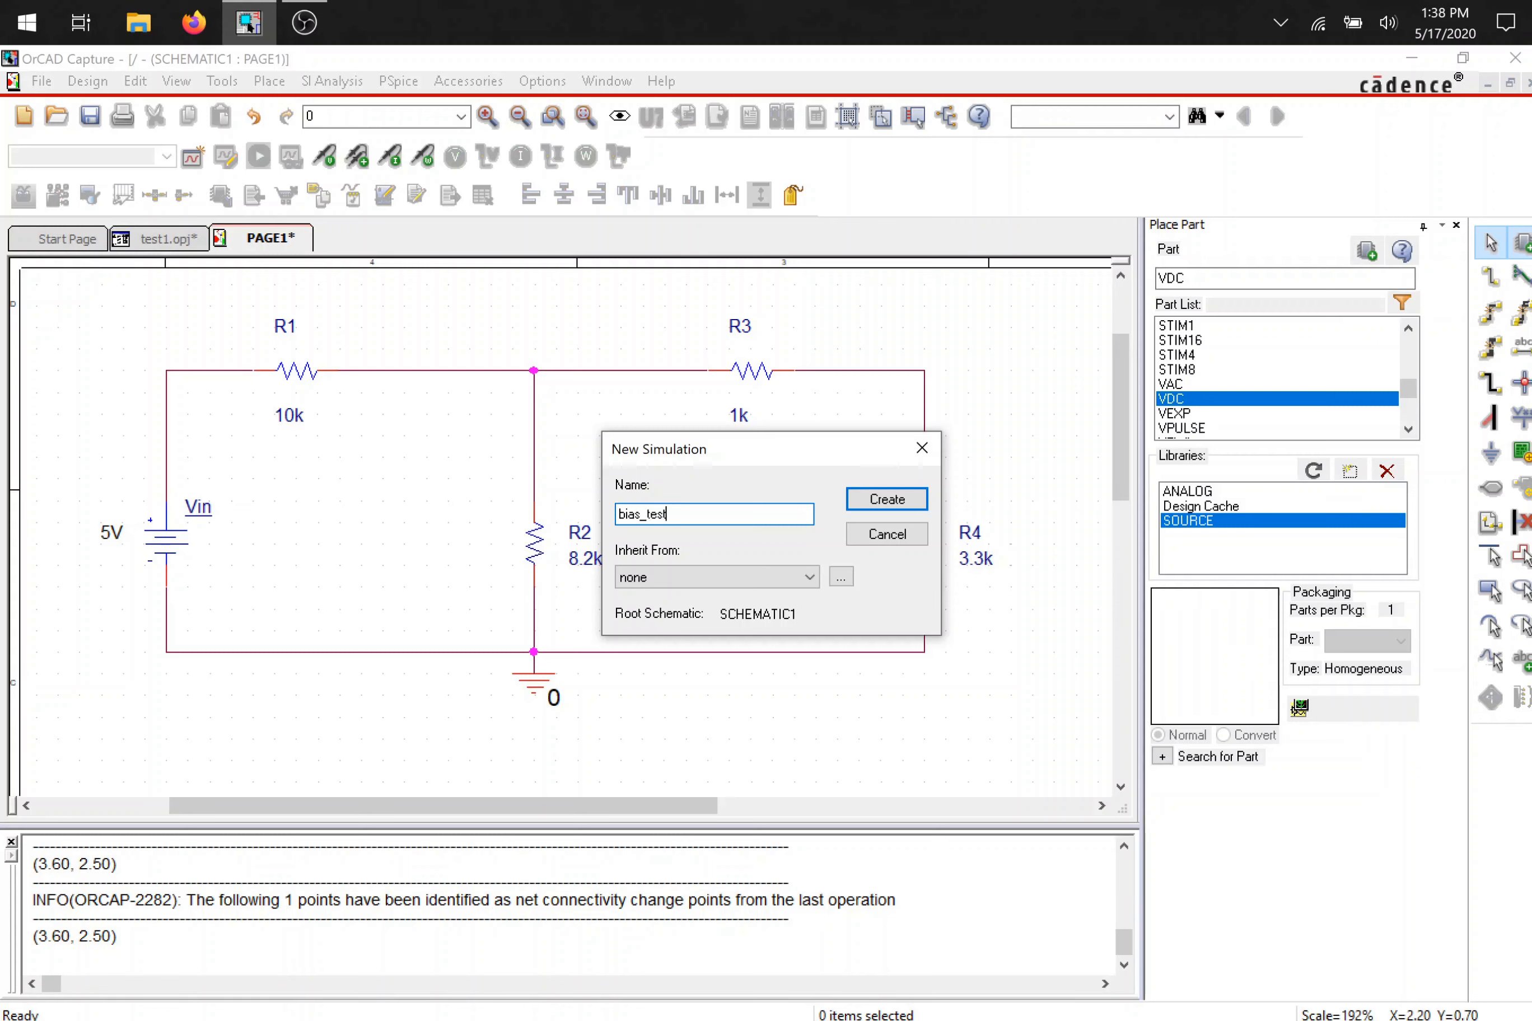
pyautogui.moveTo(708, 505)
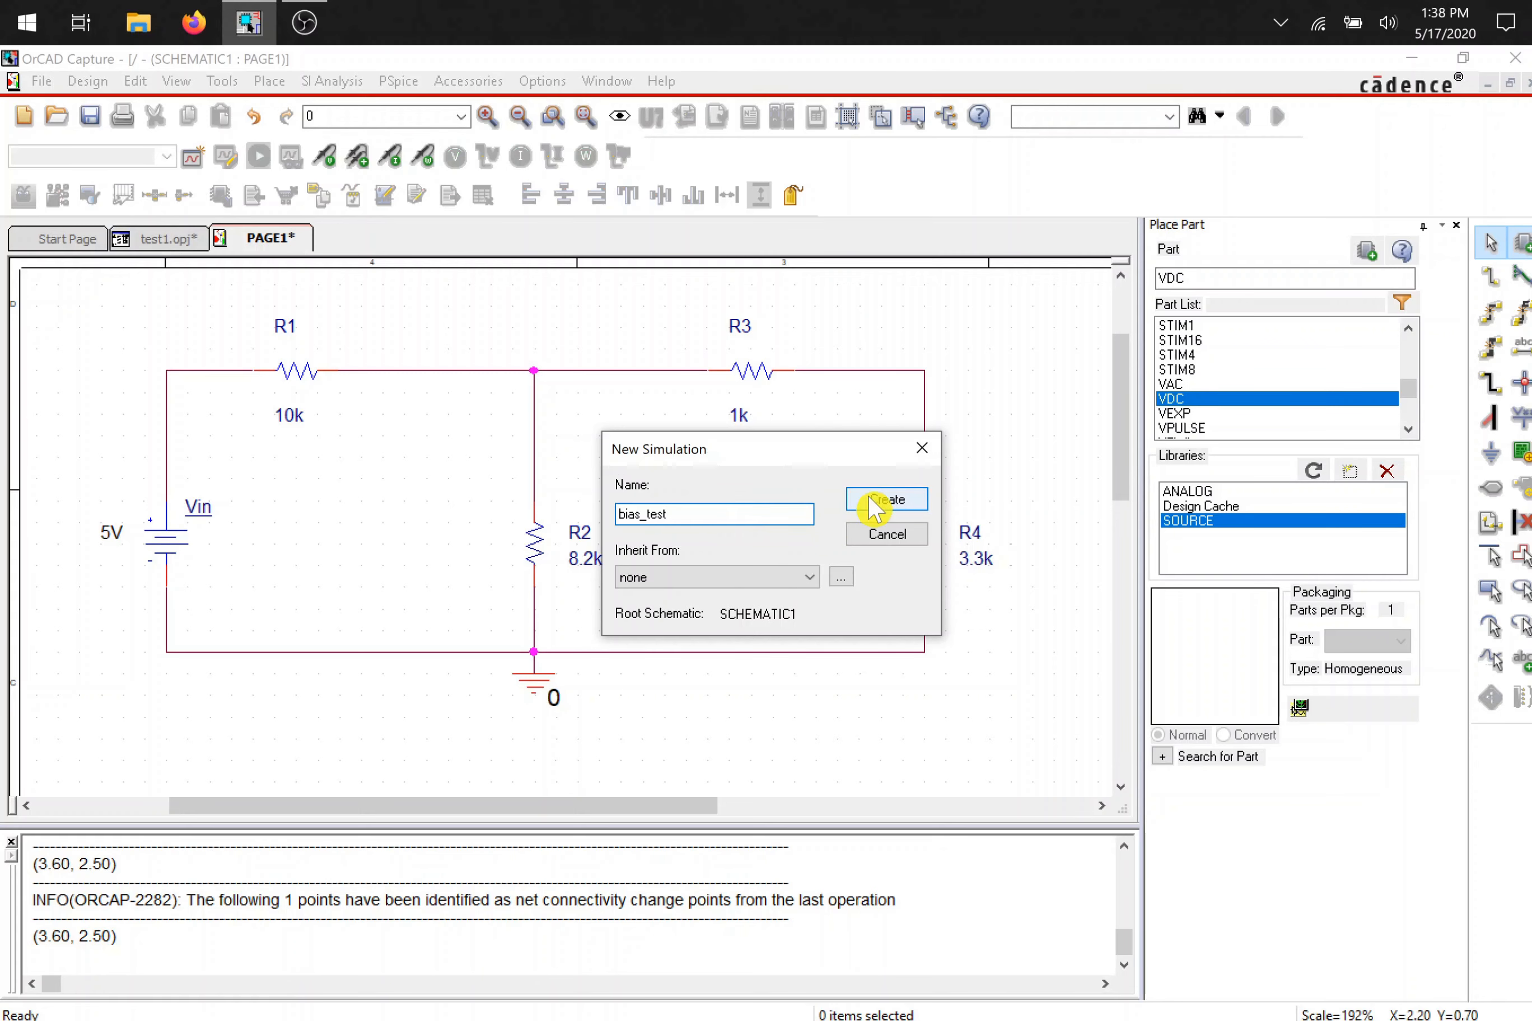
pyautogui.click(885, 500)
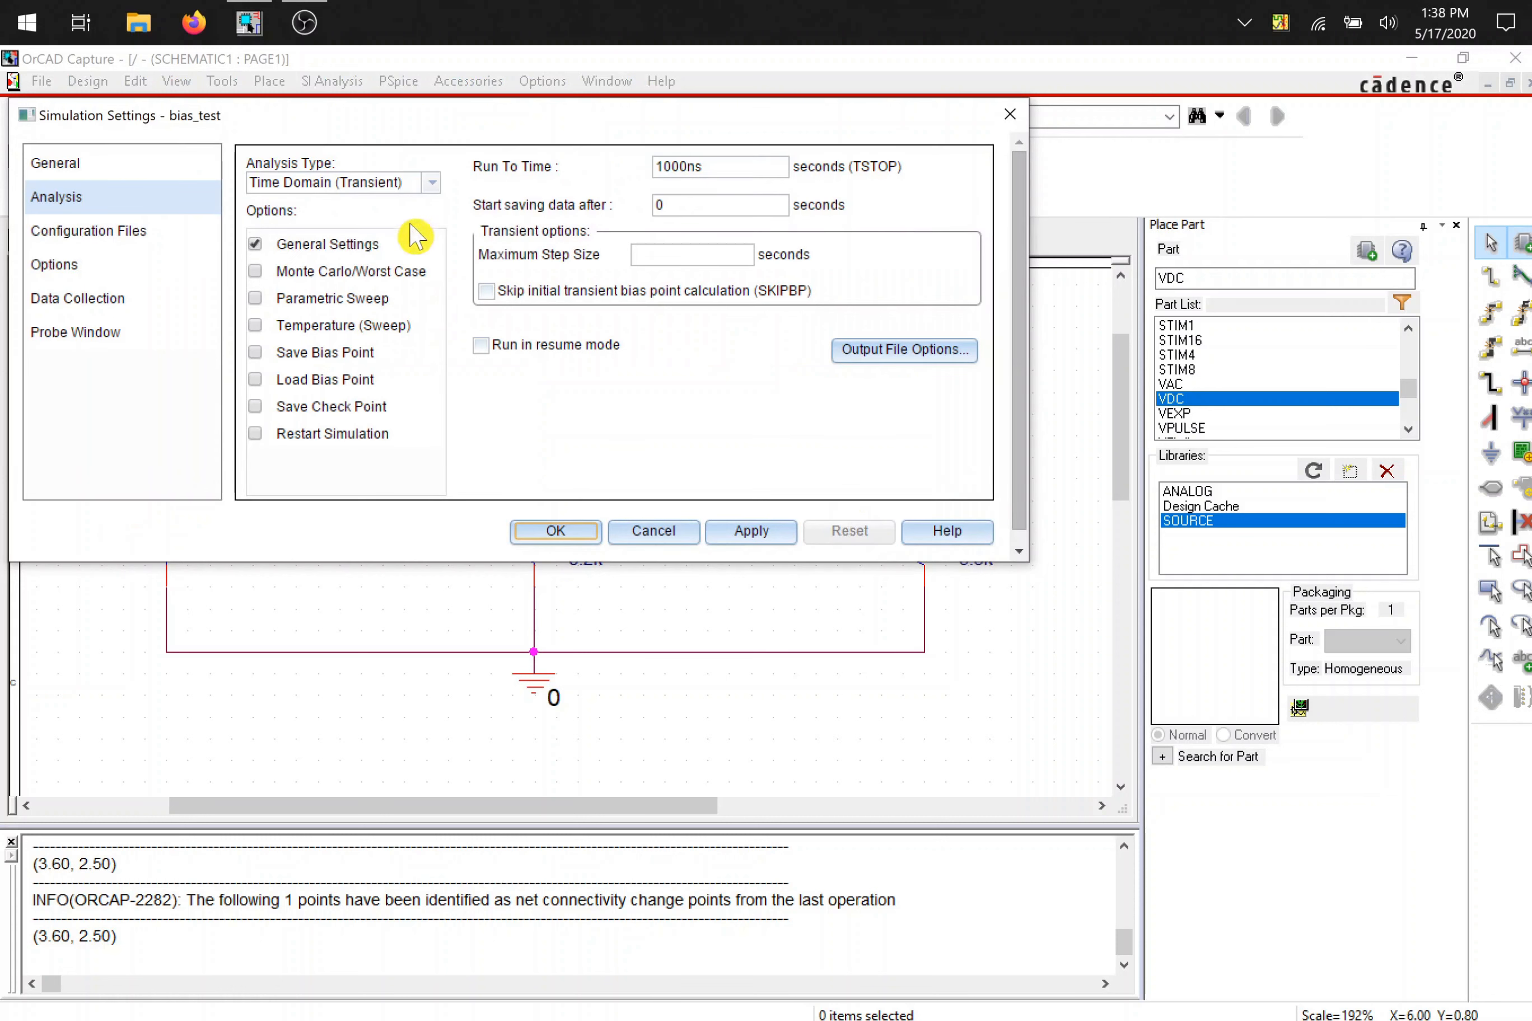
pyautogui.moveTo(335, 182)
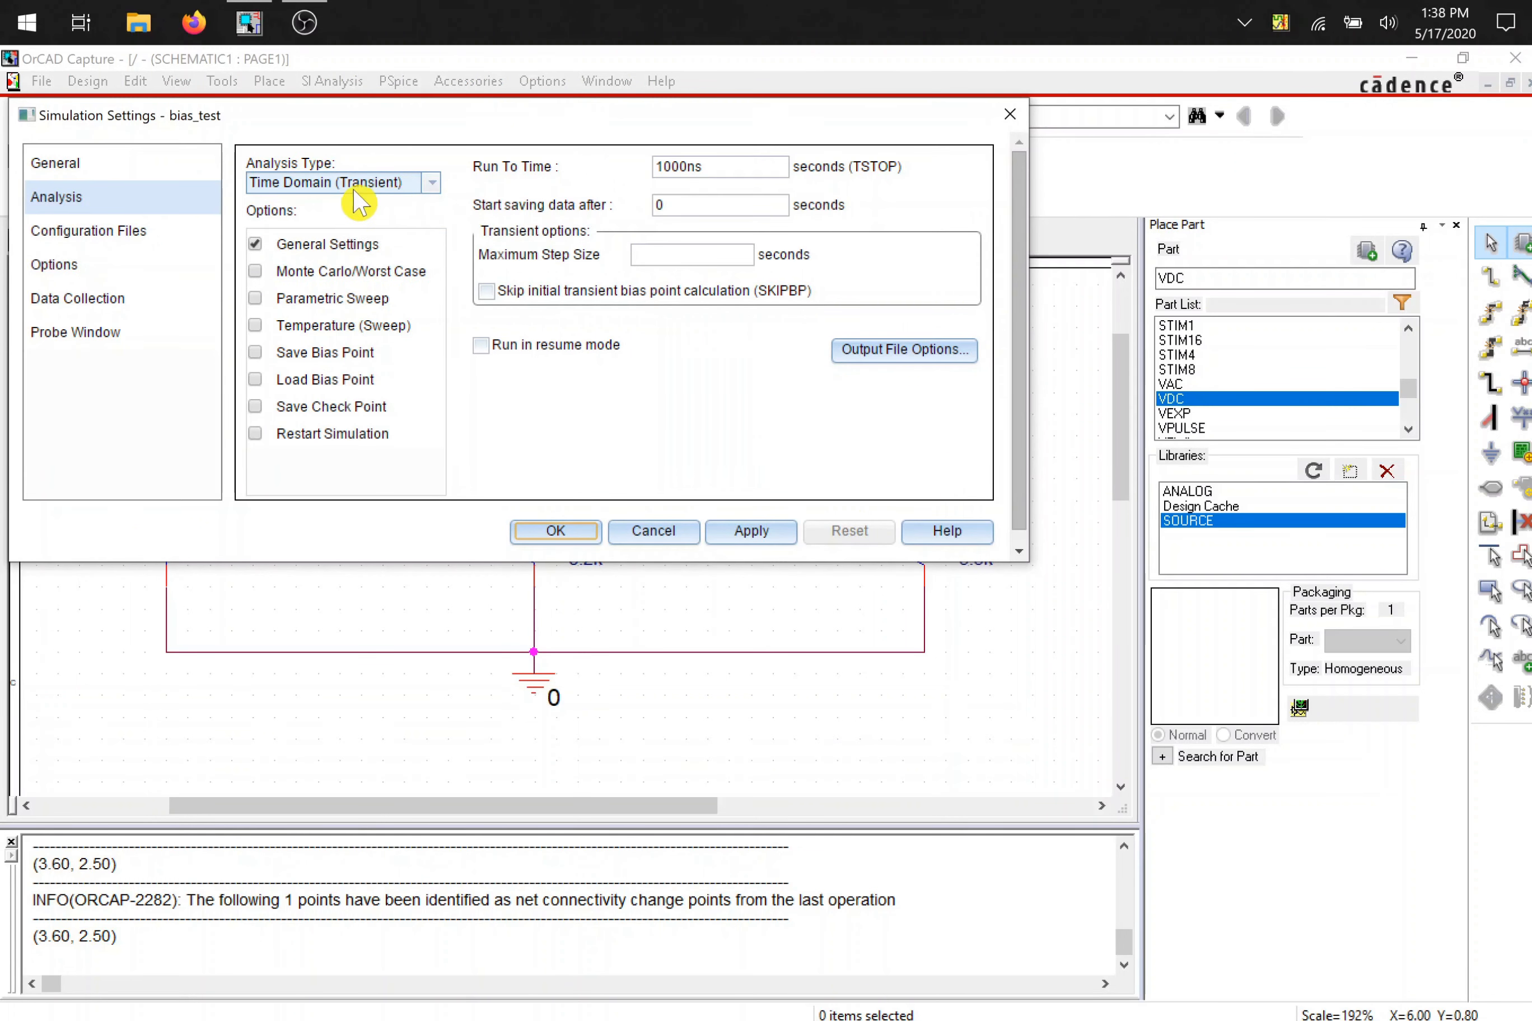
pyautogui.moveTo(366, 200)
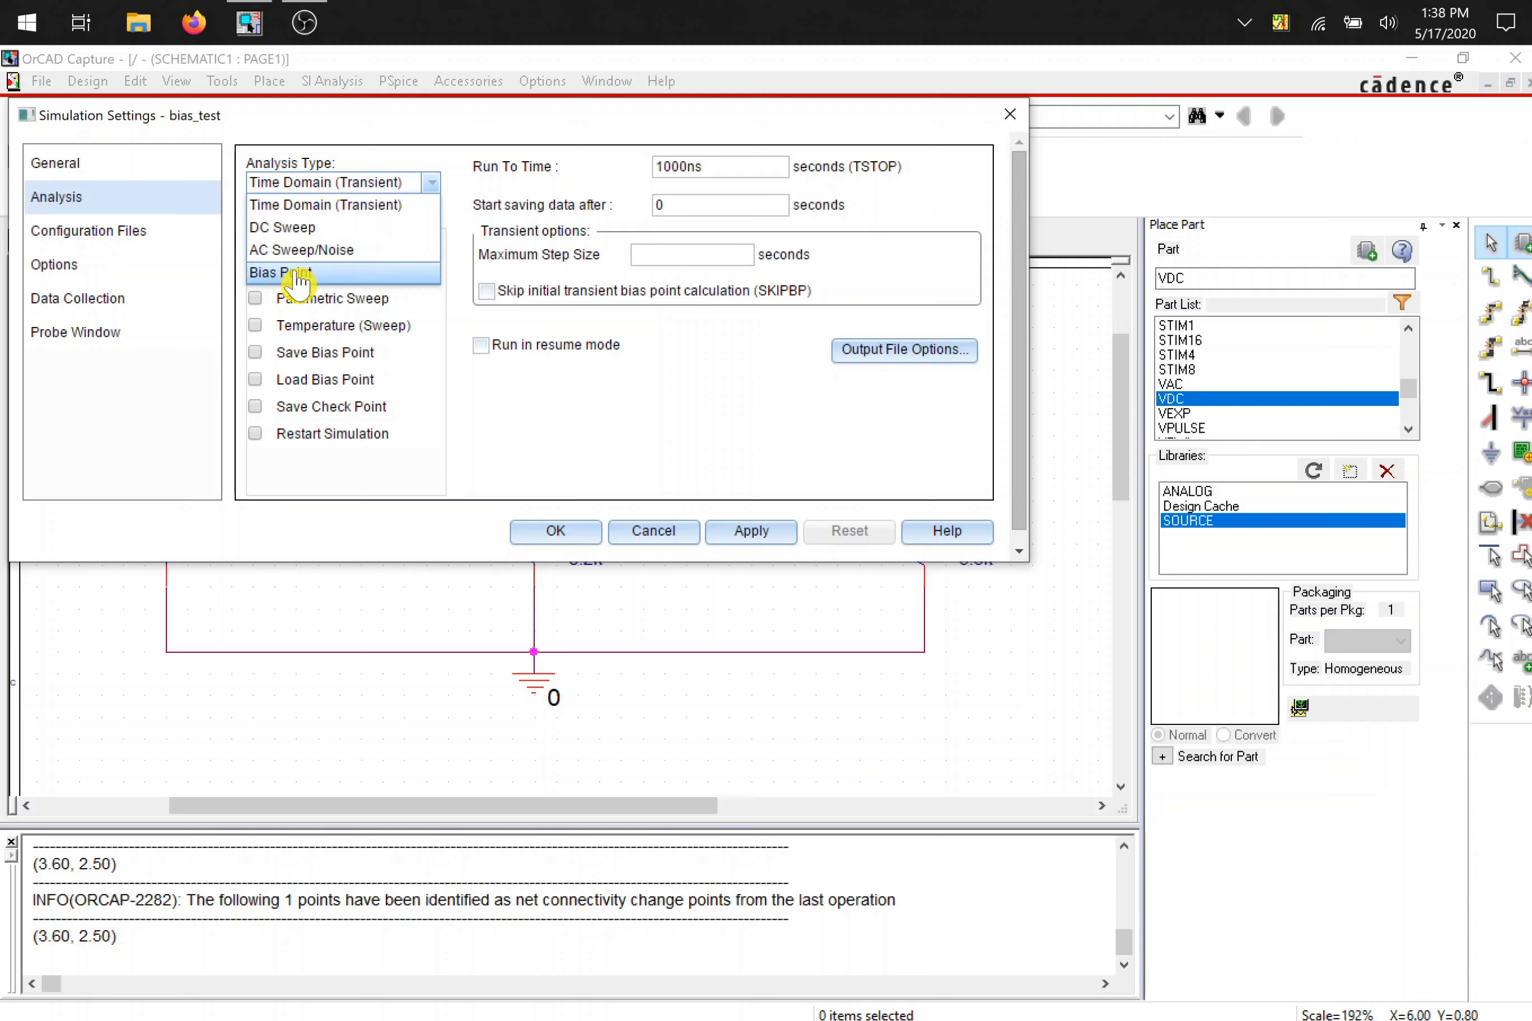
# - Set the bias_test profile's analysis type to Bias Point and apply it
pyautogui.click(280, 272)
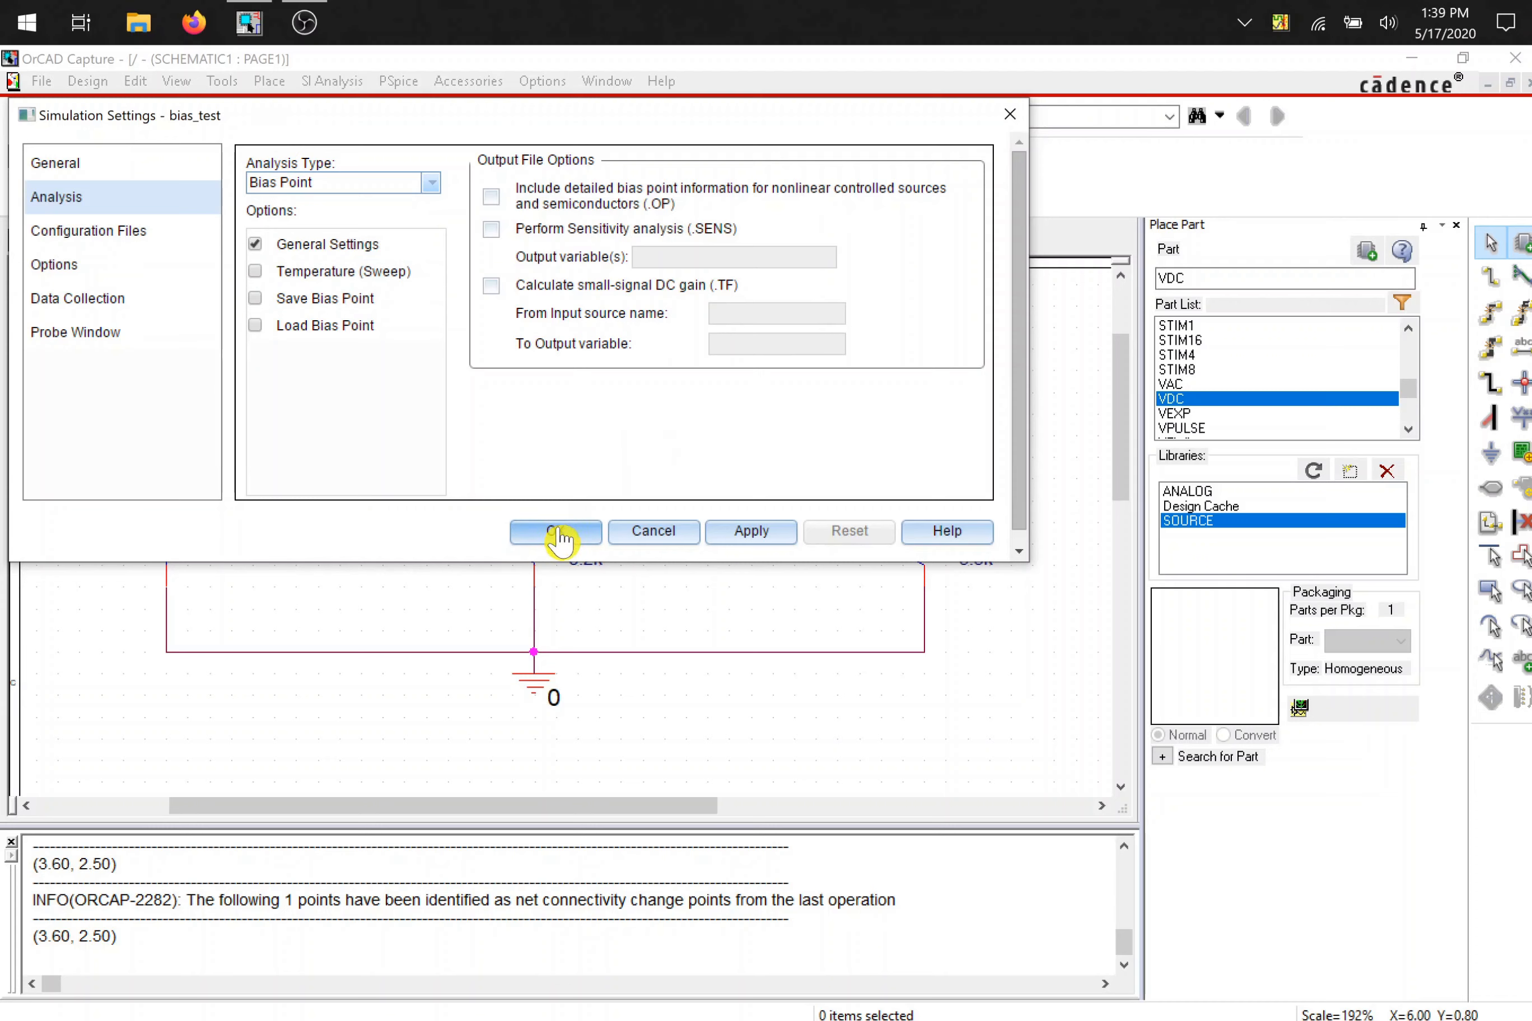
pyautogui.click(555, 531)
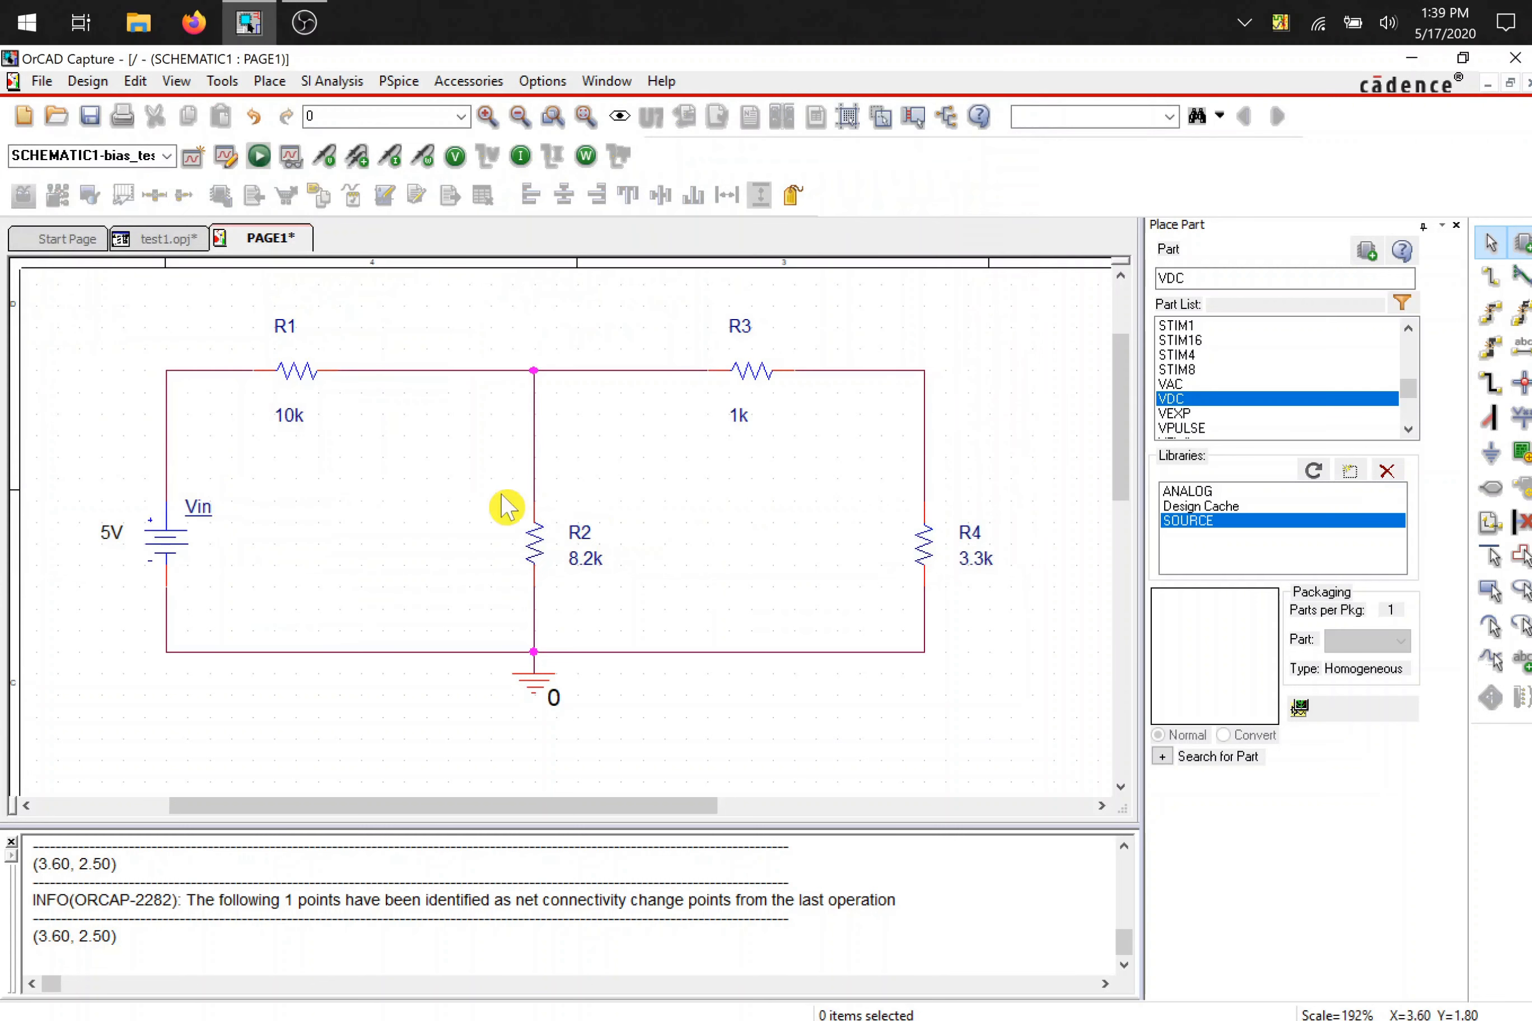
pyautogui.moveTo(465, 506)
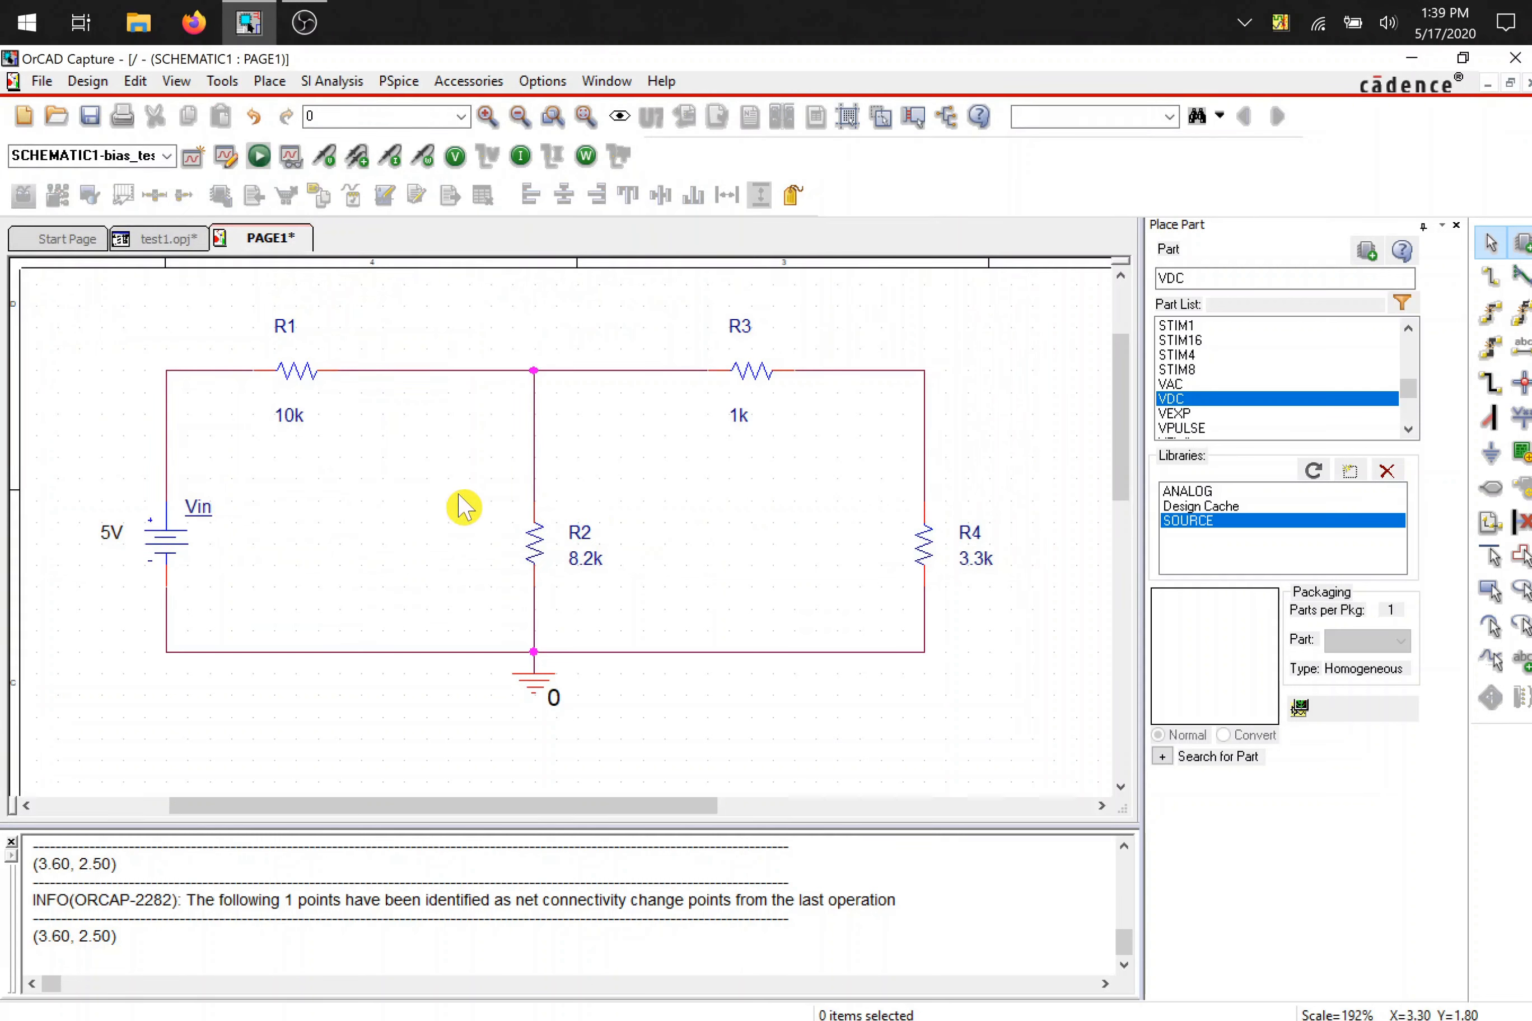
pyautogui.moveTo(323, 221)
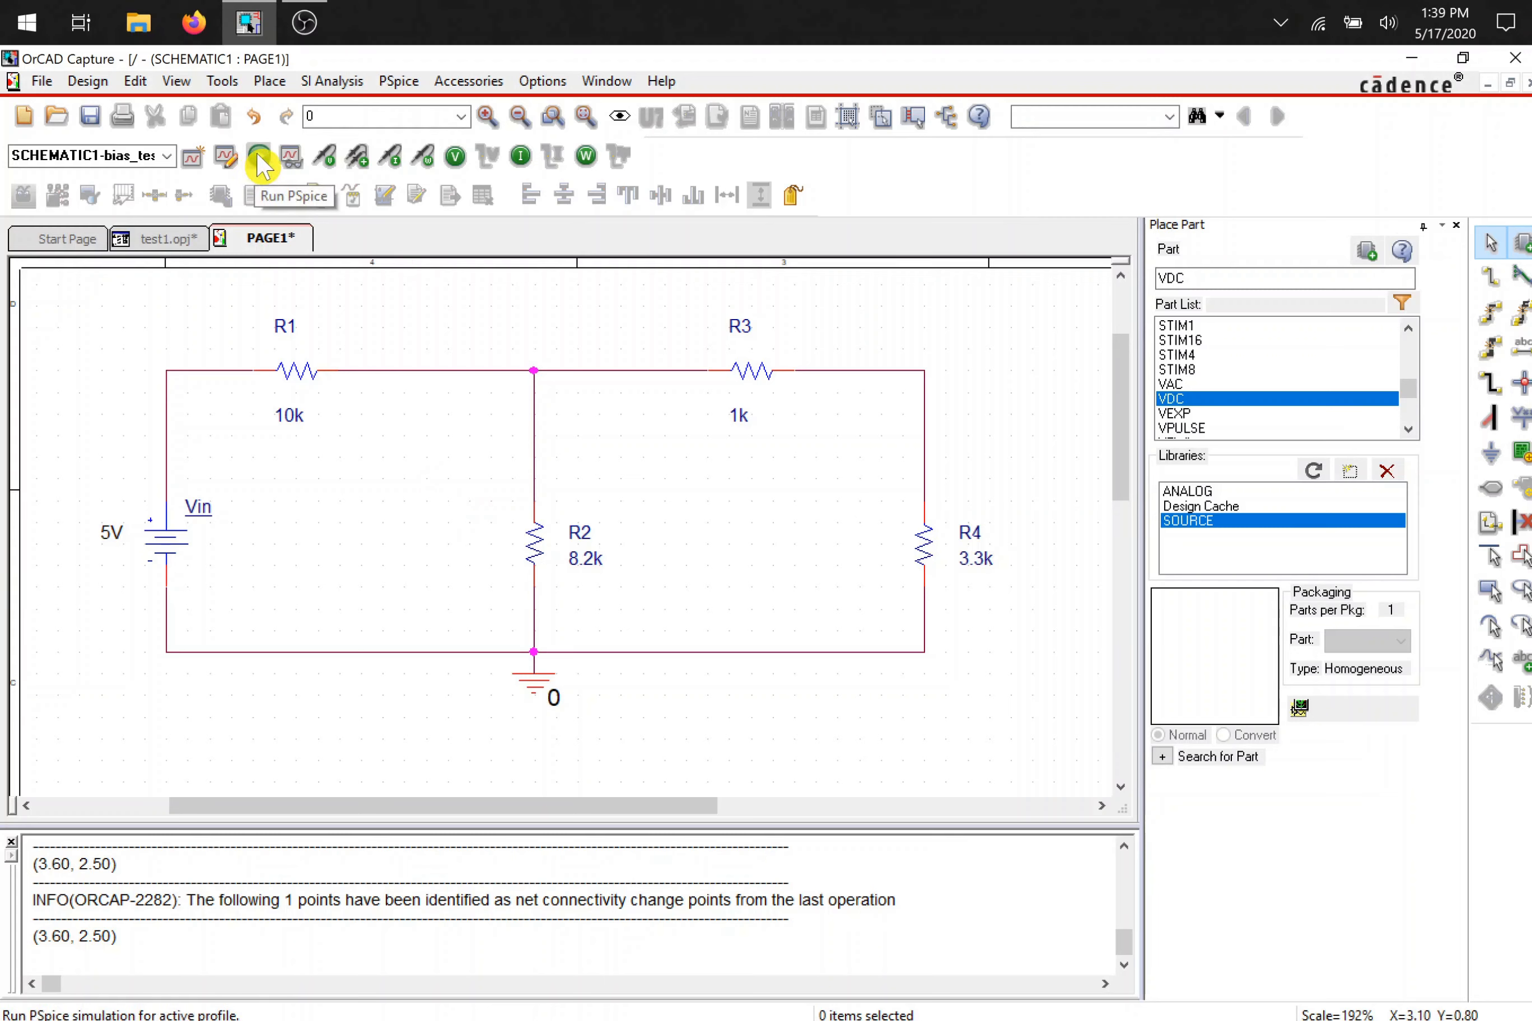
# - Run PSpice to write the SCHEMATIC1 netlist and simulate the bias point
pyautogui.click(397, 81)
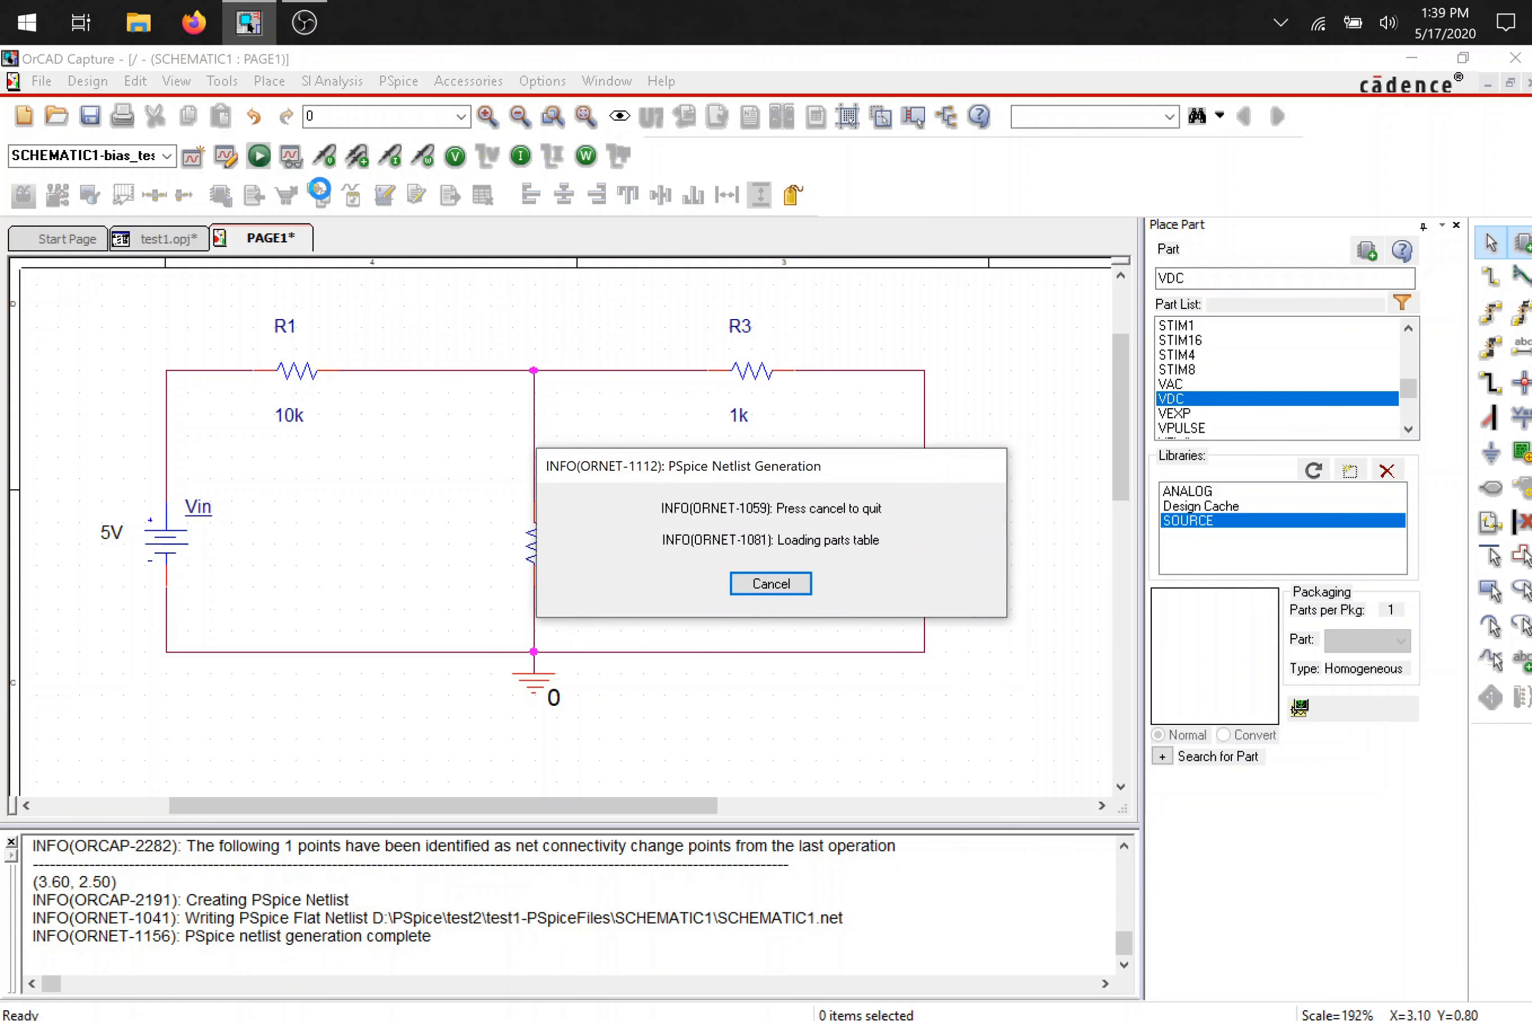
pyautogui.click(769, 583)
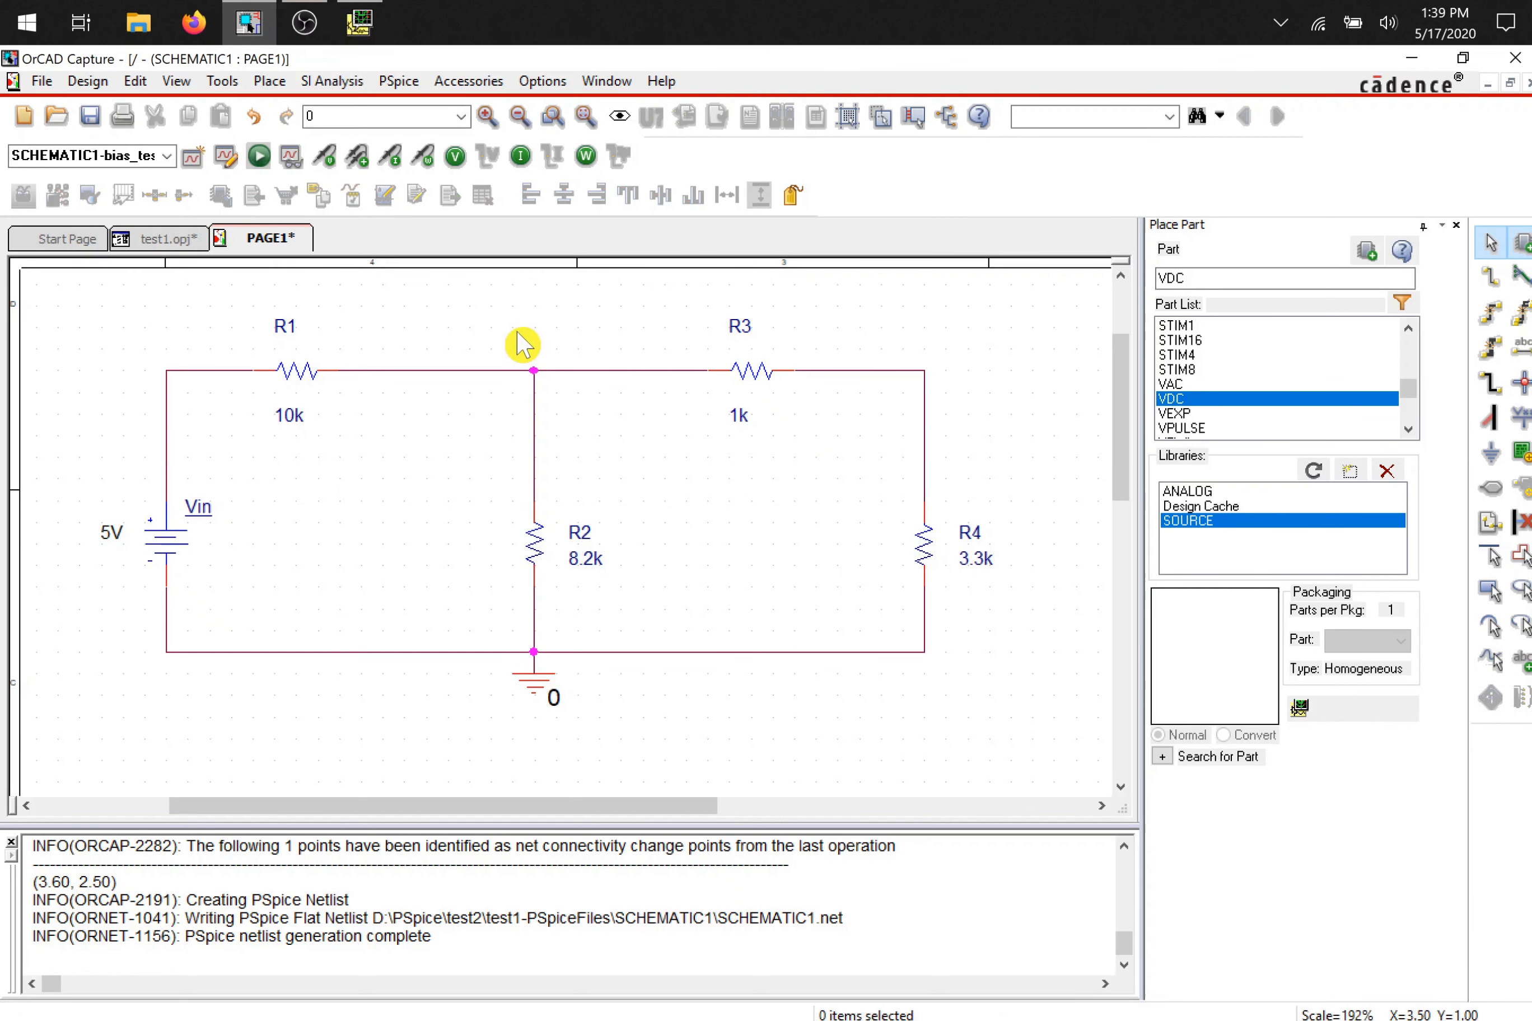
pyautogui.moveTo(366, 213)
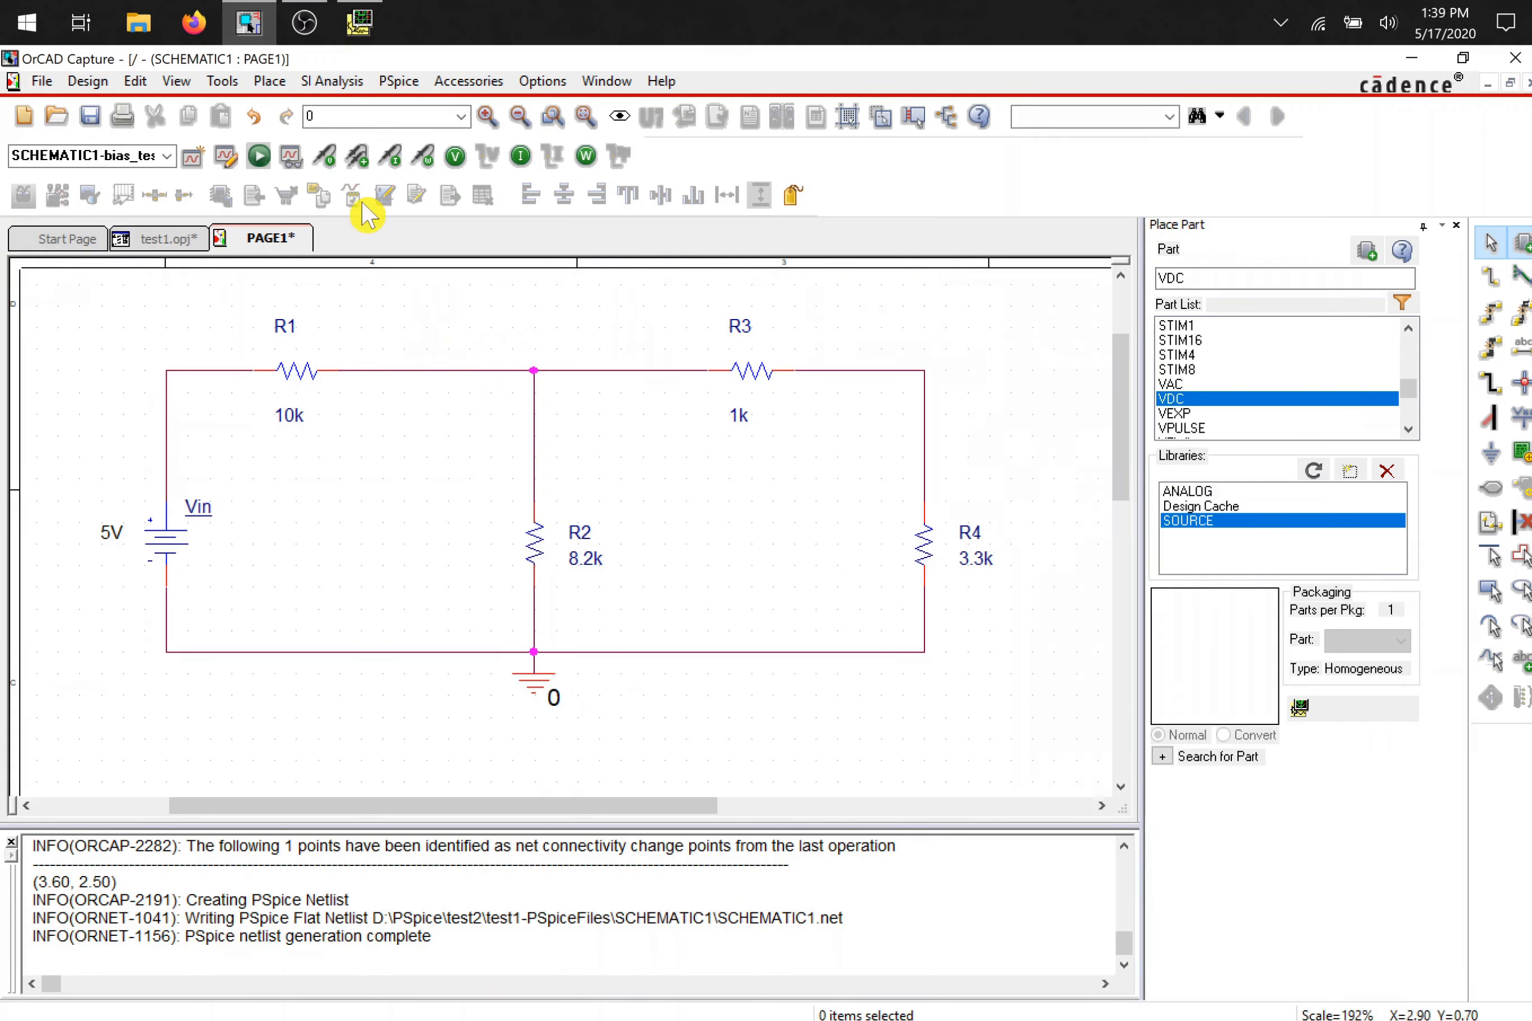
pyautogui.moveTo(455, 157)
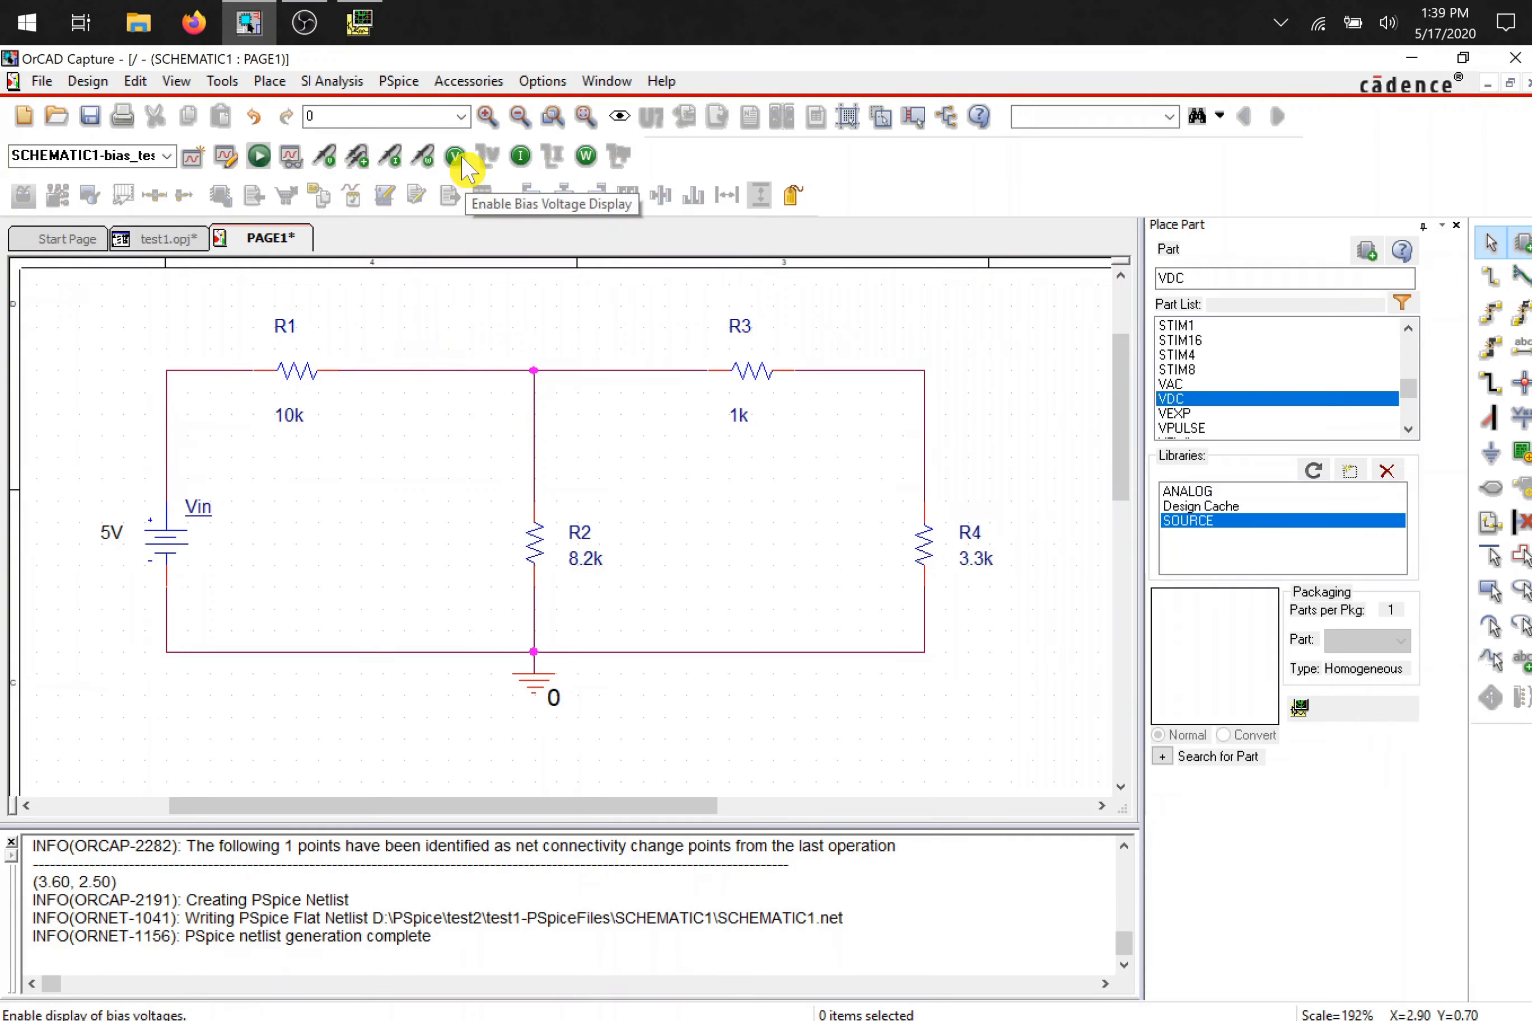
# - Enable bias voltage and bias current display on the schematic
pyautogui.click(454, 155)
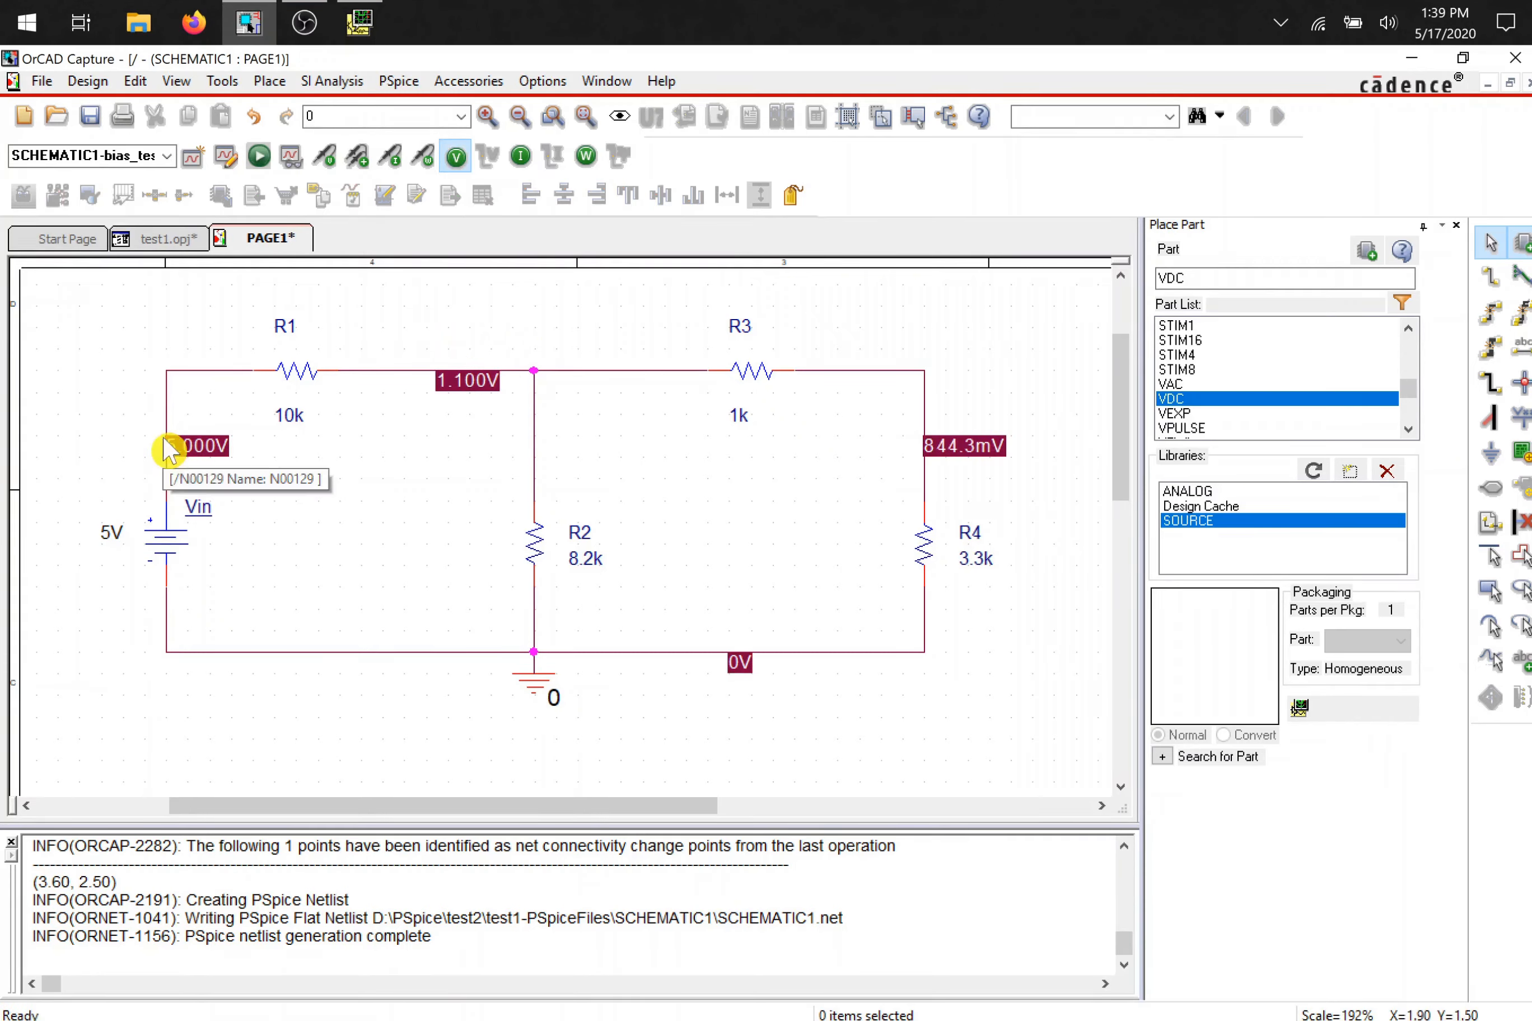
pyautogui.moveTo(659, 381)
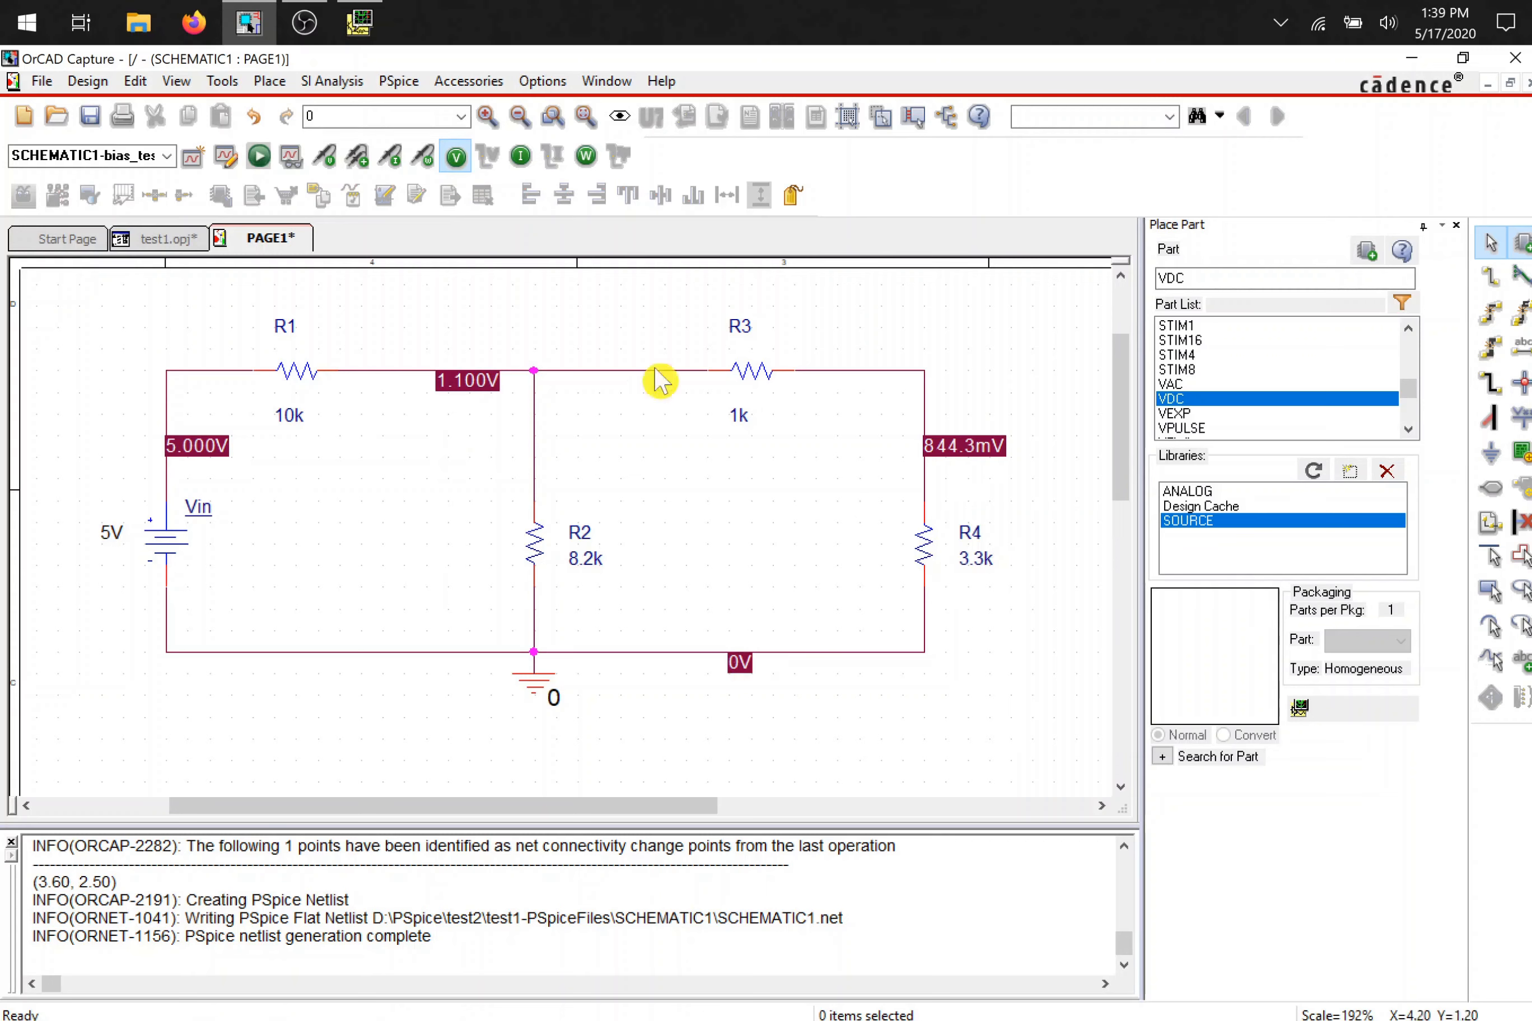
pyautogui.click(520, 156)
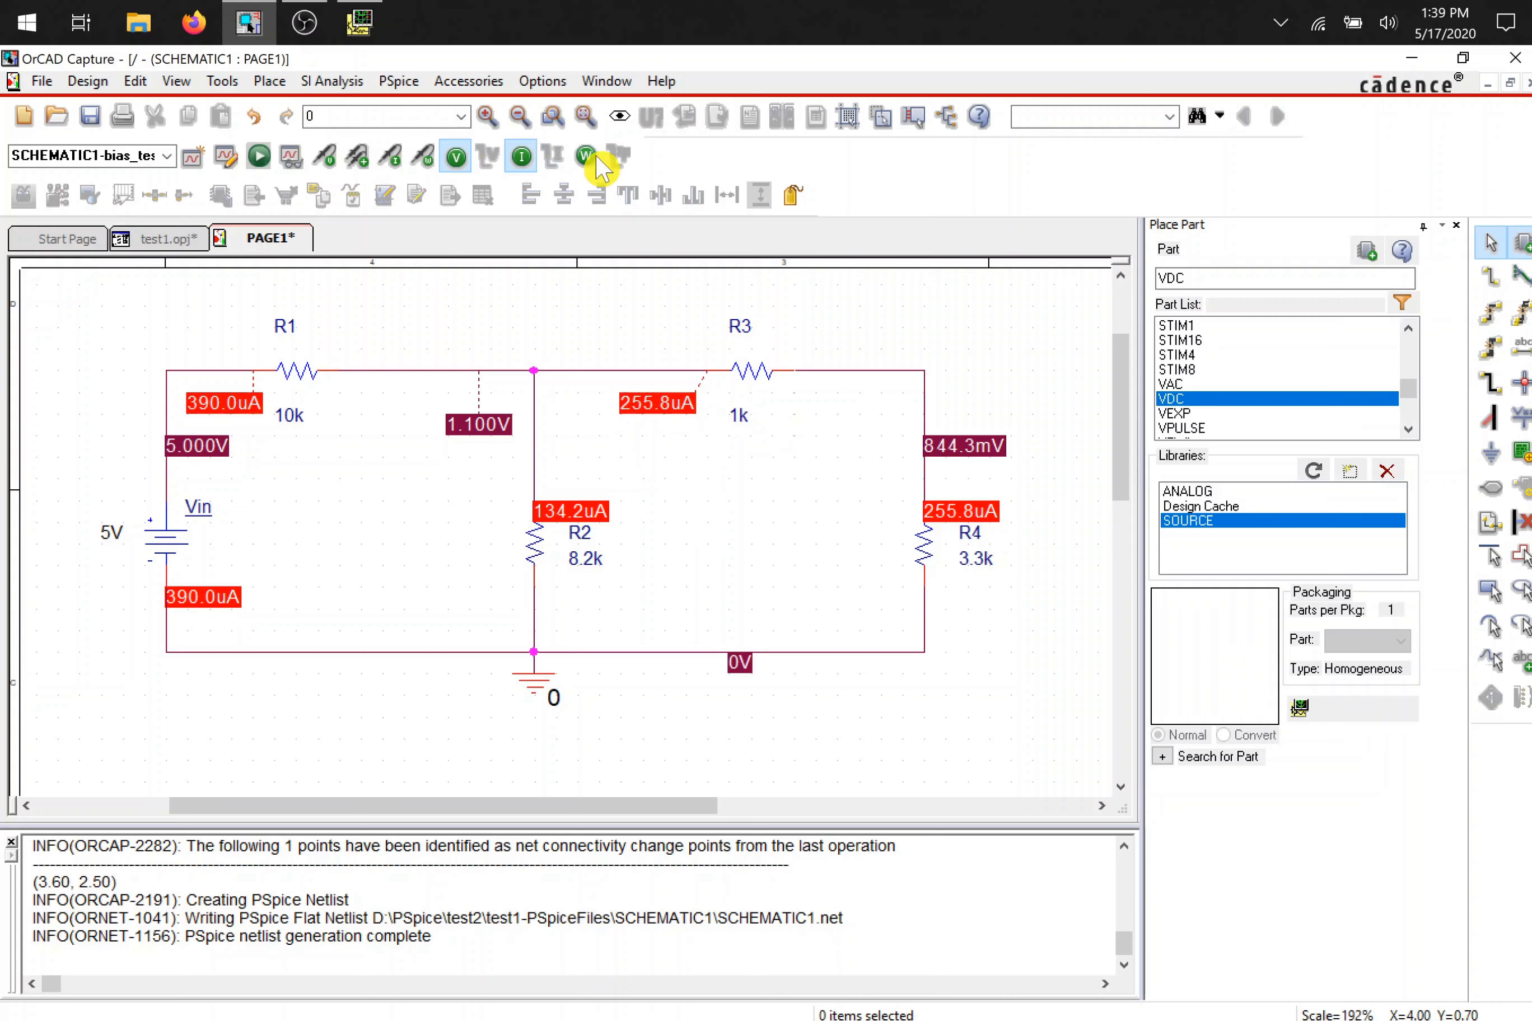
# - Move the Vin source higher on the left wire with its bias readings
pyautogui.click(585, 157)
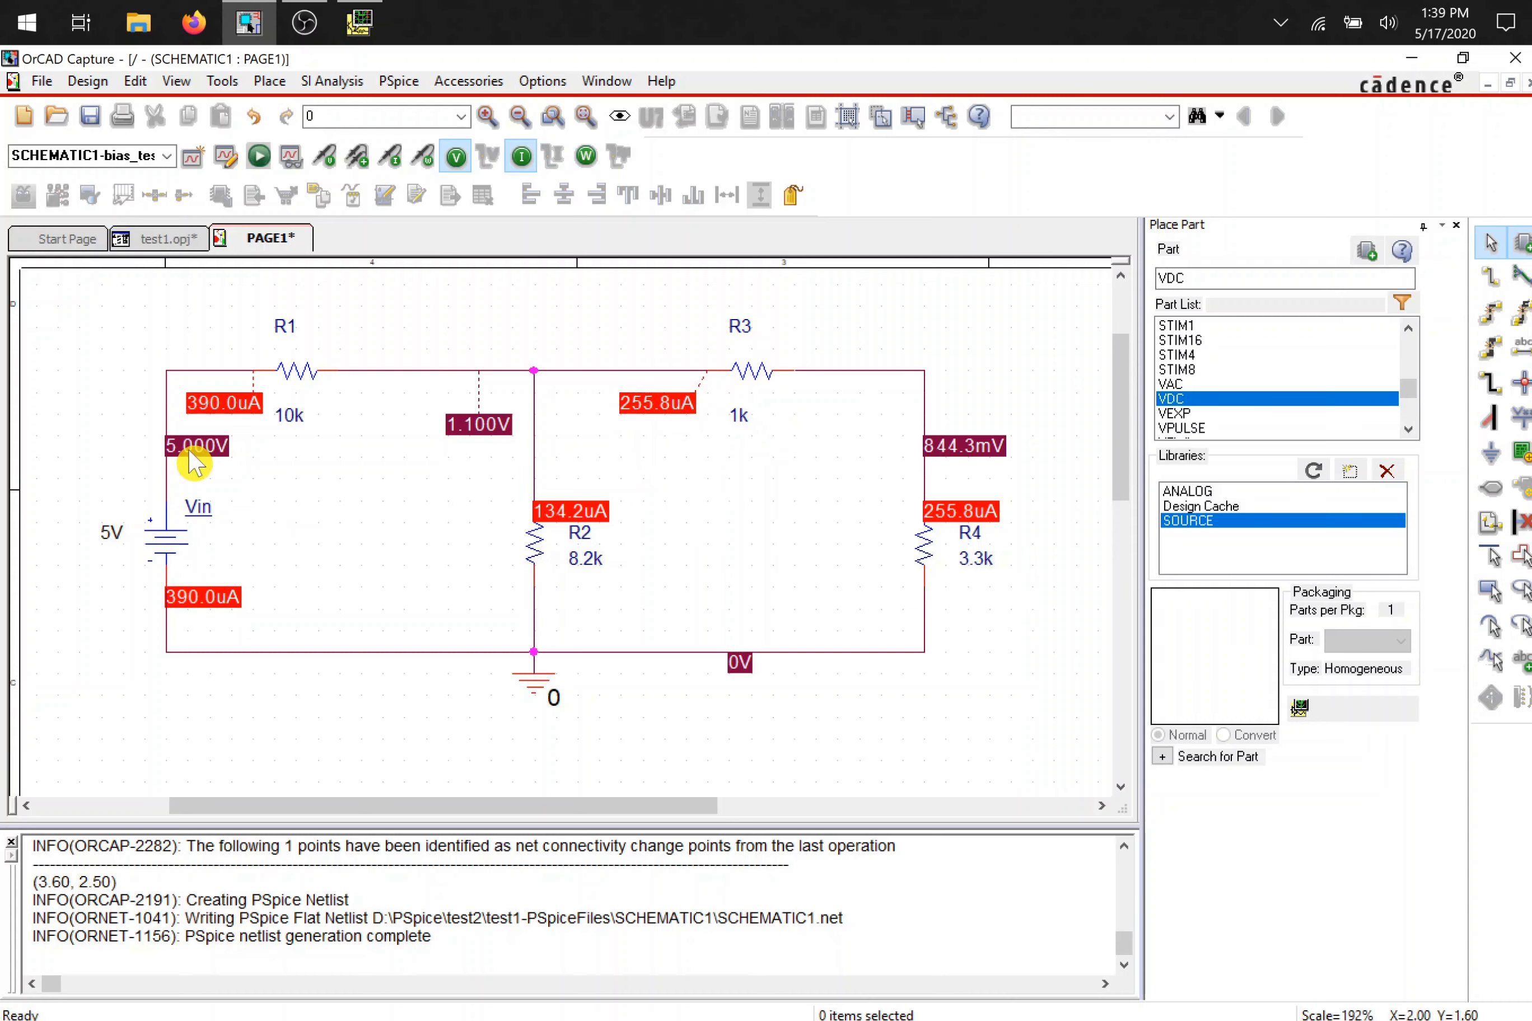
pyautogui.moveTo(178, 467)
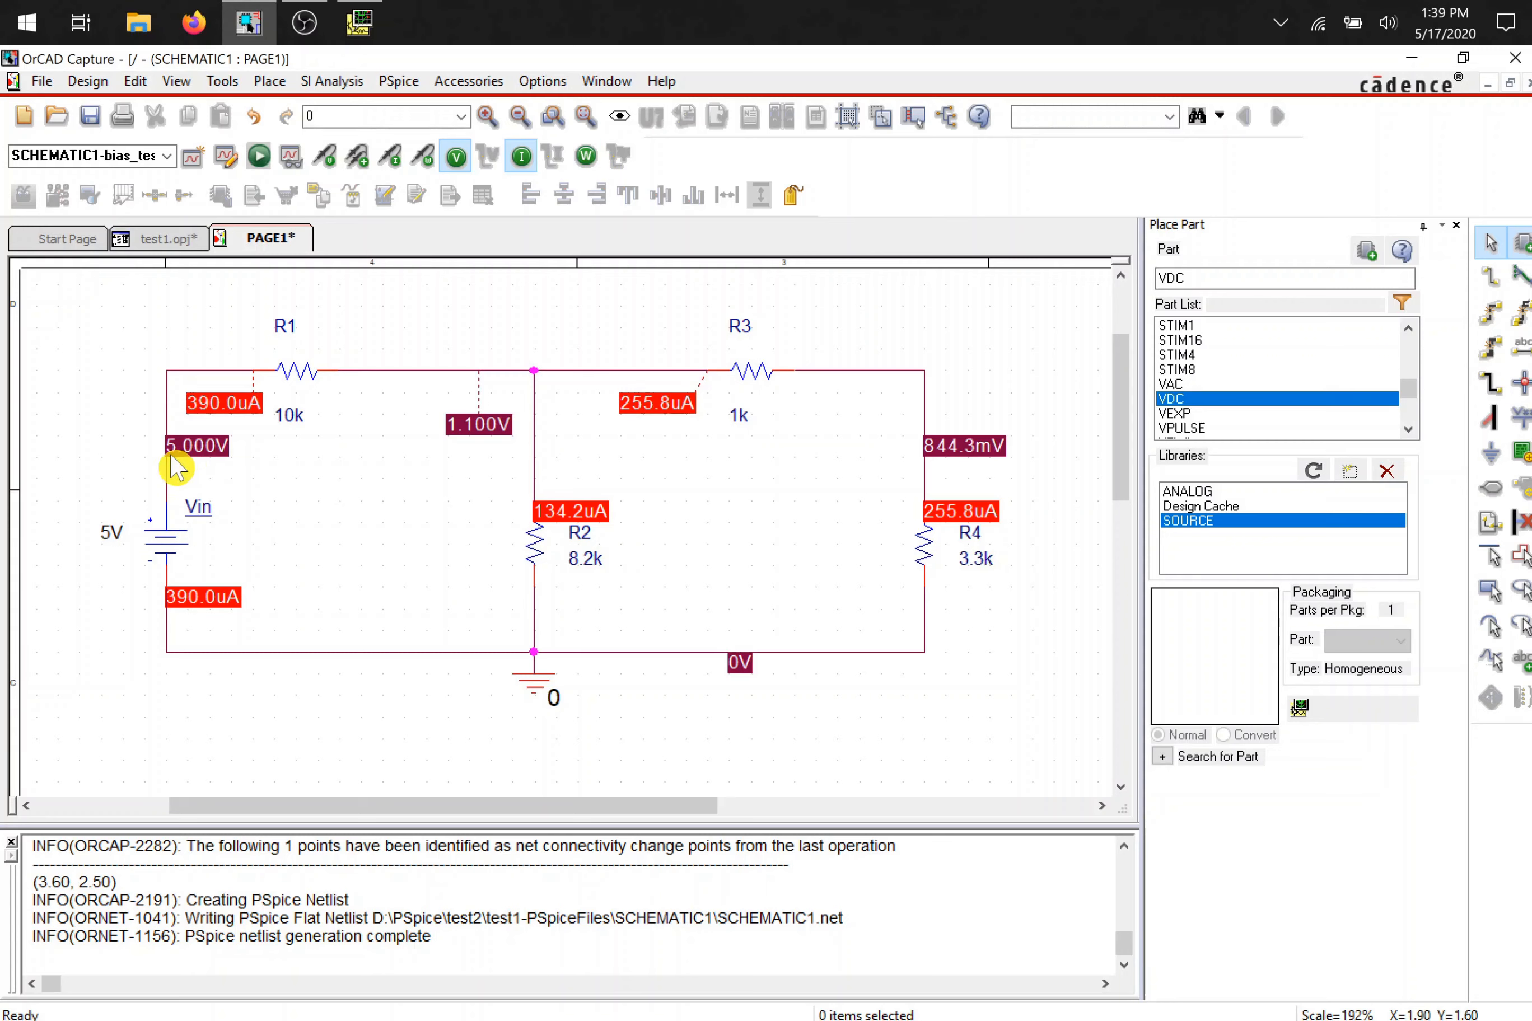
pyautogui.moveTo(972, 411)
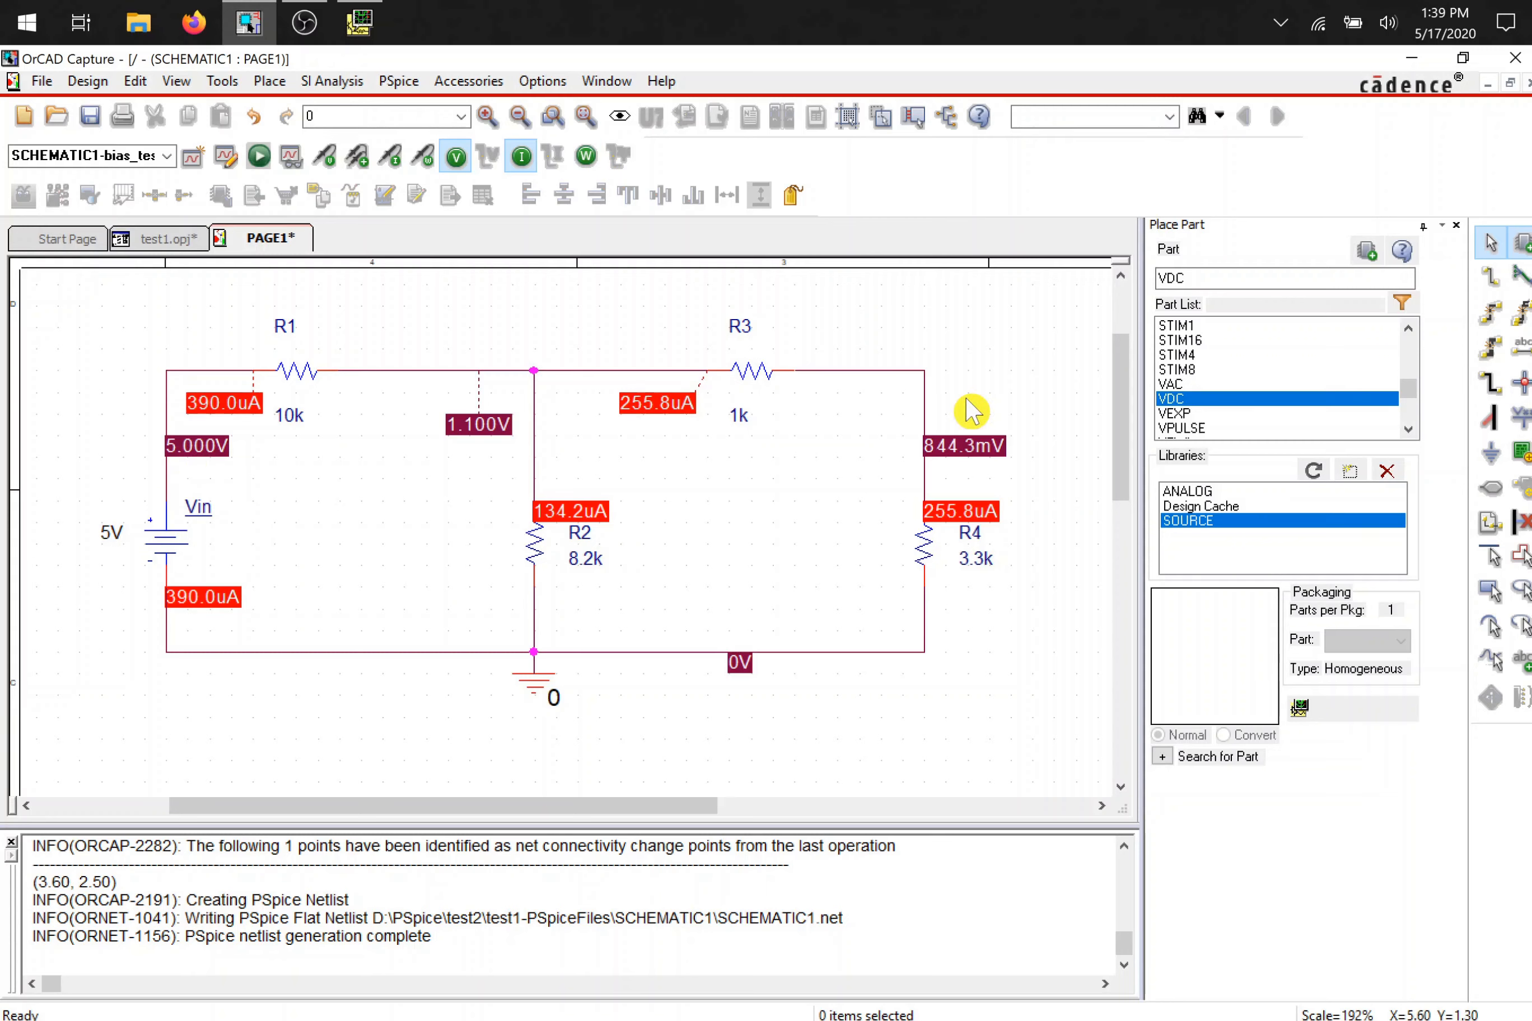
pyautogui.moveTo(482, 570)
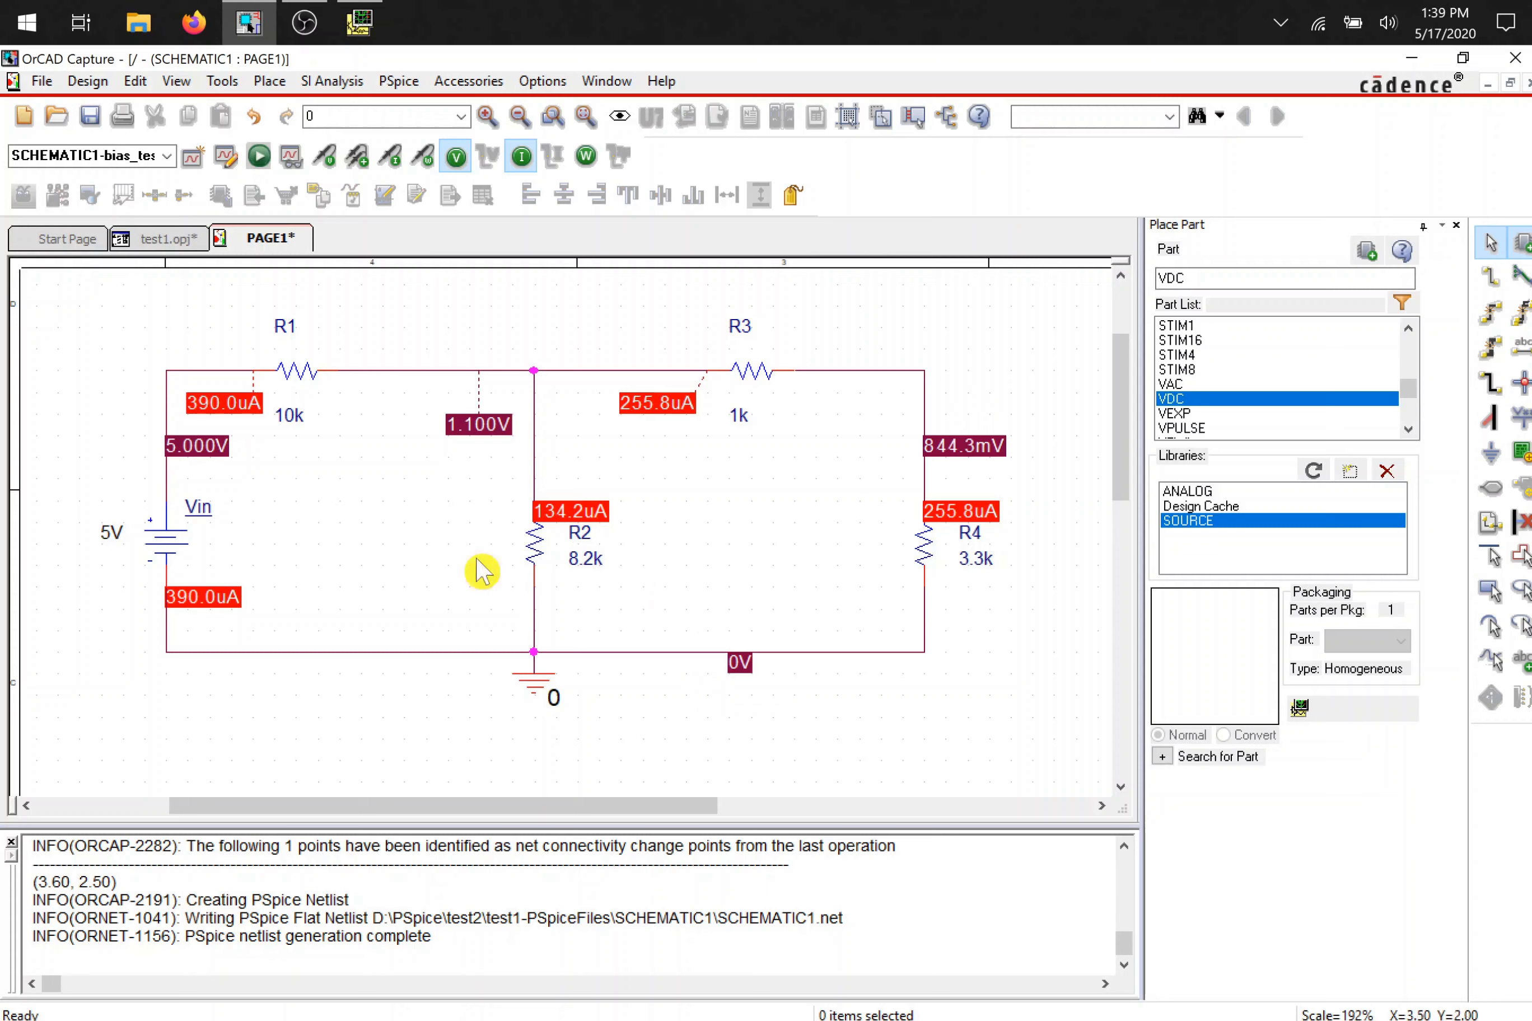
pyautogui.moveTo(995, 564)
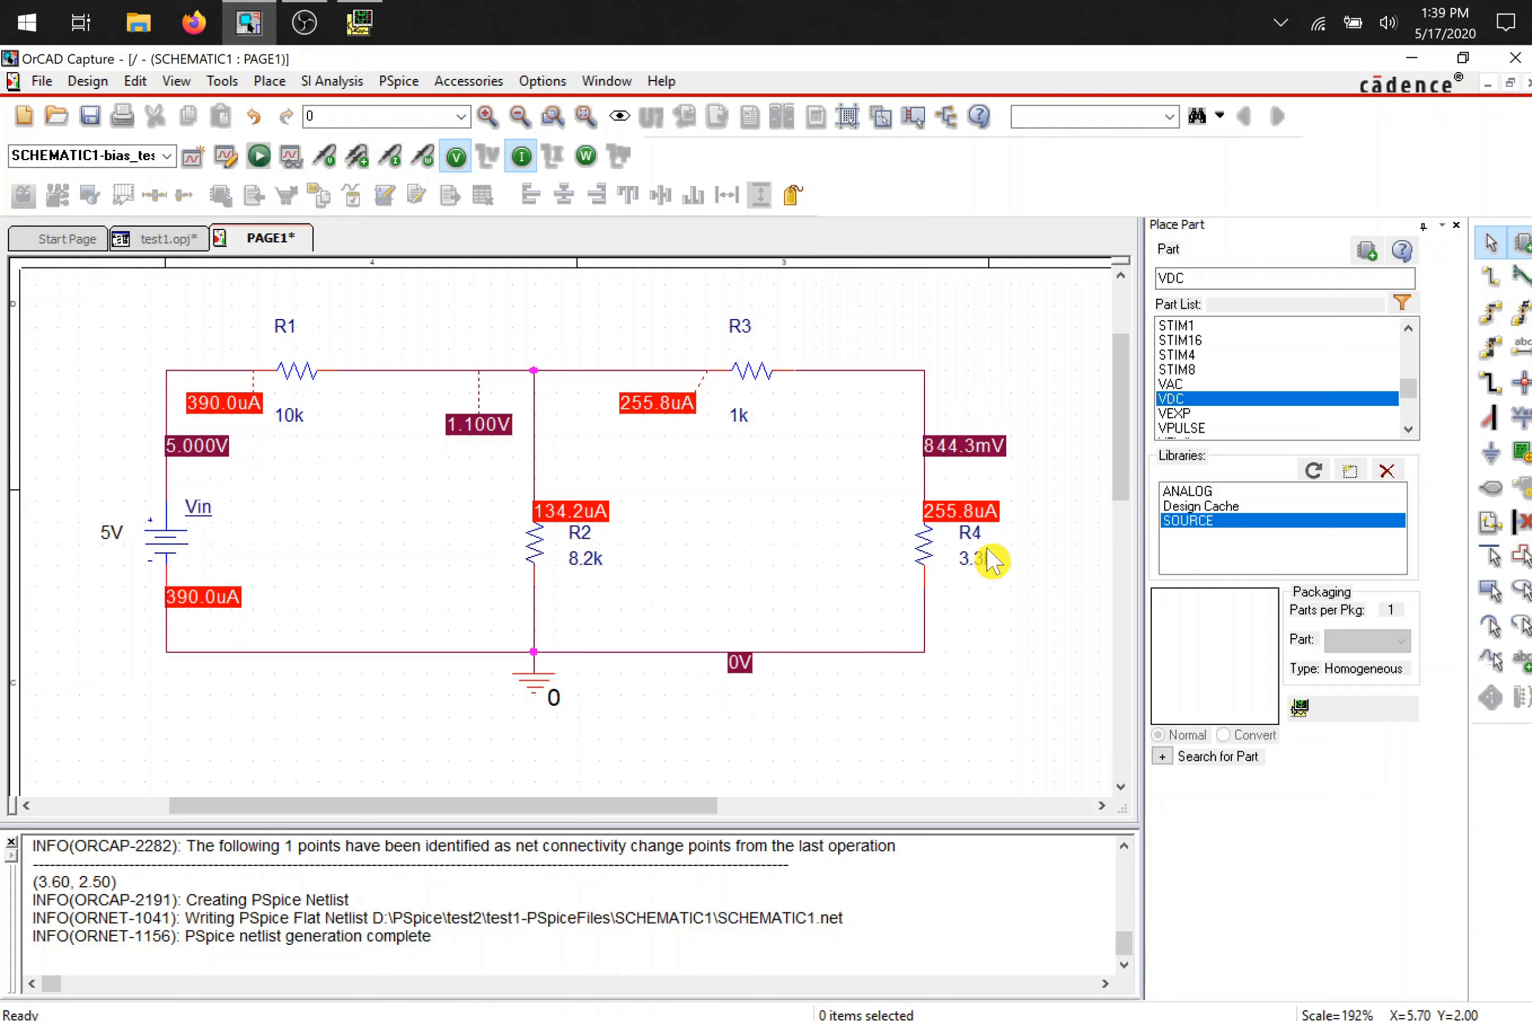
pyautogui.moveTo(401, 568)
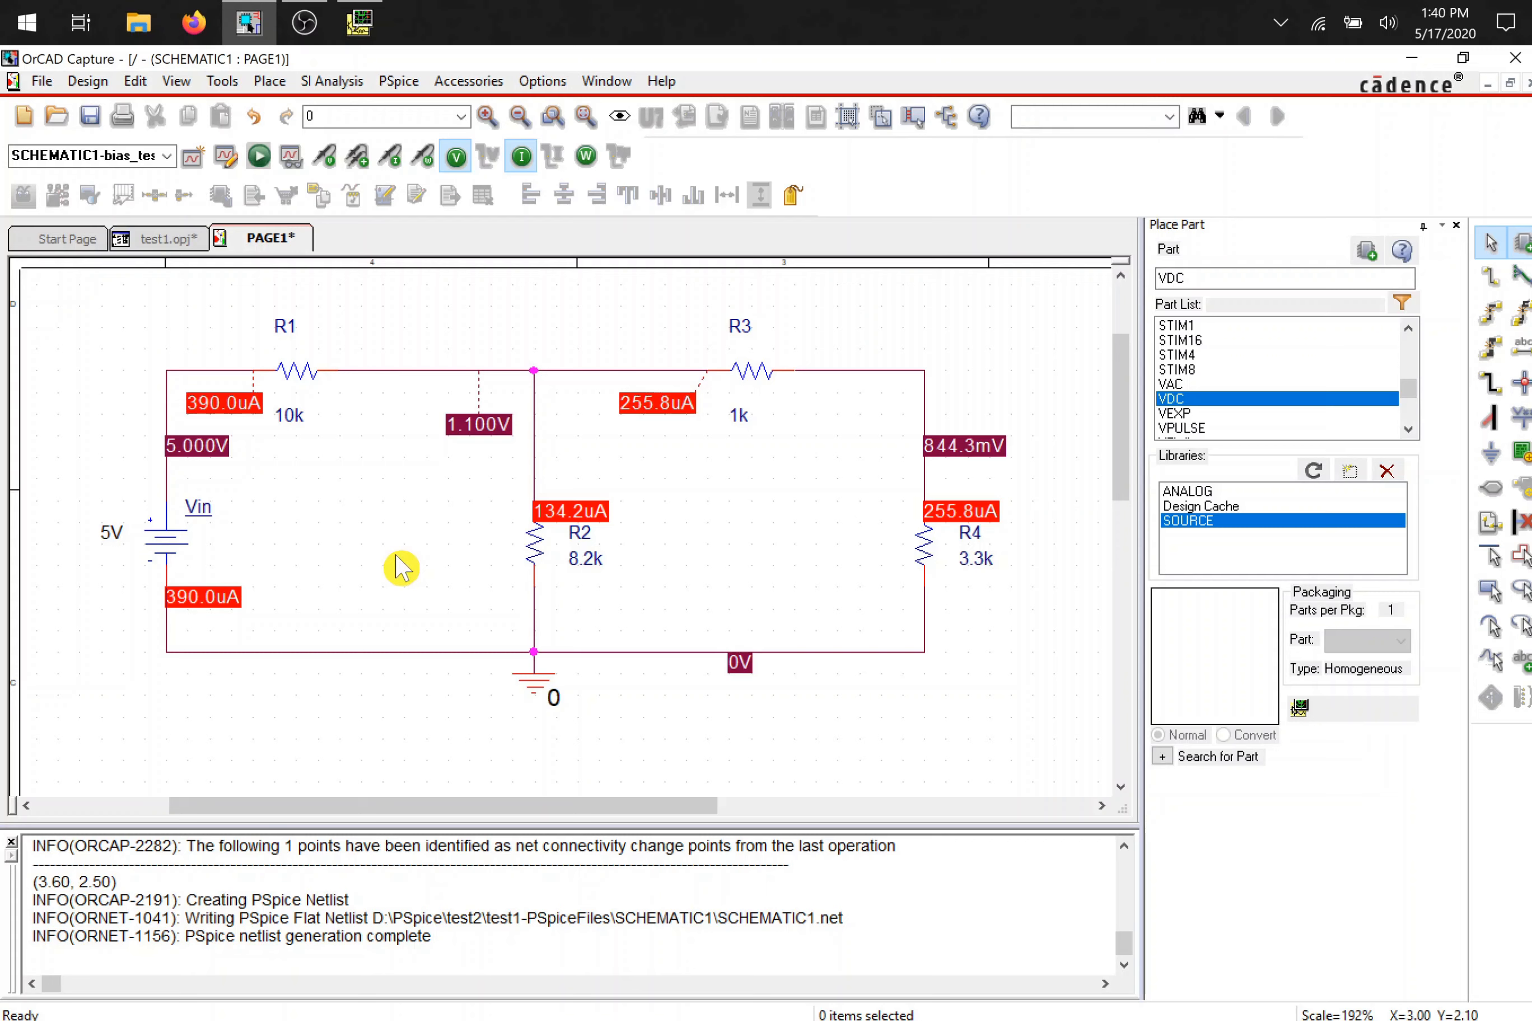
pyautogui.moveTo(539, 379)
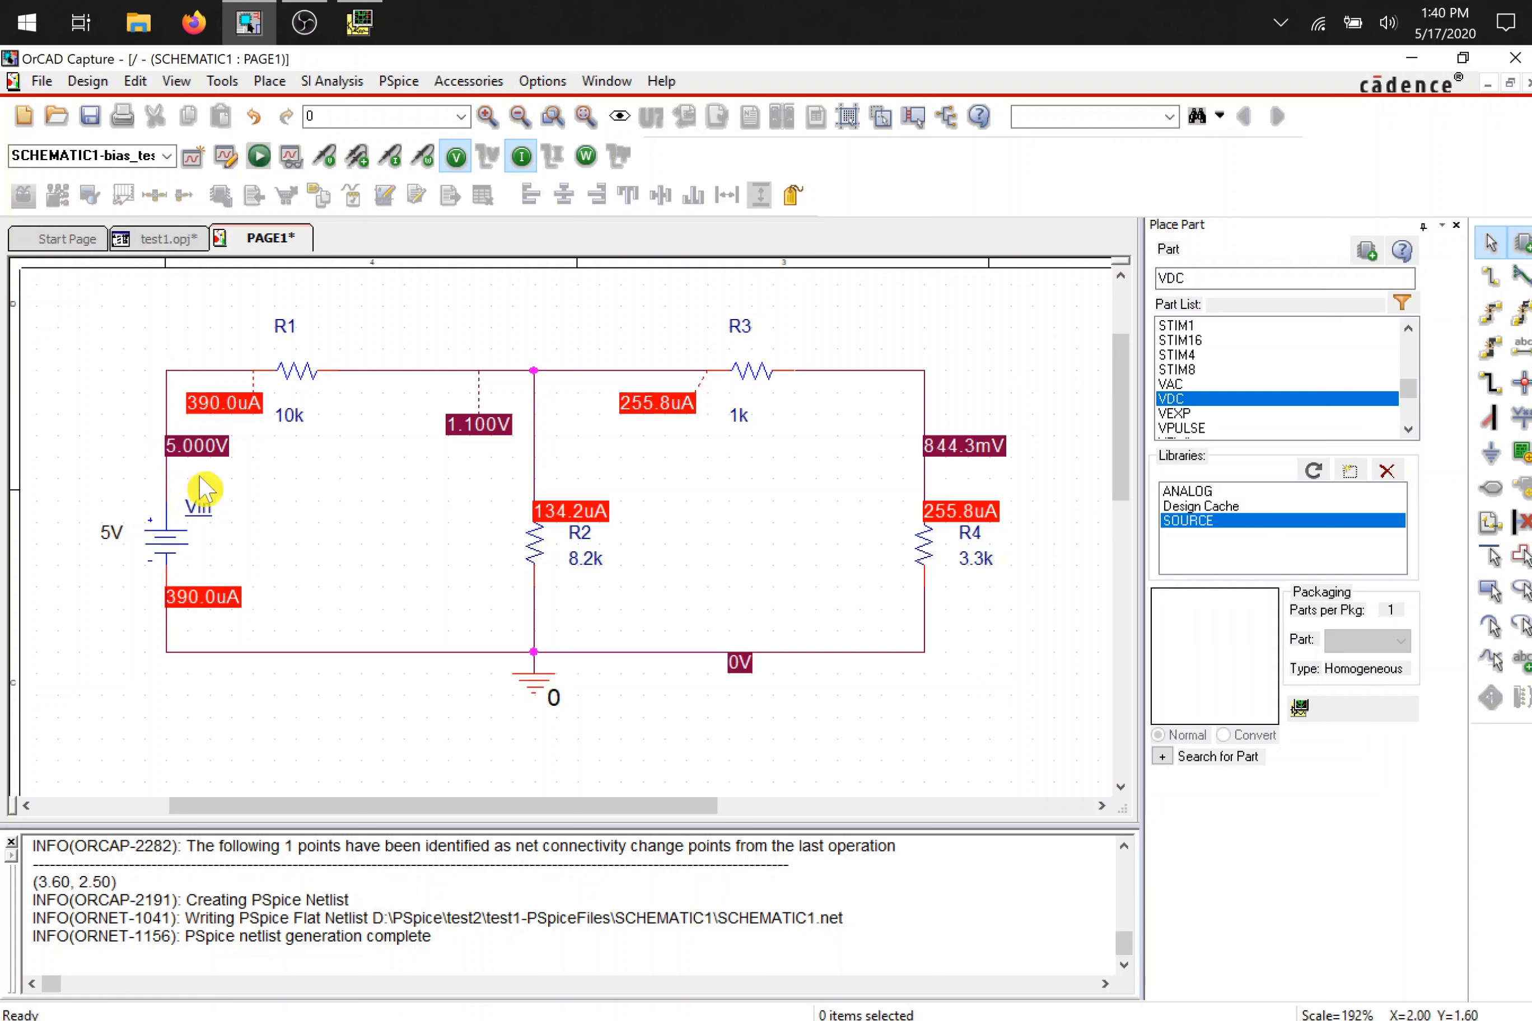
pyautogui.click(166, 519)
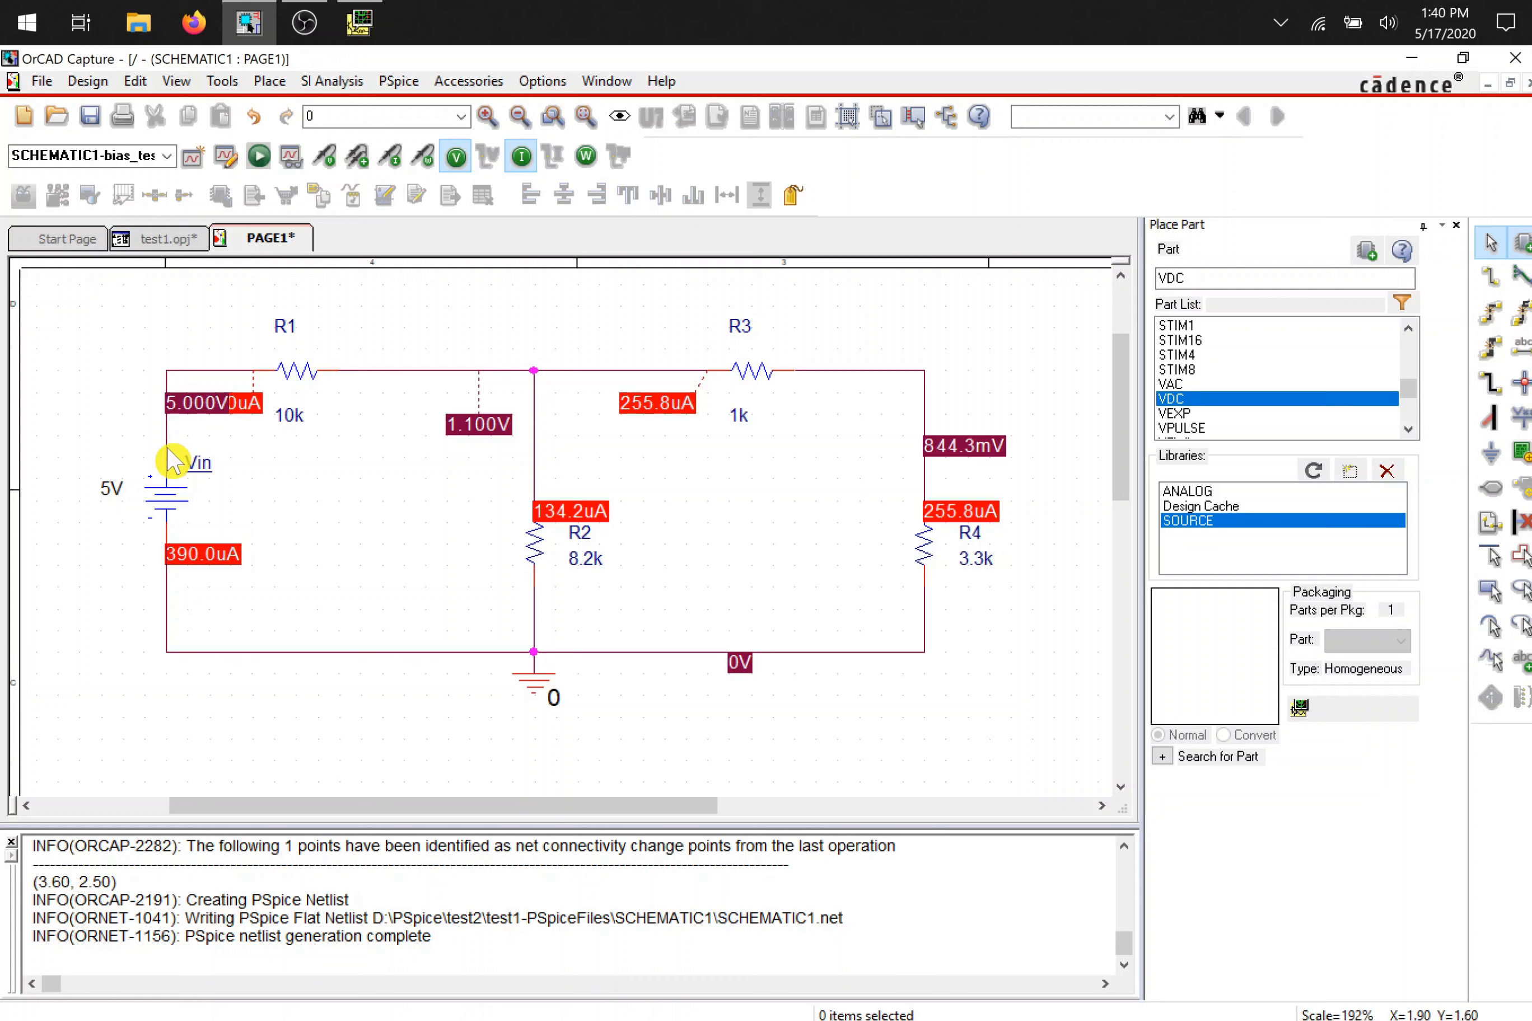
# - Select the Vin source at its upper node, net N00129
pyautogui.click(171, 460)
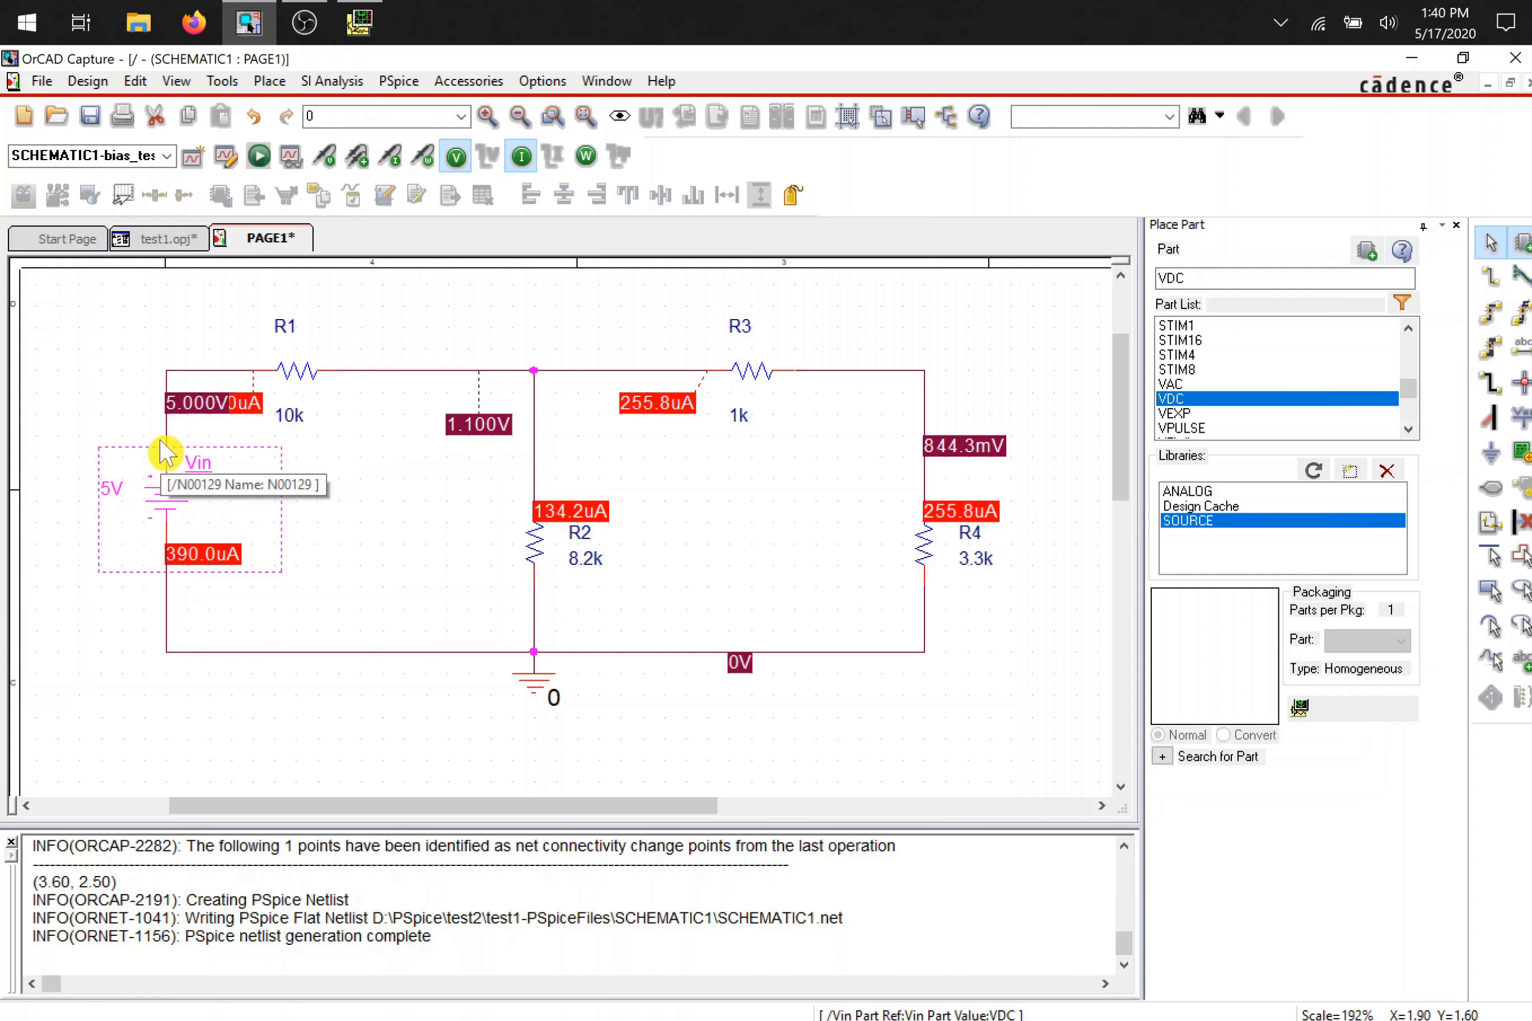
pyautogui.moveTo(706, 407)
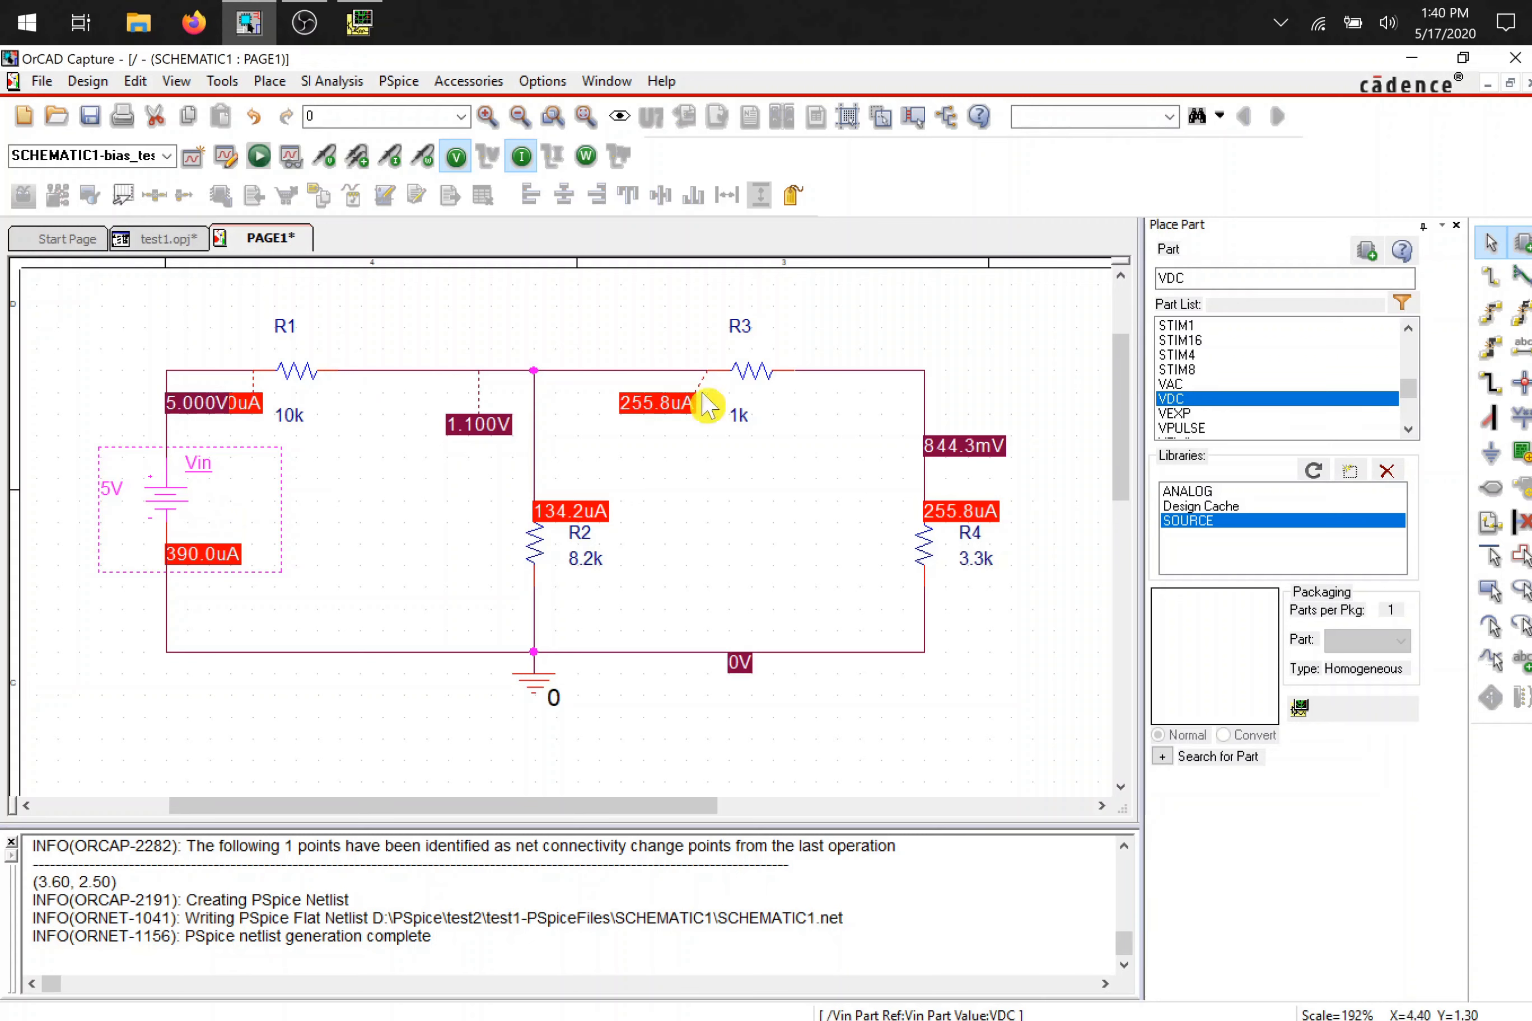
pyautogui.moveTo(1014, 669)
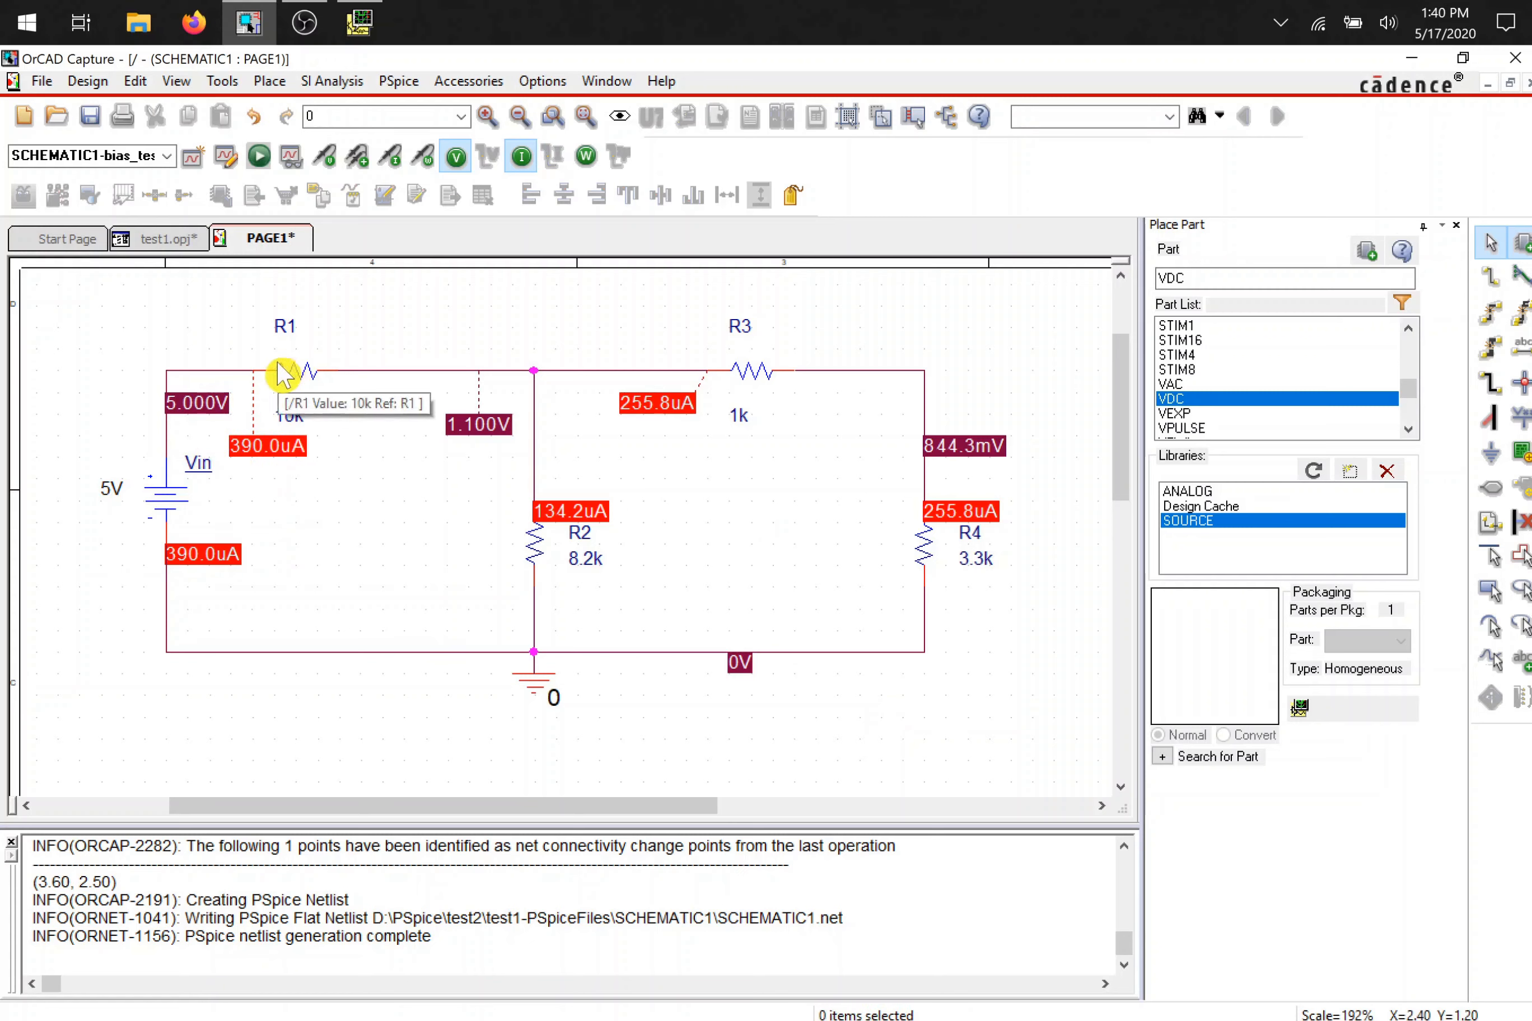
pyautogui.moveTo(352, 337)
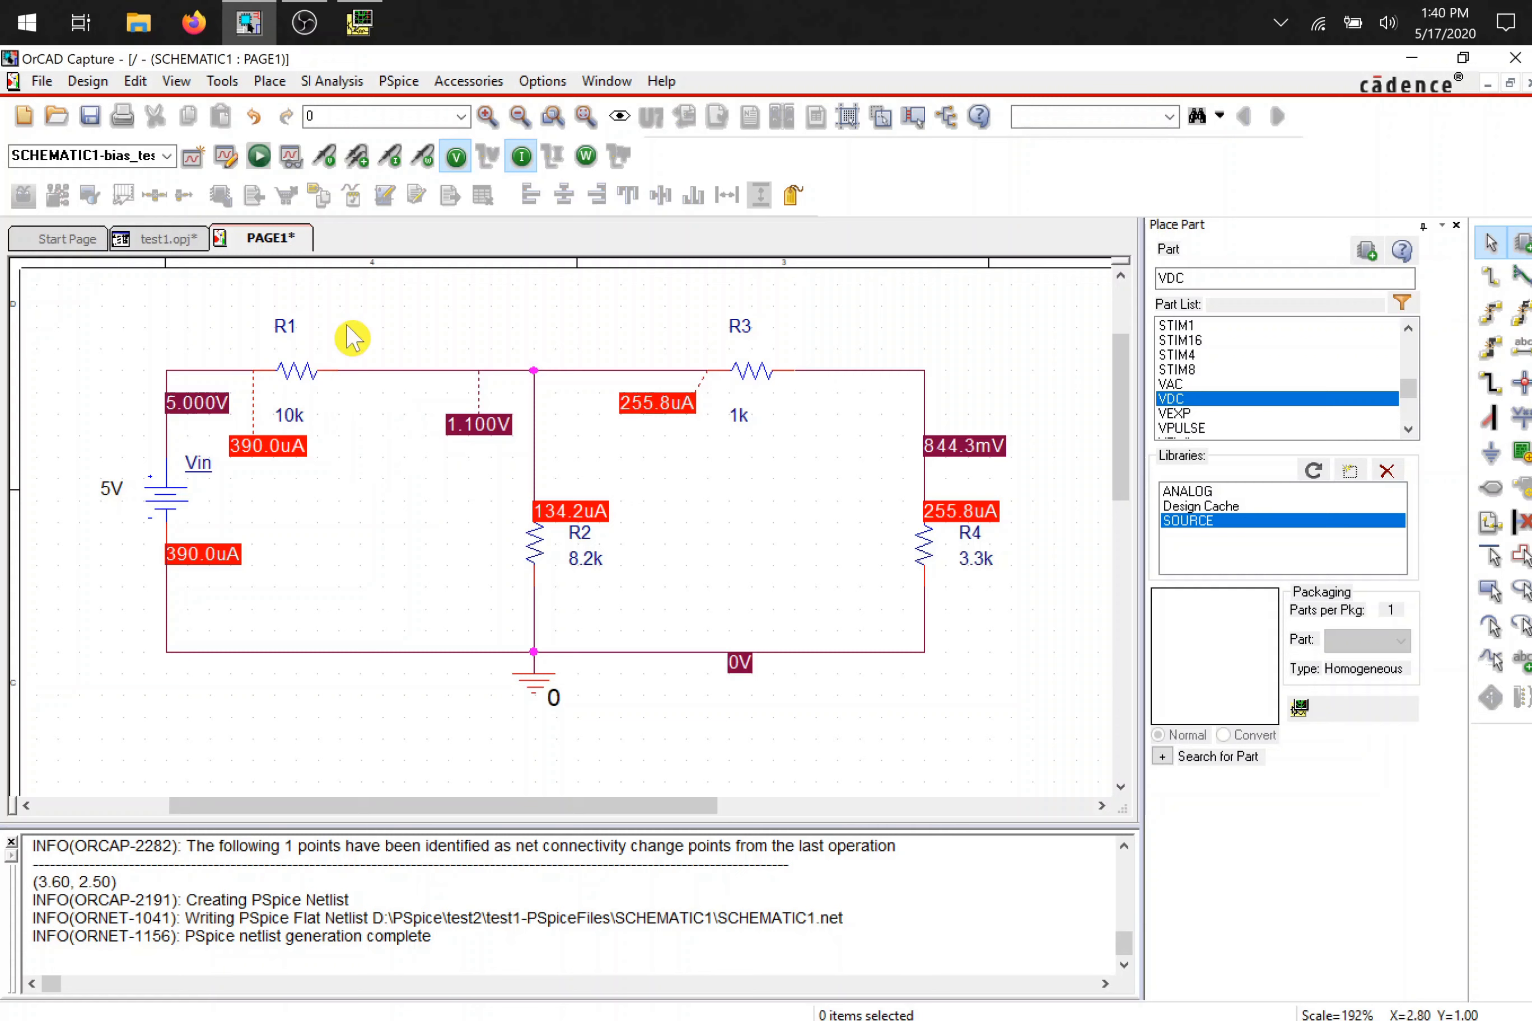
pyautogui.moveTo(432, 436)
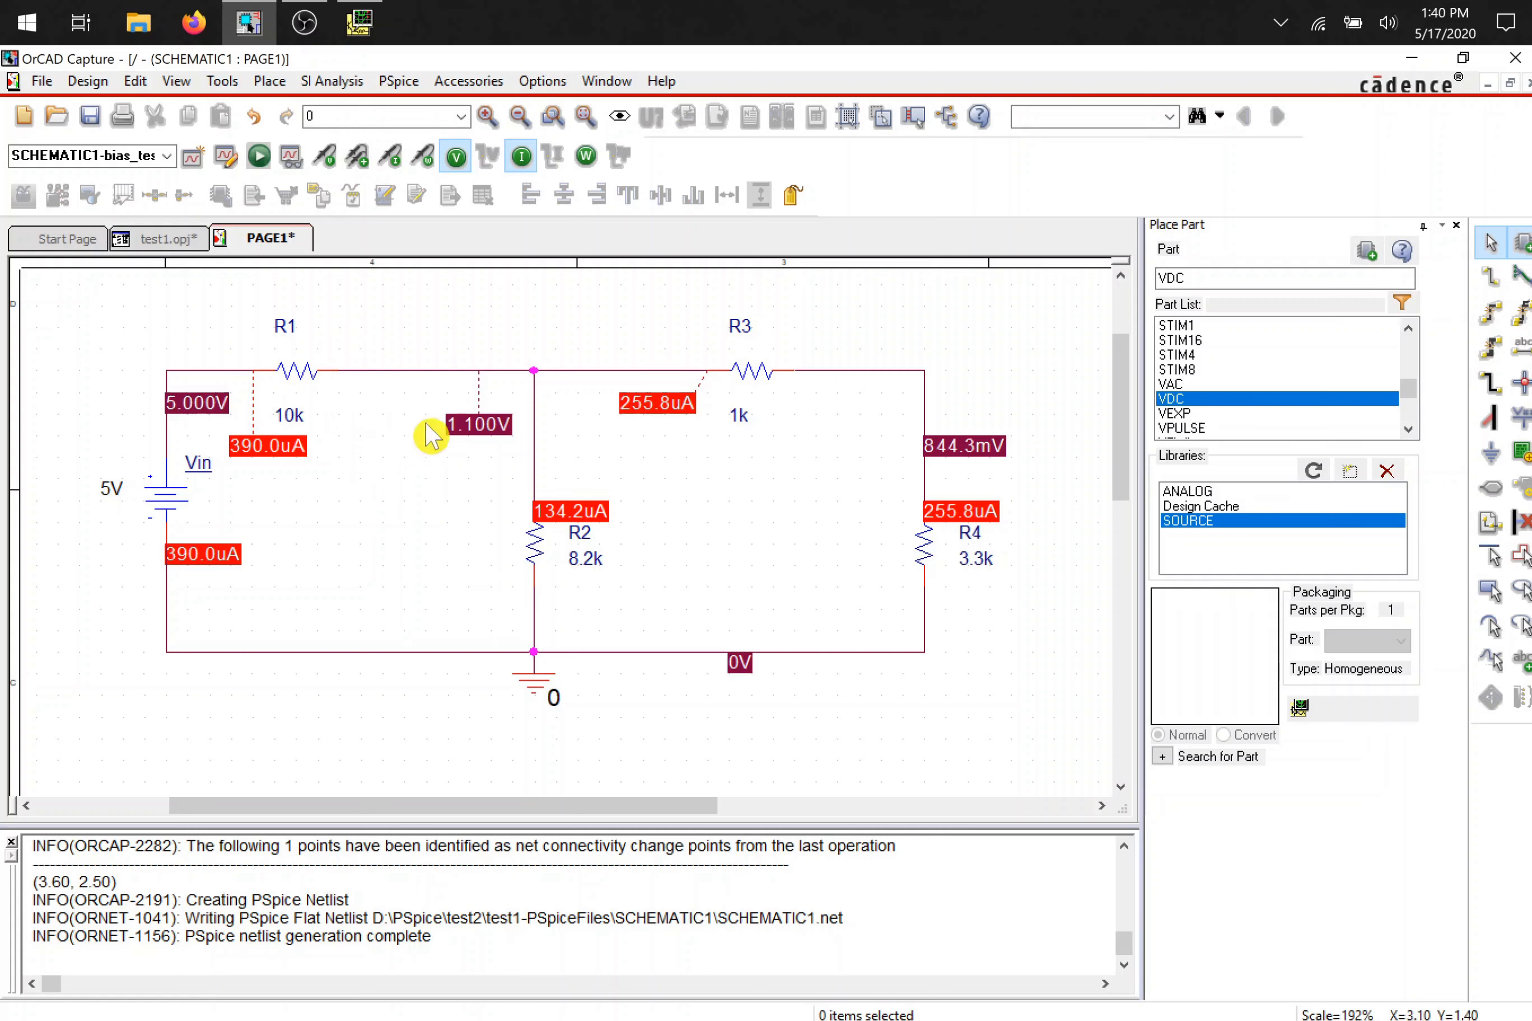
pyautogui.moveTo(416, 554)
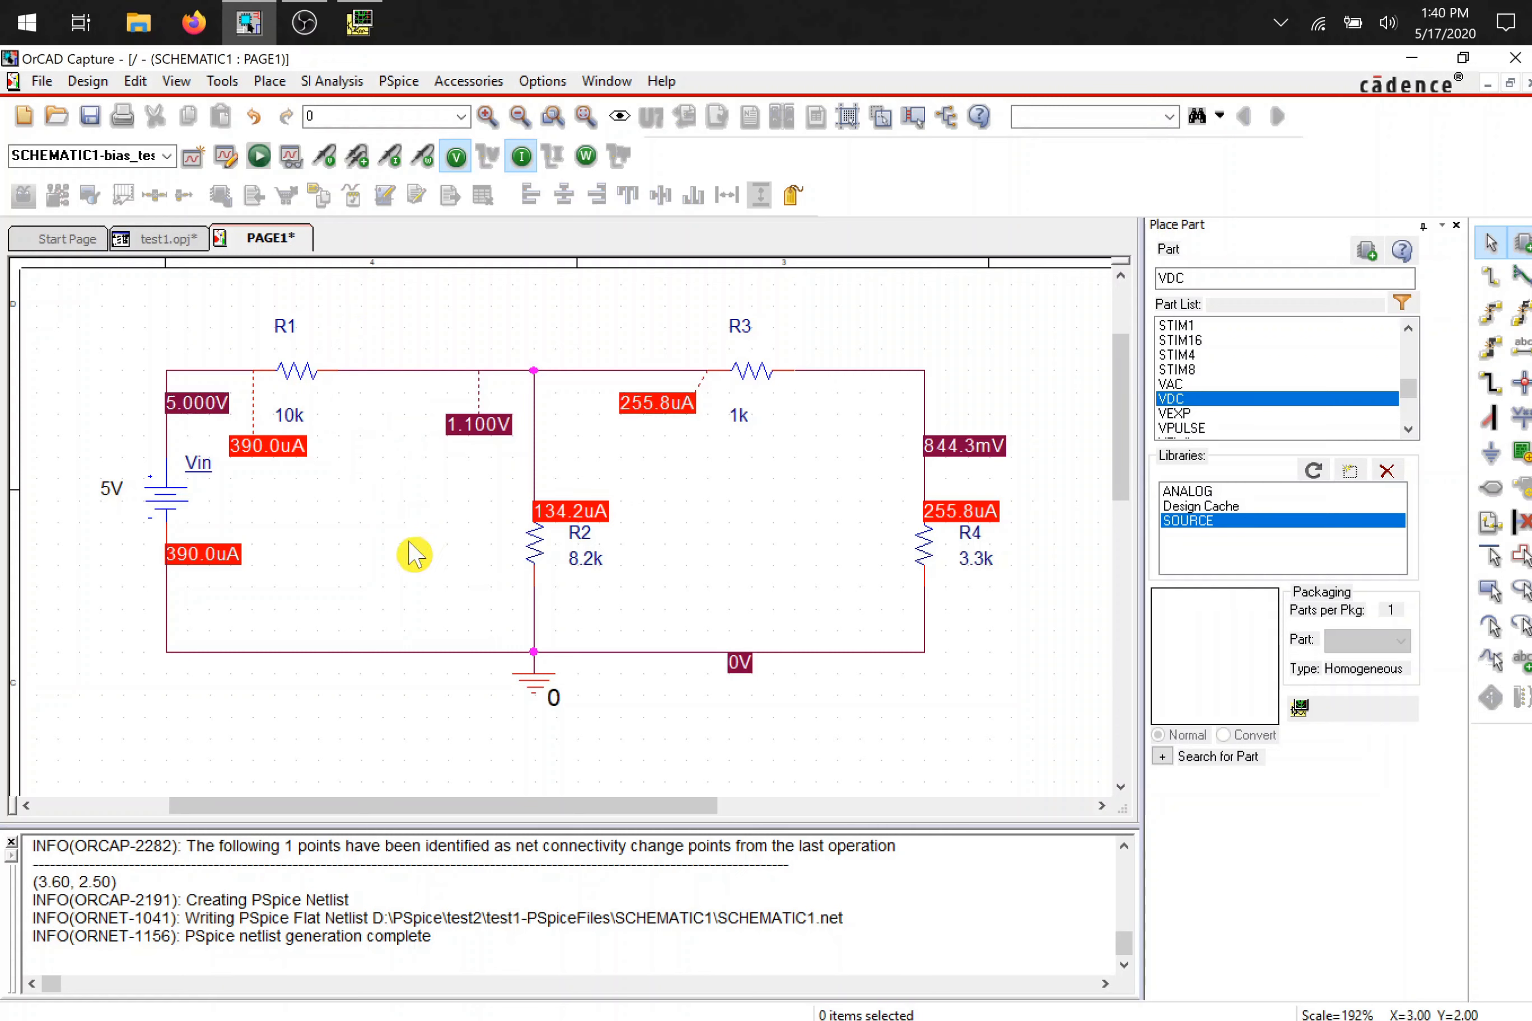
pyautogui.moveTo(324, 440)
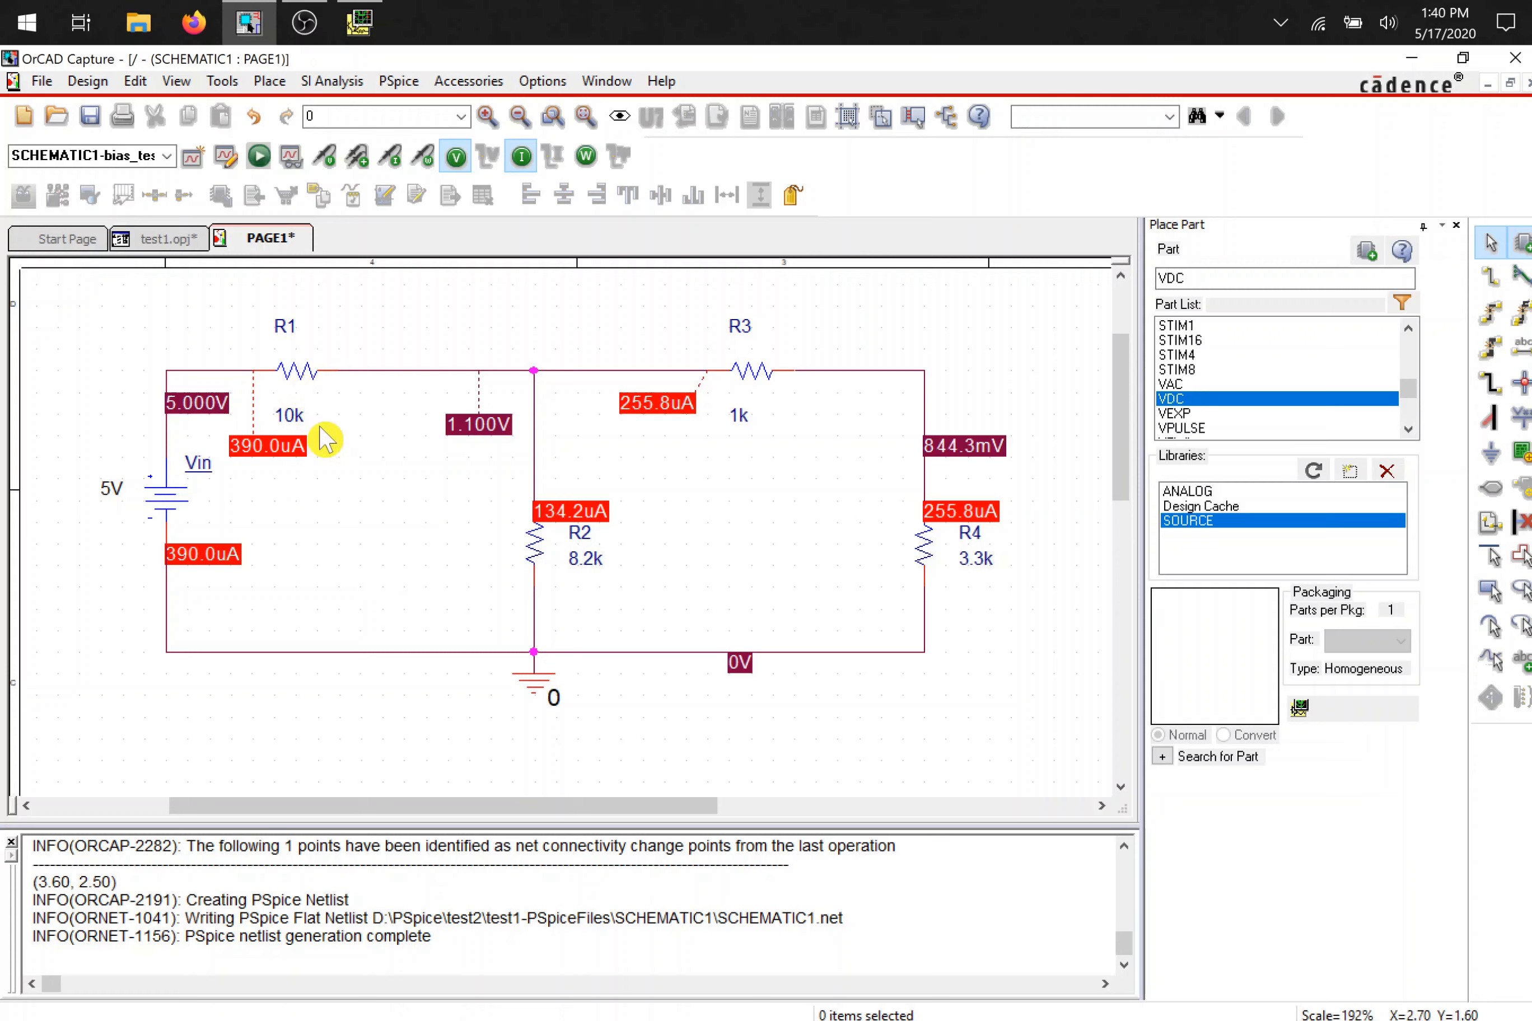
pyautogui.moveTo(740, 448)
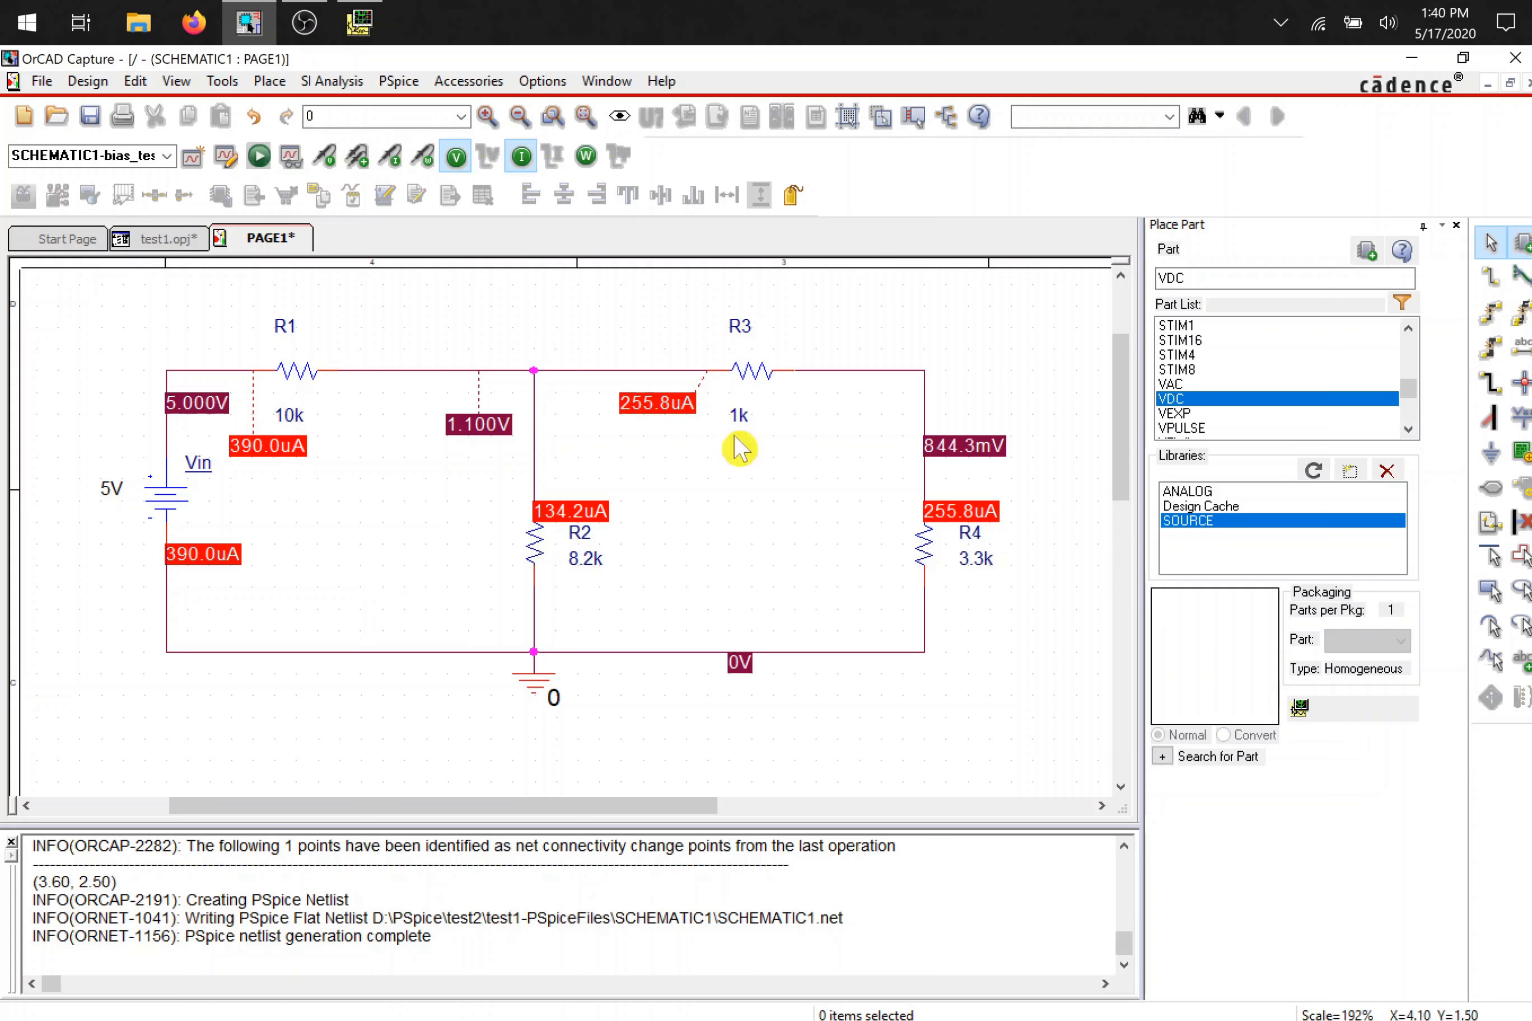
pyautogui.moveTo(941, 531)
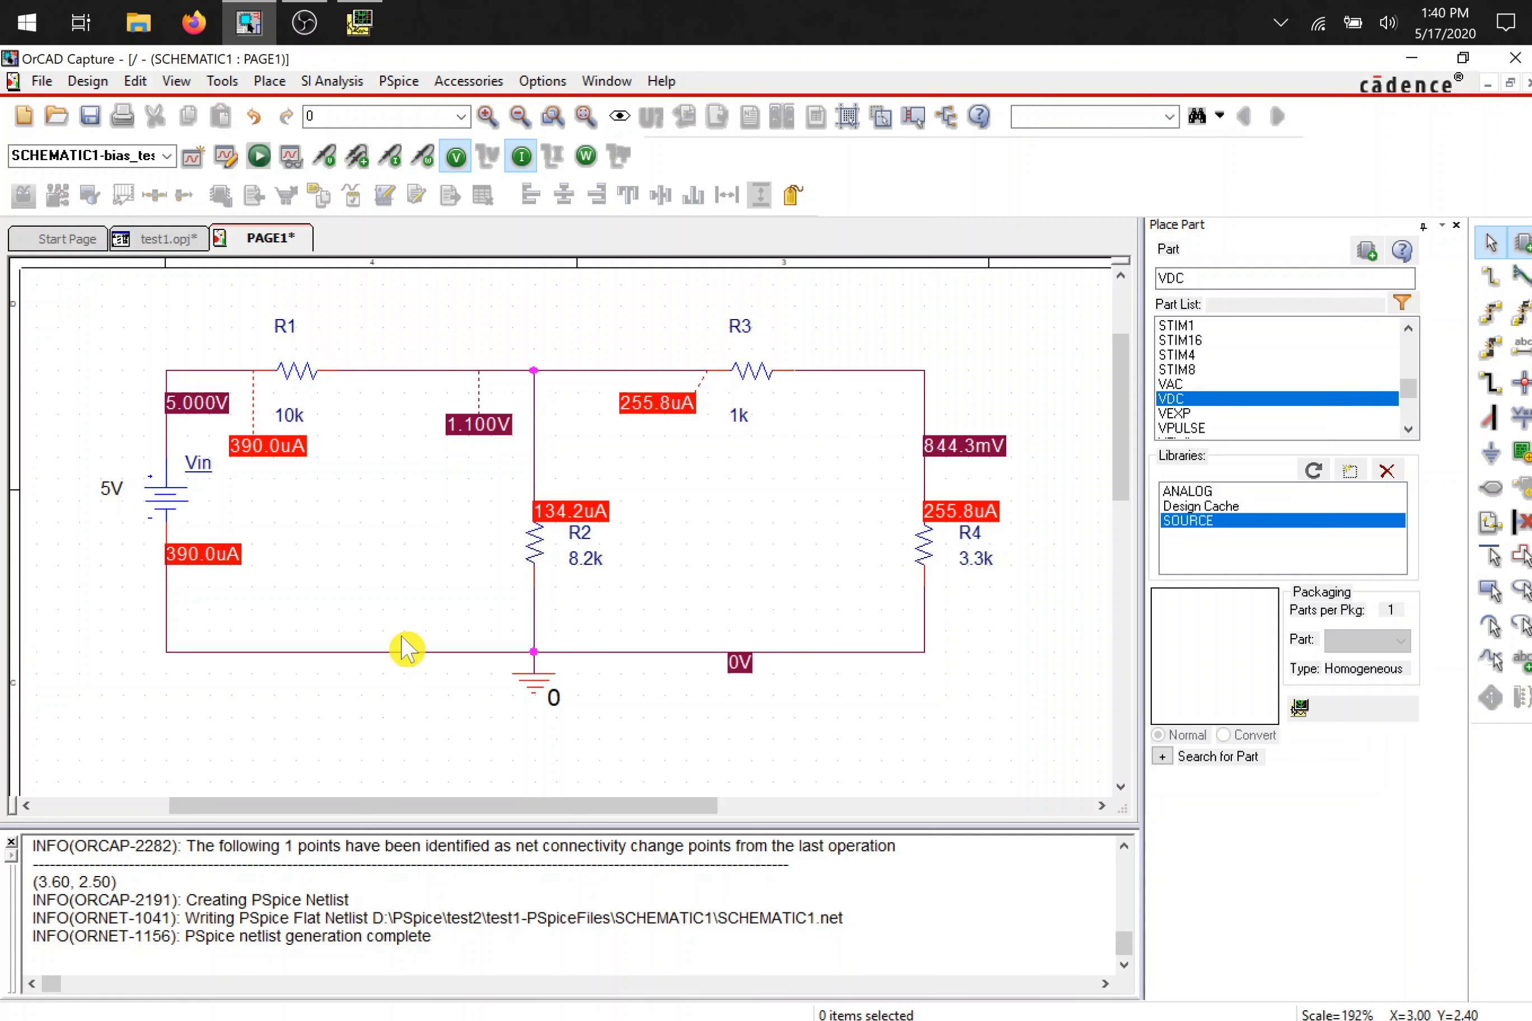
pyautogui.moveTo(186, 419)
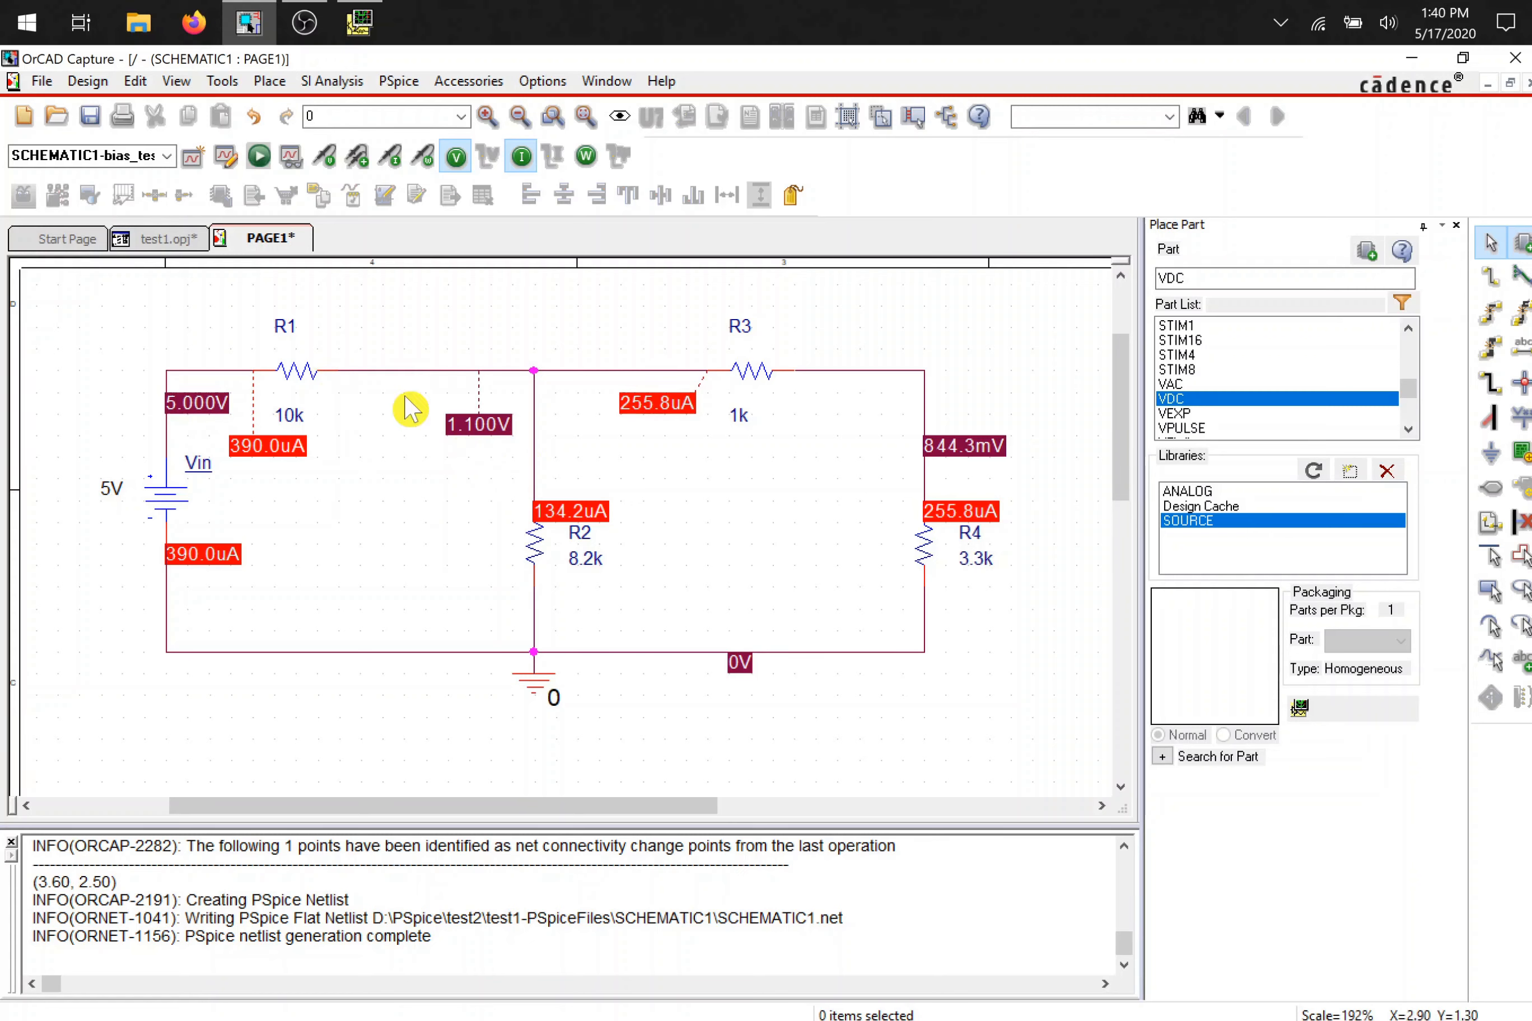
pyautogui.moveTo(383, 515)
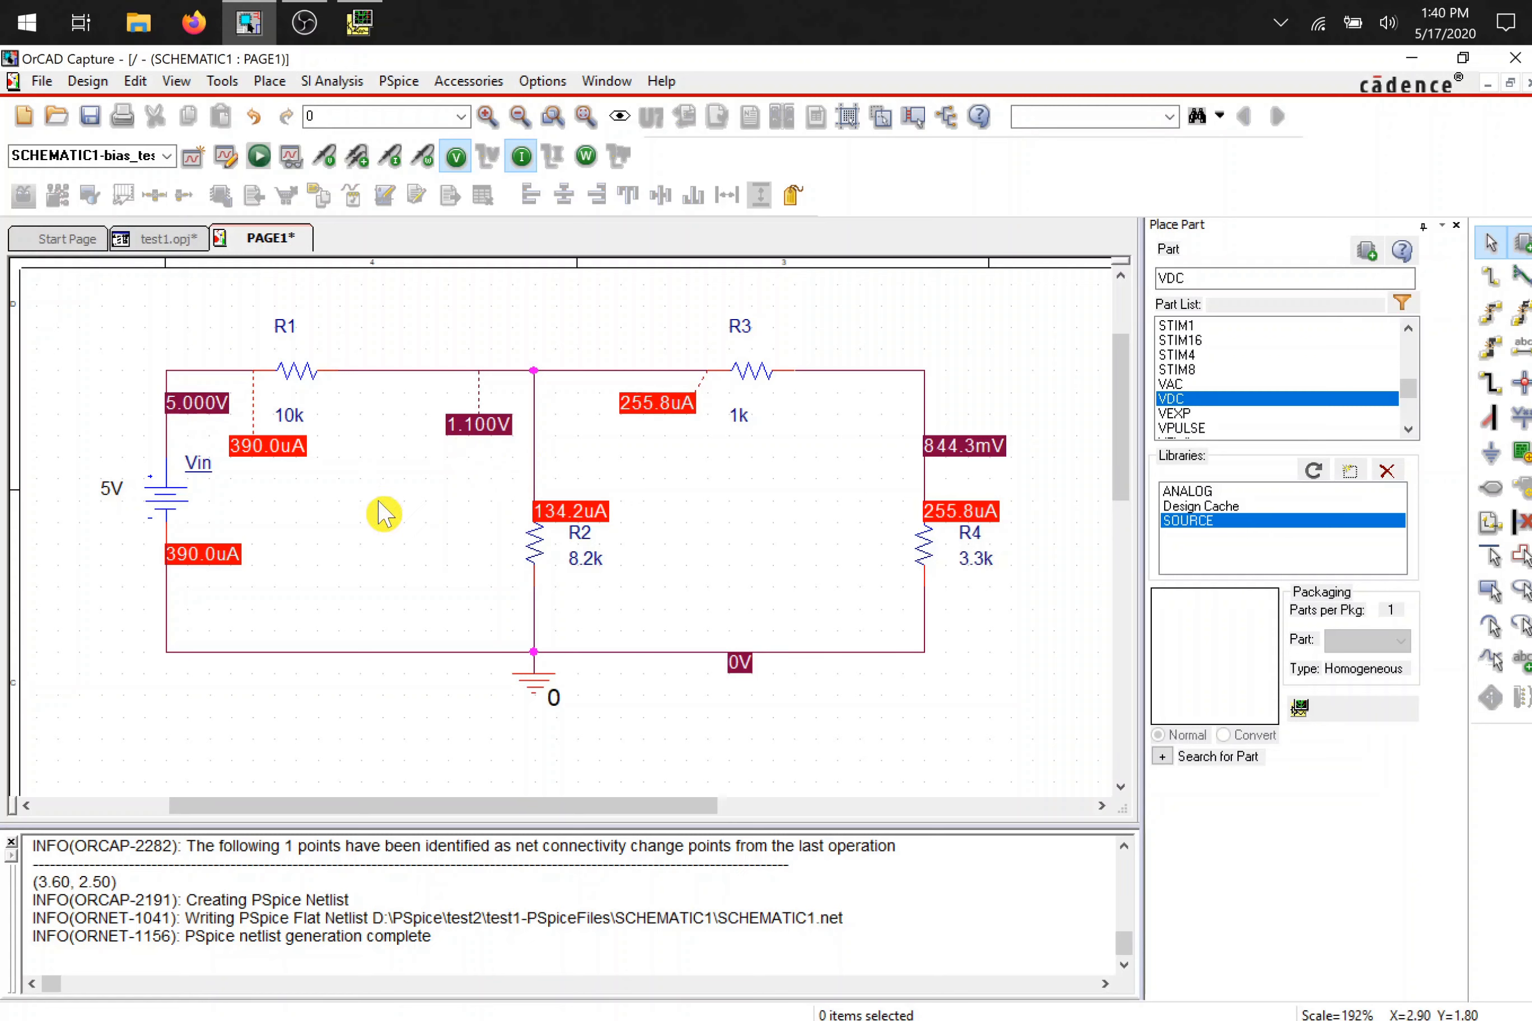
pyautogui.moveTo(1344, 543)
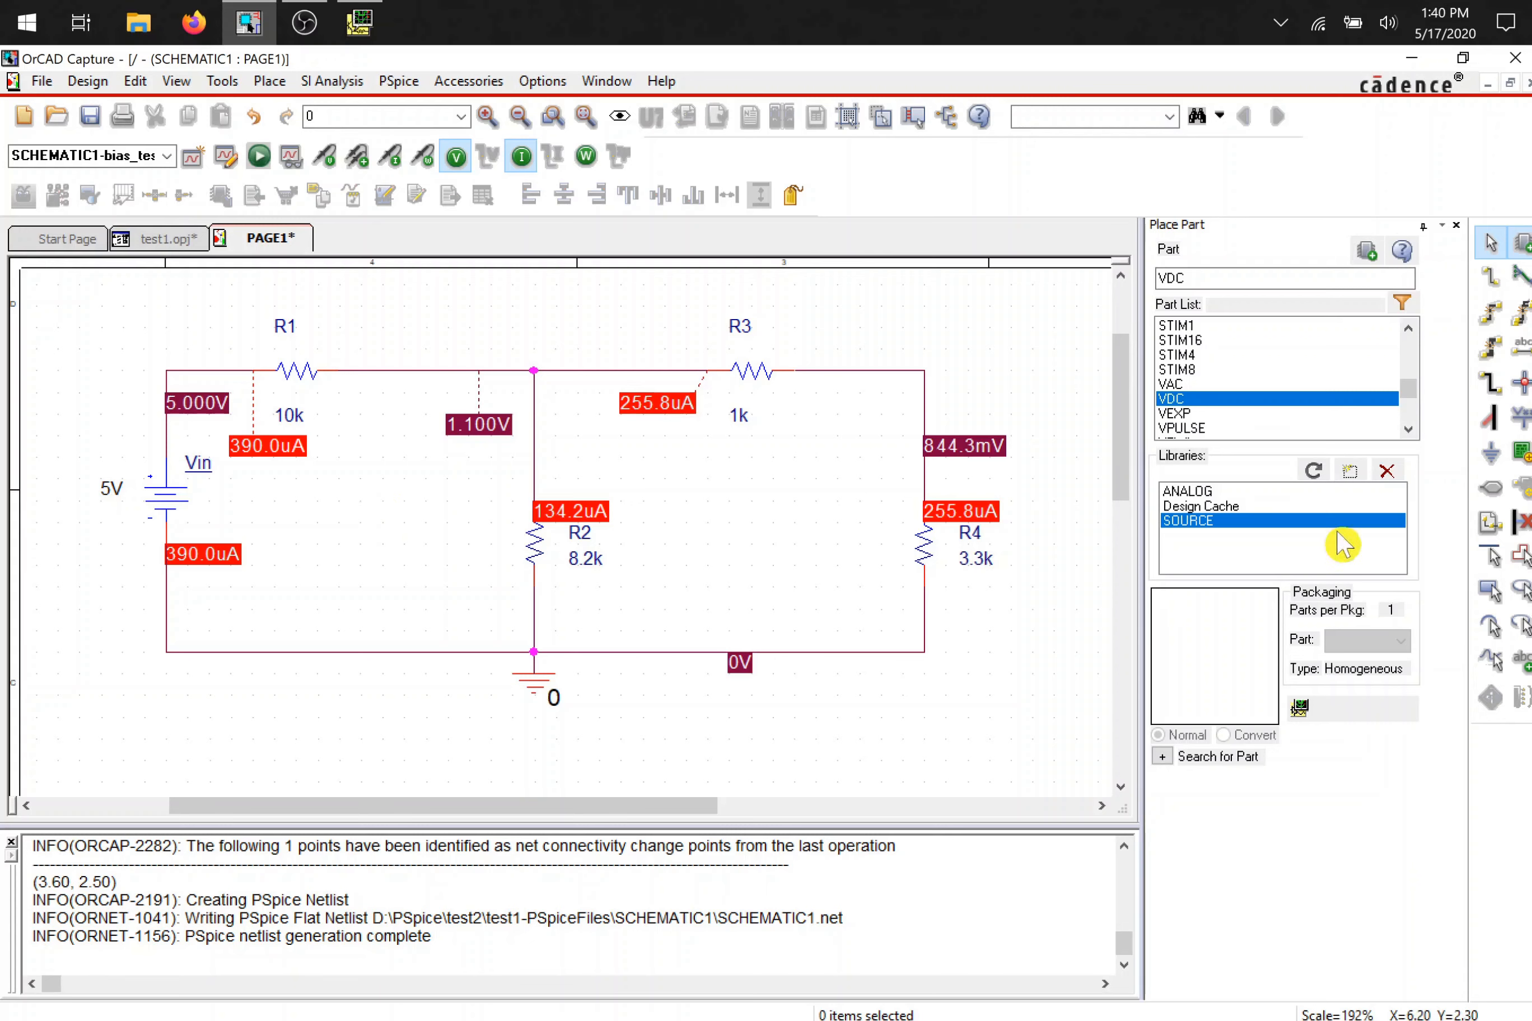
pyautogui.moveTo(1191, 357)
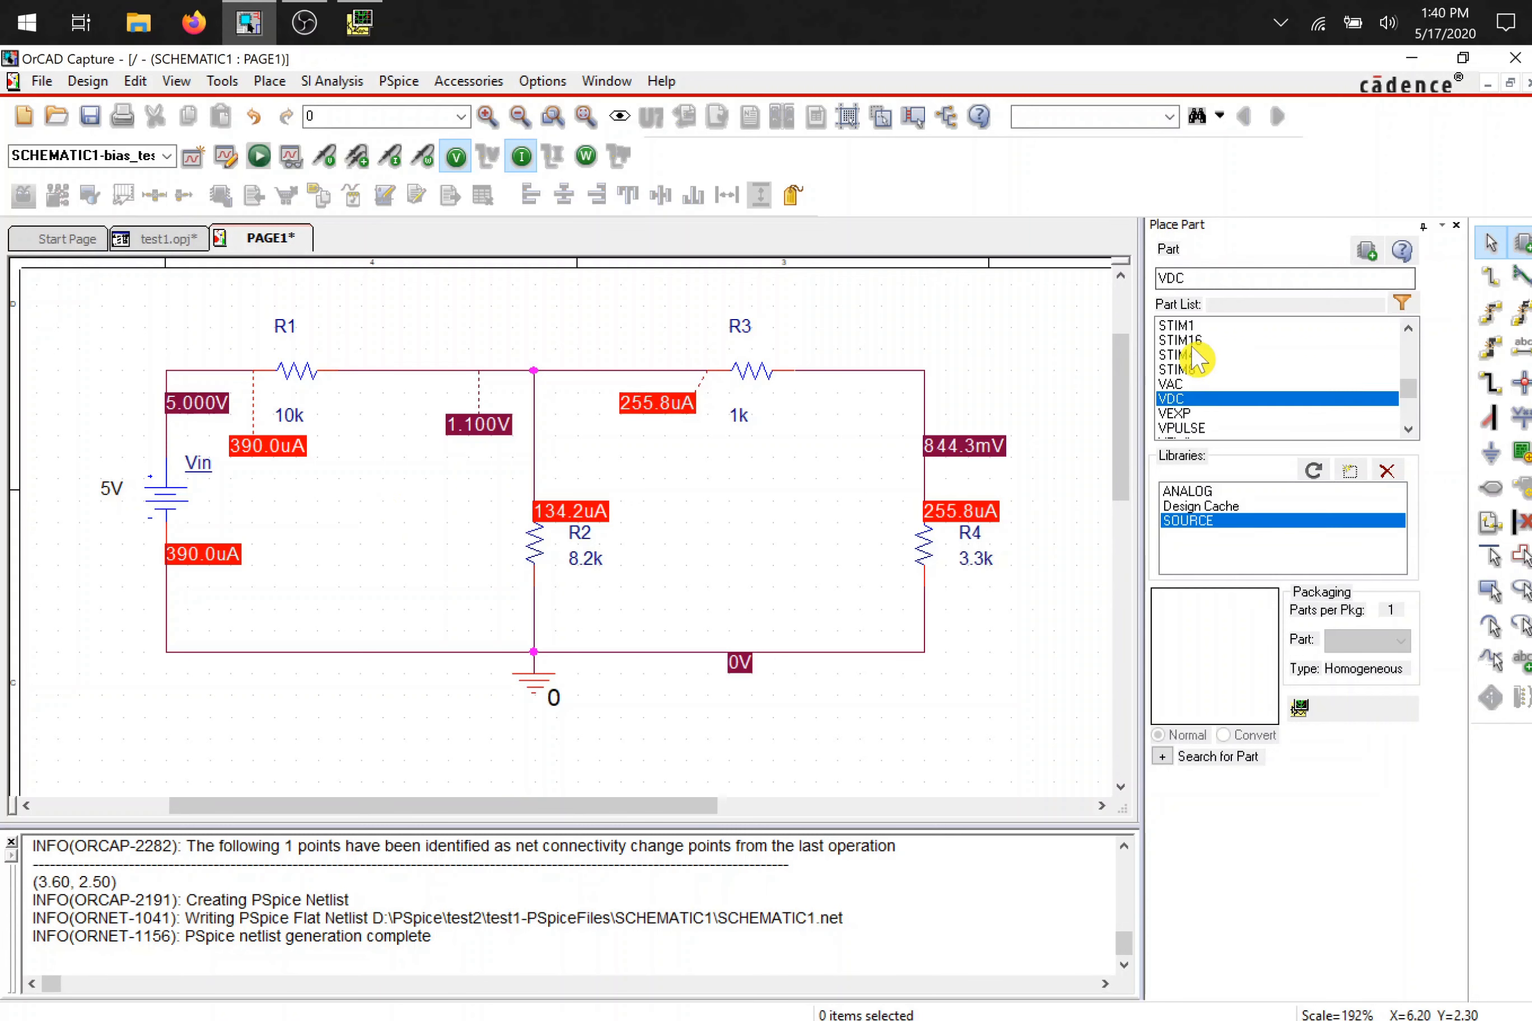